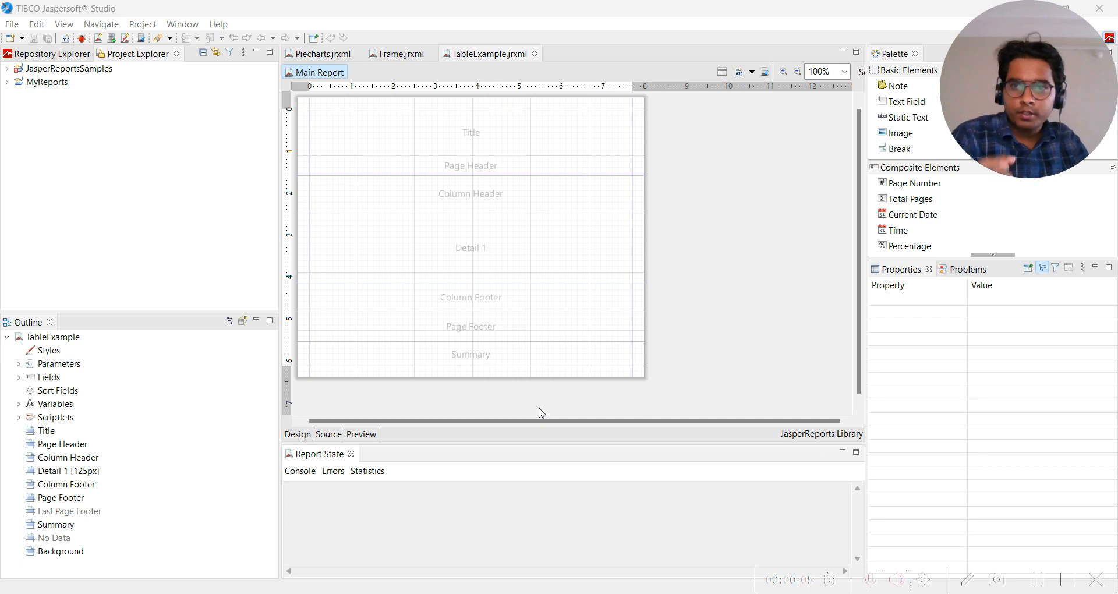
mouse_move(557, 387)
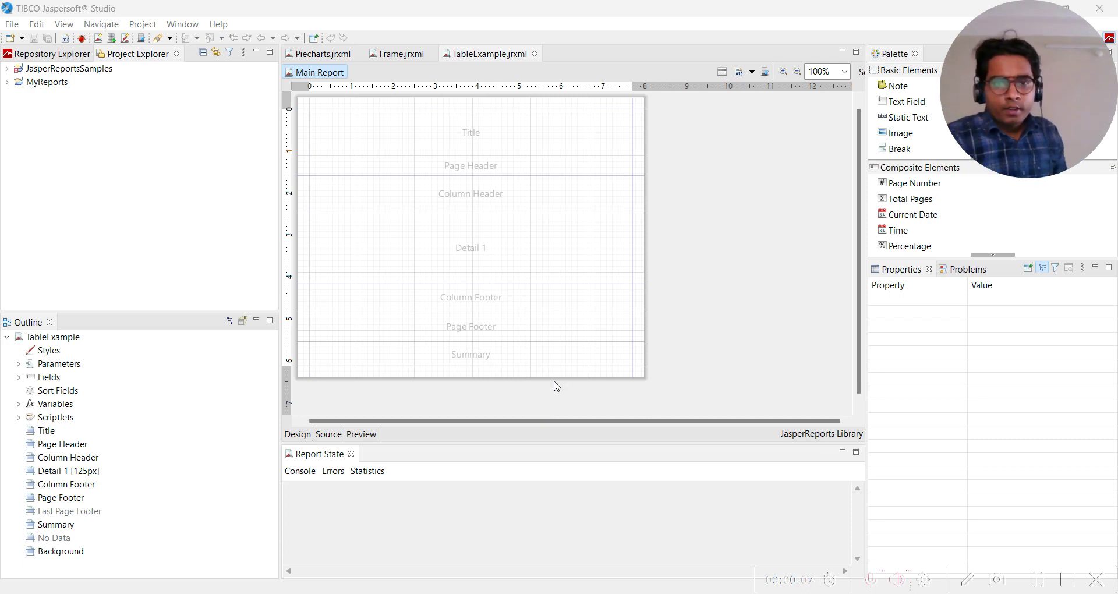
mouse_move(490, 230)
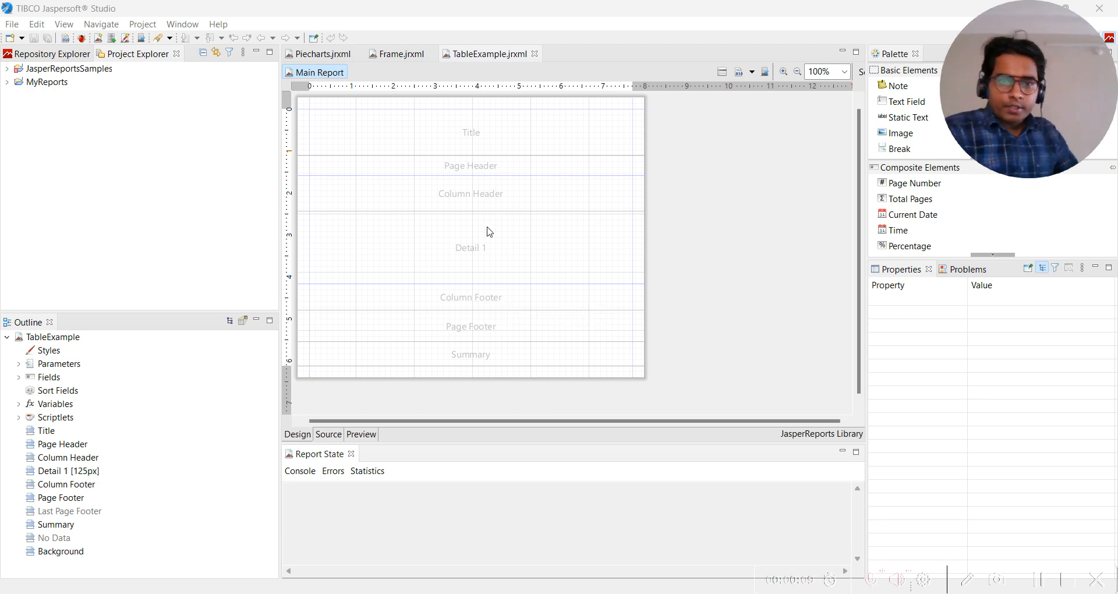
mouse_move(418, 183)
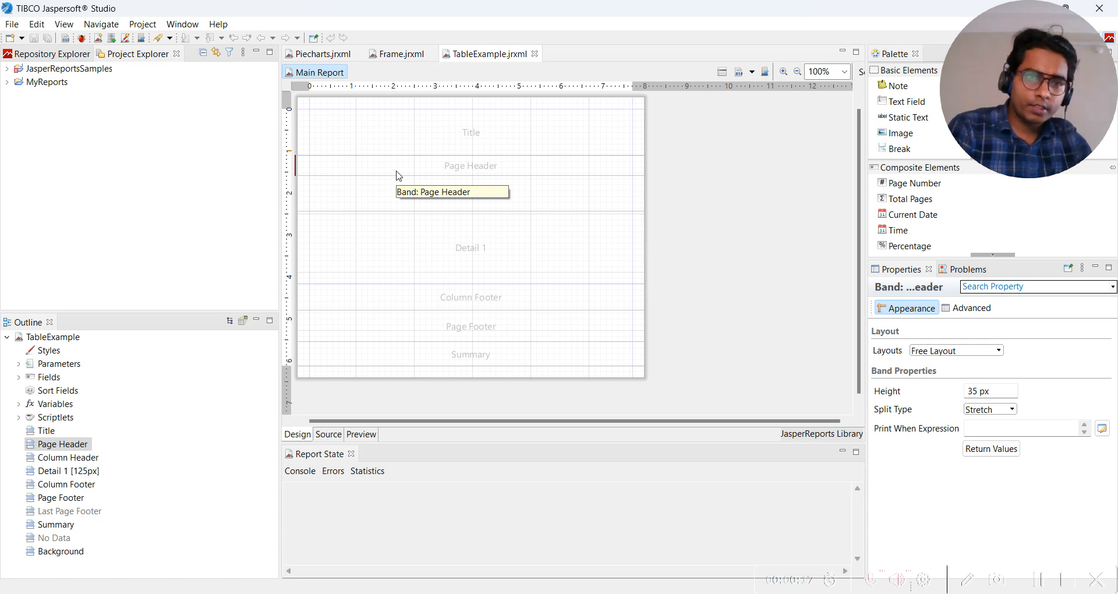
Delete the Page Header, Column Header, Detail 1, Column Footer and Page Footer bands via the Outline.
left_click(67, 456)
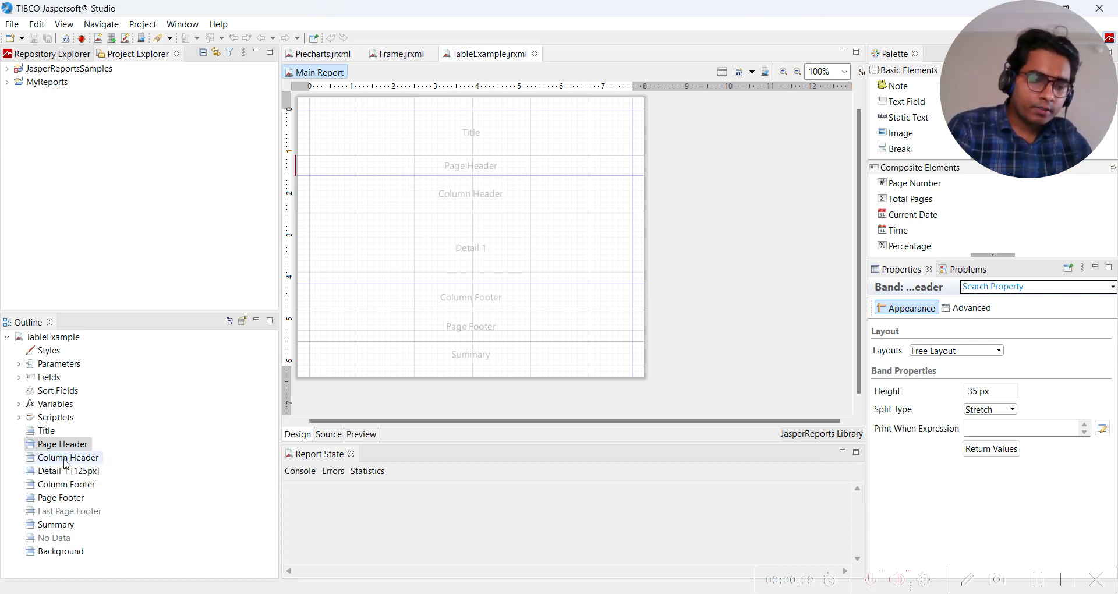
left_click(67, 457)
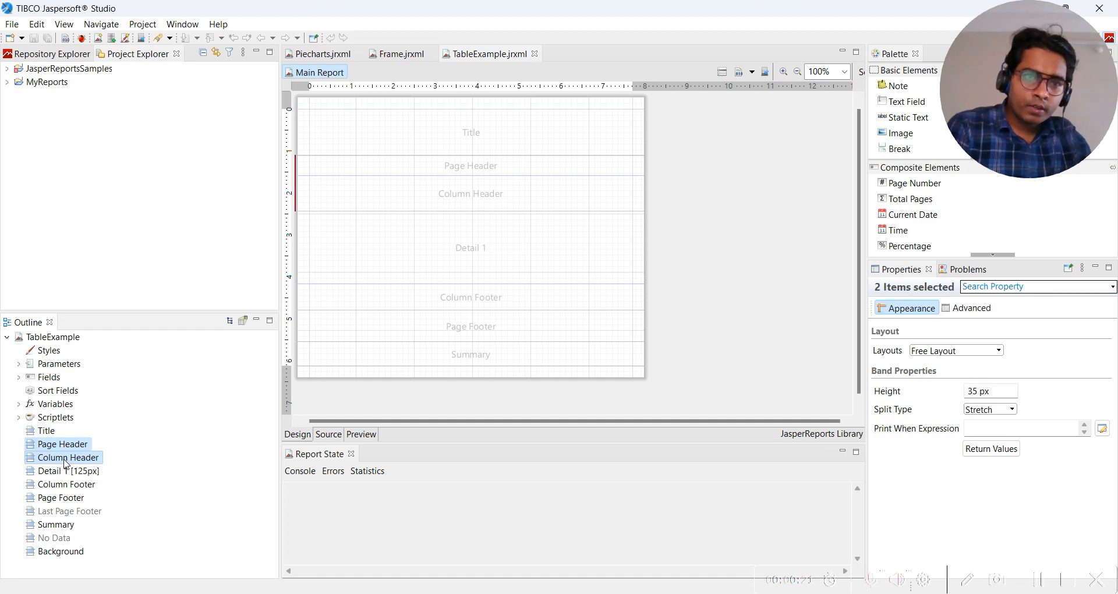
left_click(49, 471)
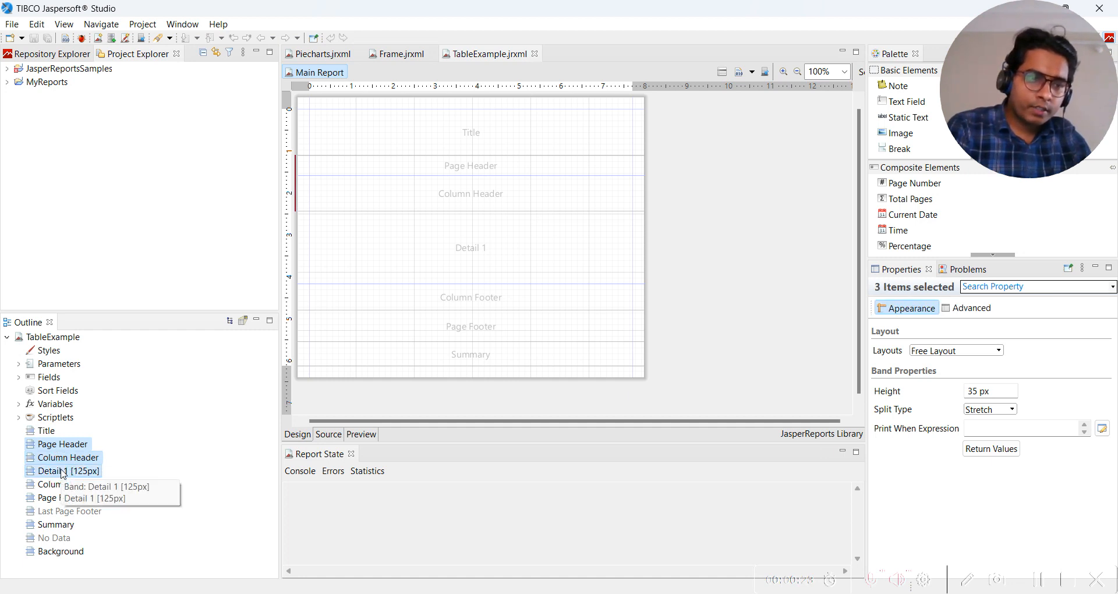
left_click(60, 485)
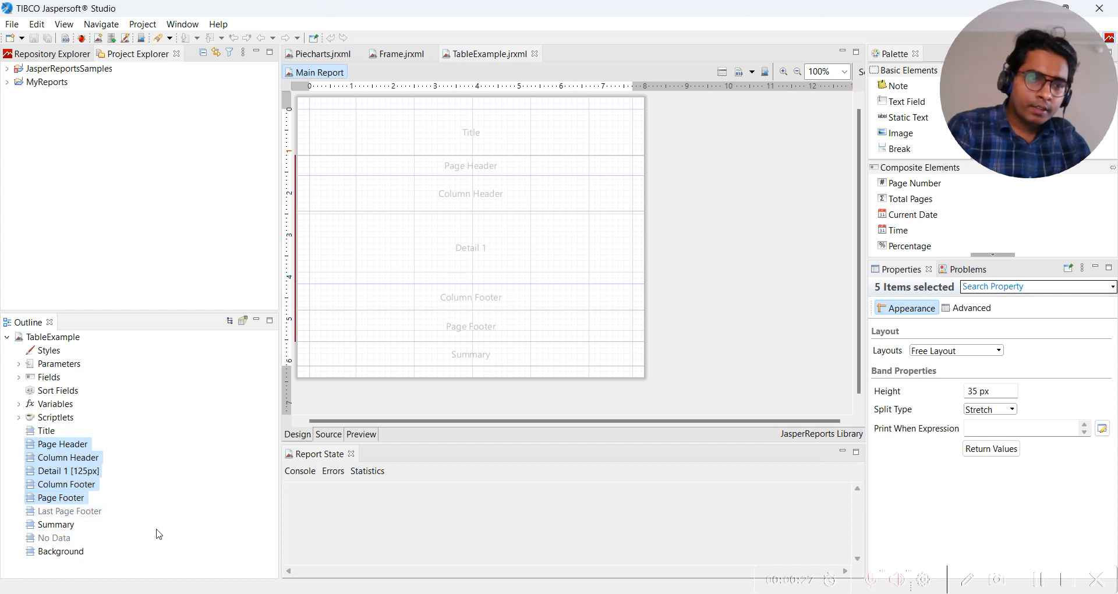
left_click(61, 498)
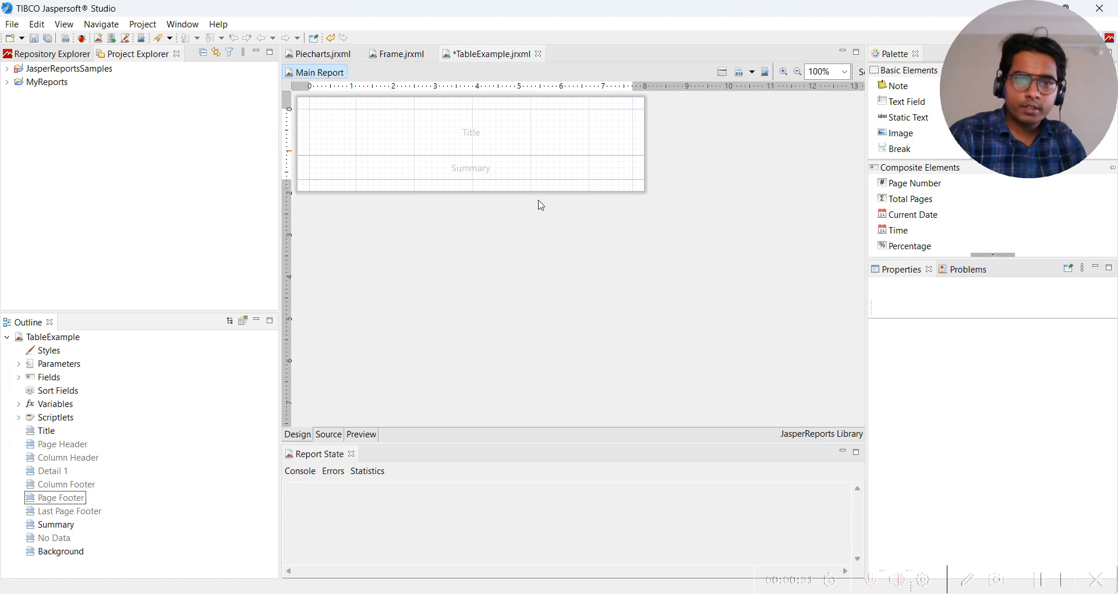
mouse_move(509, 185)
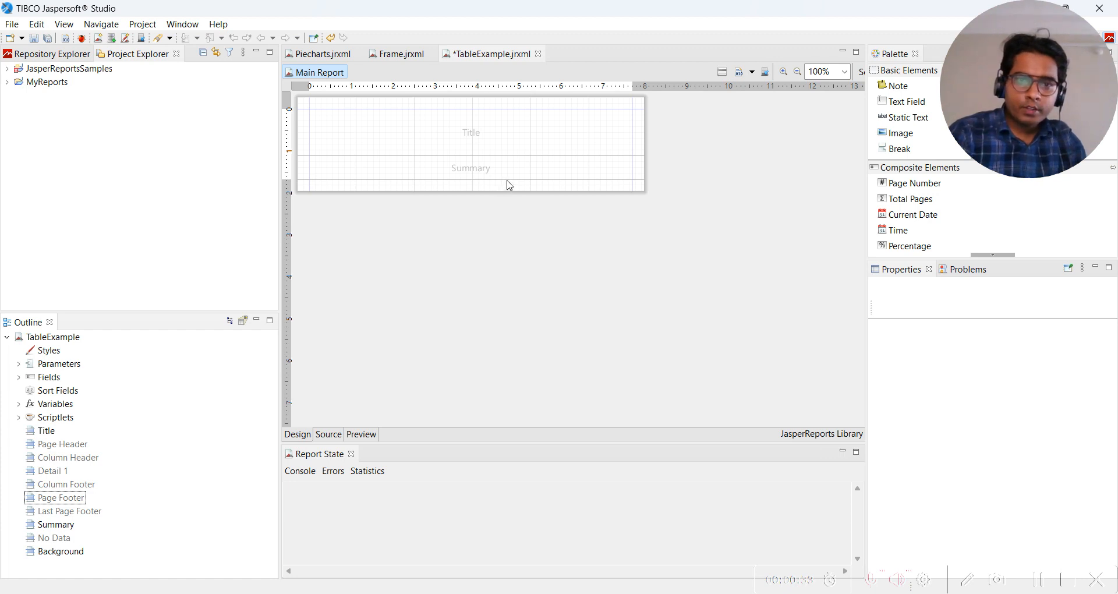
Set the Summary band's Height to 400 px in the Properties panel.
left_click(471, 168)
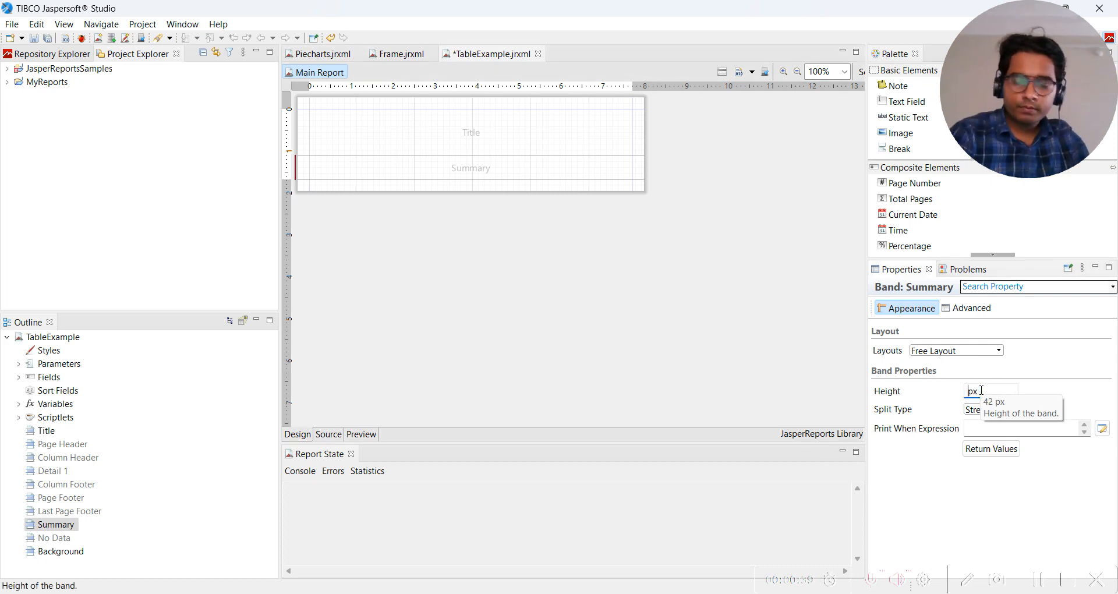
type("4")
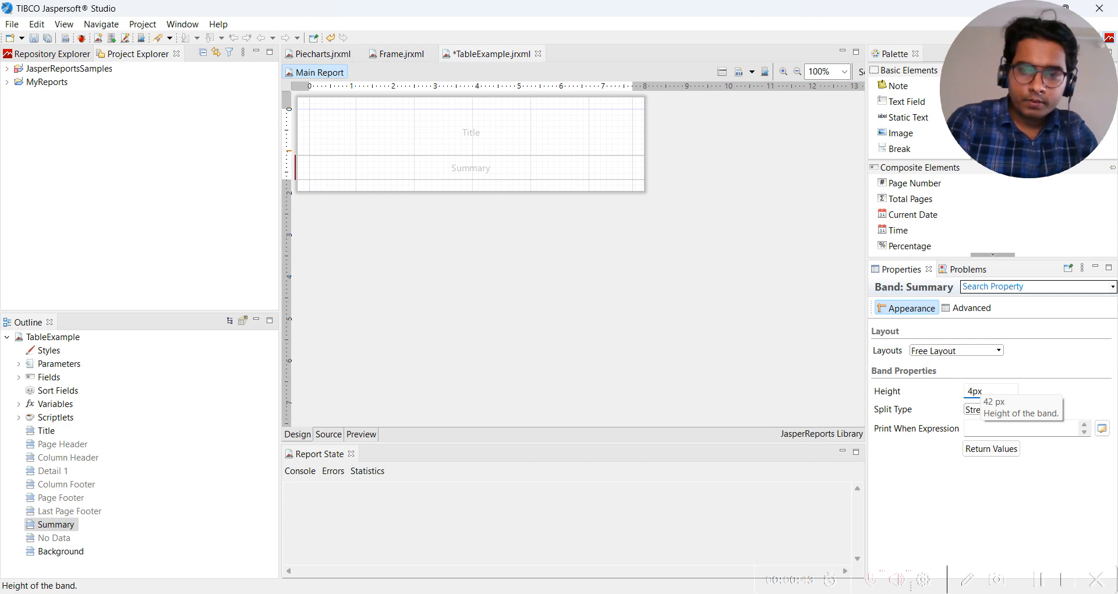
type("400")
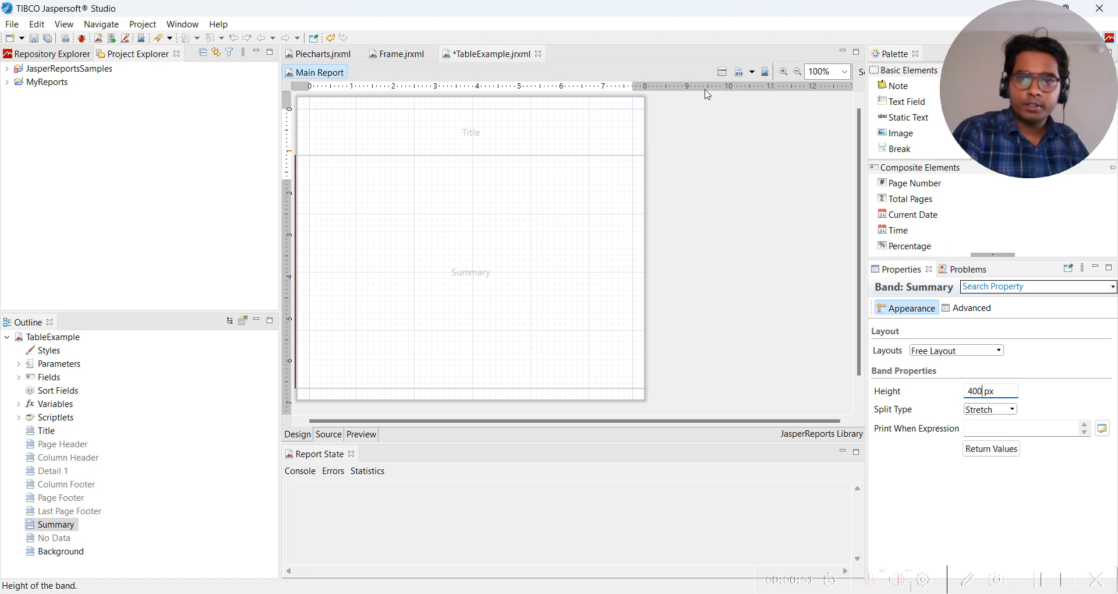
mouse_move(911, 172)
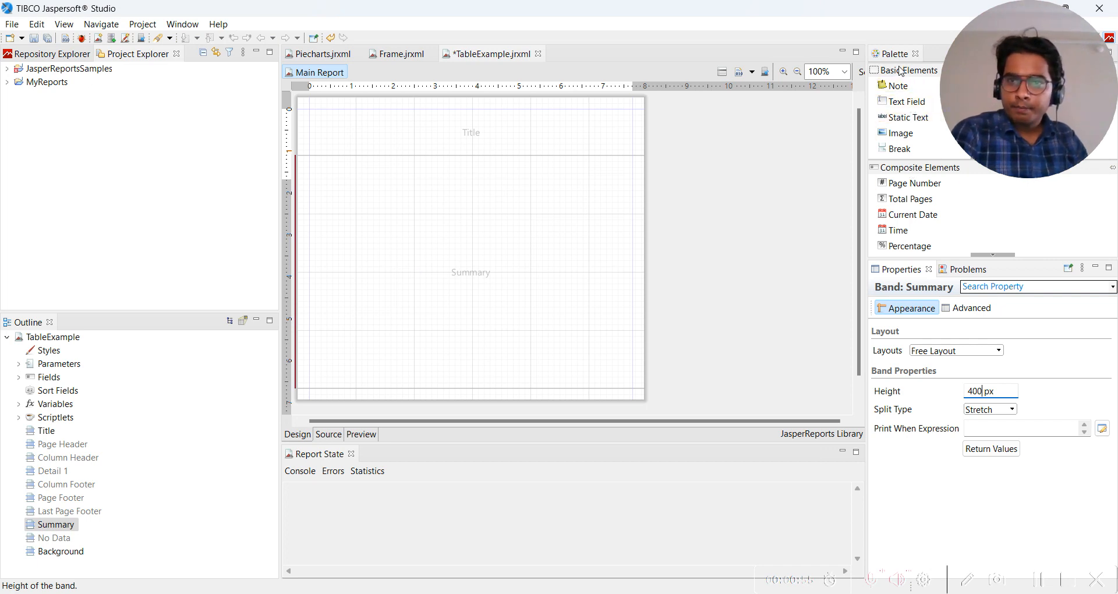
mouse_move(908, 91)
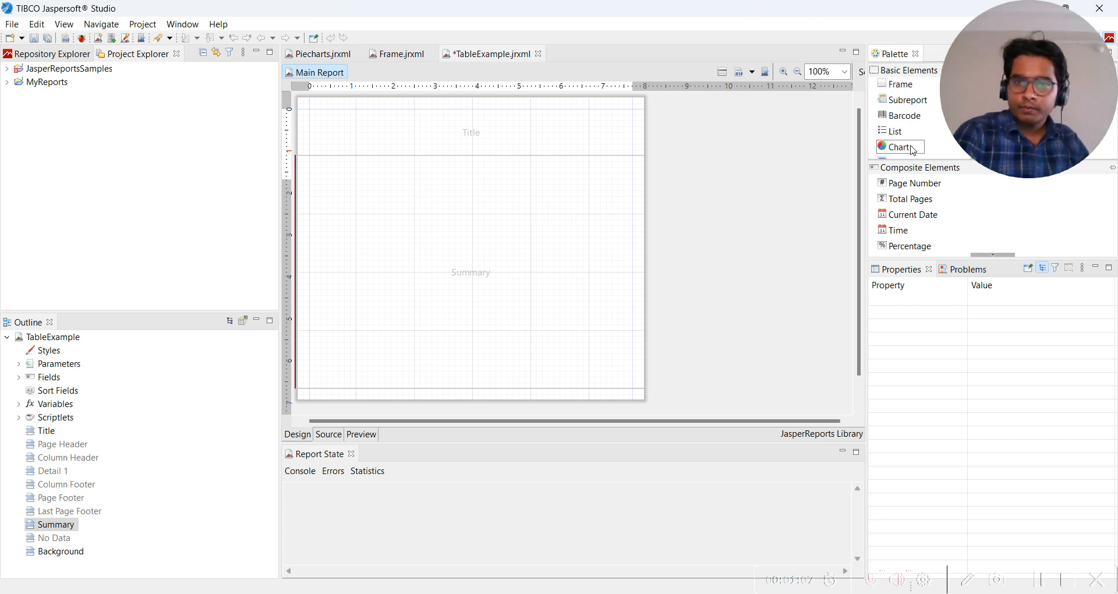
Scroll the Palette down to reach the Table element for the Summary band.
scroll("down", 3)
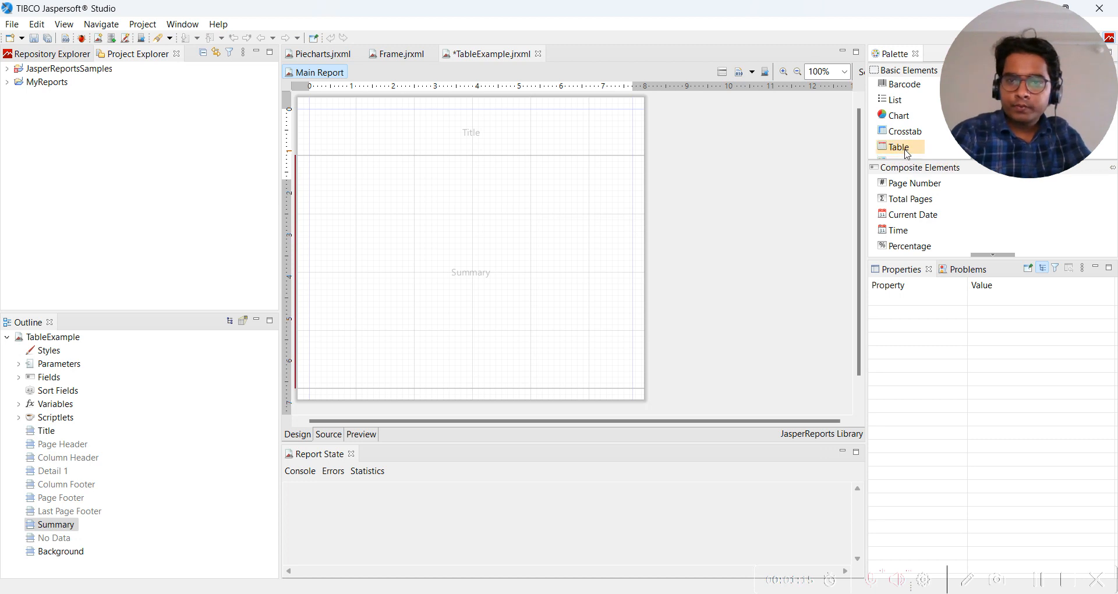
mouse_move(907, 152)
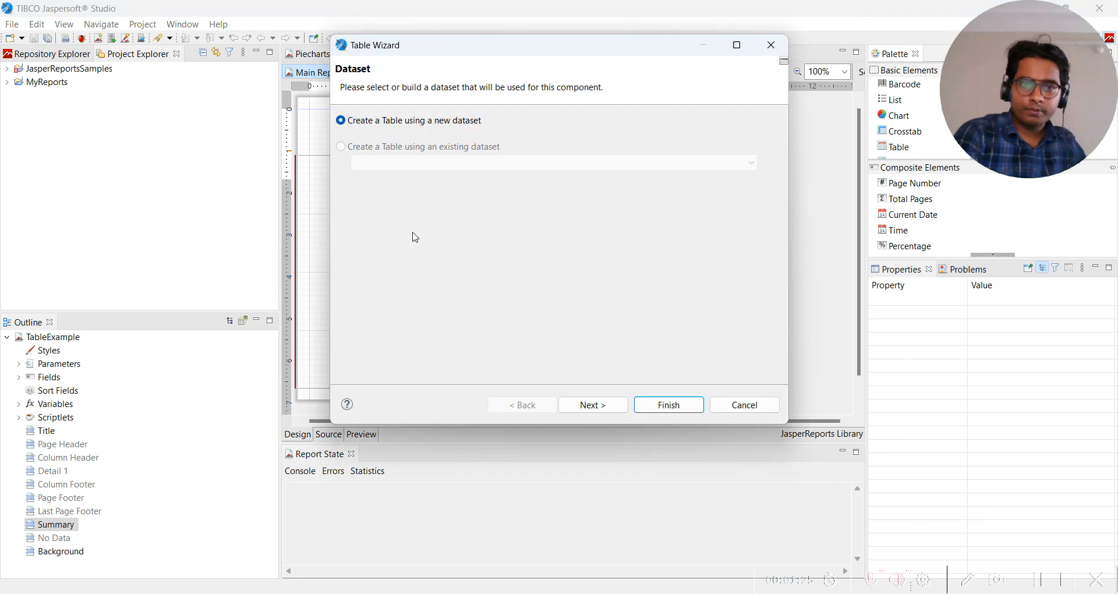
mouse_move(396, 187)
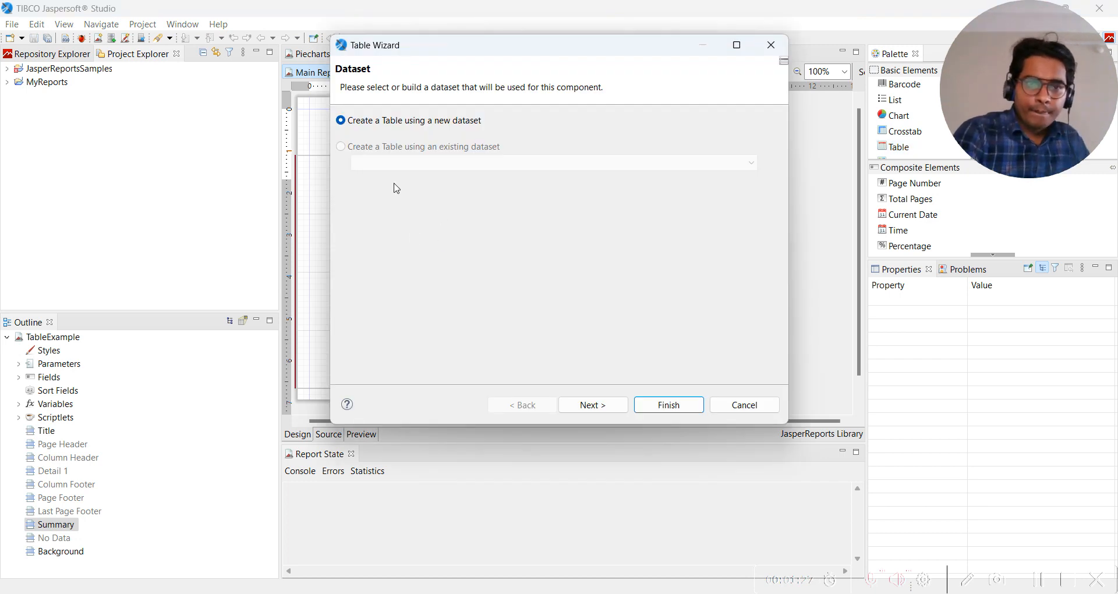
Keep 'Create a Table using a new dataset' and advance to the Dataset1 naming step.
left_click(340, 147)
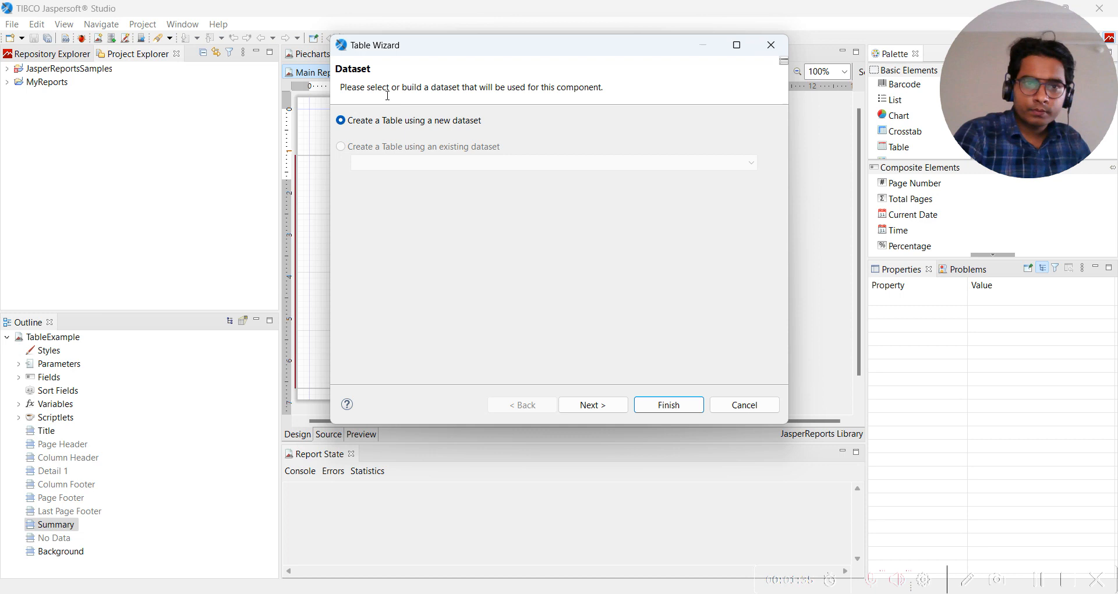
mouse_move(422, 91)
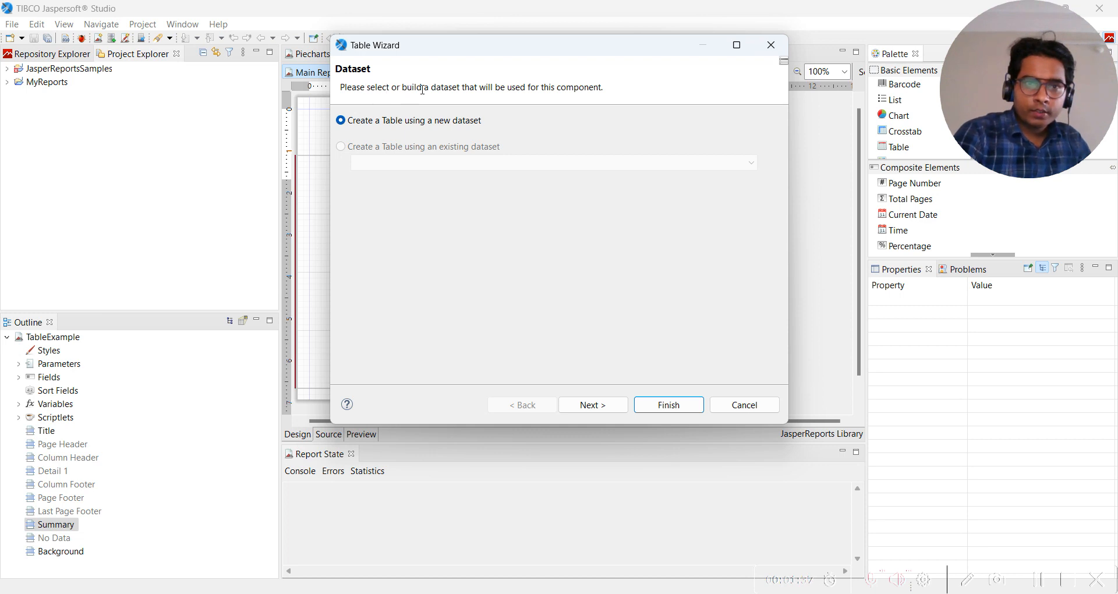
mouse_move(565, 175)
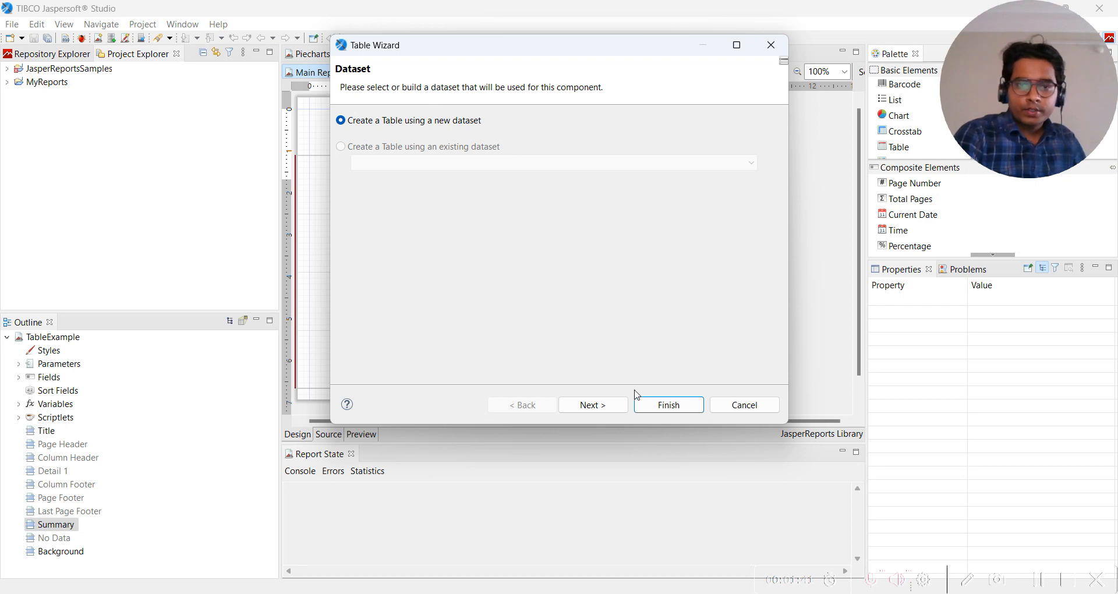
left_click(593, 405)
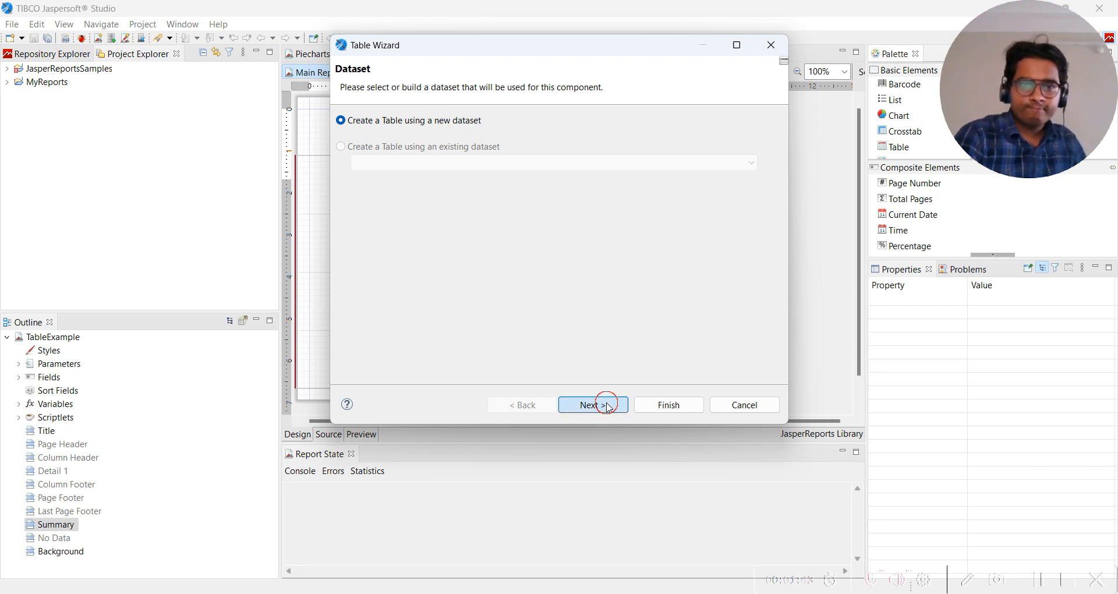
left_click(593, 405)
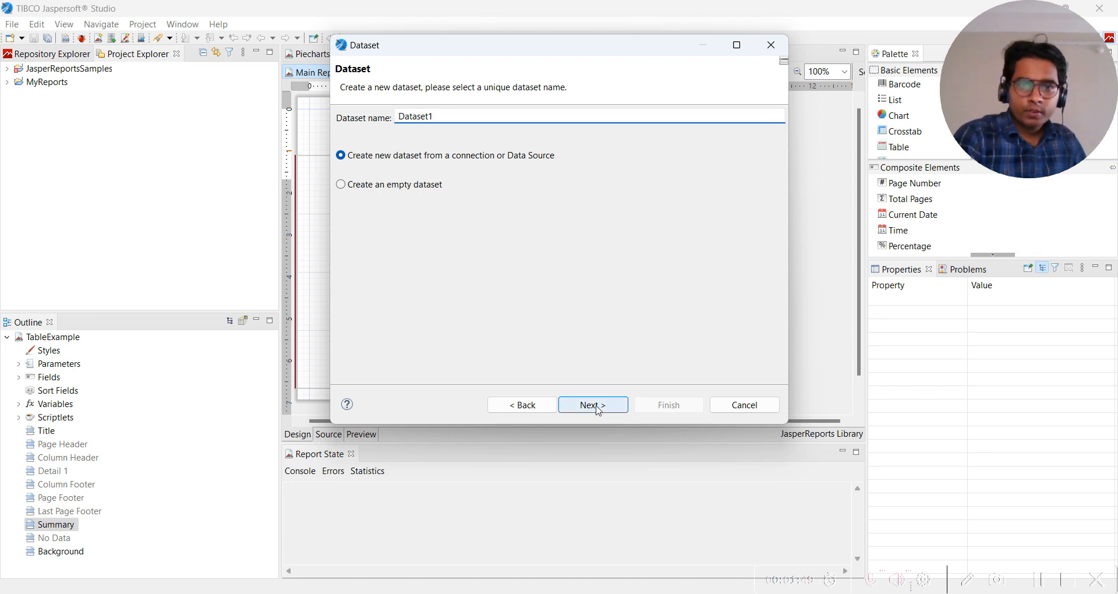
Choose 'Sample DB - Database JDBC Connection' as the dataset's data adapter and continue.
left_click(593, 405)
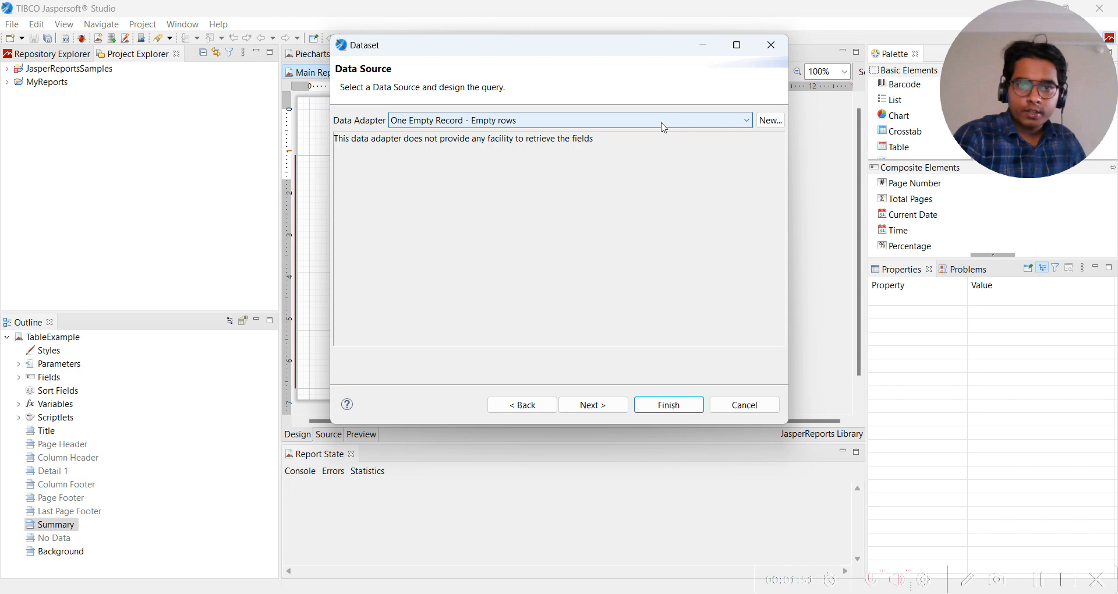
left_click(746, 120)
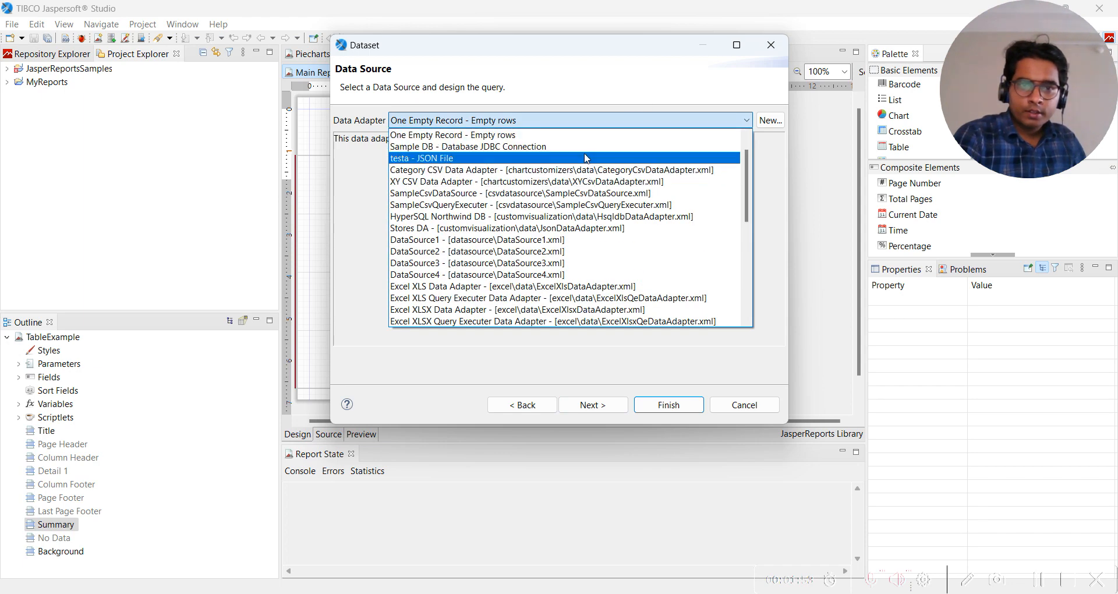
left_click(468, 146)
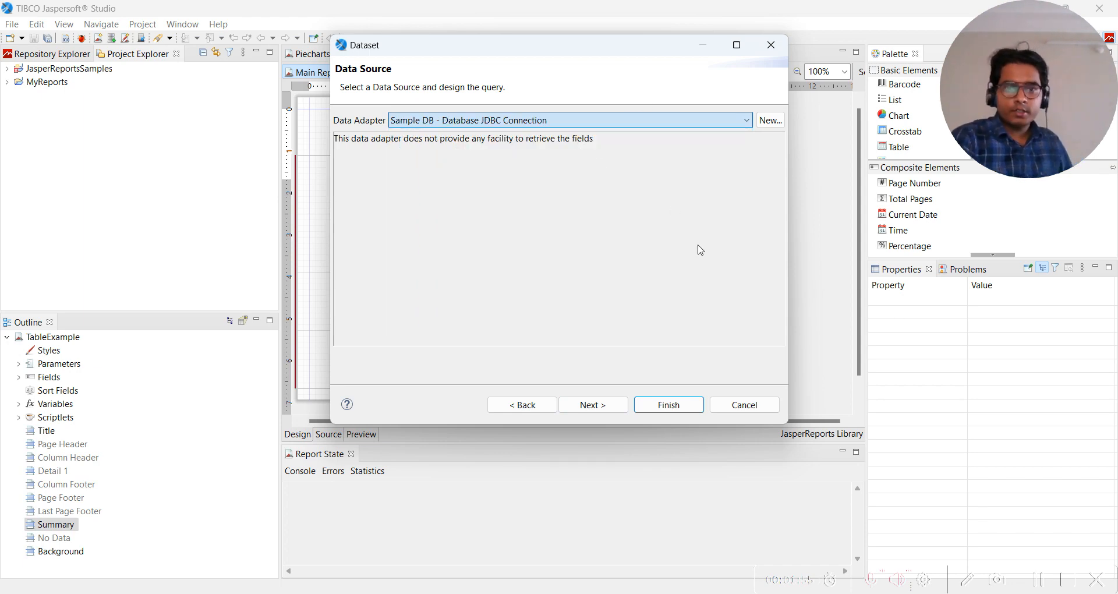
mouse_move(599, 410)
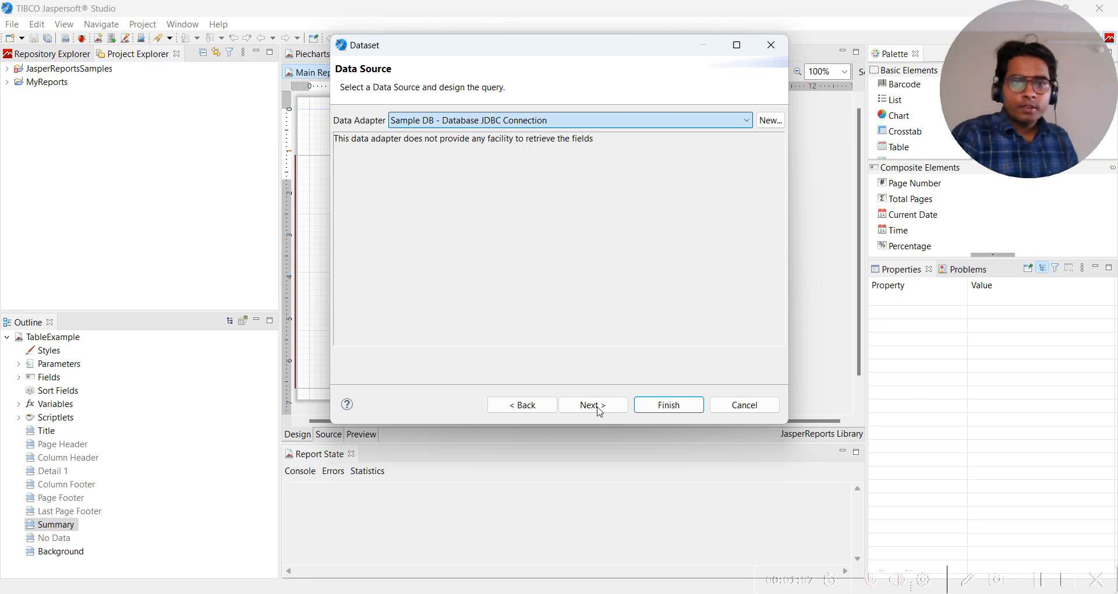
left_click(593, 406)
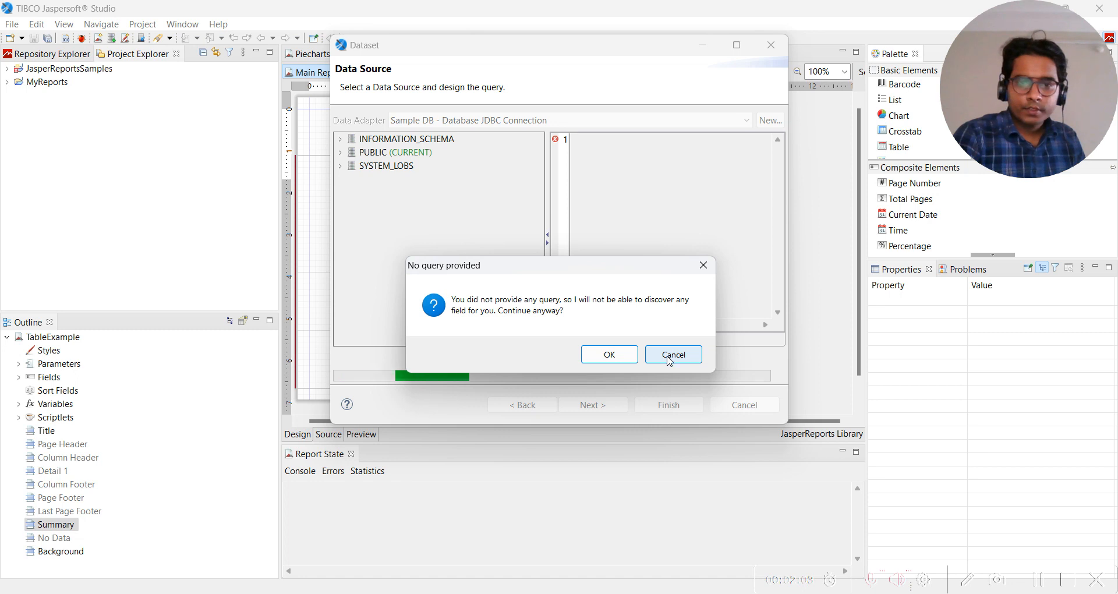
Build the query select * from "ORDERS" by inserting ORDERS from PUBLIC > Table, then continue.
left_click(674, 354)
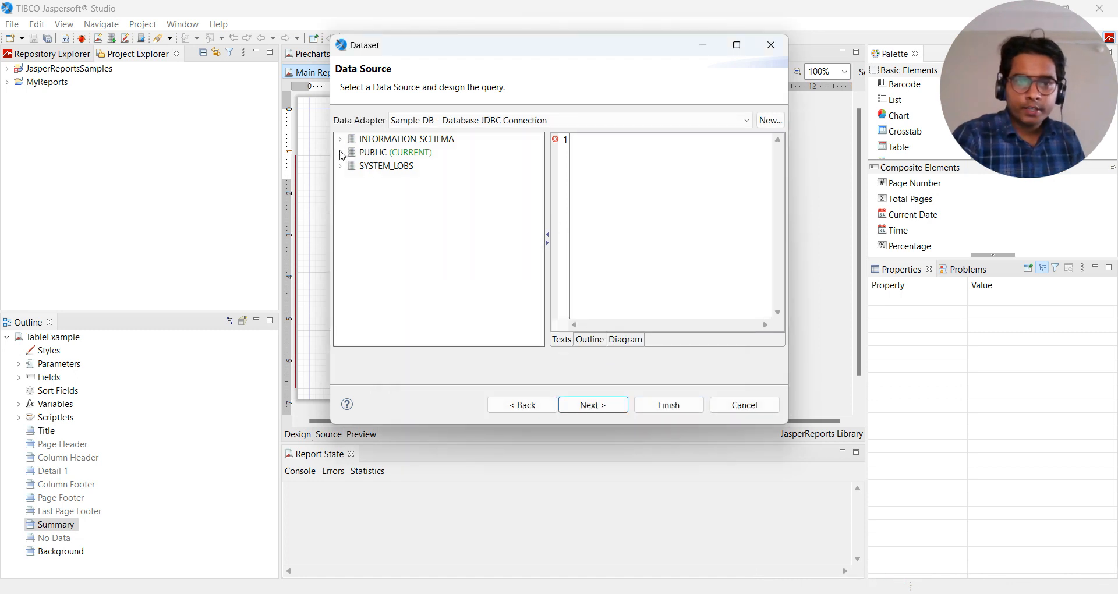
left_click(340, 153)
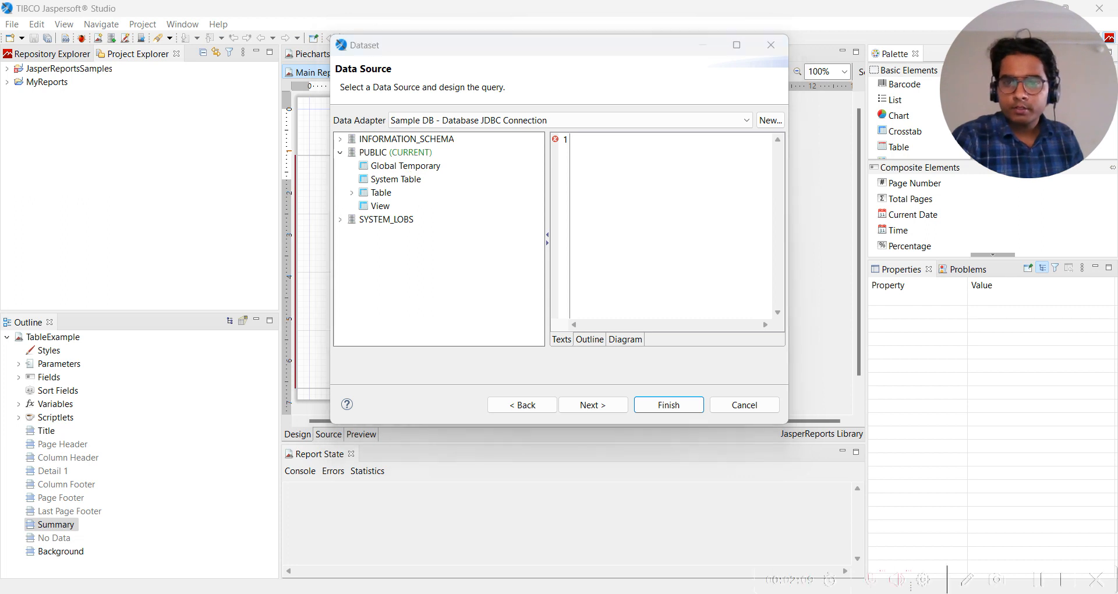
mouse_move(743, 314)
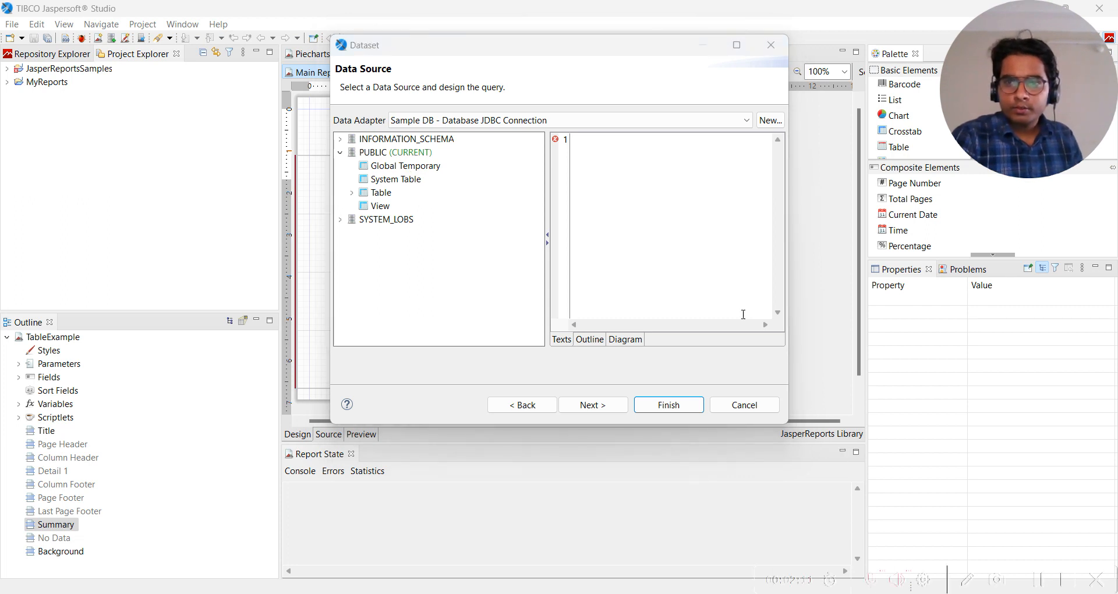
mouse_move(357, 194)
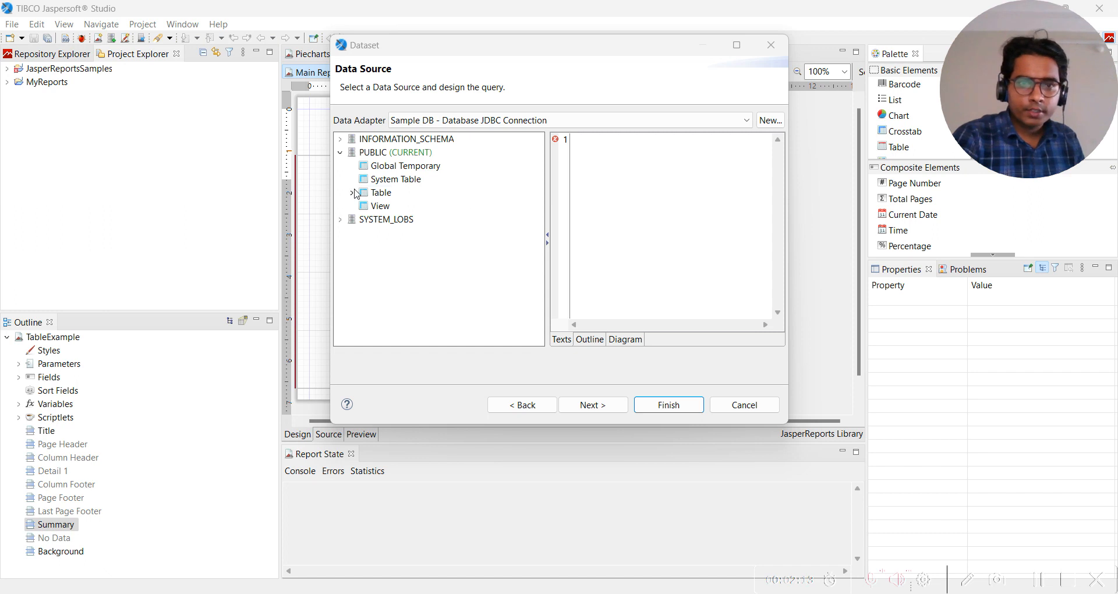
left_click(352, 193)
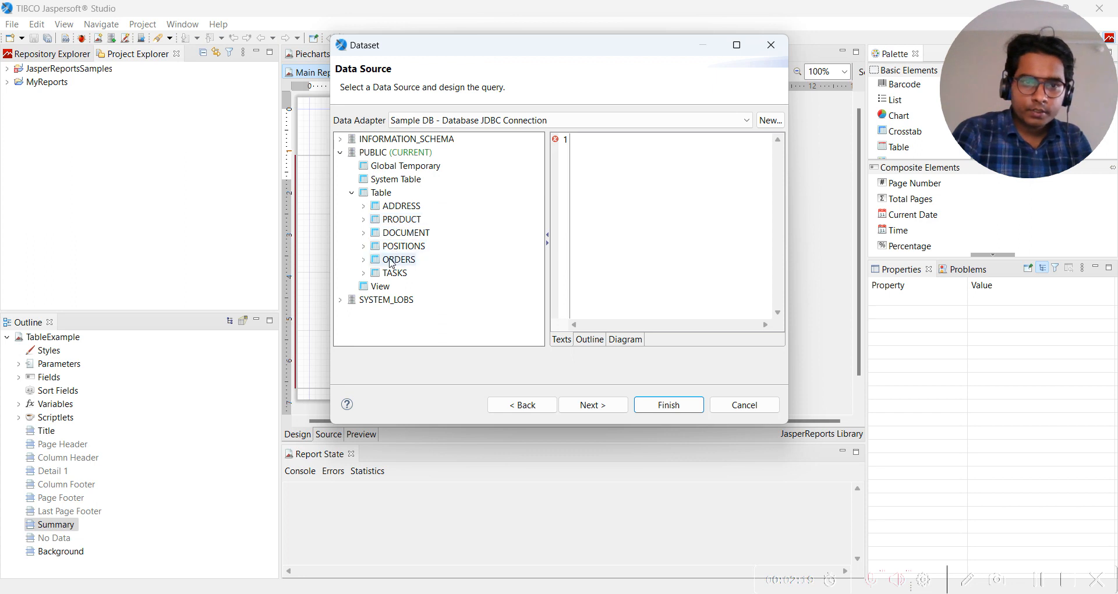
left_click(401, 219)
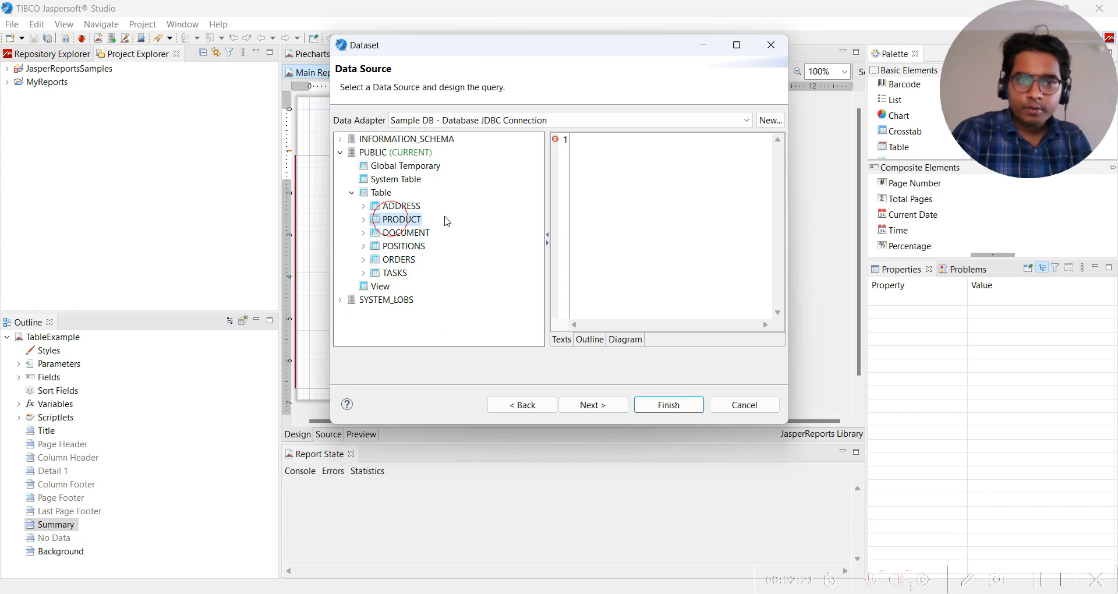
double_click(401, 219)
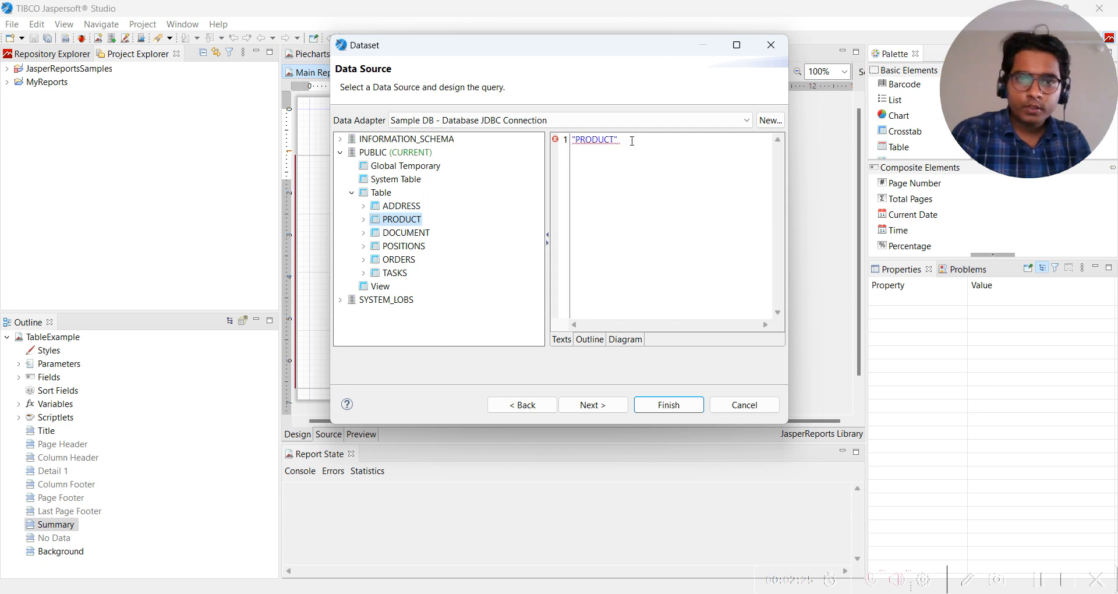
mouse_move(557, 139)
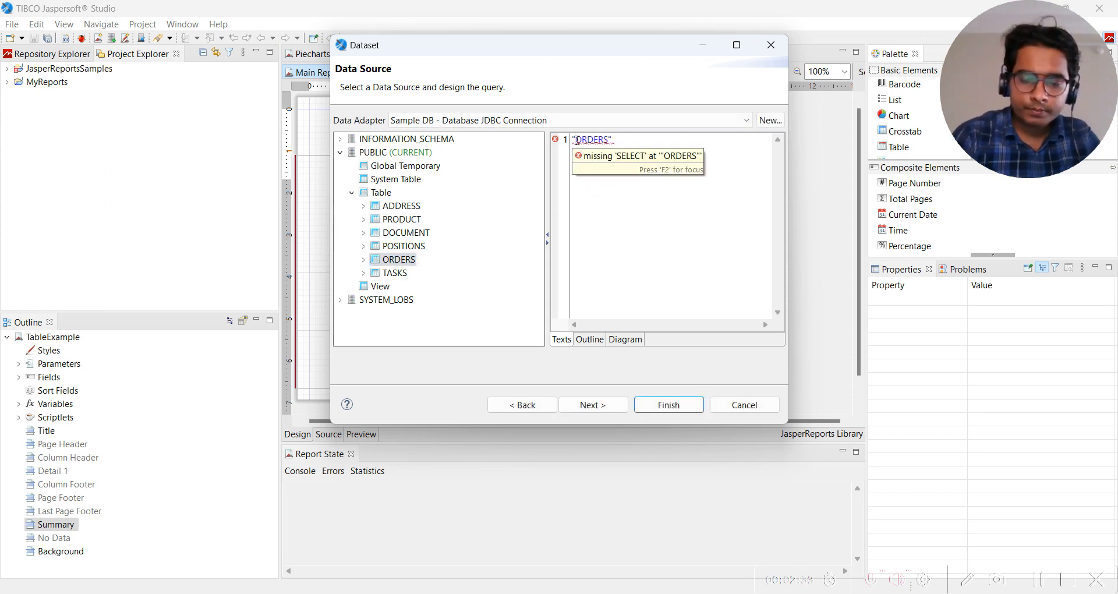
type("select")
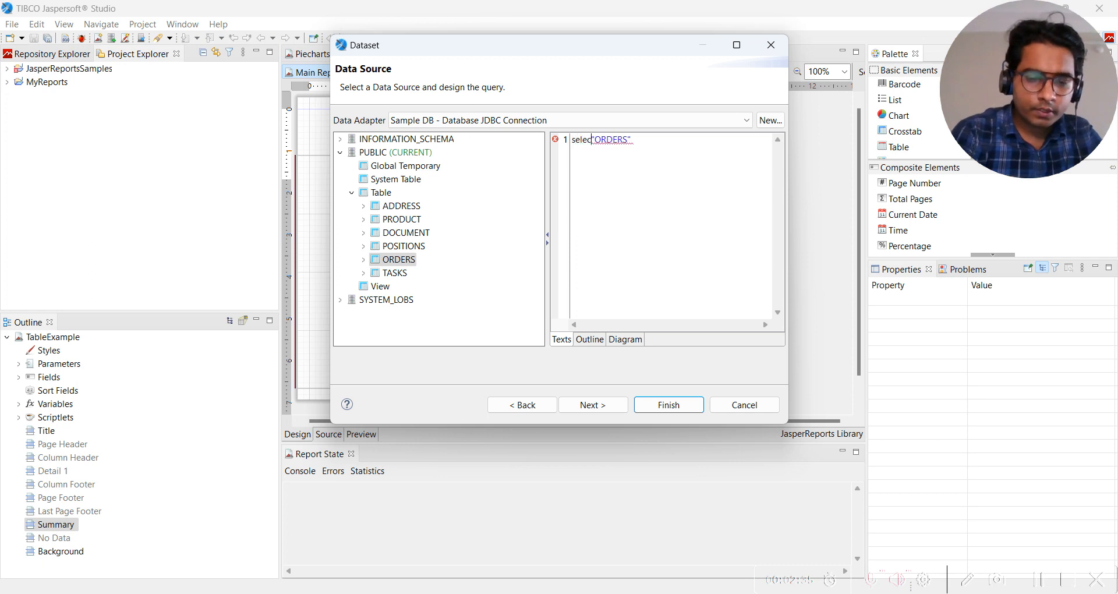
type("*")
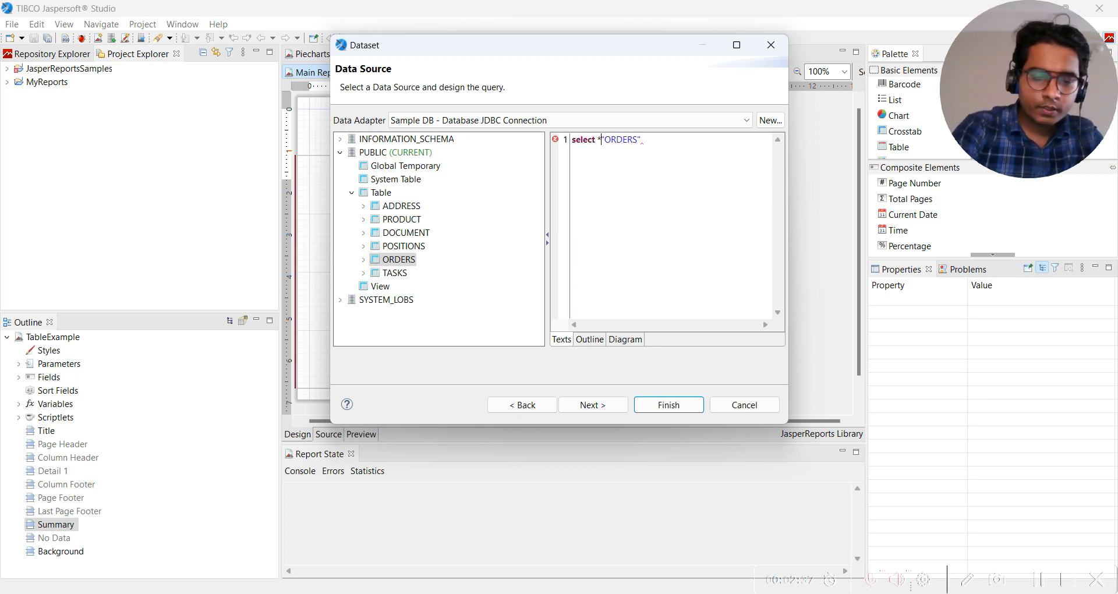
type("from")
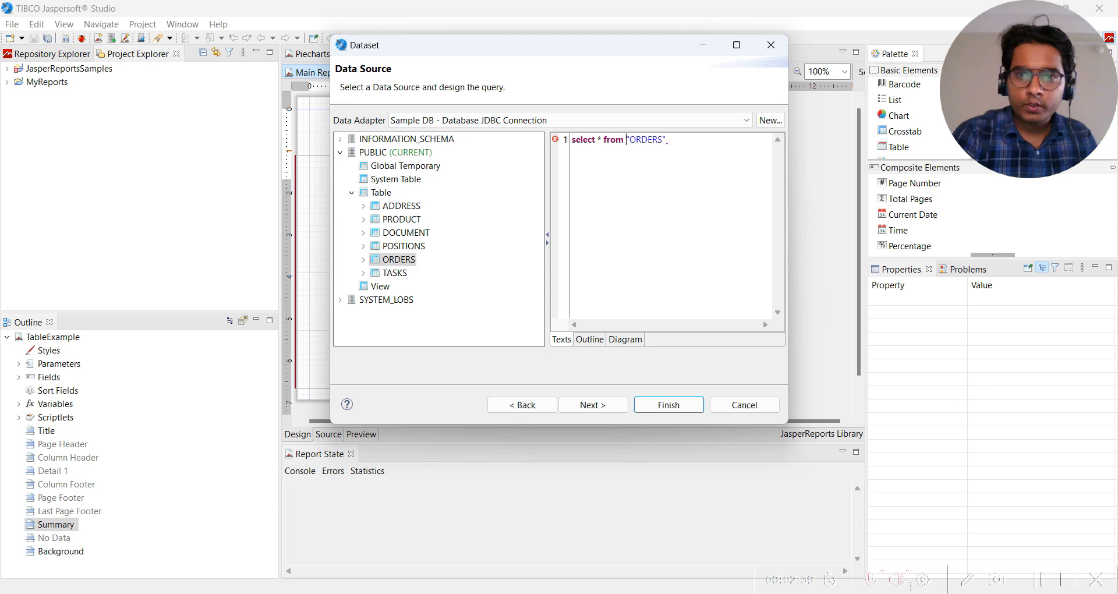
left_click(593, 405)
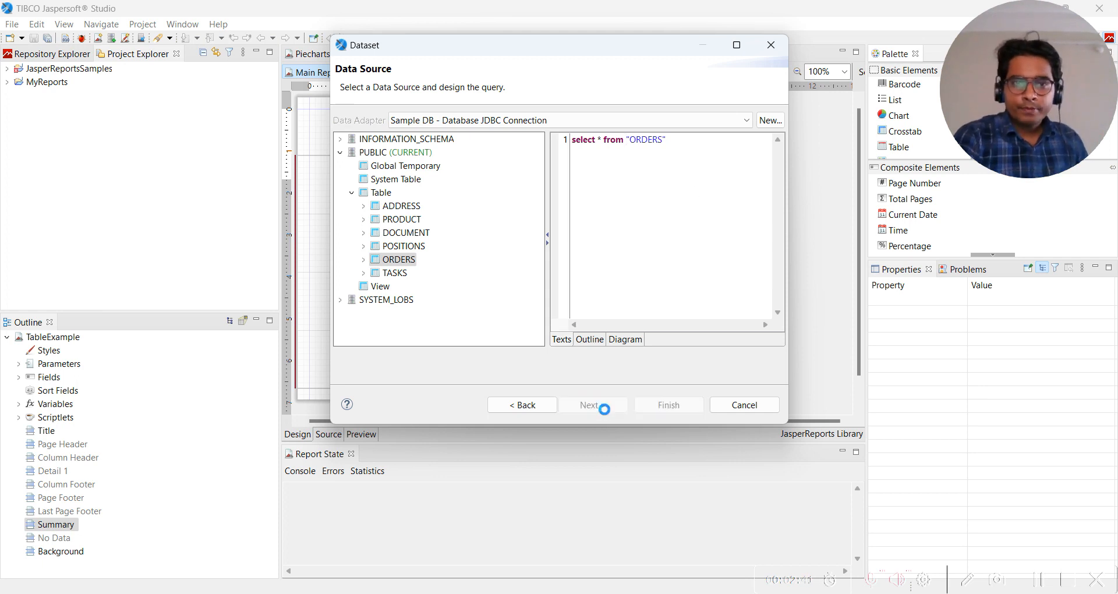
Add all fourteen ORDERS columns as dataset fields with >> and proceed to Group By.
left_click(593, 406)
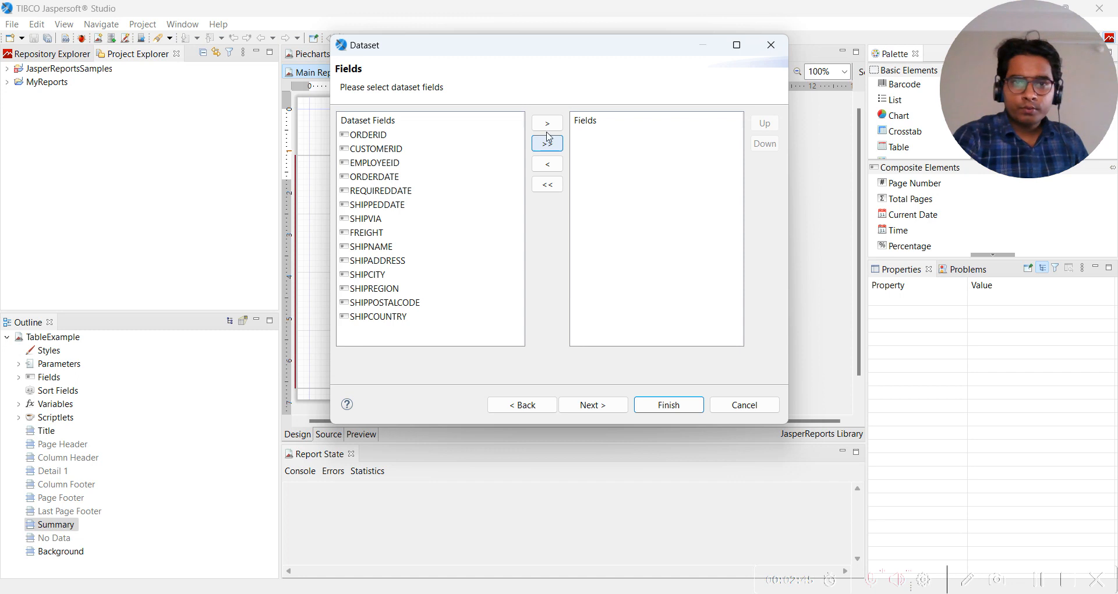
left_click(546, 142)
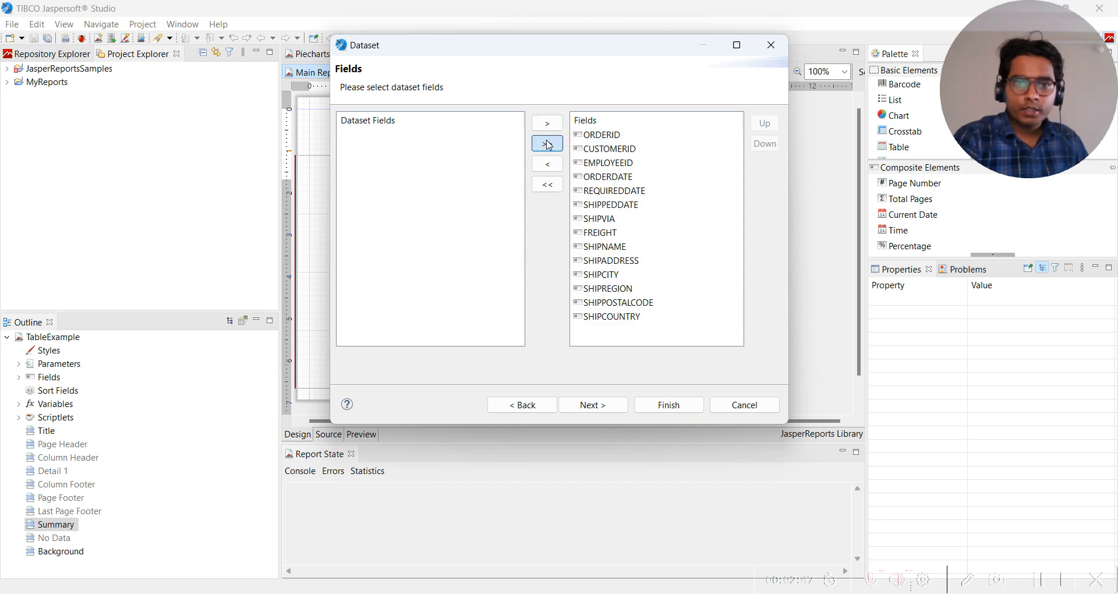
left_click(593, 406)
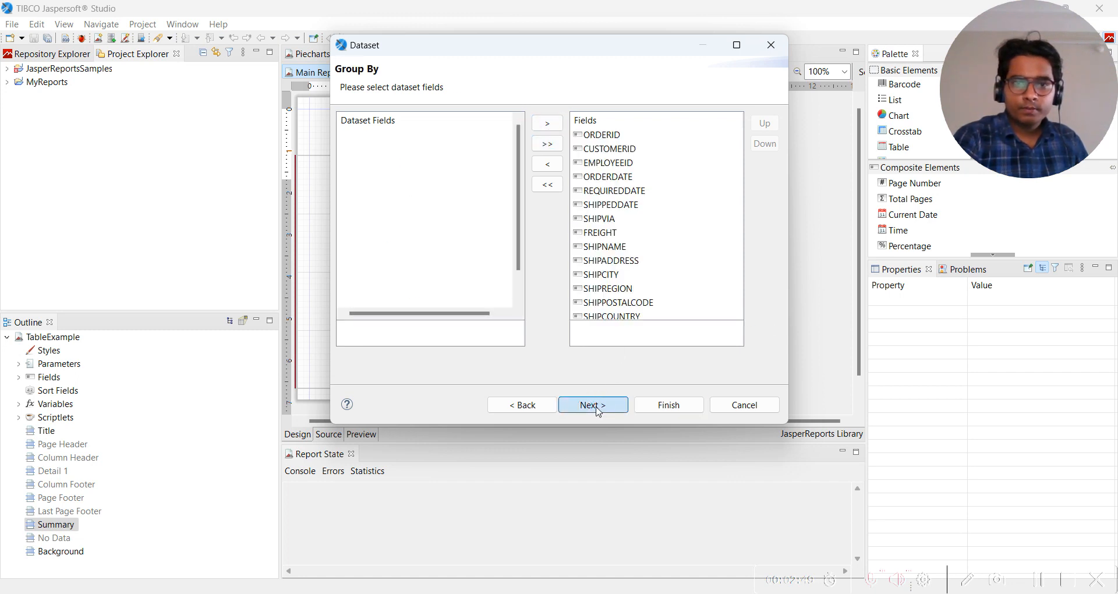
Skip grouping, reuse the master report's JDBC connection, and add every ORDERS field as a table column.
left_click(593, 405)
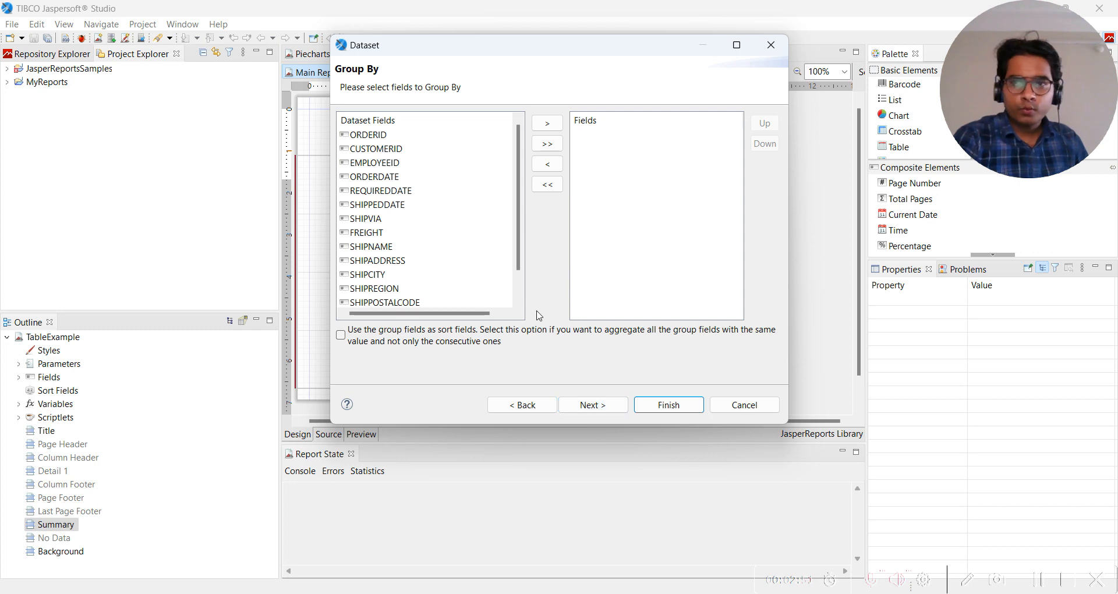
mouse_move(605, 362)
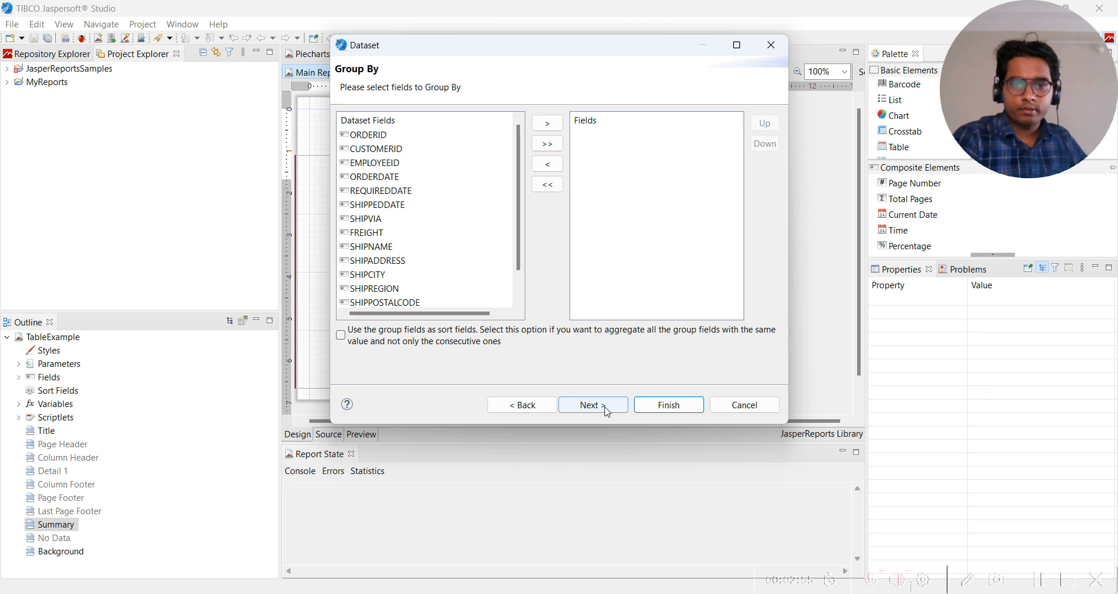
left_click(593, 406)
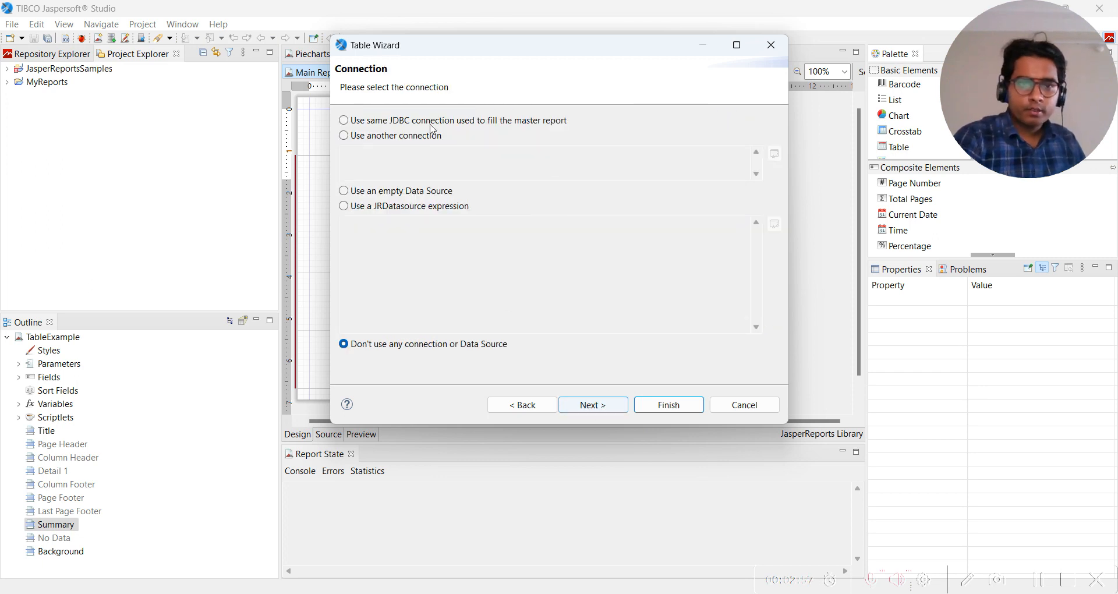
left_click(343, 120)
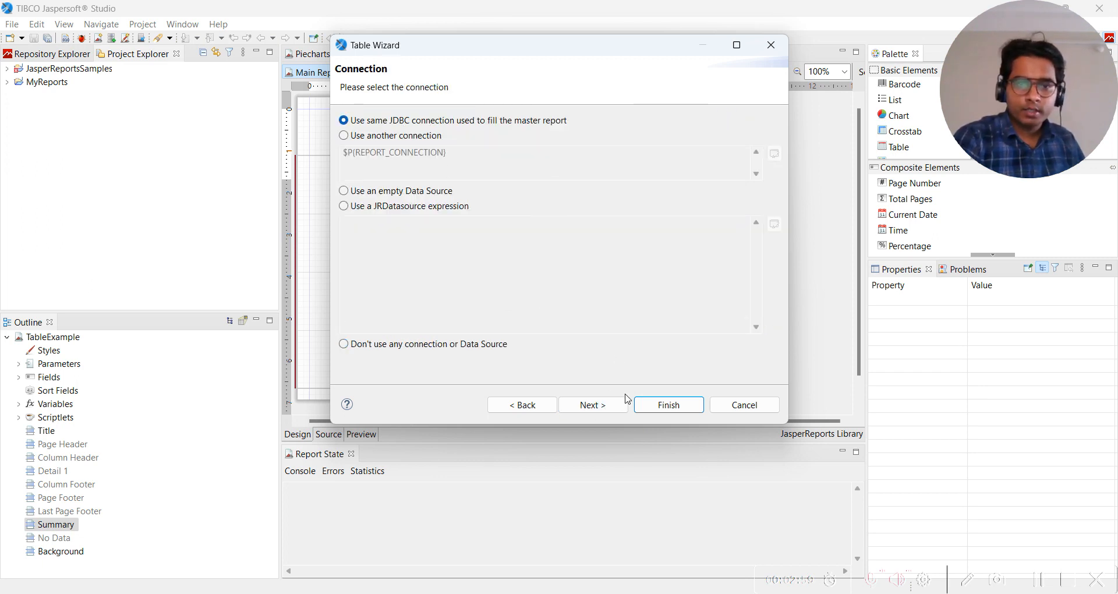
left_click(593, 406)
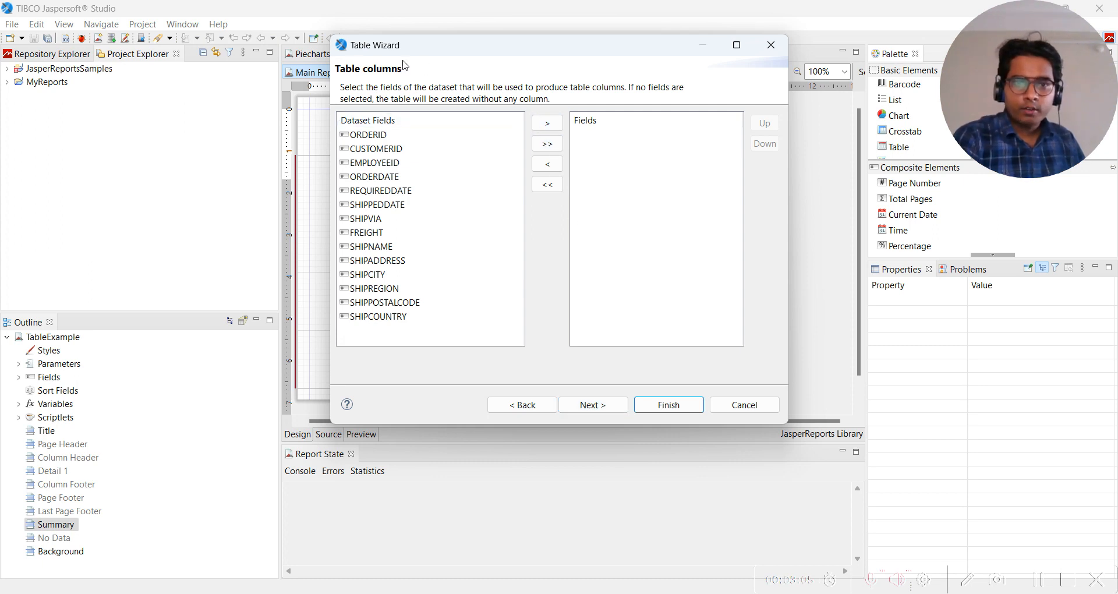
left_click(548, 143)
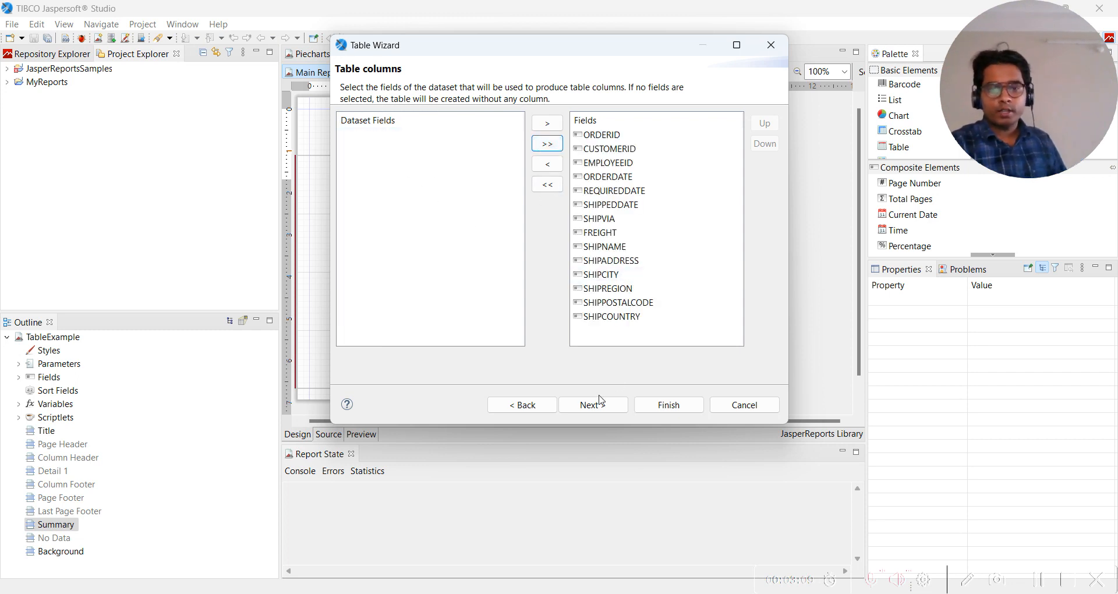
left_click(593, 406)
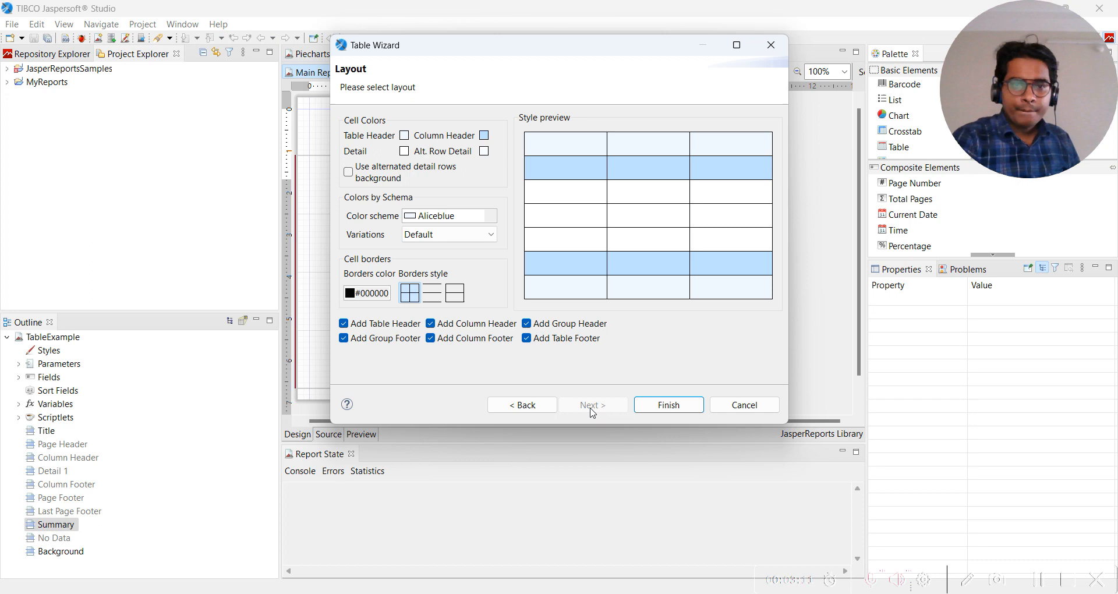
mouse_move(527, 420)
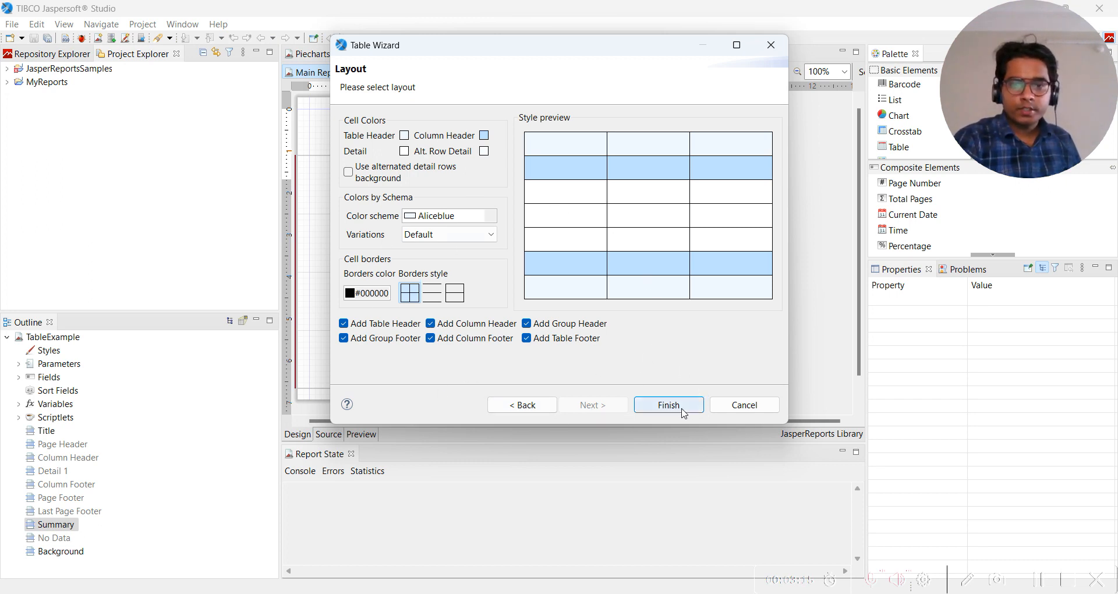
Finish the wizard, move the table to x 0 y 10 and stretch it to about 530 px wide.
left_click(669, 406)
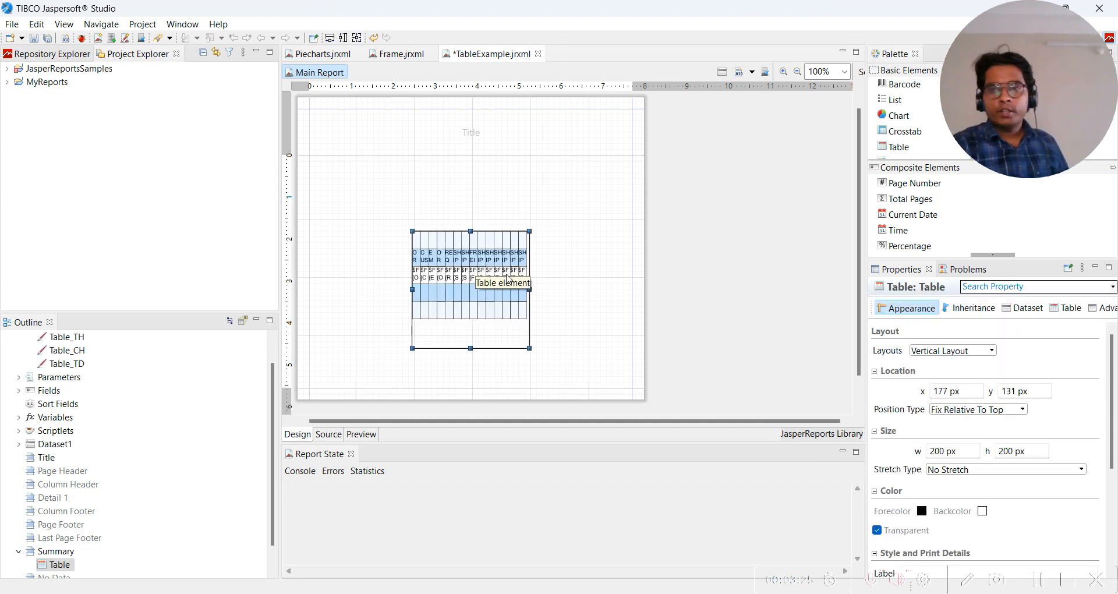
mouse_move(501, 295)
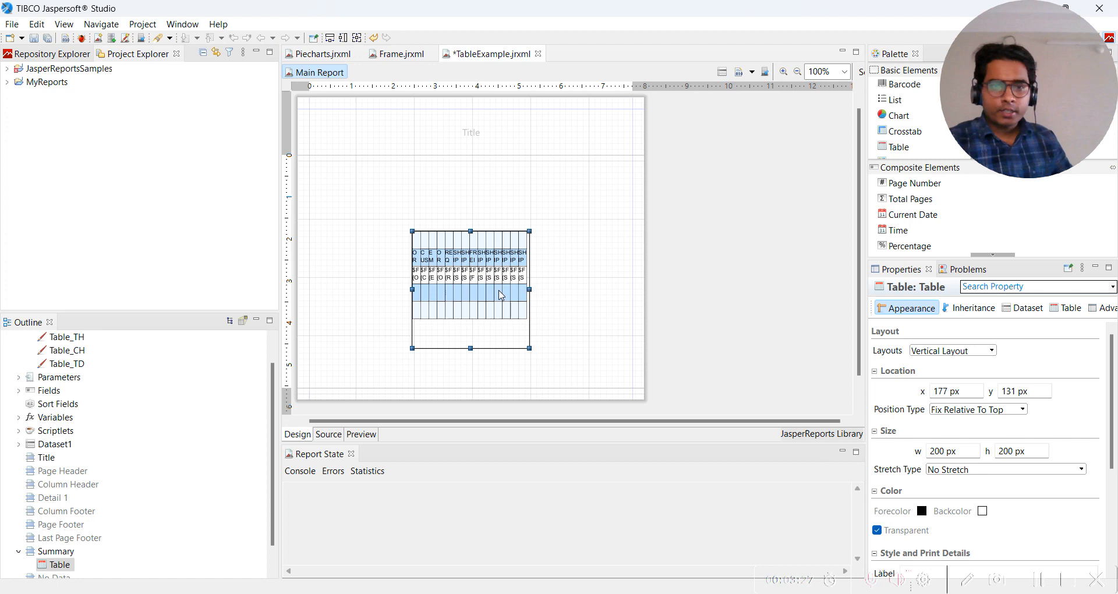
mouse_move(480, 289)
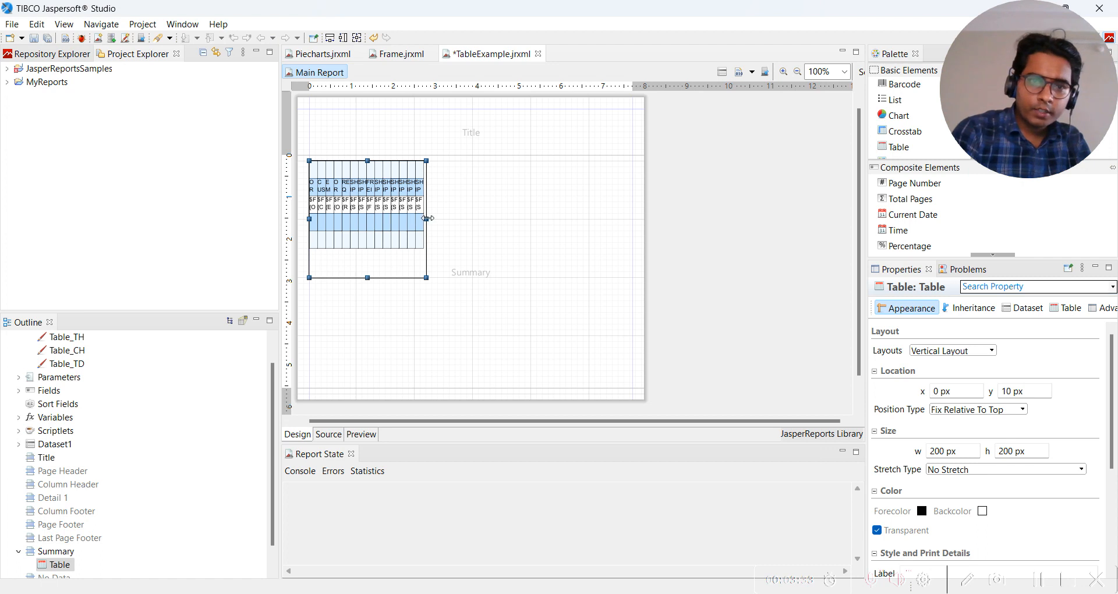
left_click_drag(430, 218, 500, 207)
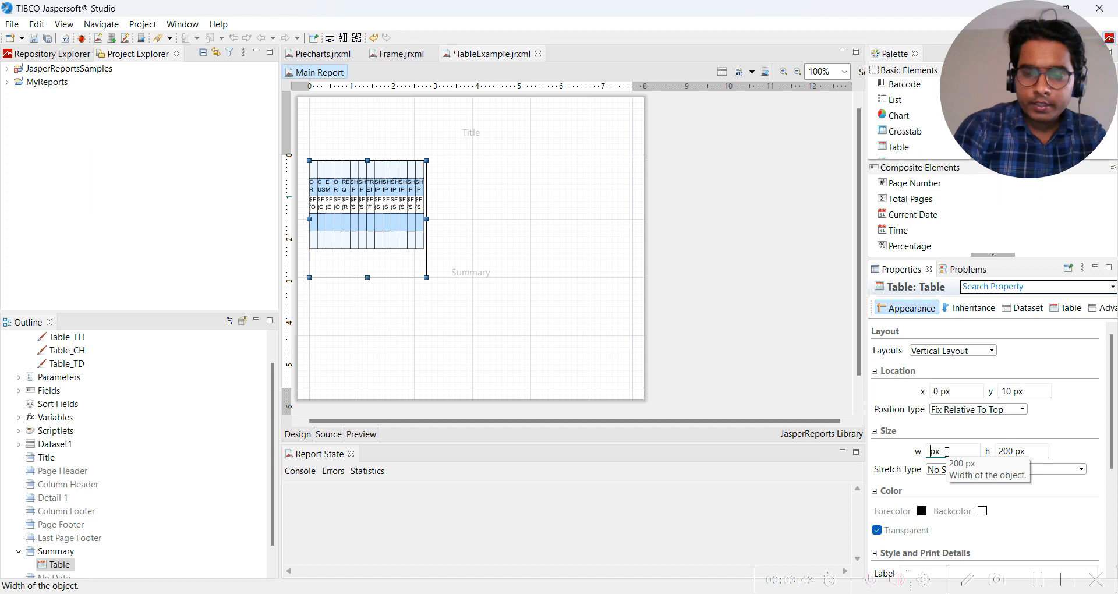
type("400")
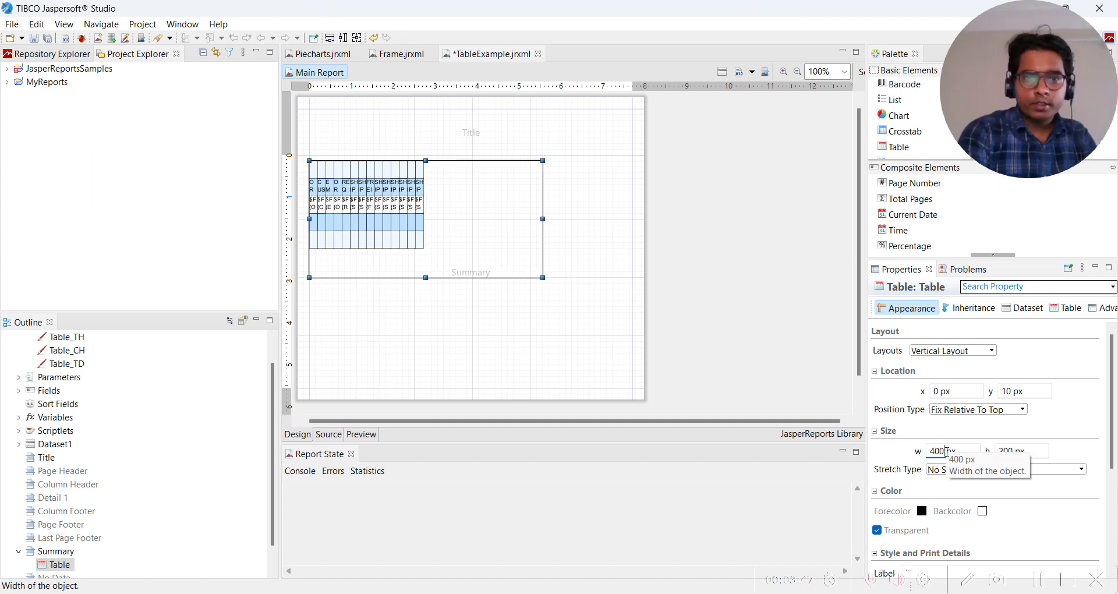
mouse_move(470, 243)
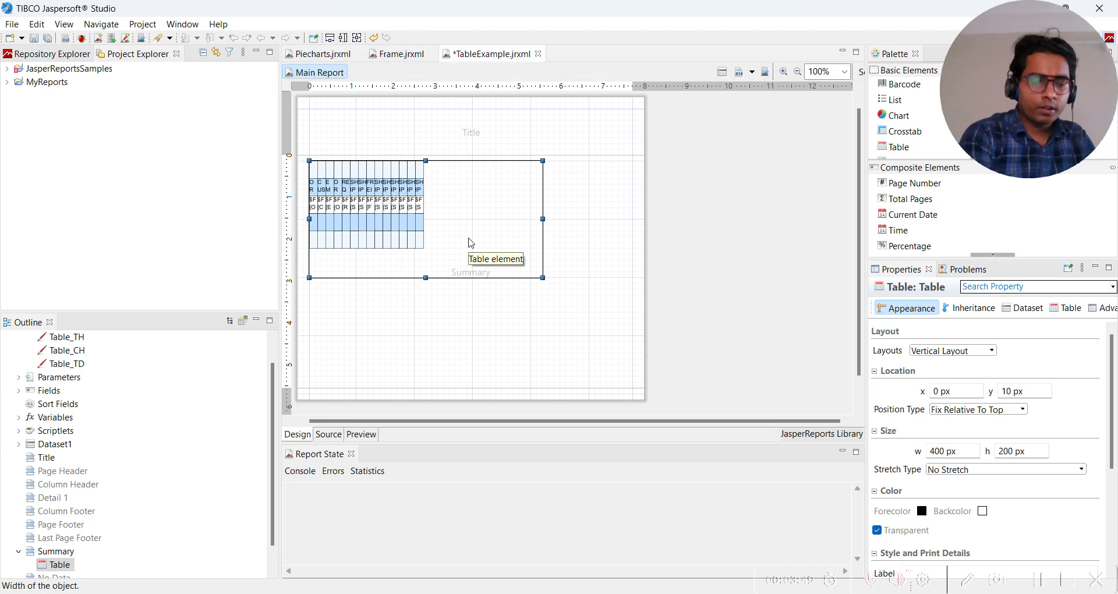
left_click_drag(542, 222, 428, 222)
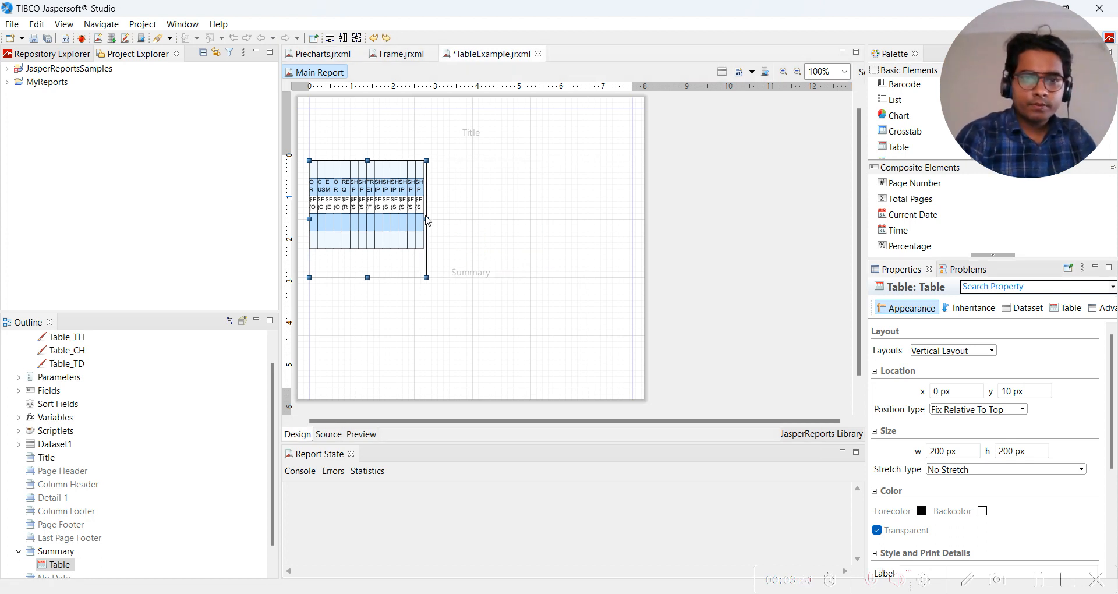
left_click_drag(428, 224, 608, 224)
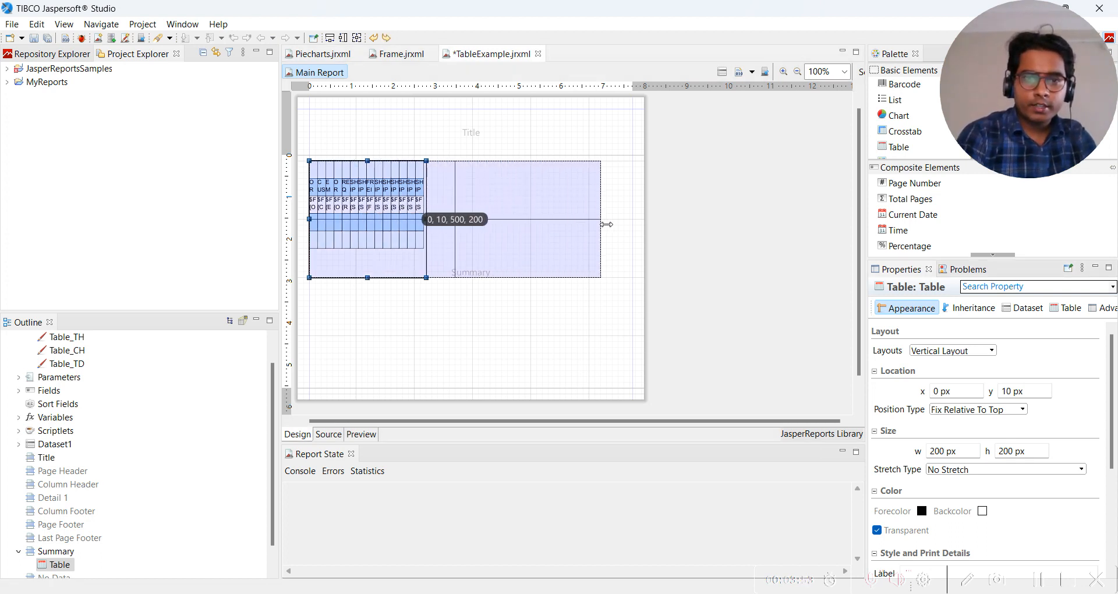
left_click_drag(608, 224, 619, 227)
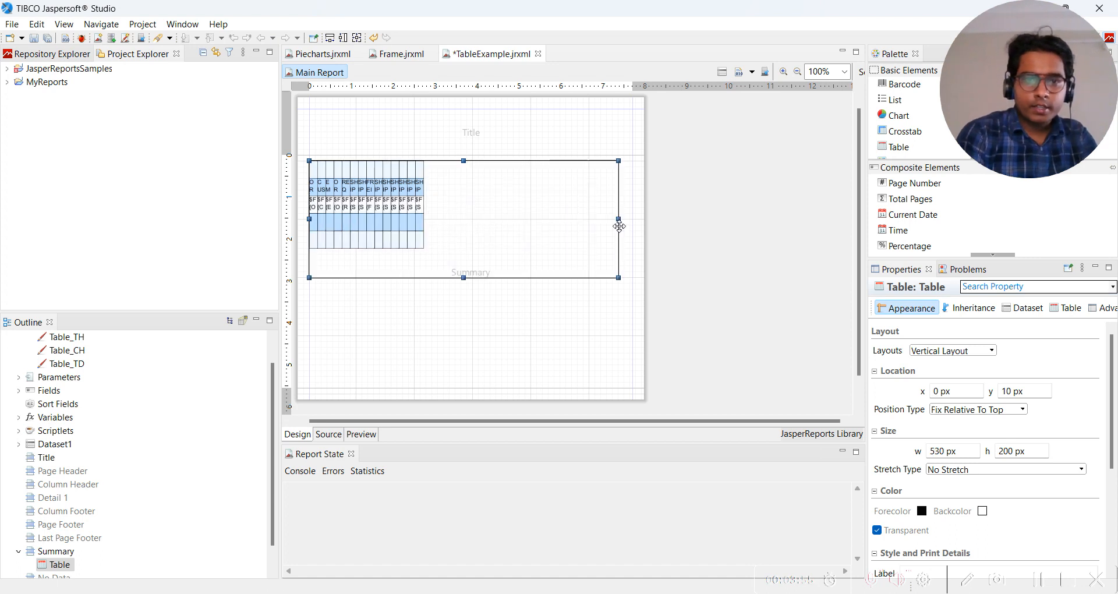
mouse_move(510, 234)
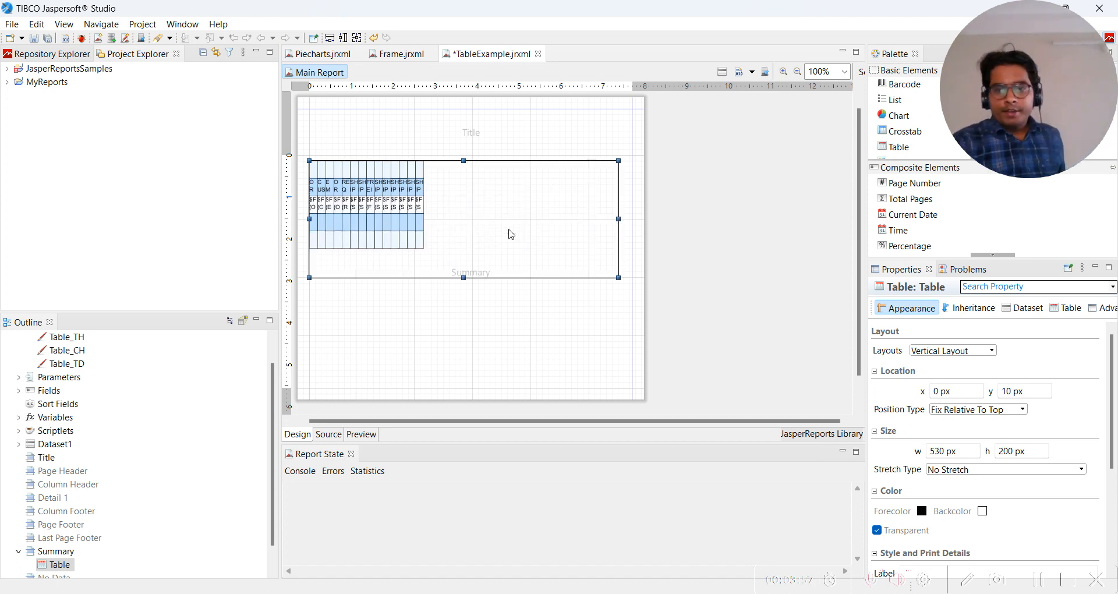
mouse_move(510, 234)
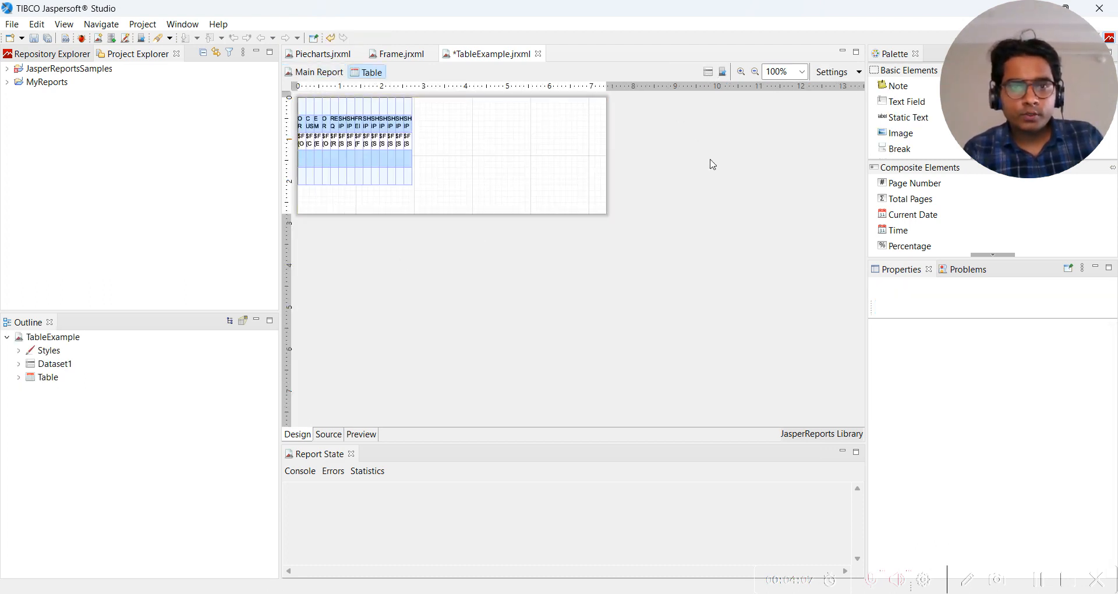
mouse_move(321, 78)
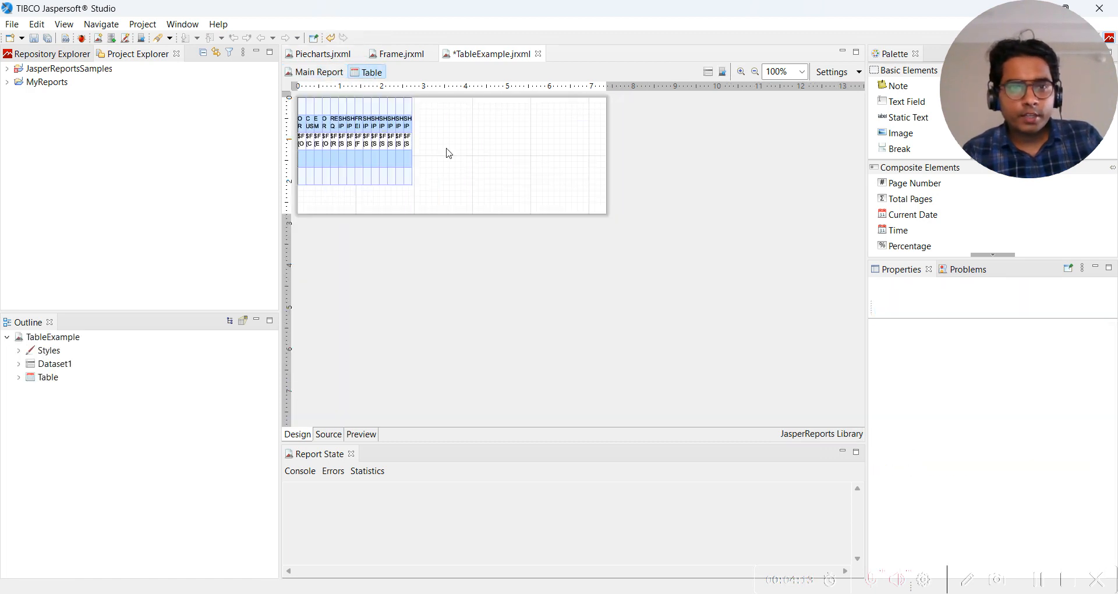
Delete the Table Header, Column Footer and Table Footer rows with Delete Row in the Outline.
left_click(303, 126)
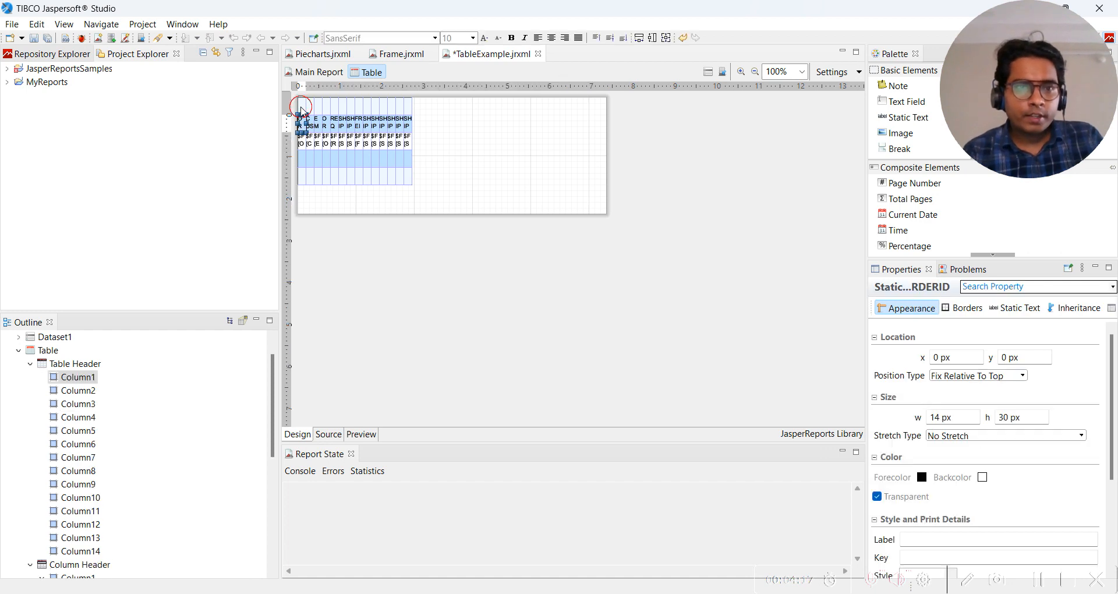
left_click(302, 114)
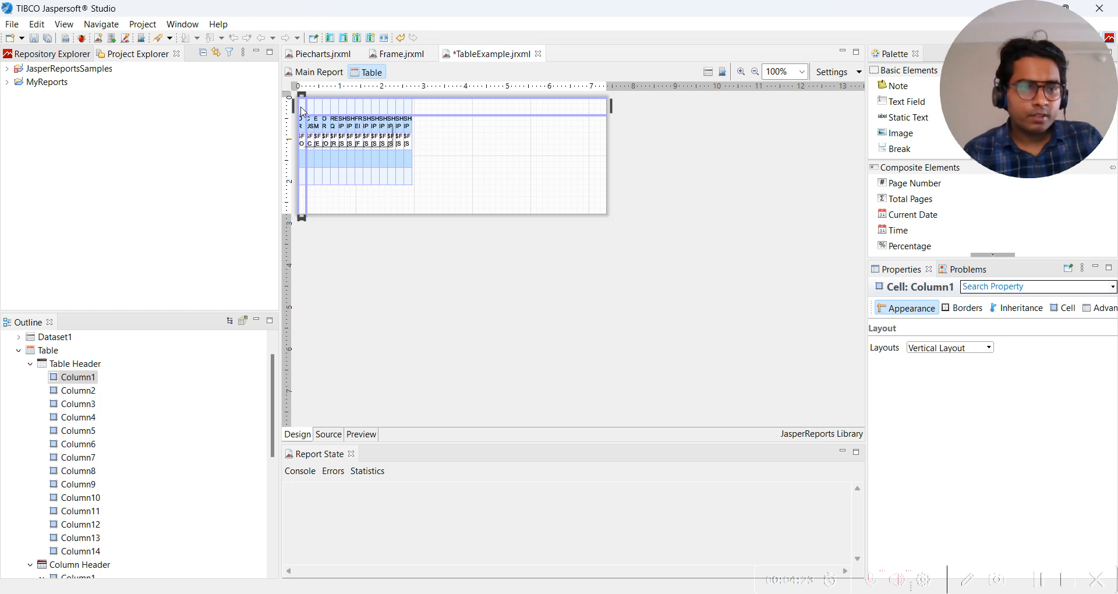
left_click(72, 363)
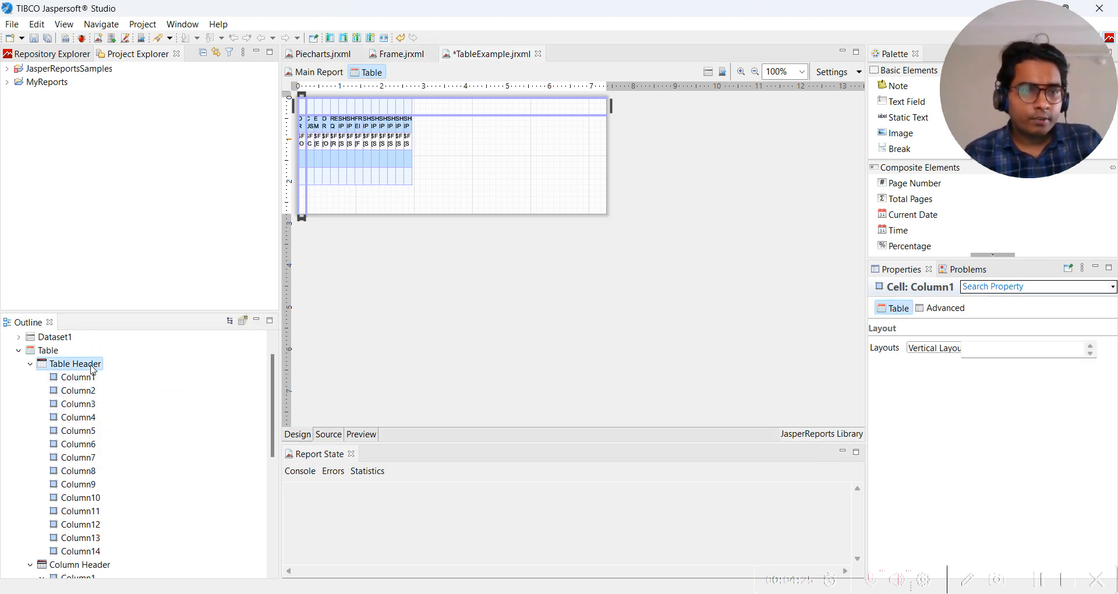
right_click(74, 363)
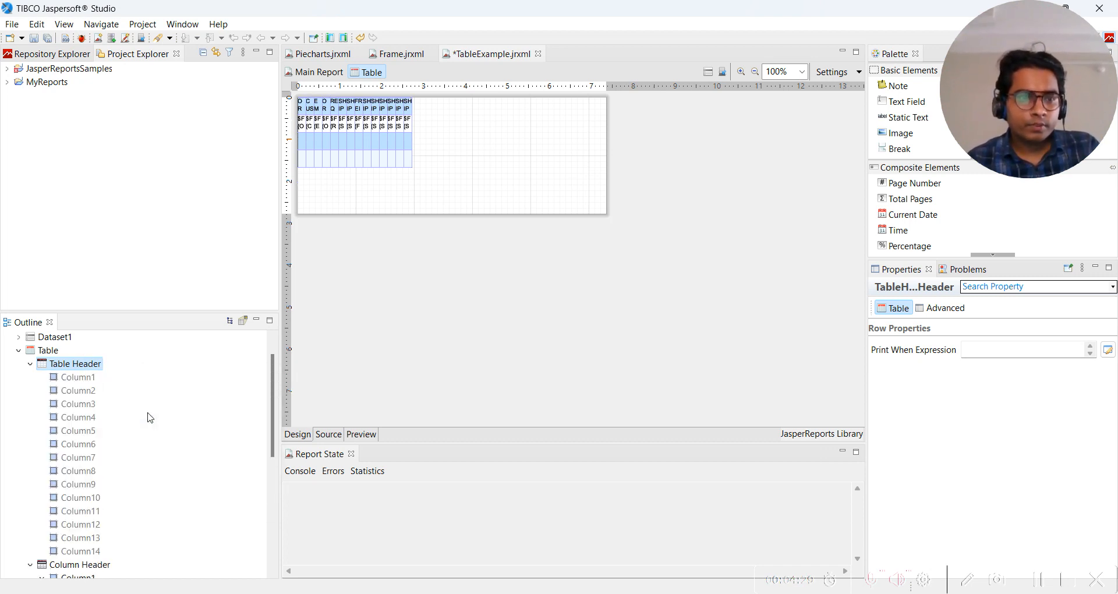
mouse_move(204, 494)
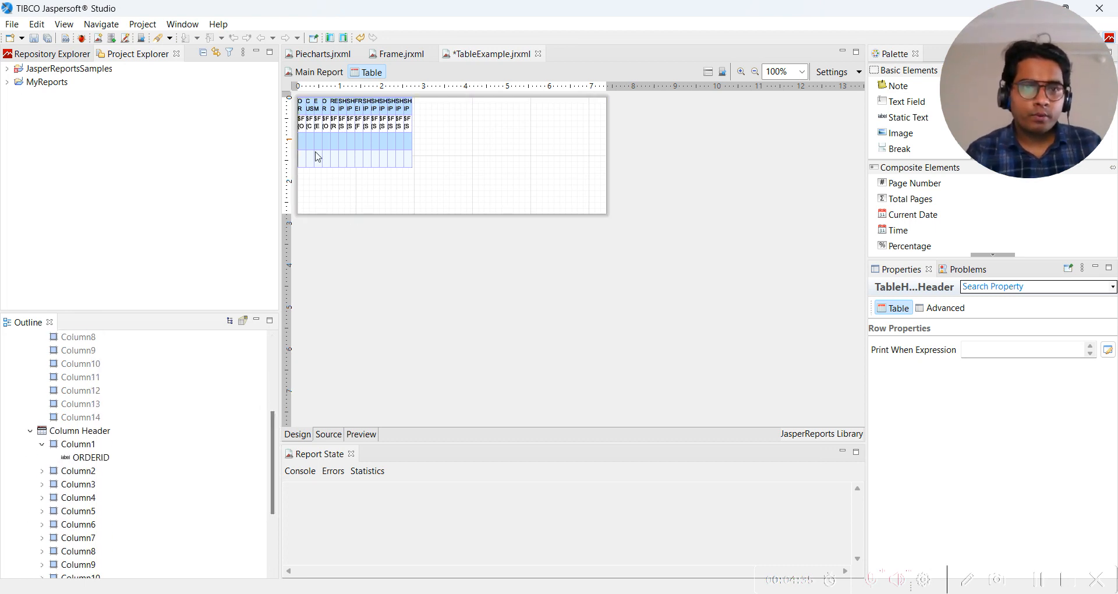
left_click(312, 149)
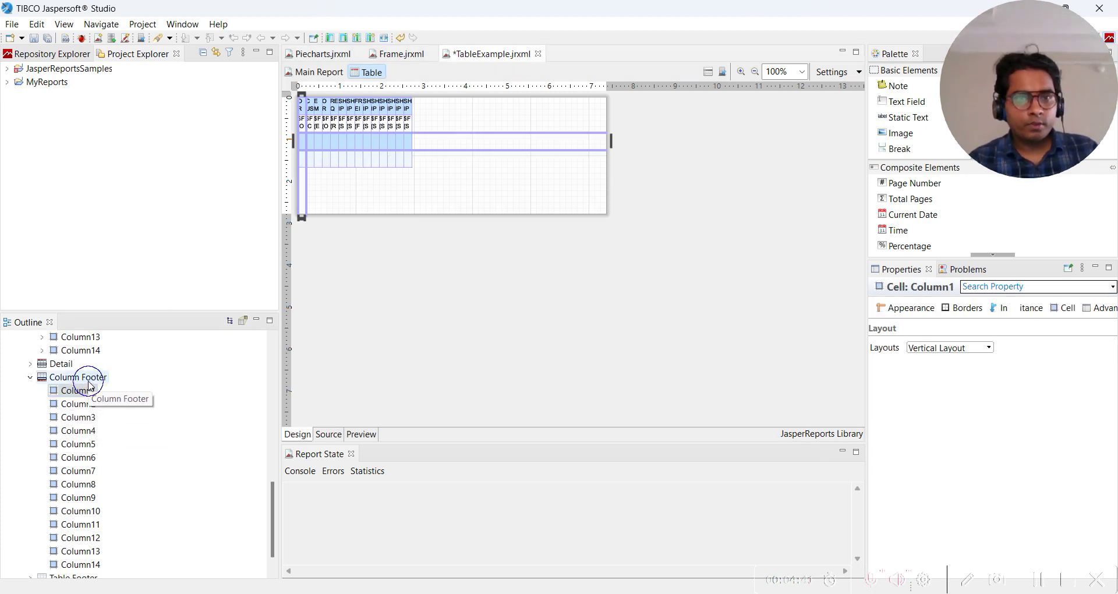
right_click(77, 378)
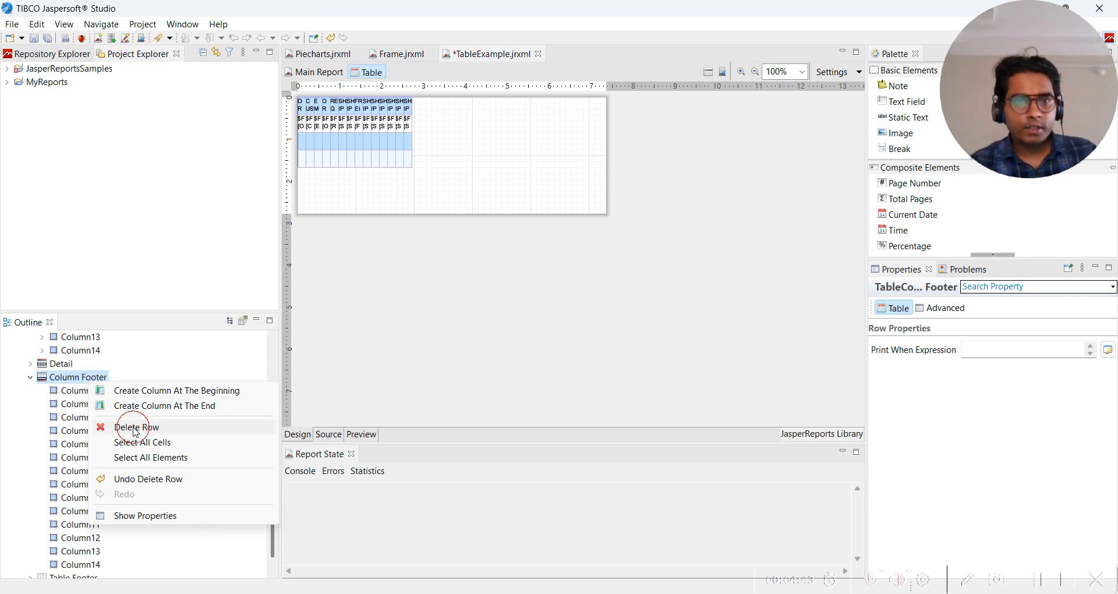
left_click(137, 426)
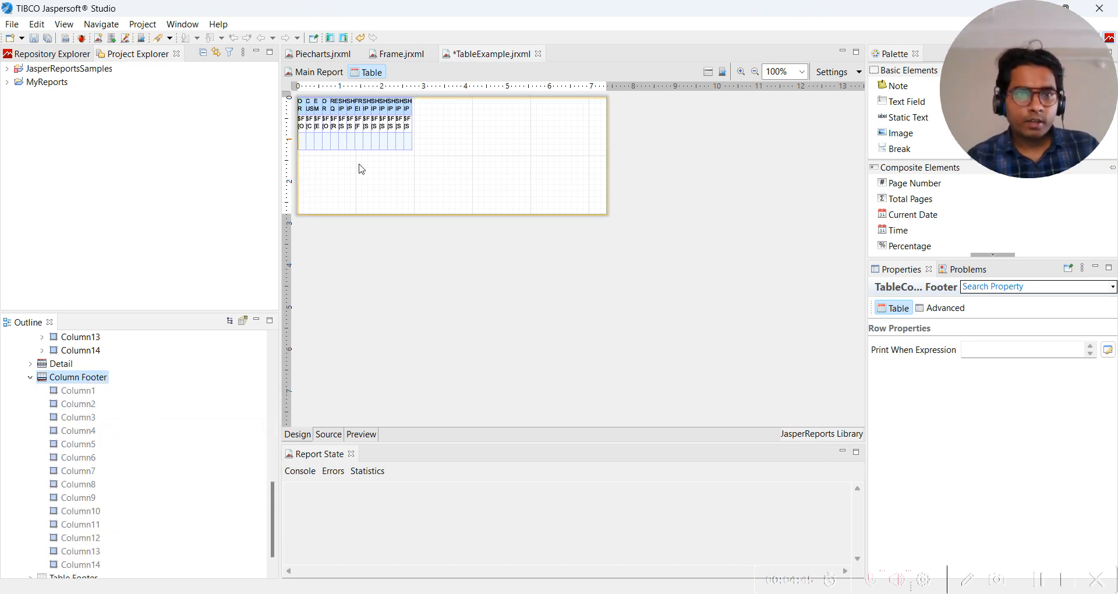
left_click(310, 142)
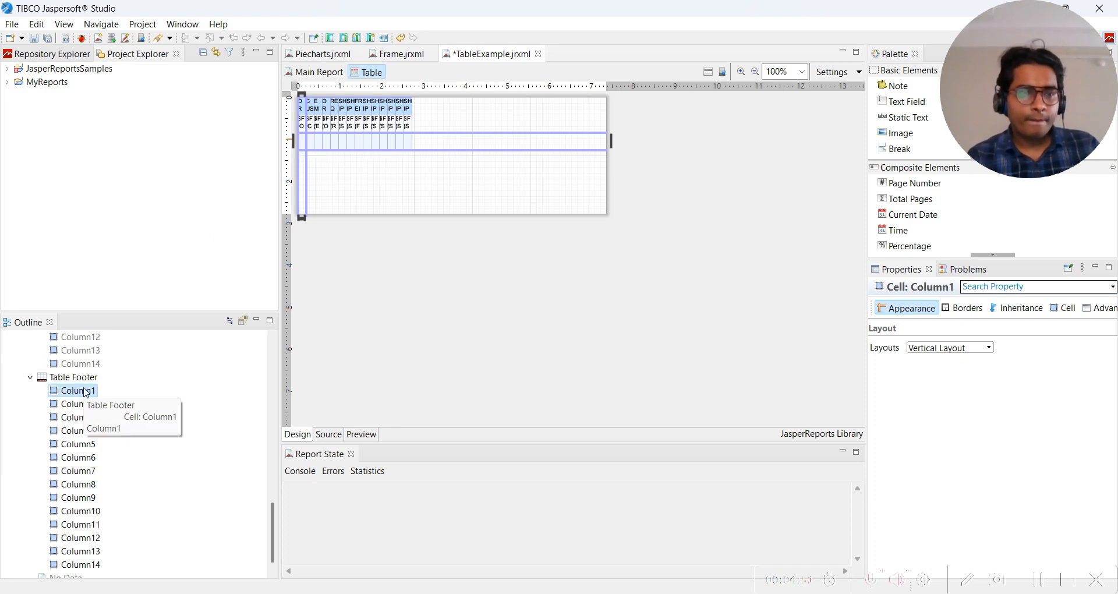
left_click(72, 377)
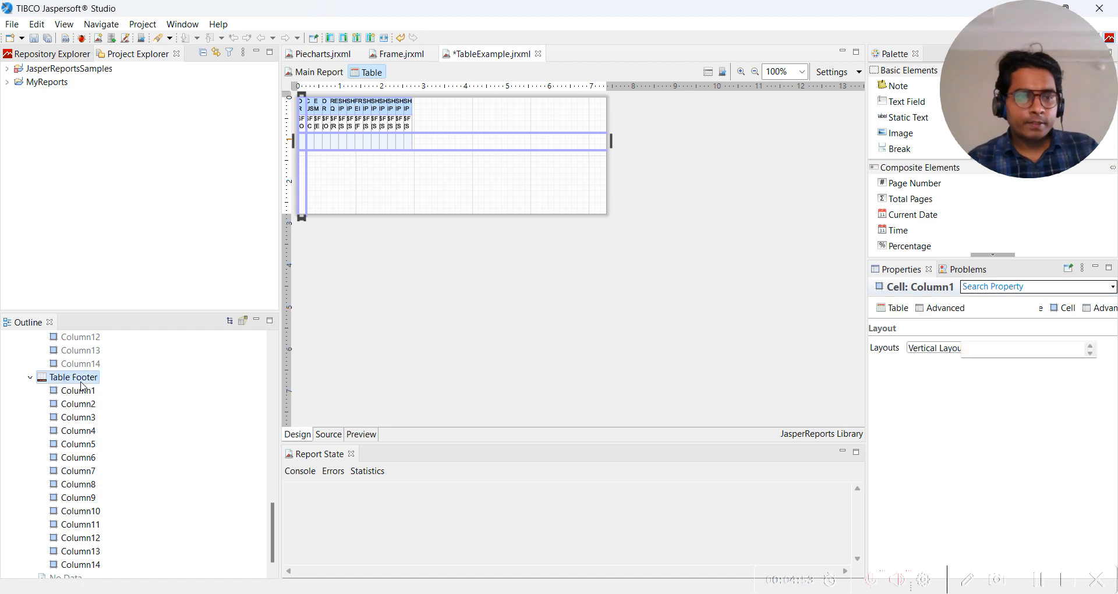
right_click(72, 377)
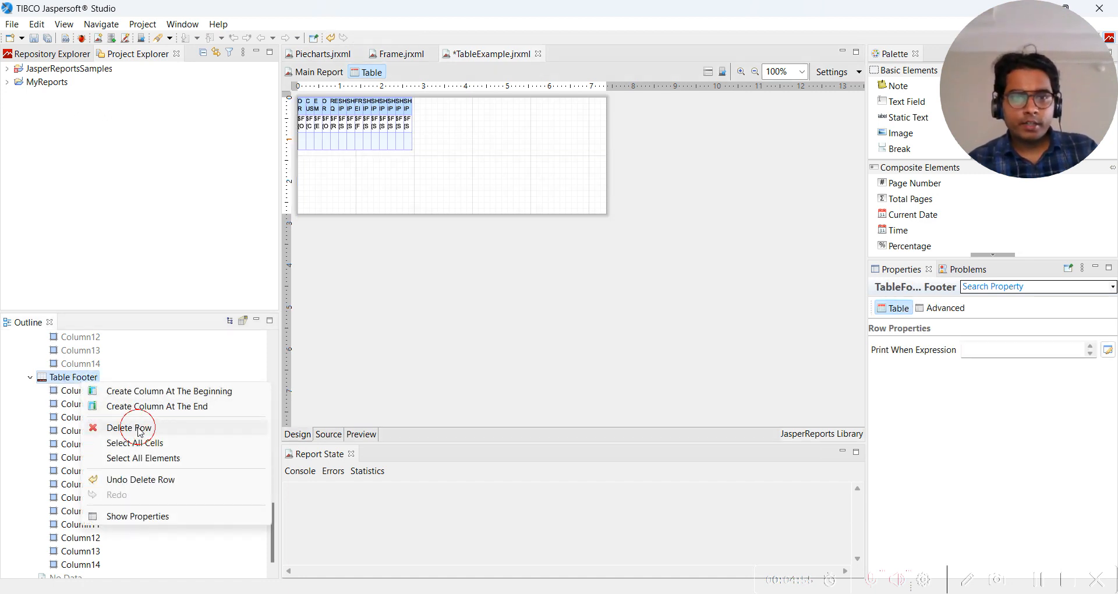
left_click(129, 428)
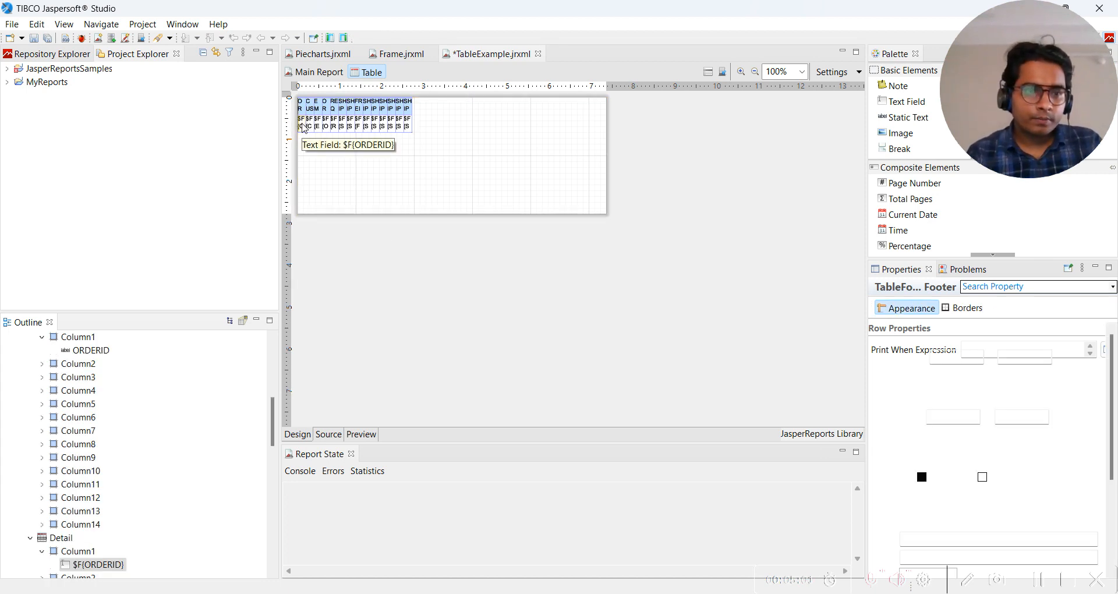
Drag the table's right handle so the element grows from 530 px to 930 px wide.
left_click(301, 119)
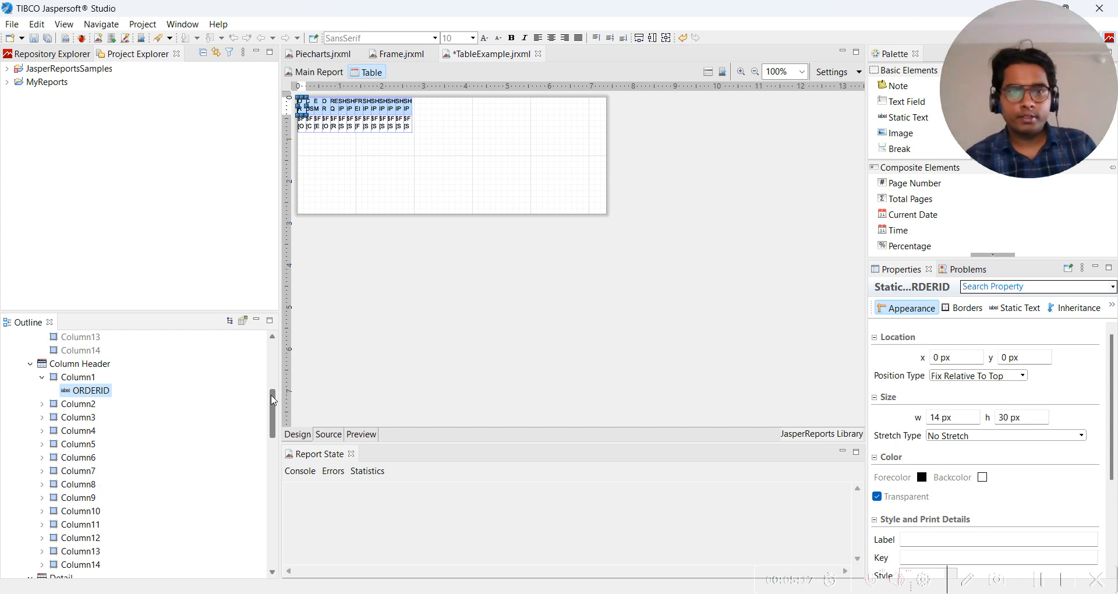
mouse_move(406, 188)
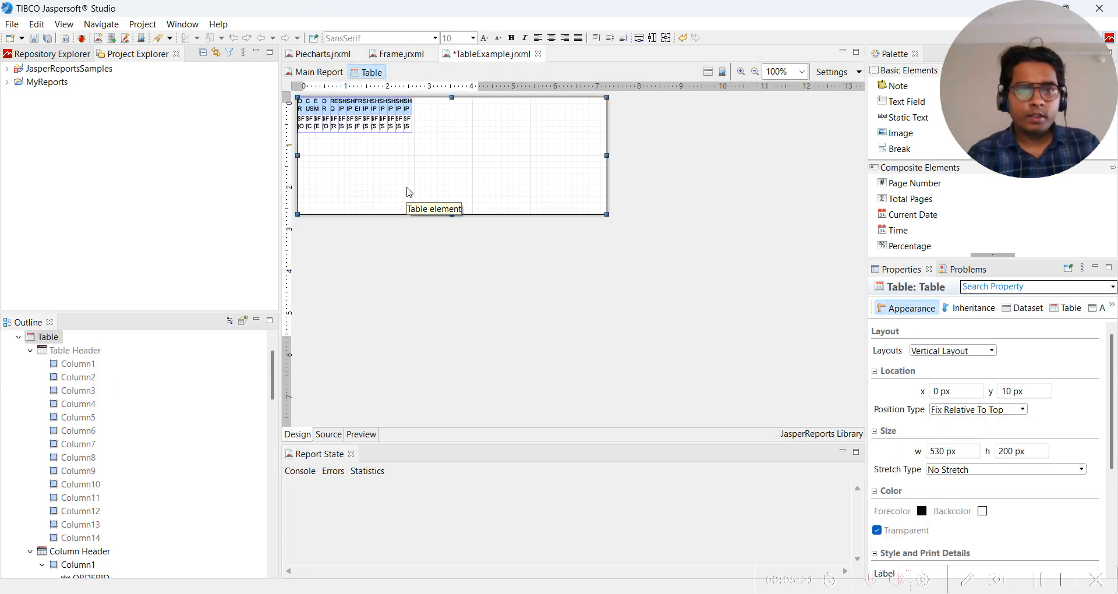
mouse_move(614, 162)
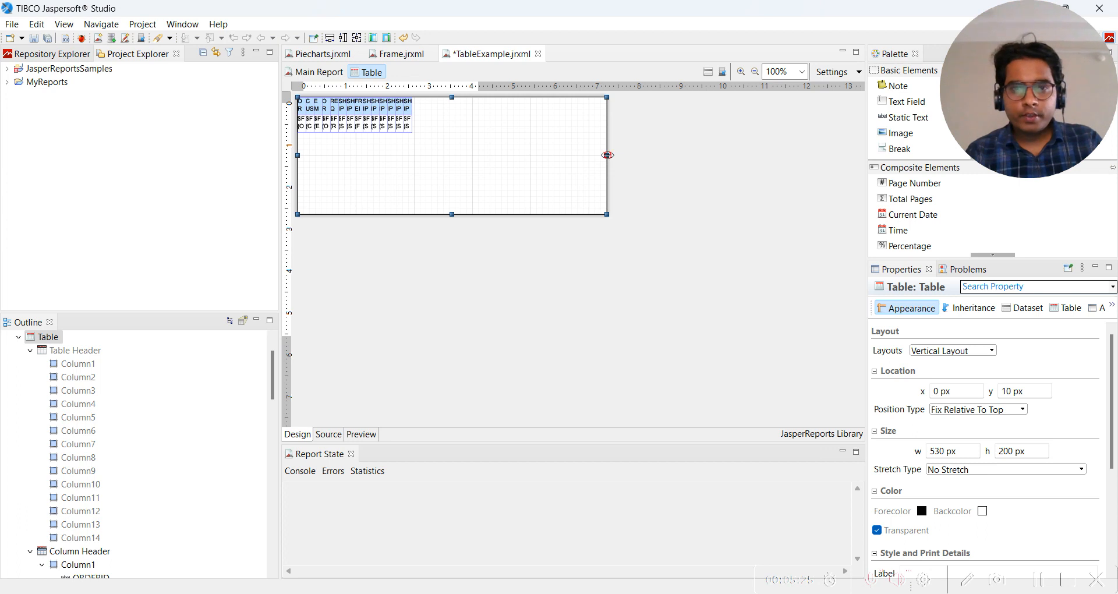
left_click_drag(607, 155, 840, 155)
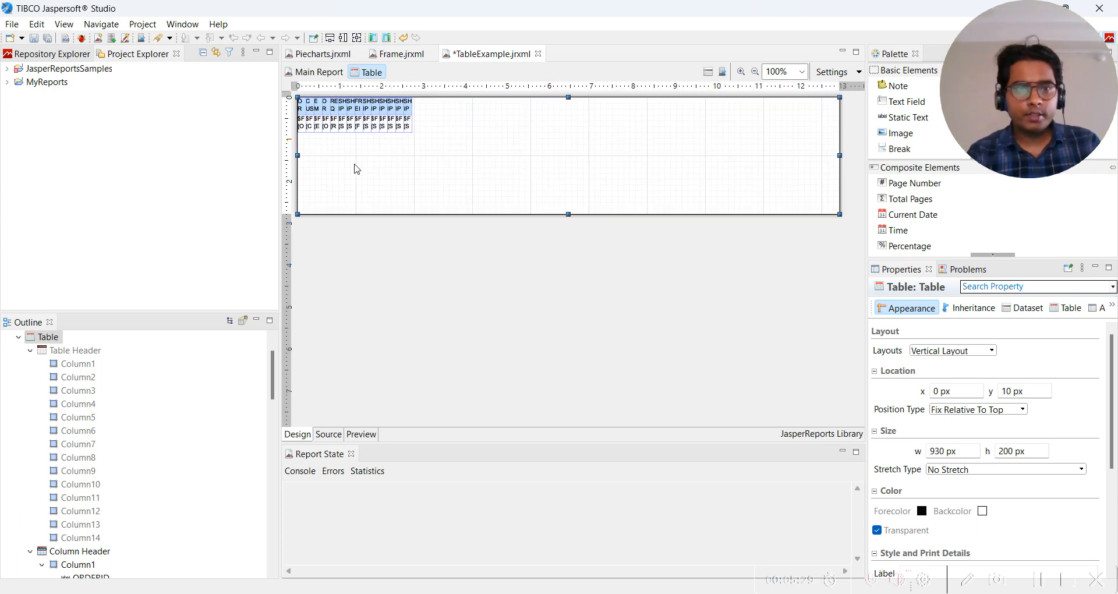
left_click(302, 109)
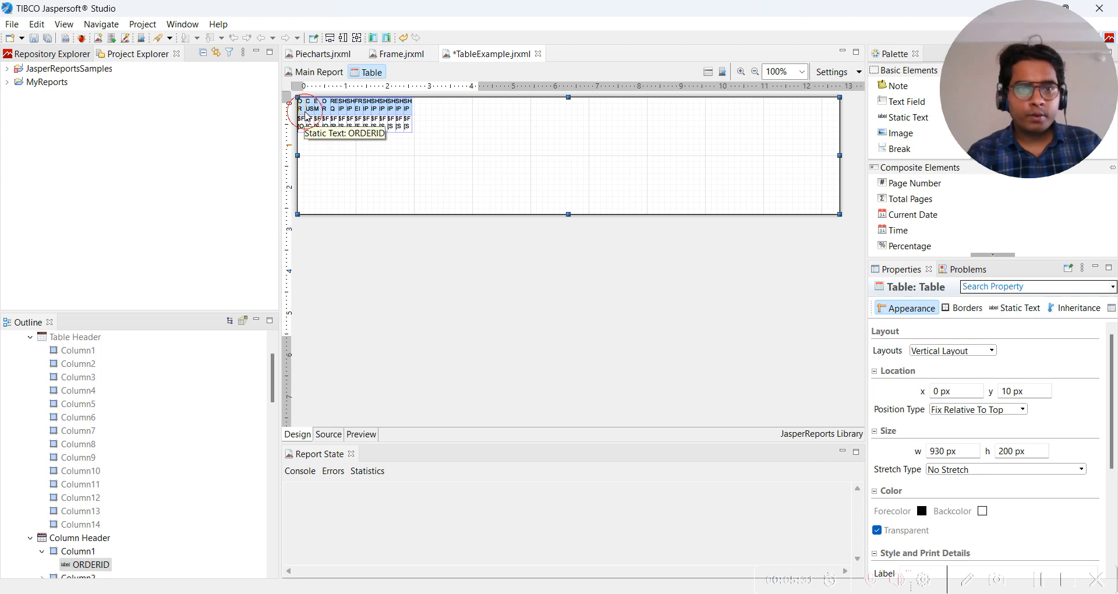
left_click(302, 109)
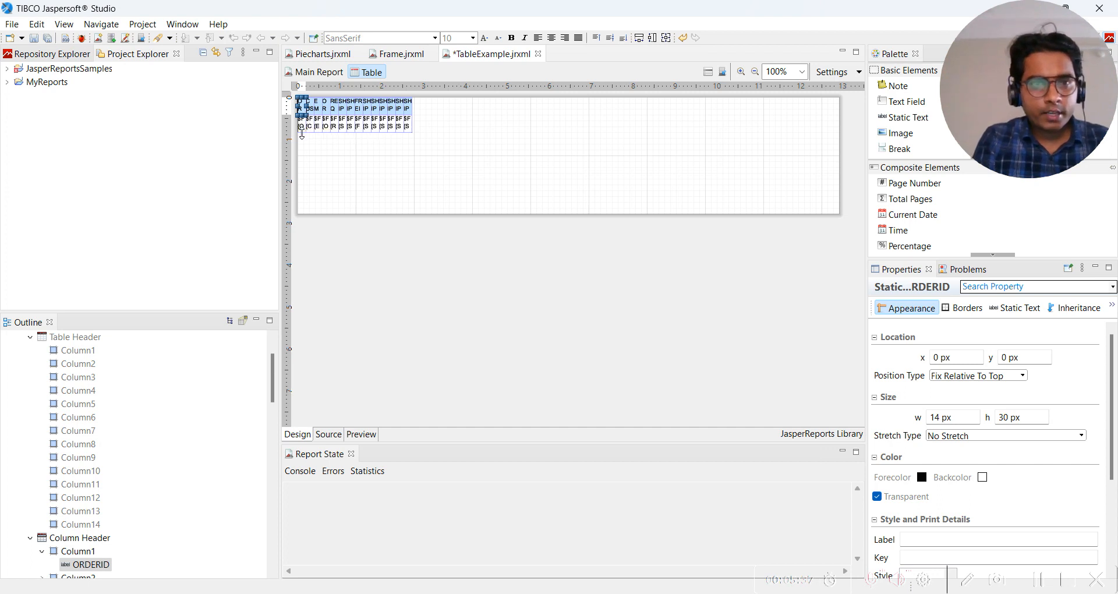
mouse_move(303, 129)
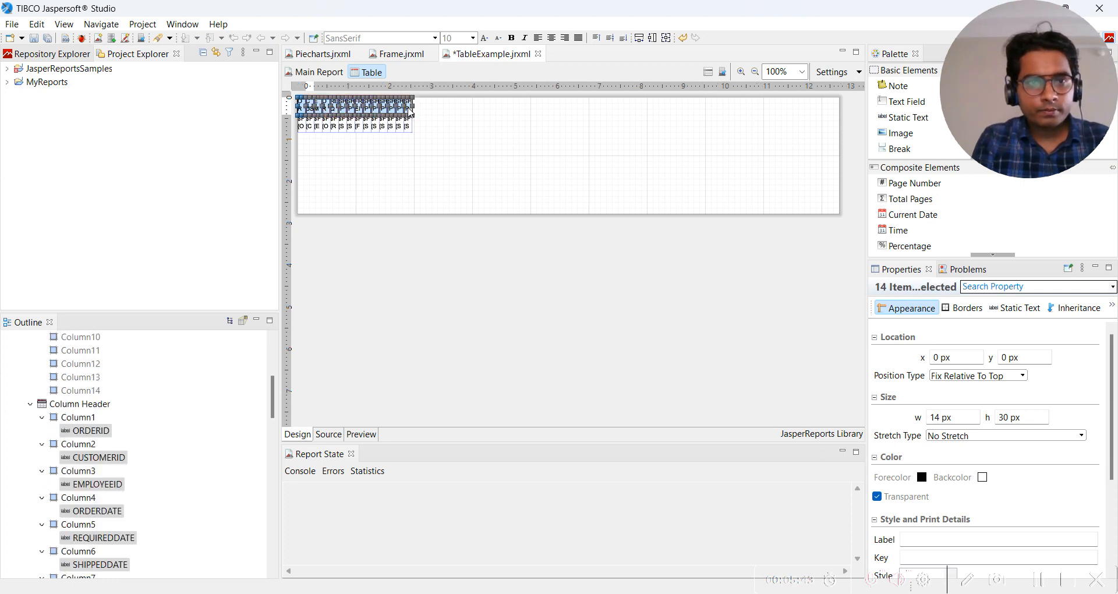
mouse_move(304, 132)
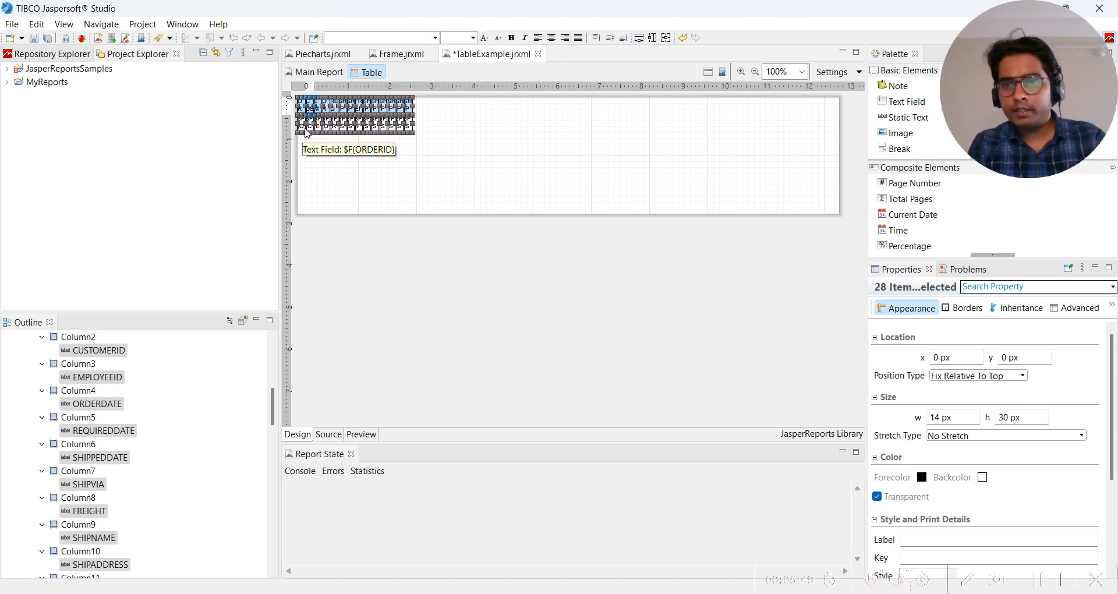
mouse_move(518, 247)
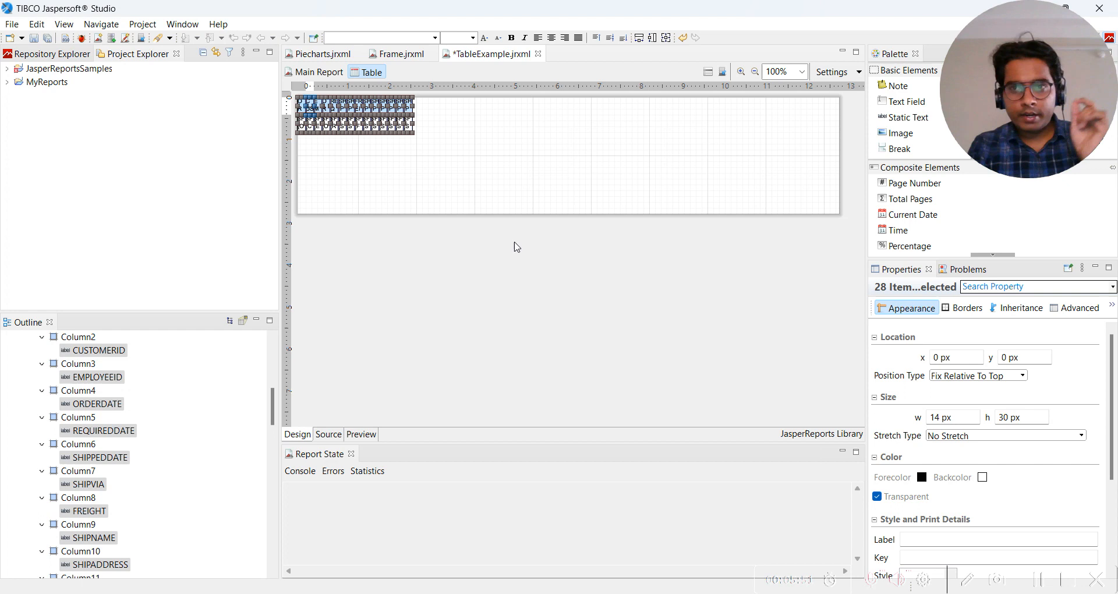
mouse_move(969, 391)
type("130")
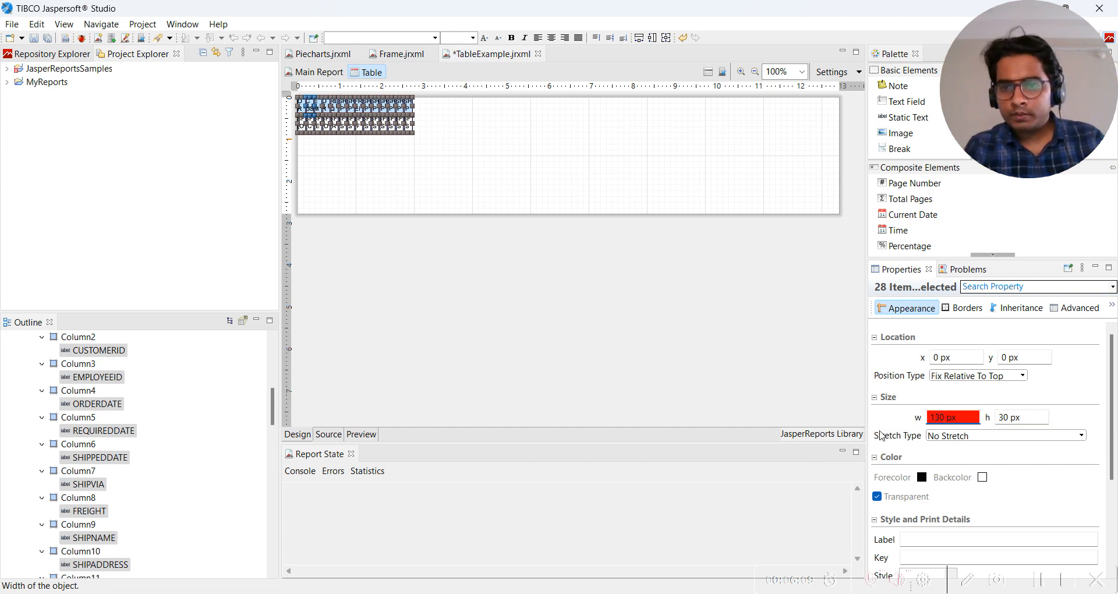
mouse_move(1006, 432)
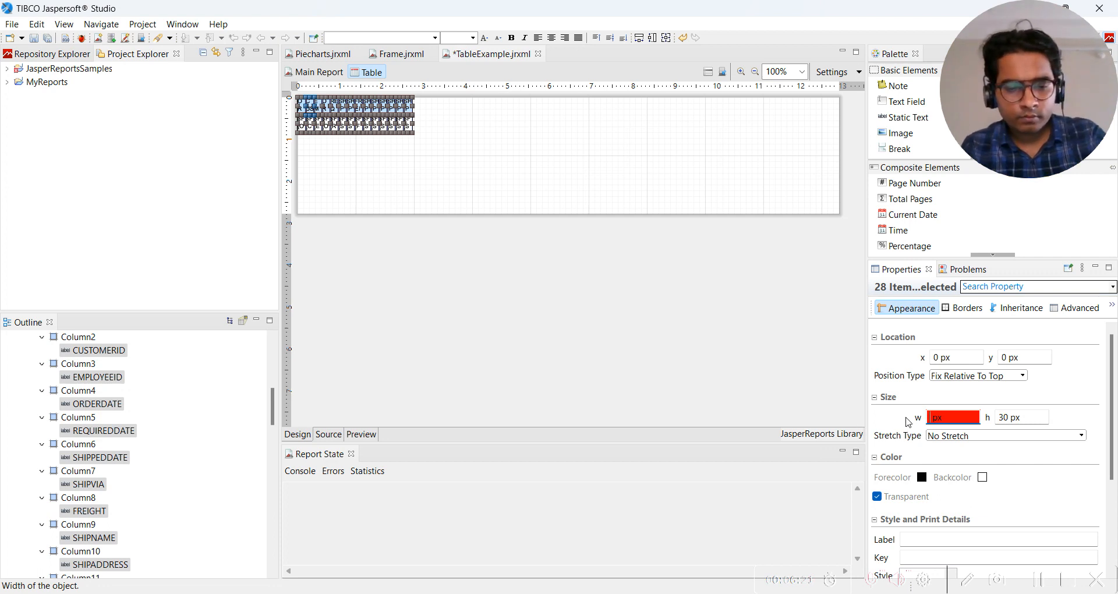
Inspect the table cells' width, border and padding settings without changing the narrow columns.
type("100 px")
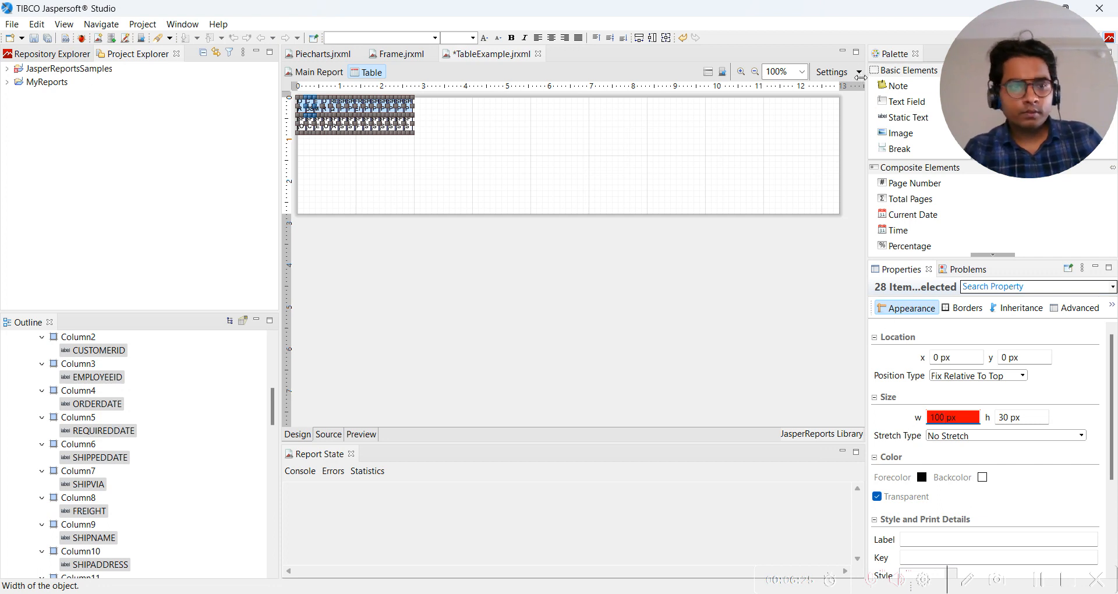
mouse_move(520, 184)
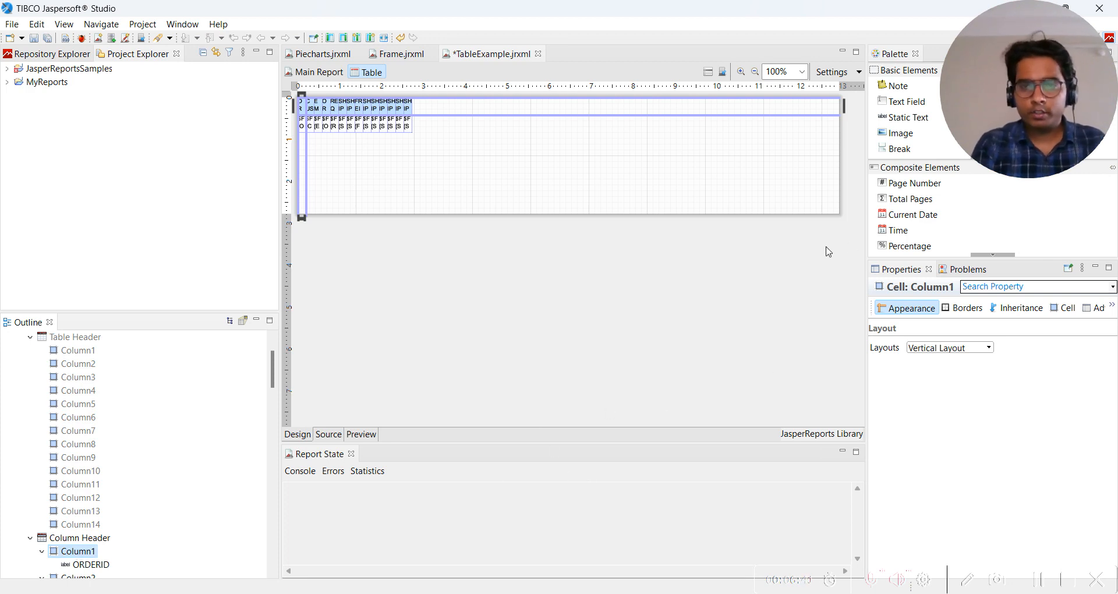
mouse_move(666, 373)
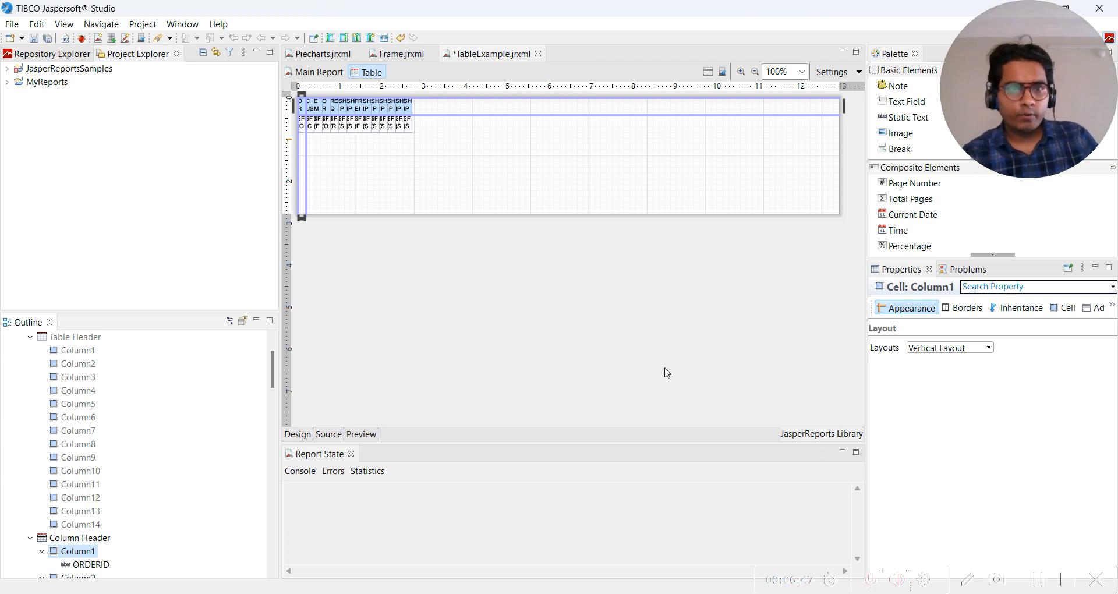
mouse_move(286, 381)
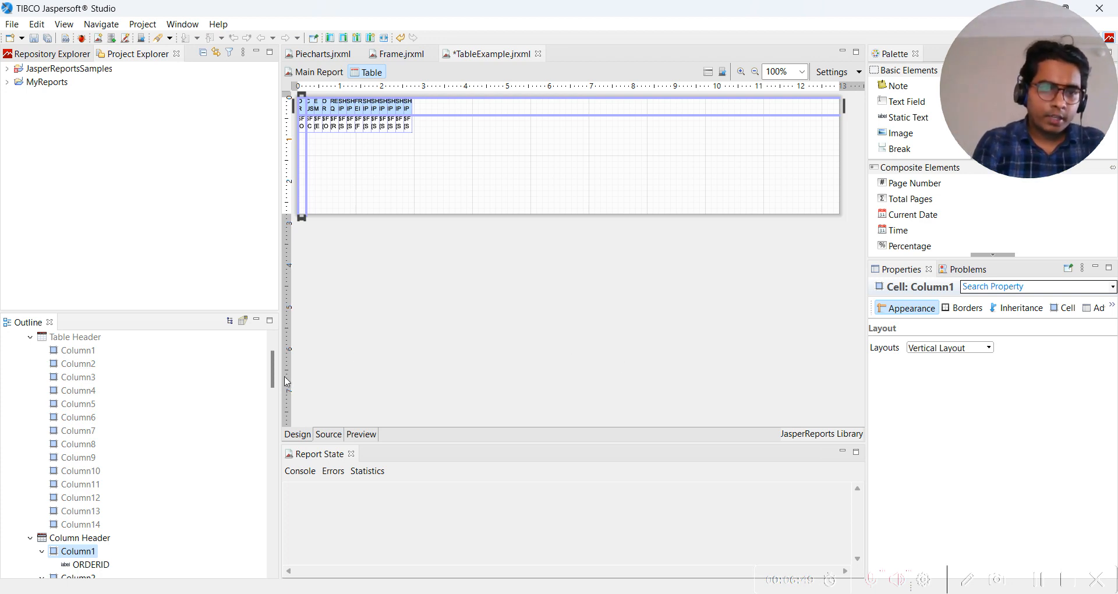
scroll("down", 3)
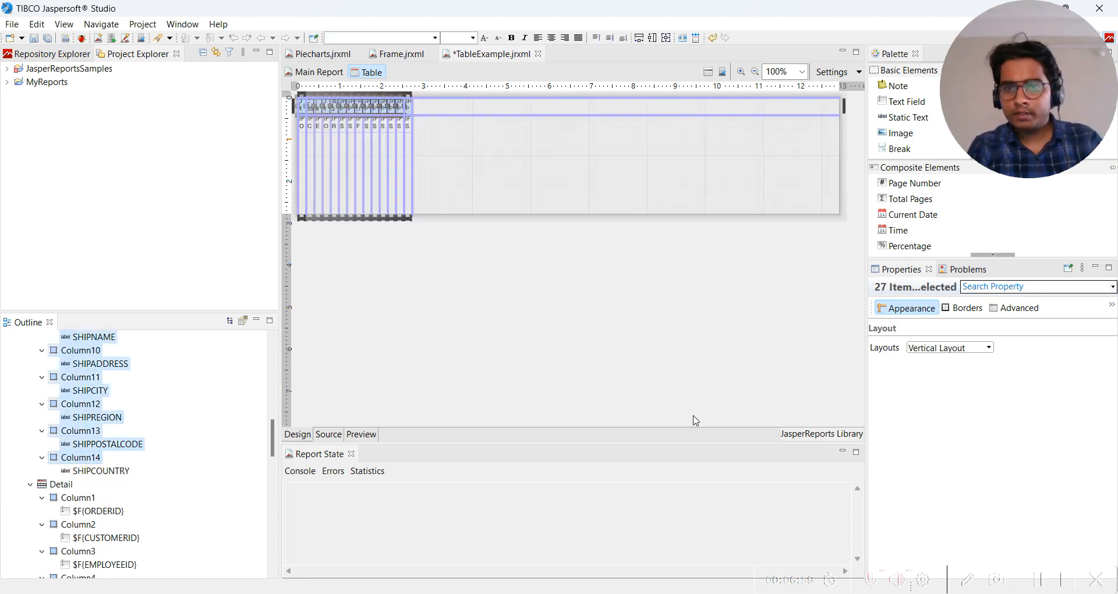
left_click(967, 307)
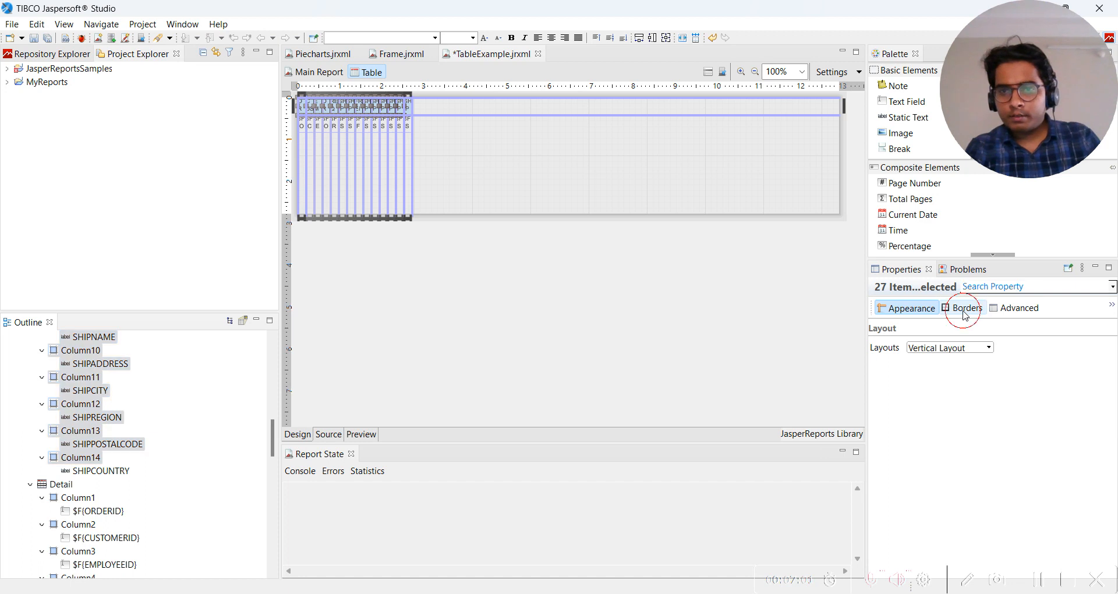
left_click(967, 308)
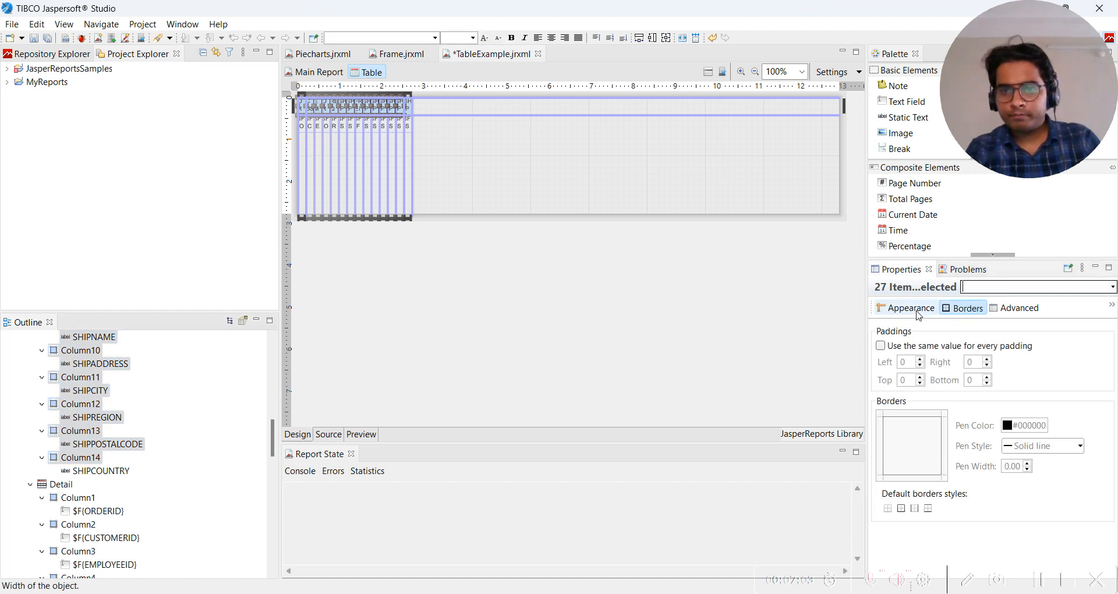
left_click(908, 308)
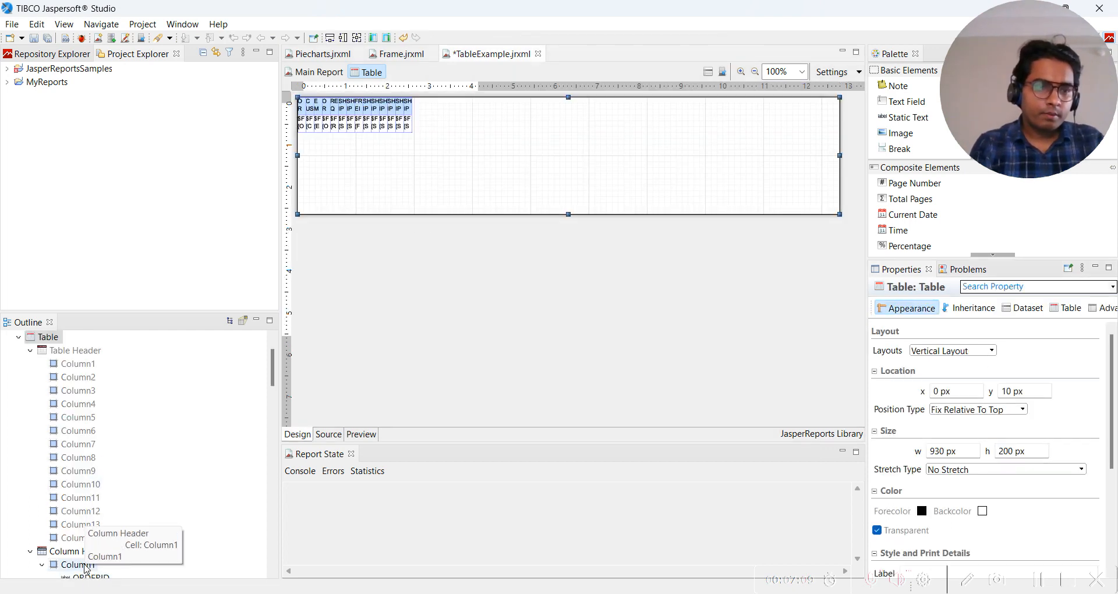
Select Column1 through Column14 header cells together in the Outline.
left_click(70, 565)
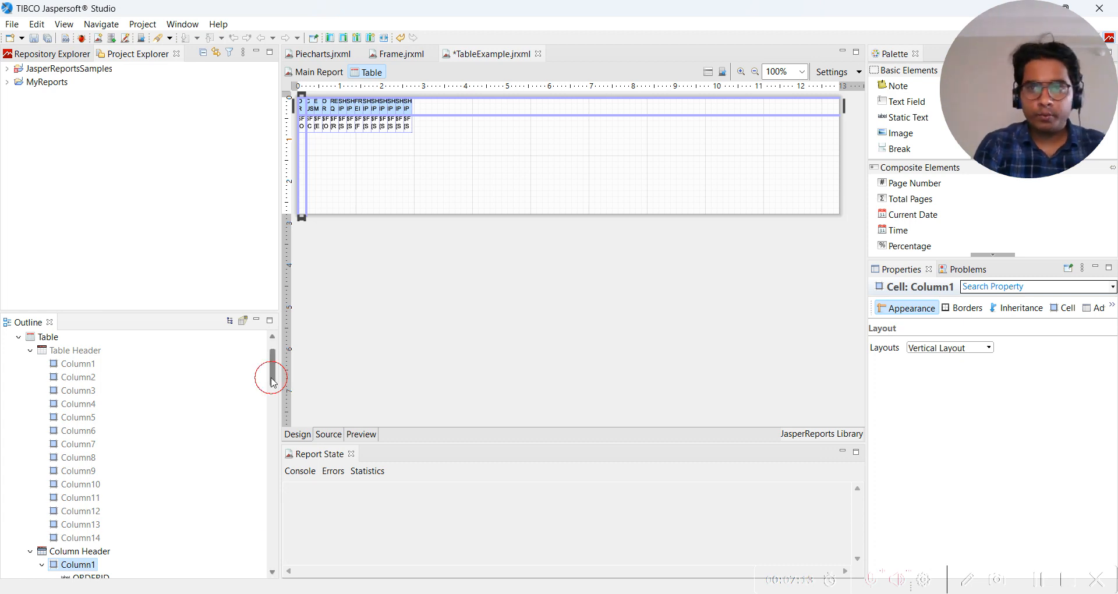
scroll("down", 3)
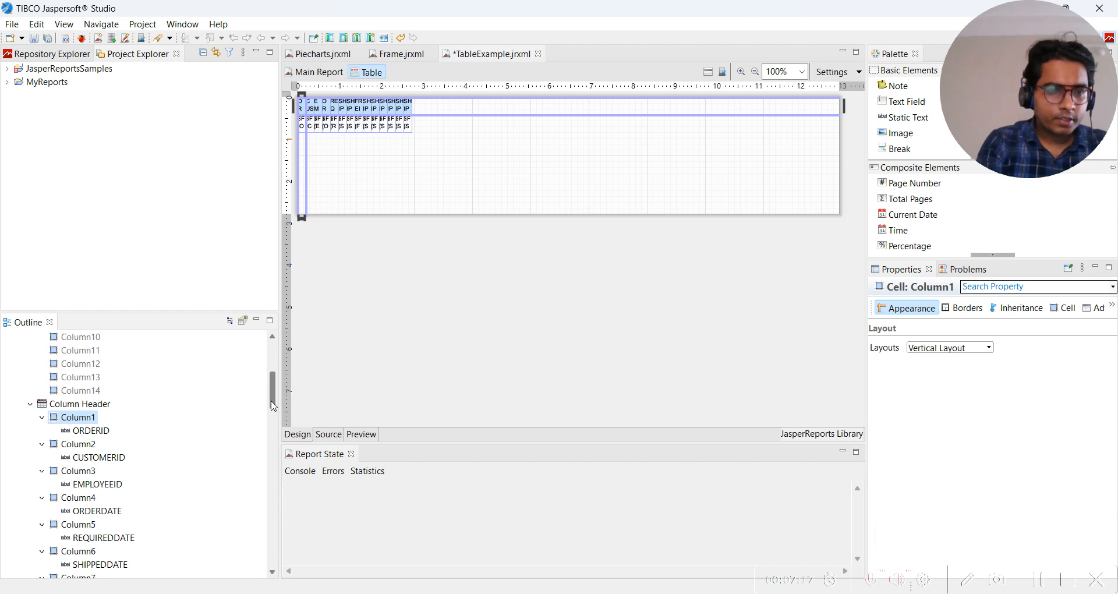
left_click(73, 444)
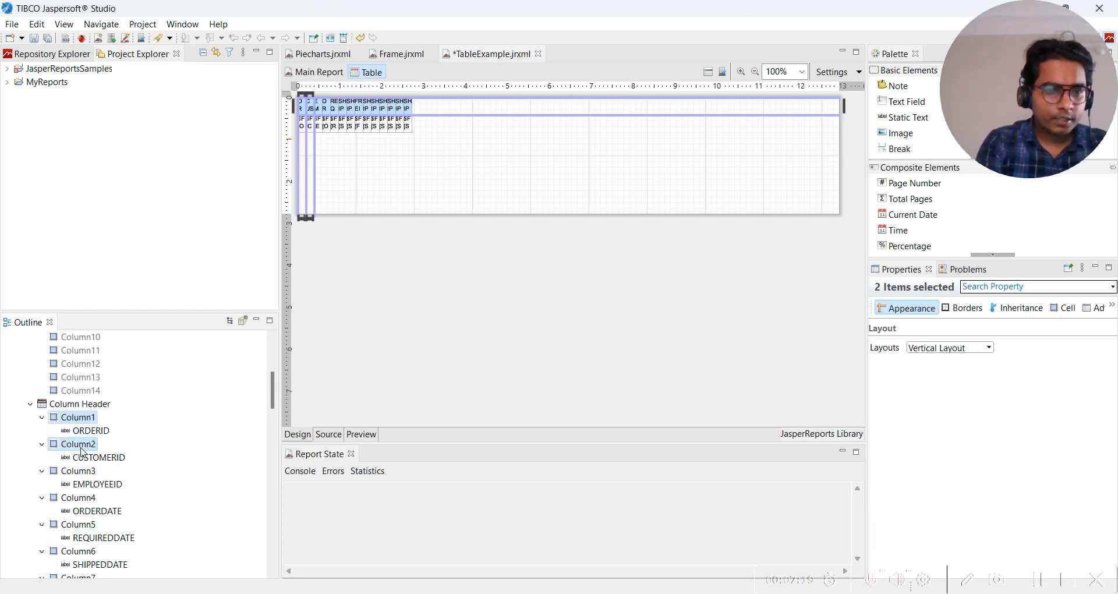
left_click(67, 471)
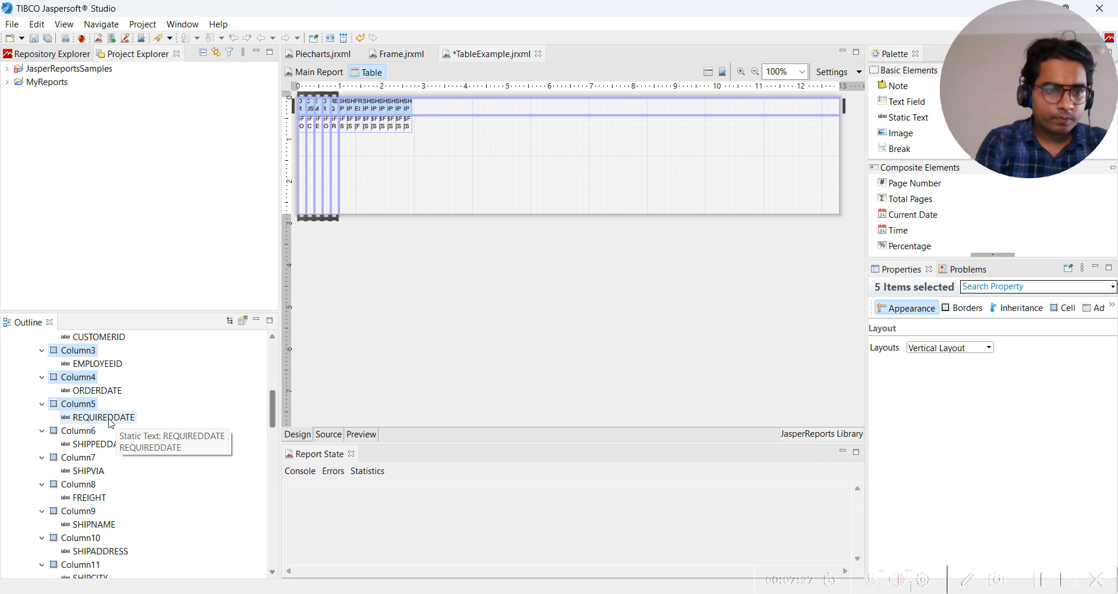
left_click(77, 442)
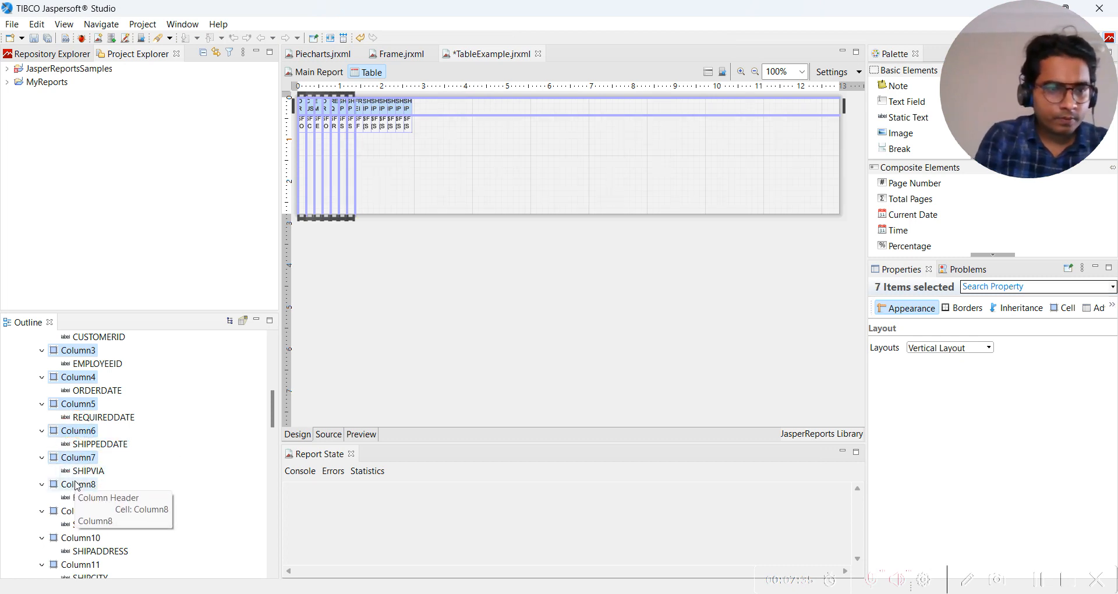
left_click(66, 511)
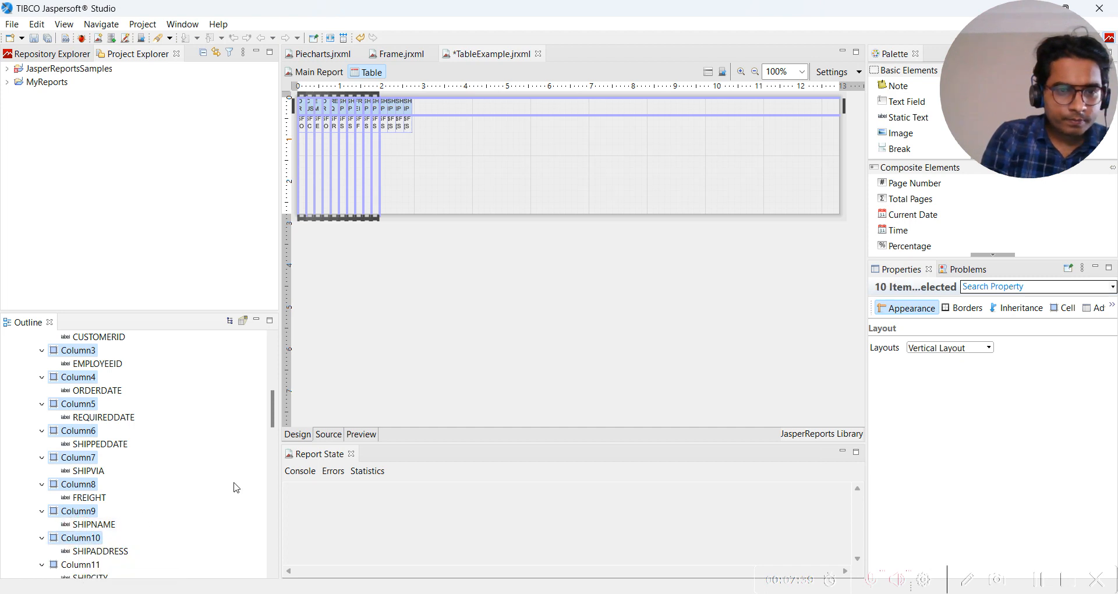
scroll("down", 3)
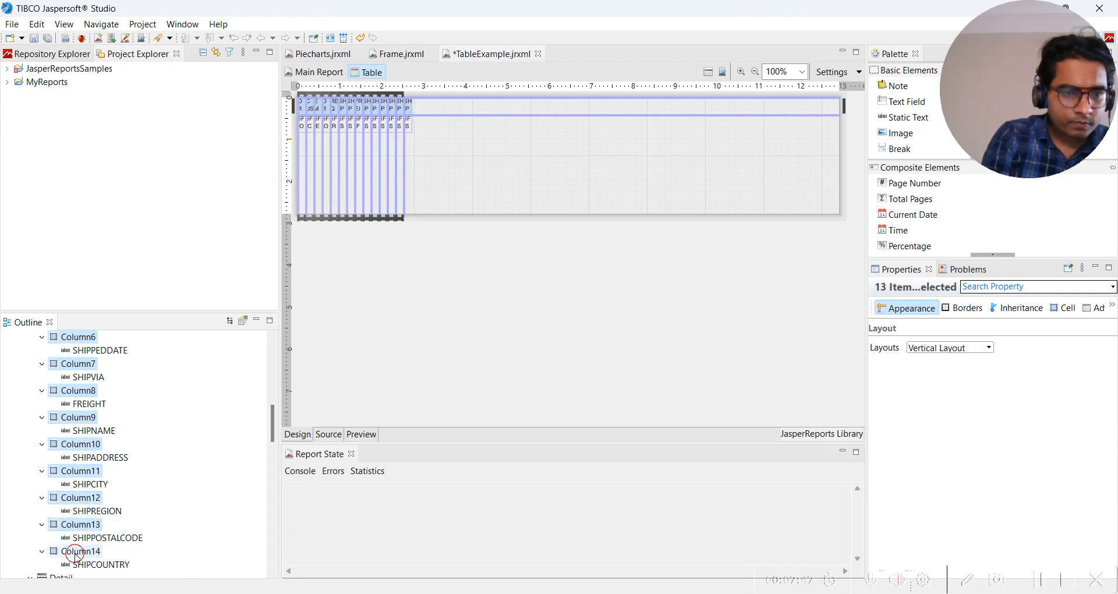
left_click(76, 552)
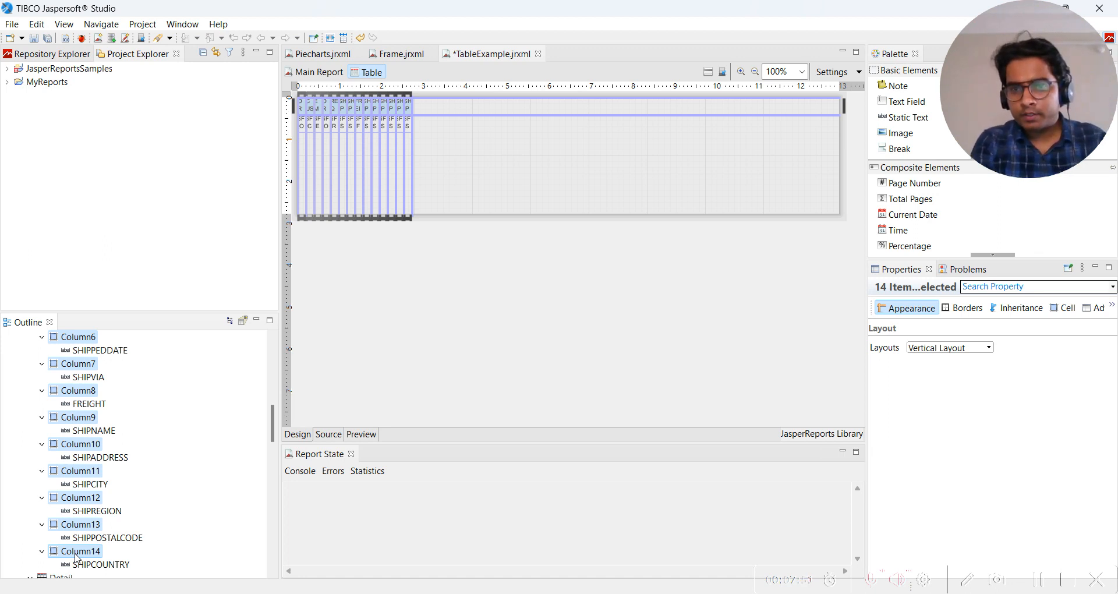
mouse_move(1013, 352)
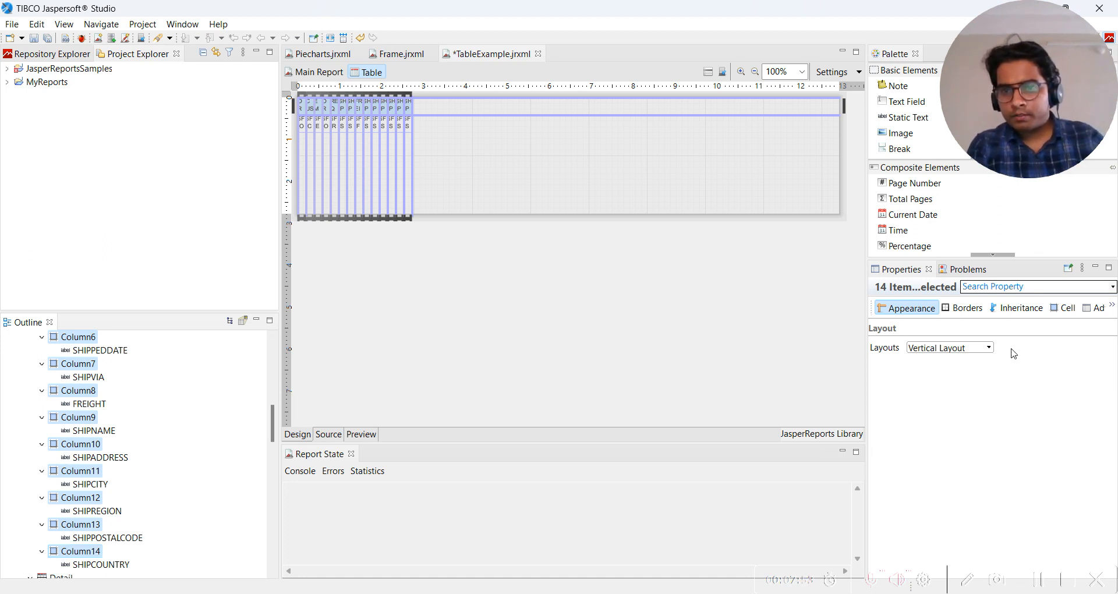
Check the shared layout choice, leaving it on Vertical Layout.
left_click(988, 347)
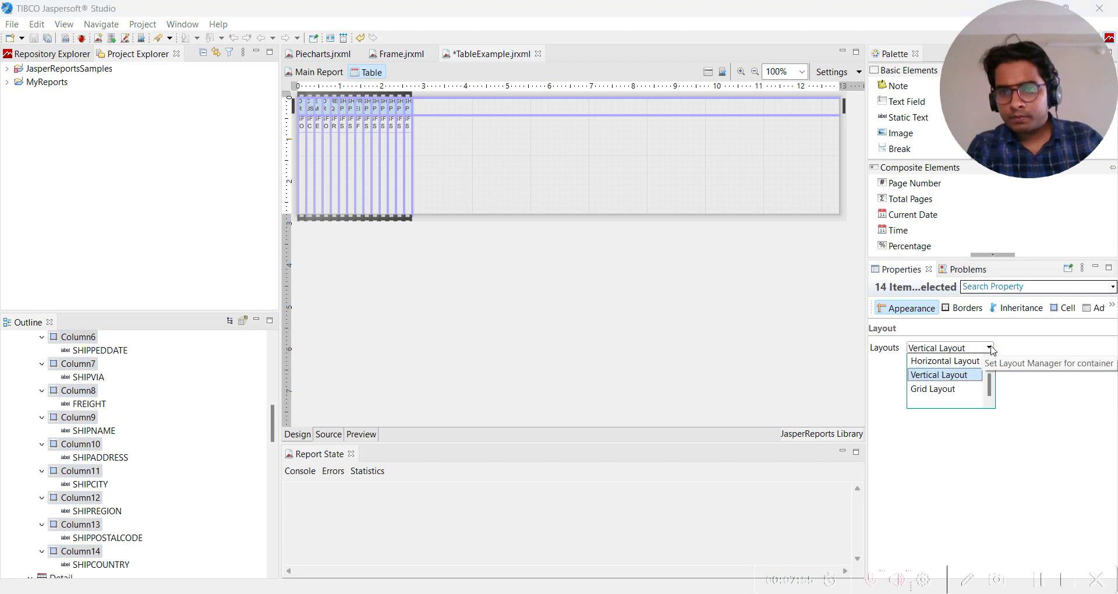
left_click(939, 375)
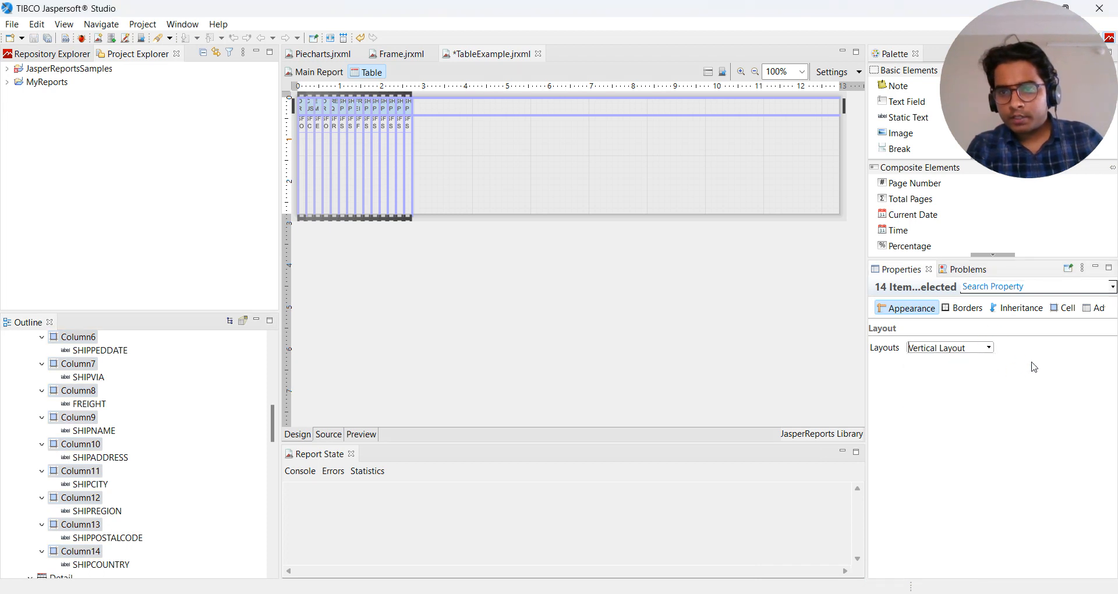
Set the shared Column Width of all fourteen cells to 140 px.
left_click(1068, 307)
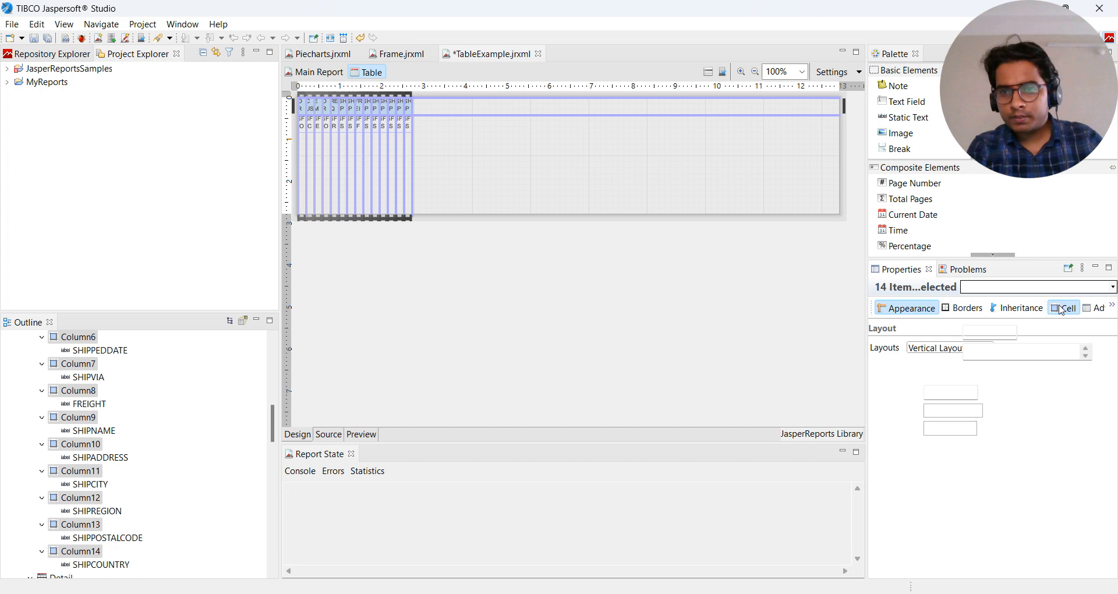
left_click(1068, 308)
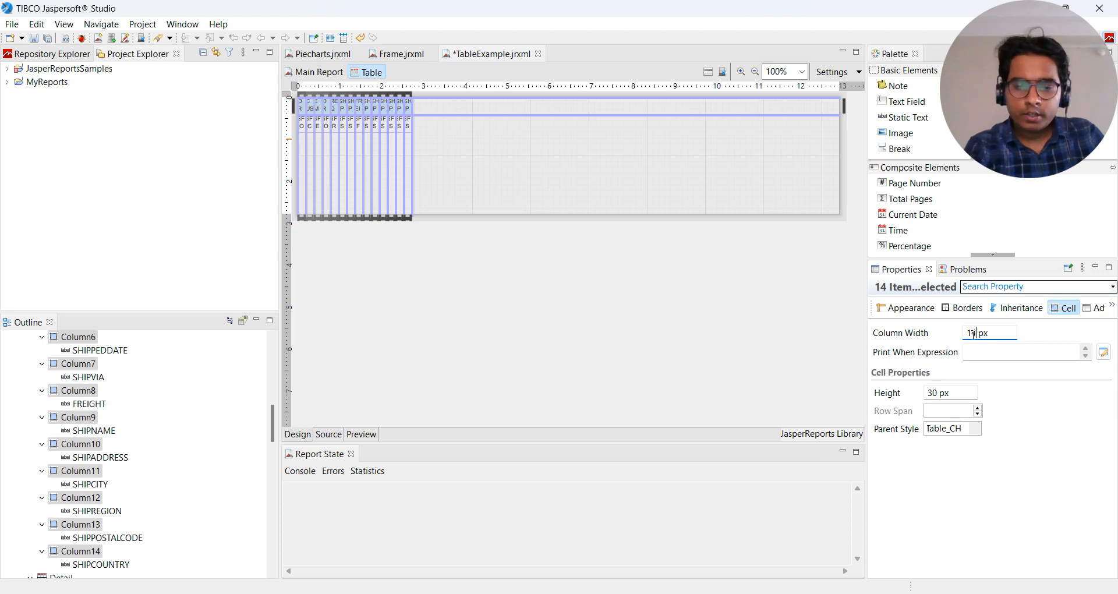
type("140")
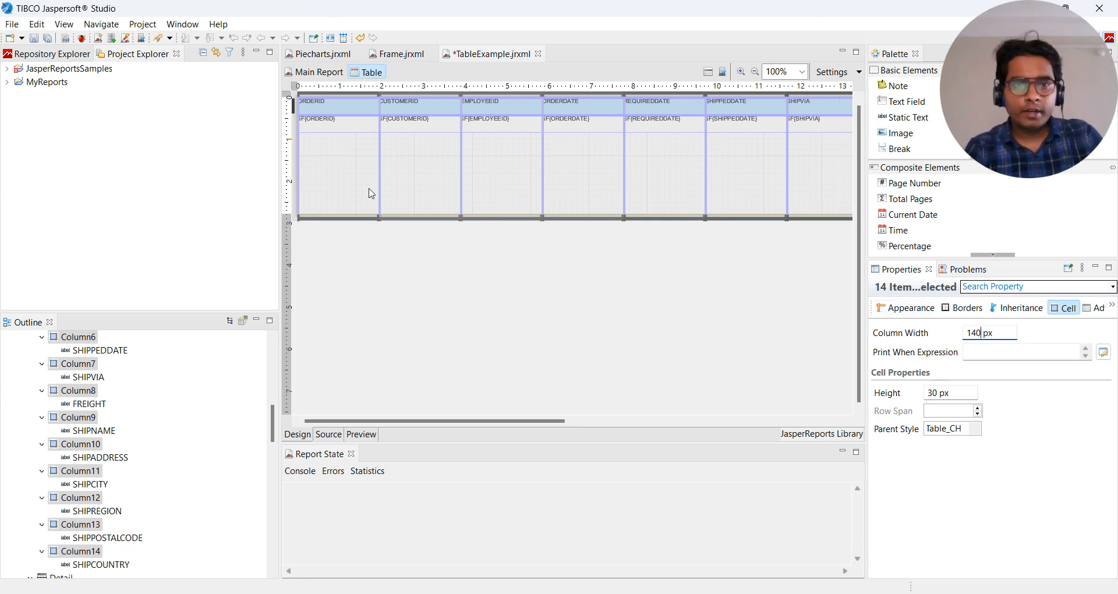
left_click(342, 186)
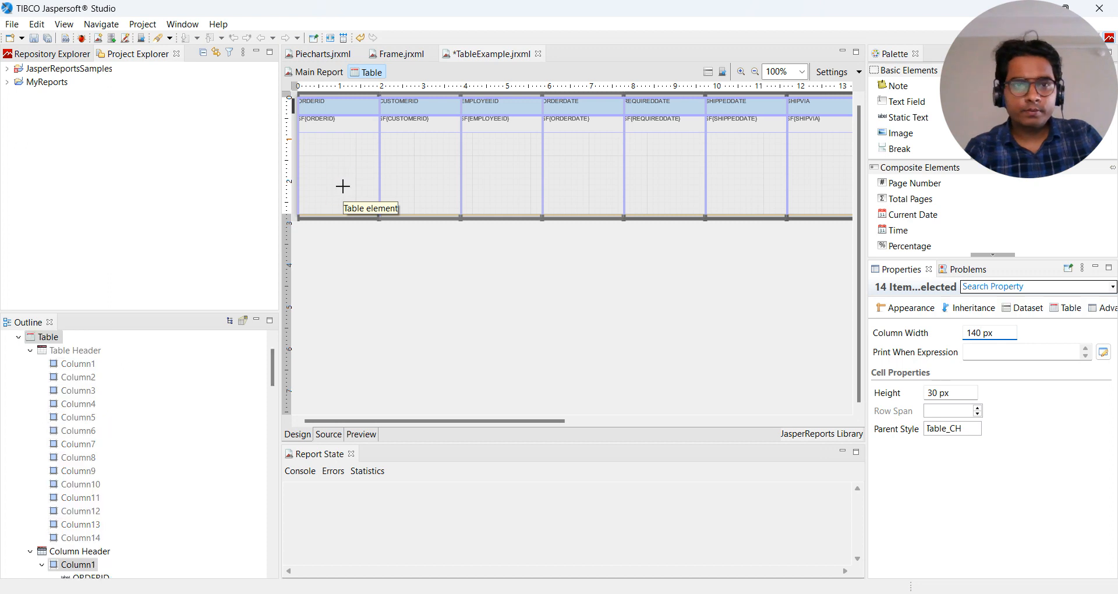
Stretch the table element to 1960 px wide, covering every column through SHIPCOUNTRY.
left_click(343, 186)
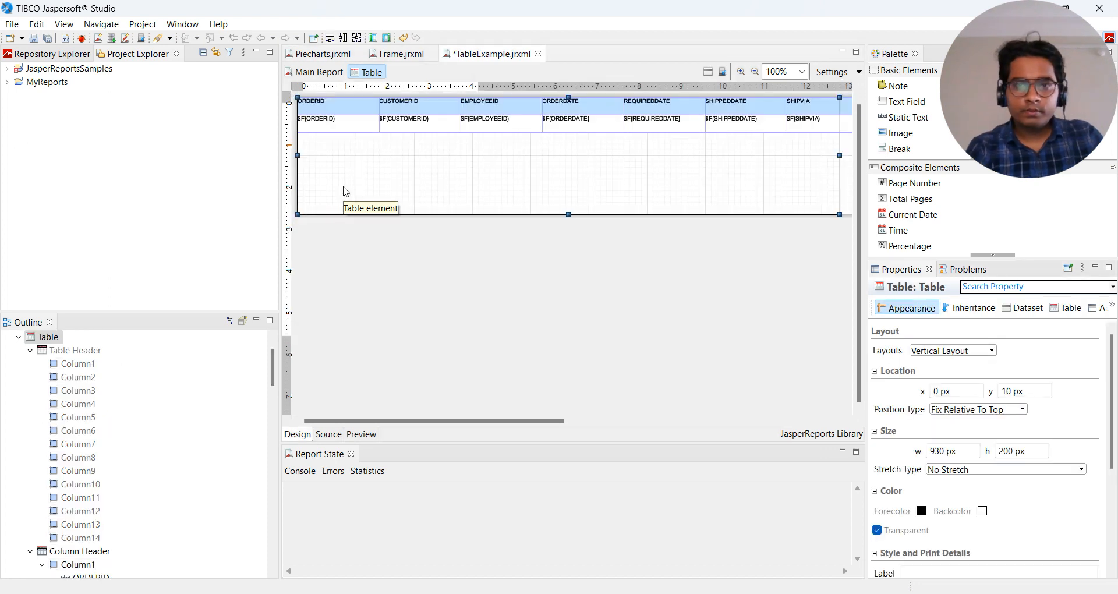
mouse_move(569, 219)
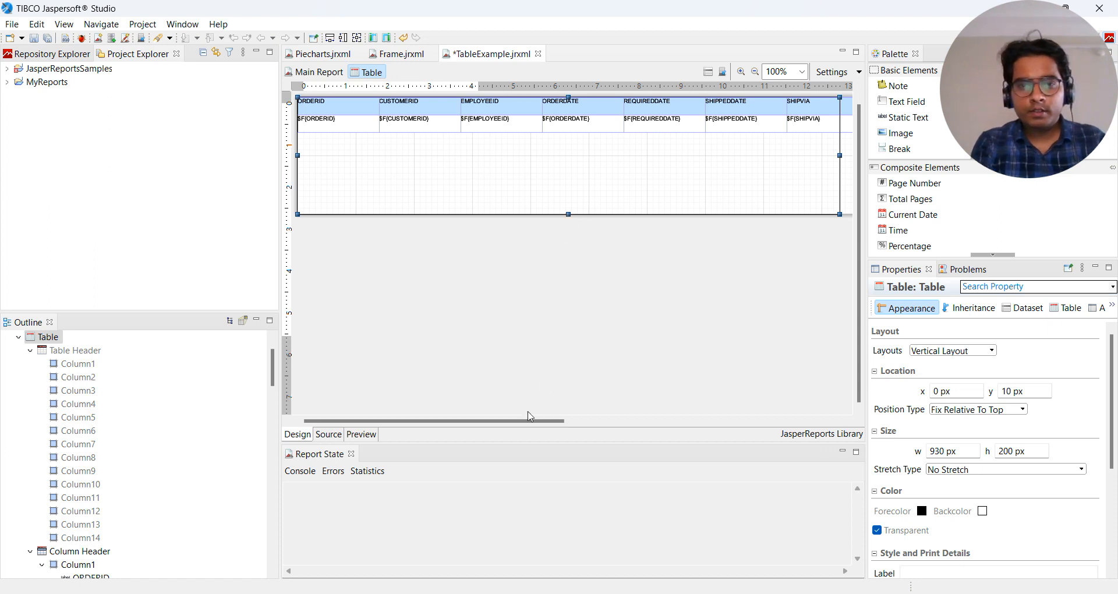
left_click_drag(528, 420, 678, 421)
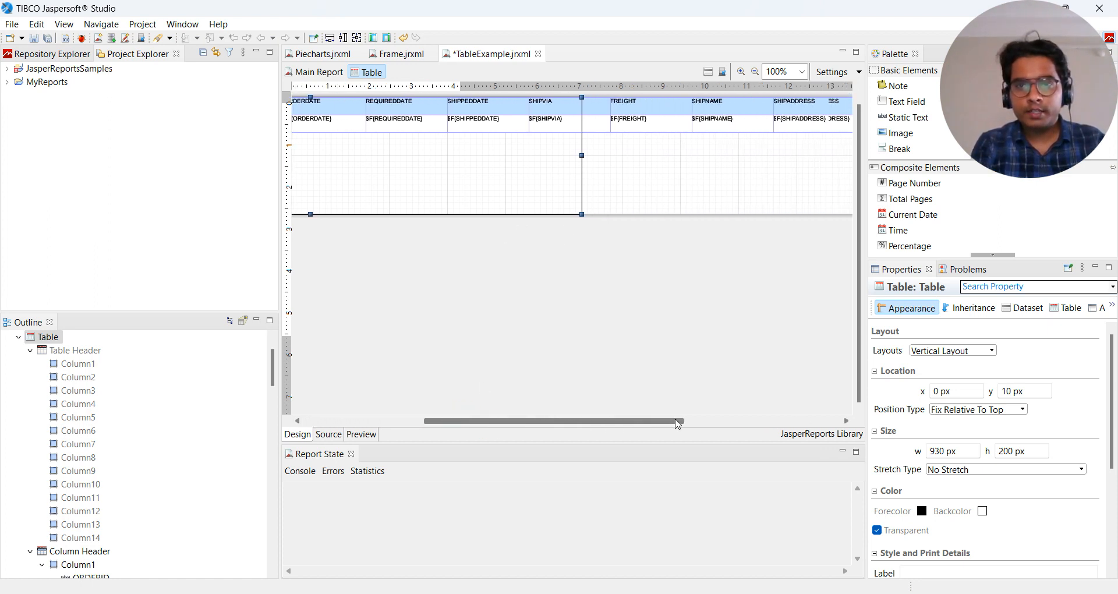
left_click_drag(678, 420, 777, 421)
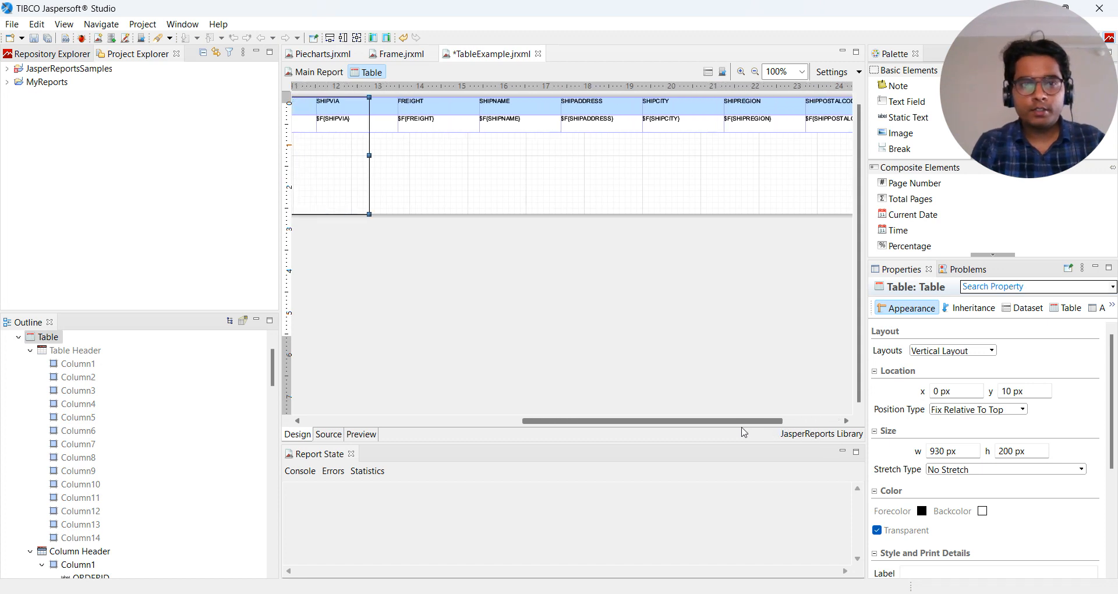
mouse_move(369, 161)
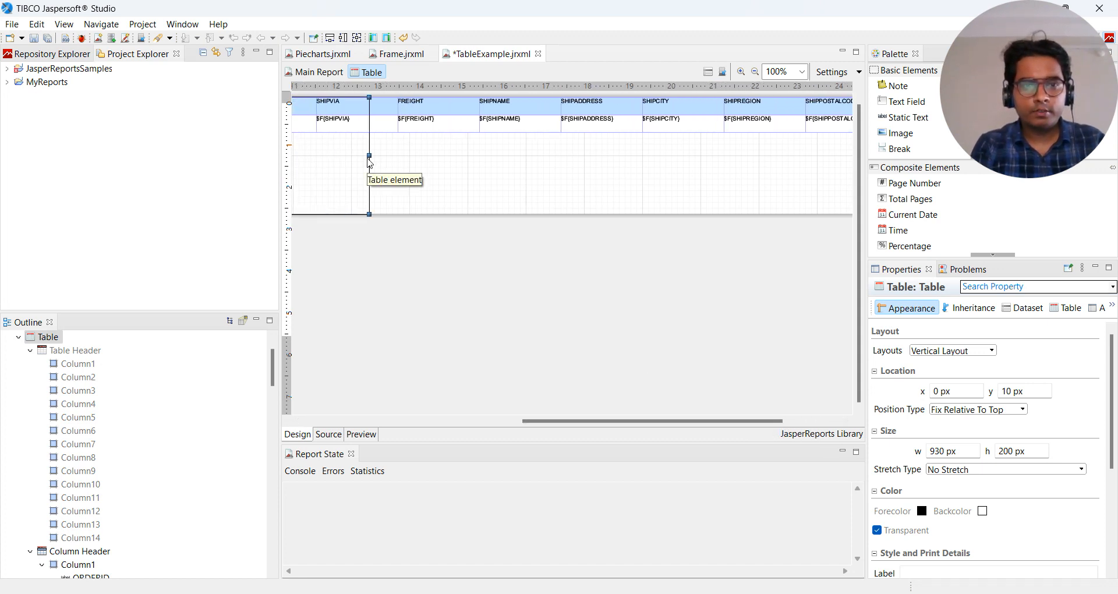
left_click_drag(370, 157, 837, 164)
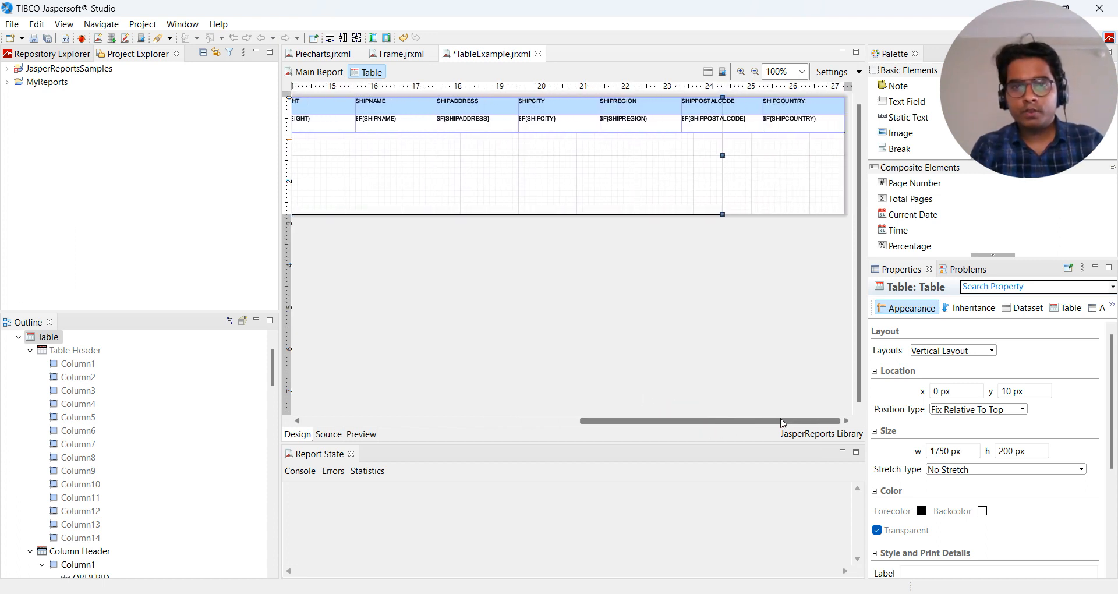
mouse_move(726, 161)
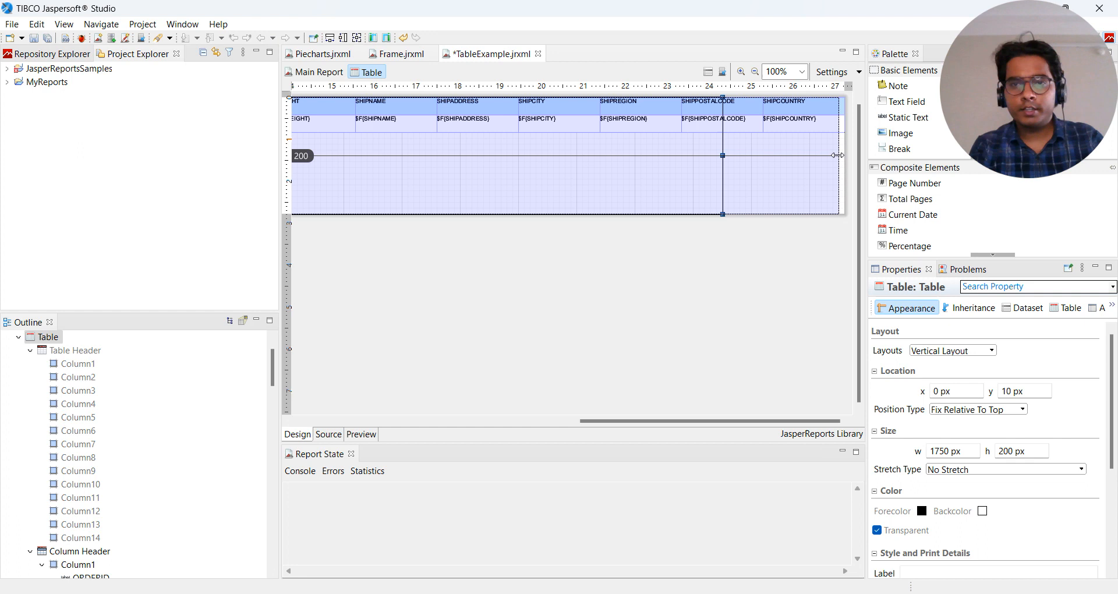
left_click_drag(721, 155, 844, 155)
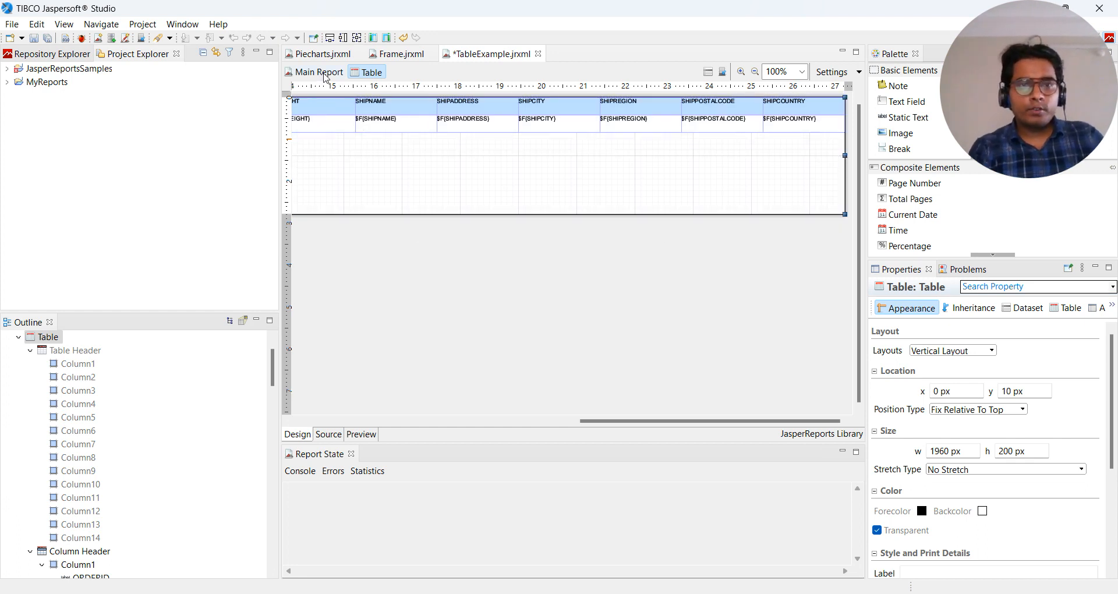
From the main report's Summary band, bring up the A4 Page Format settings (595 px wide).
left_click(319, 73)
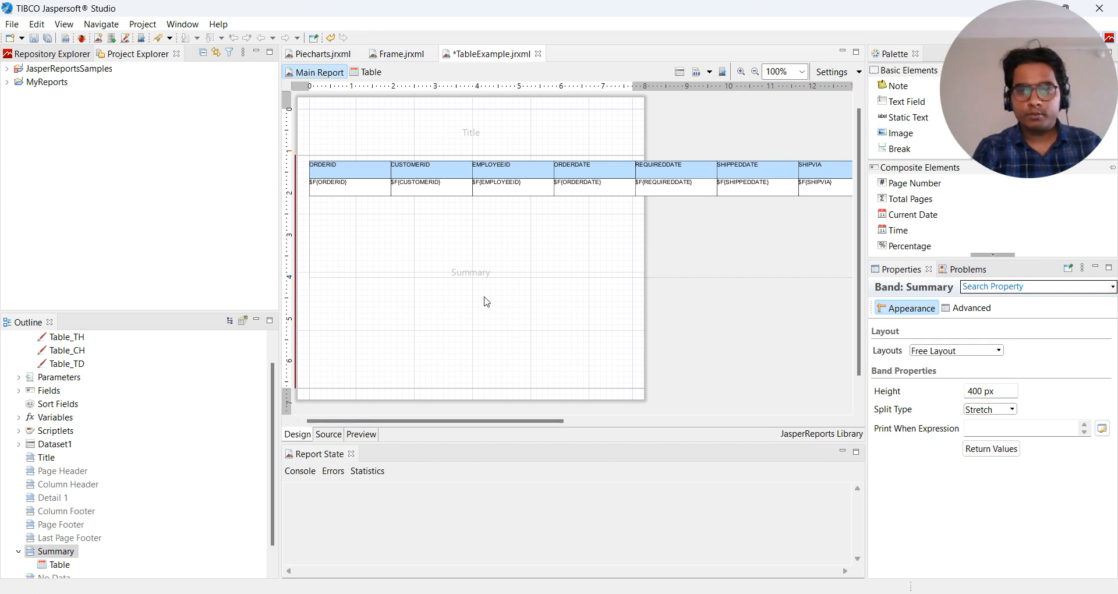
right_click(485, 301)
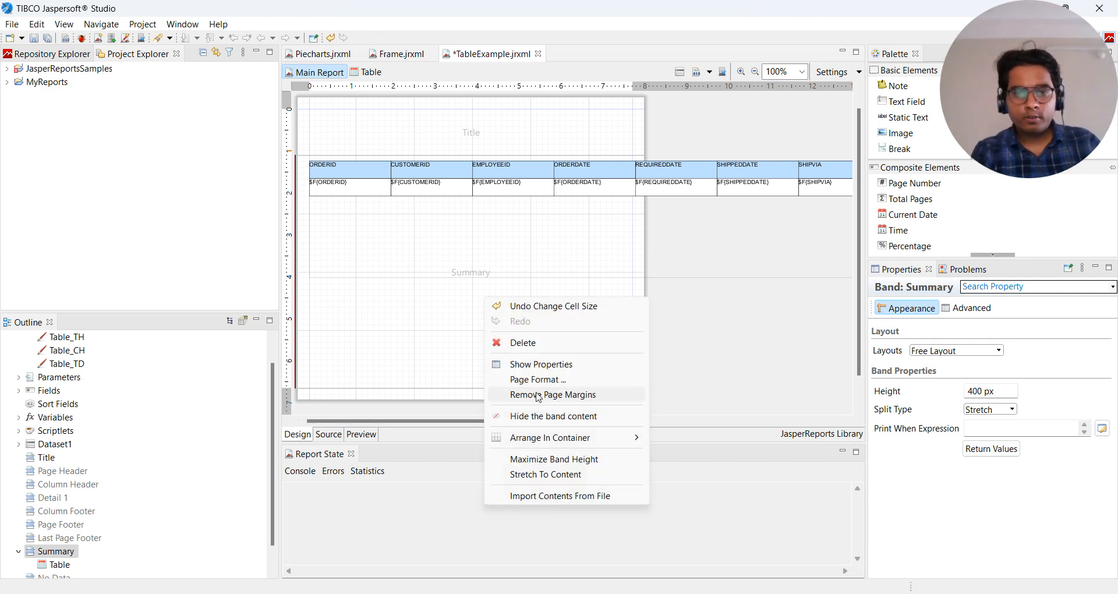
left_click(539, 380)
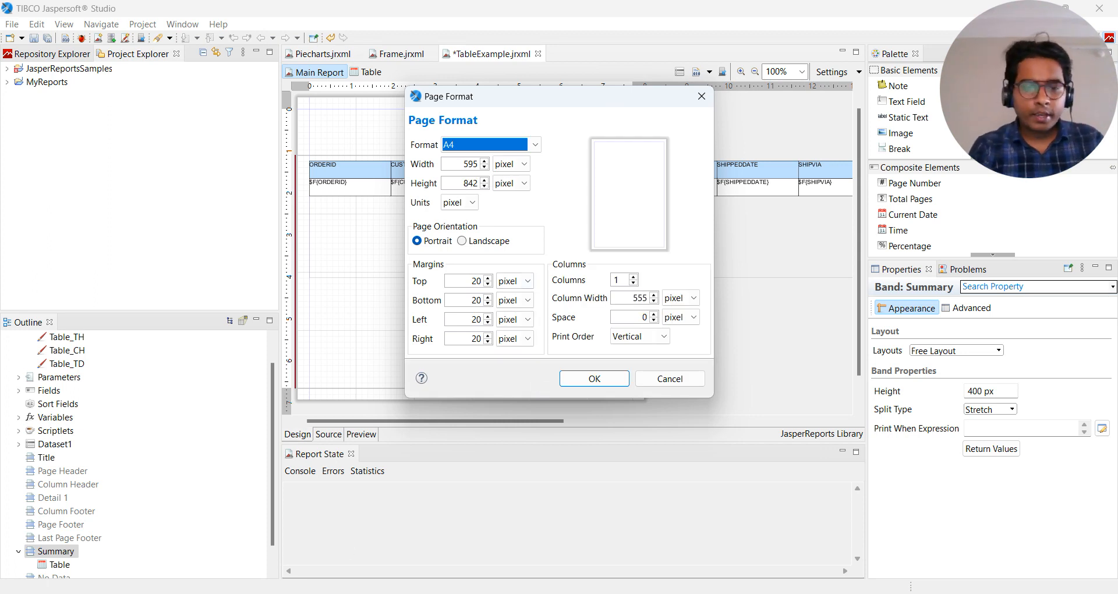
left_click(594, 379)
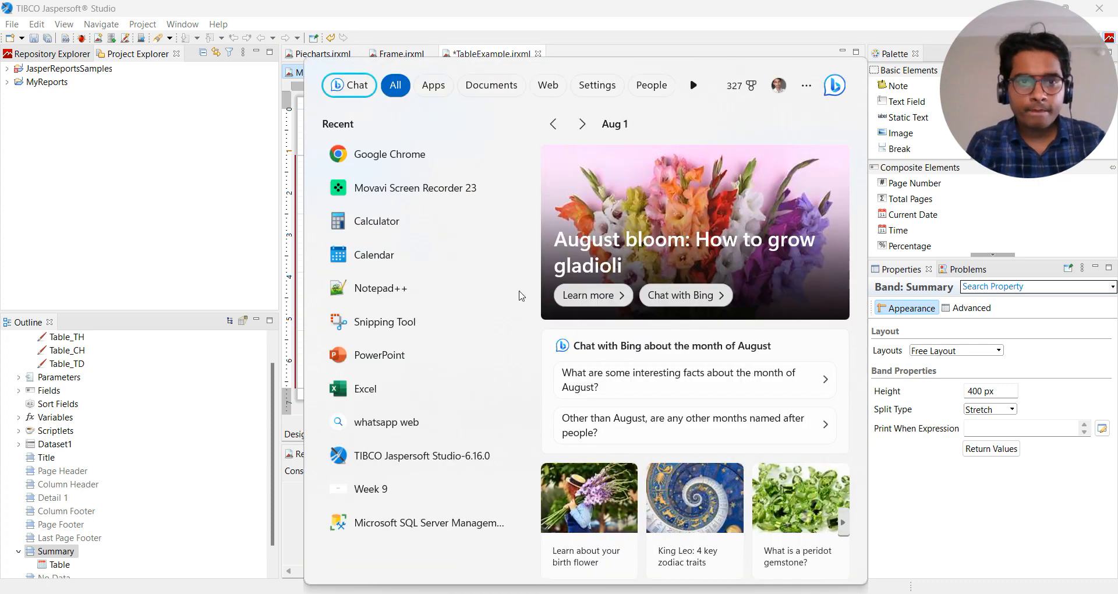
In Calculator, confirm 140 × 14 = 1960, then hide it.
type("cal")
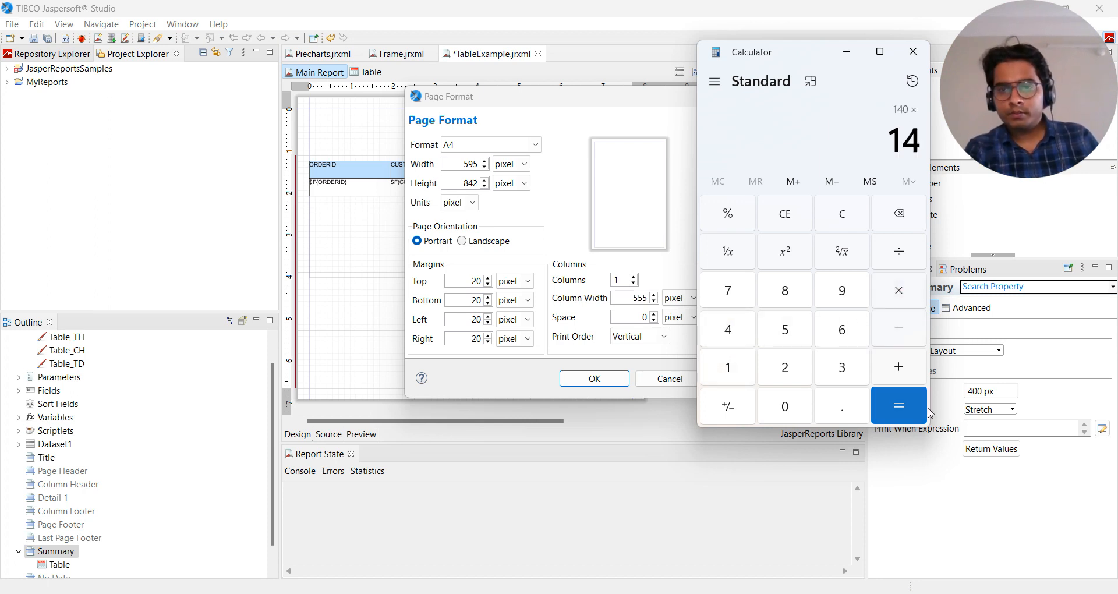
left_click(899, 406)
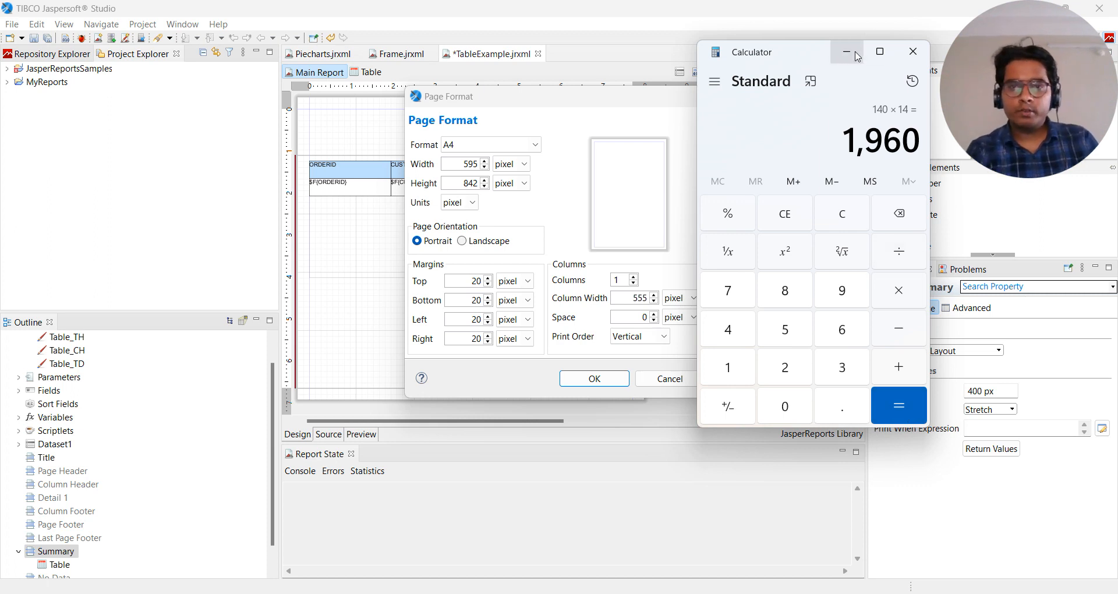
left_click(913, 51)
type("2000")
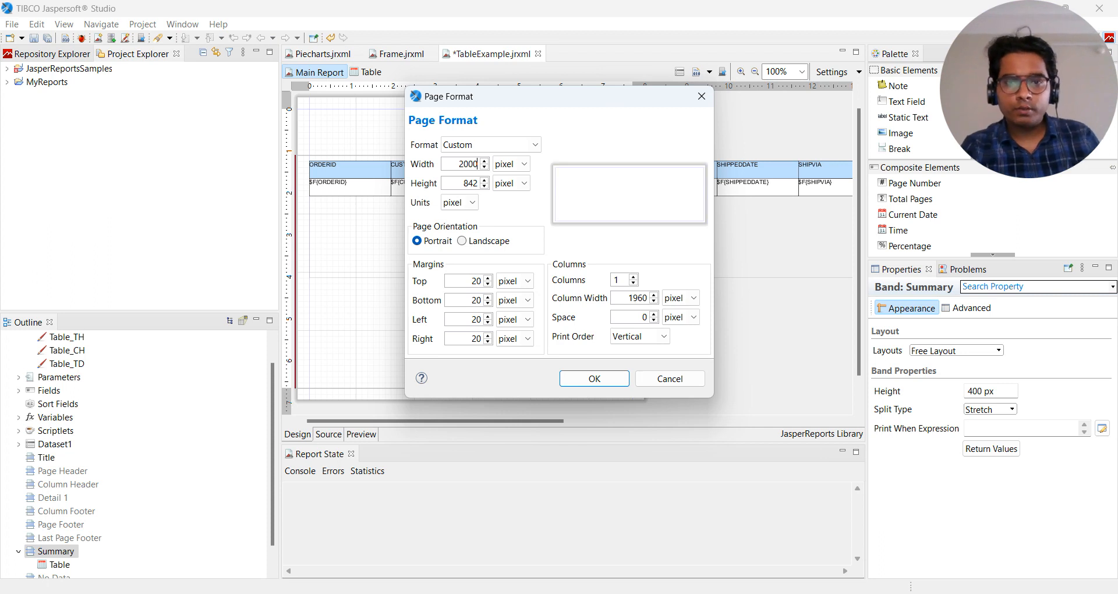
Apply the custom 2000 px page width and run the TableExample preview against Sample DB.
left_click(594, 378)
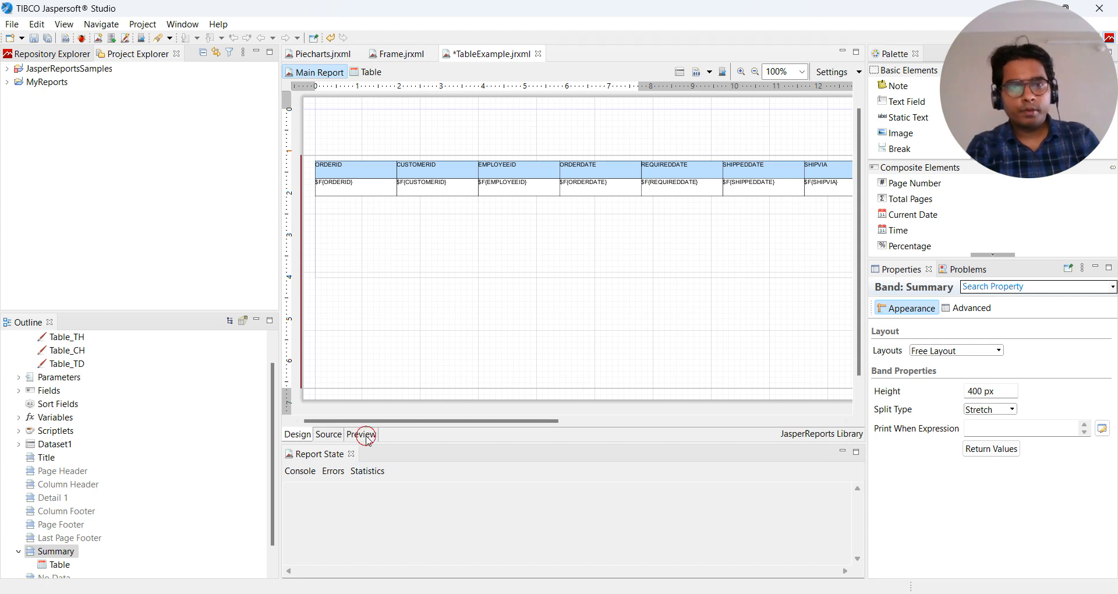
left_click(361, 435)
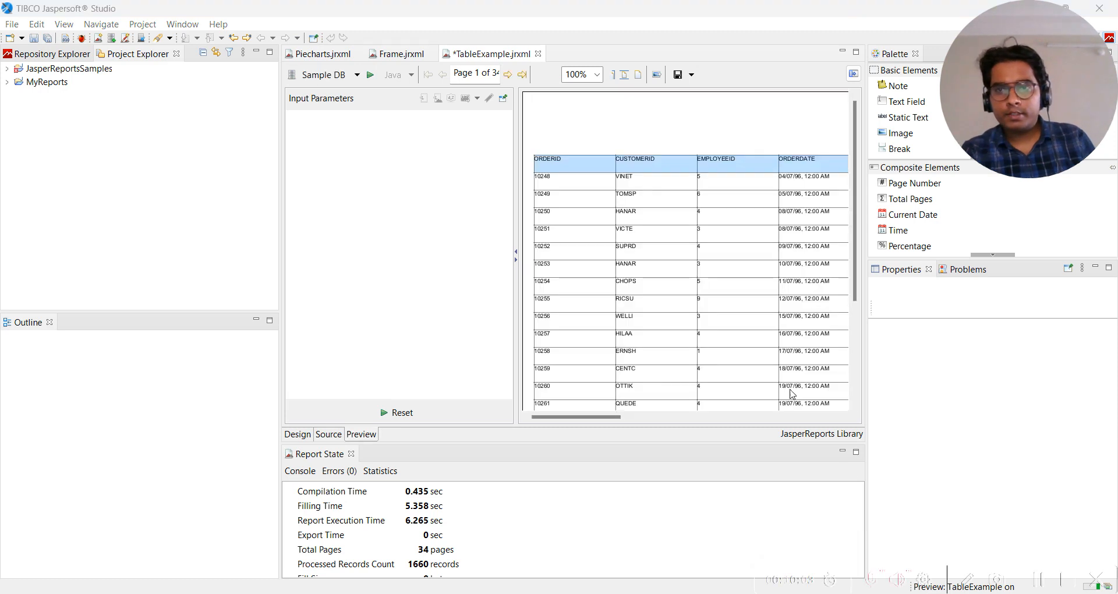
Scroll across to the shipping columns and page forward through the 34-page preview.
left_click(514, 259)
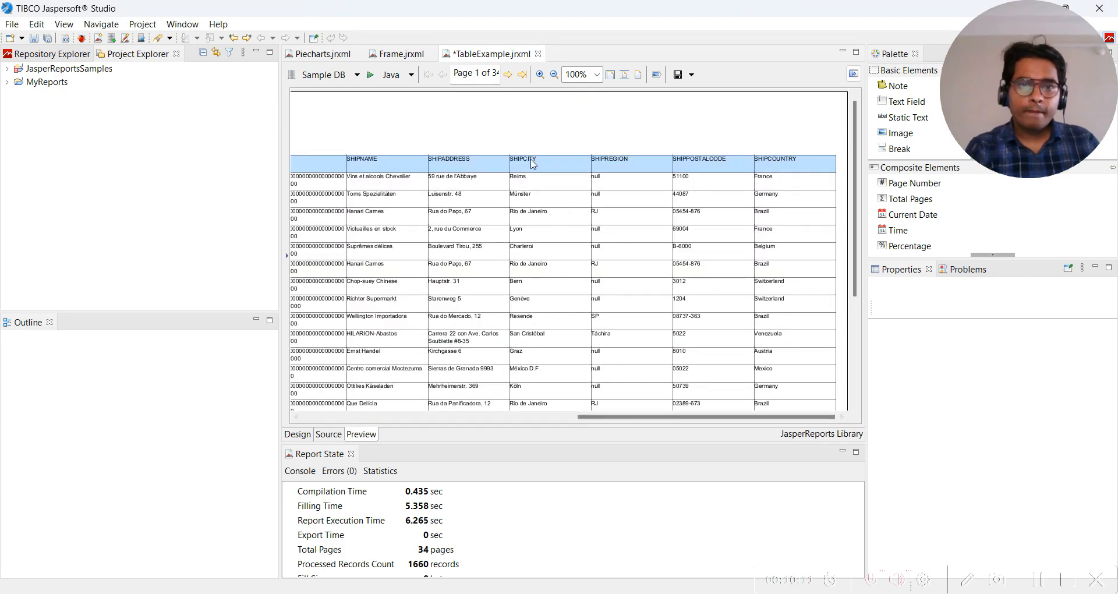
left_click(507, 74)
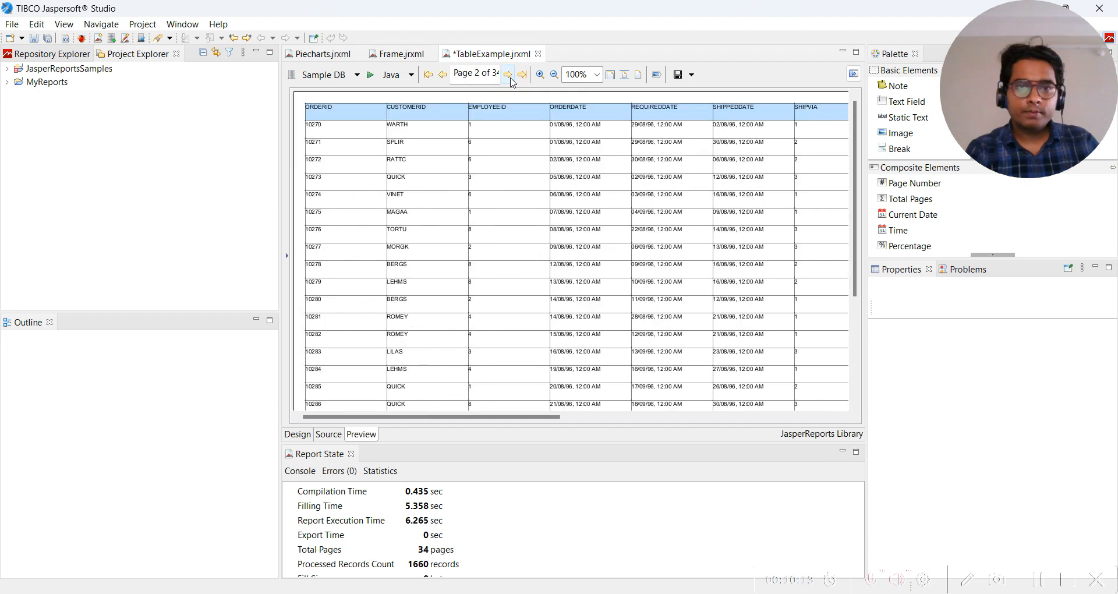
left_click(508, 74)
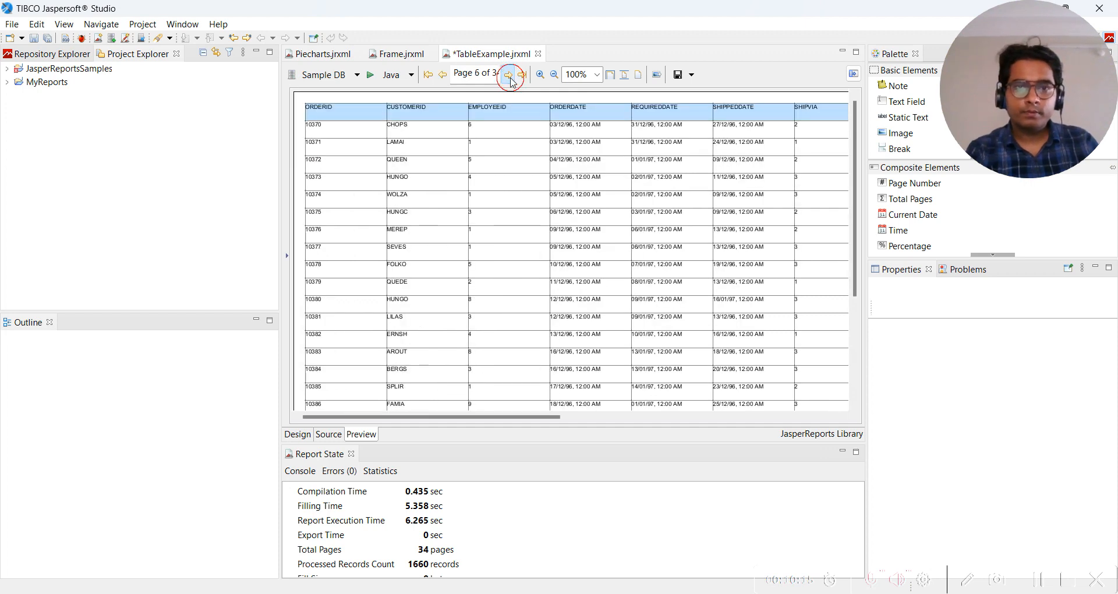
left_click(508, 74)
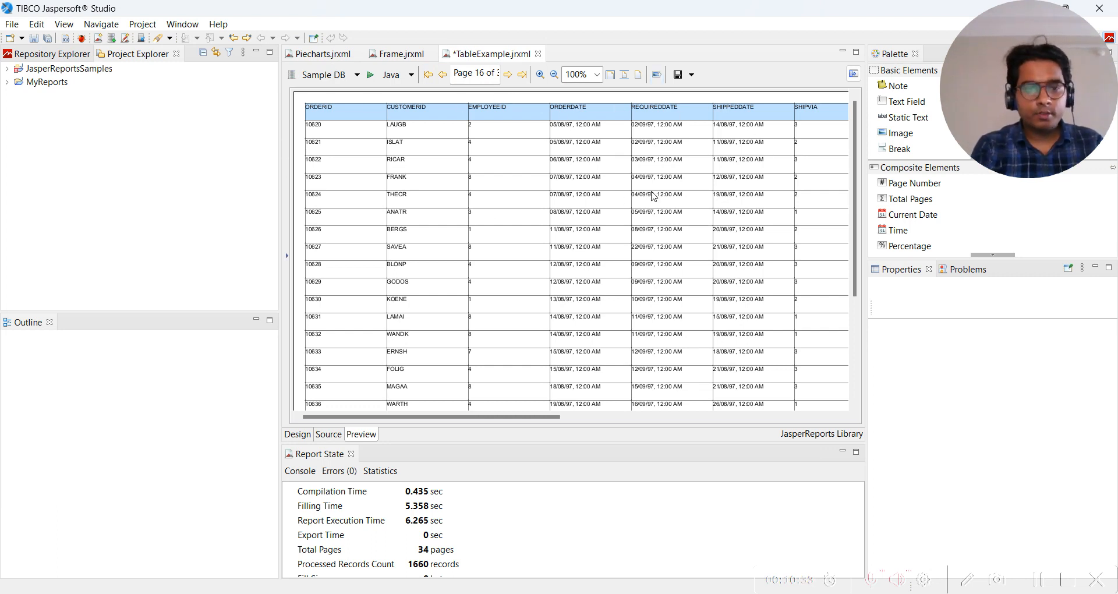
Return to Design mode and reopen the table editor with the FREIGHT column header selected.
left_click(297, 434)
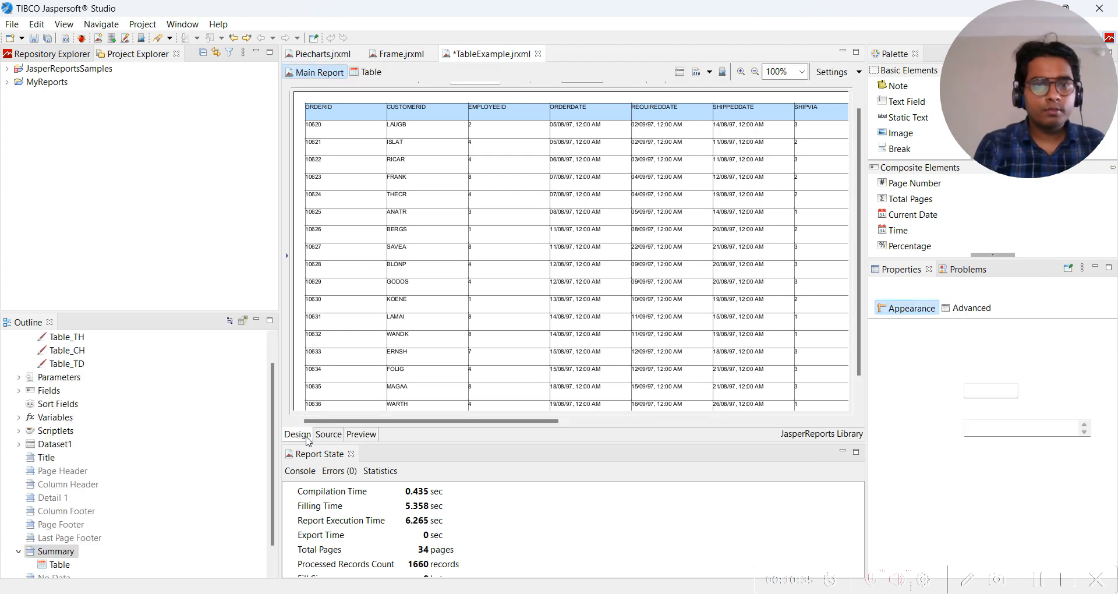
left_click(297, 433)
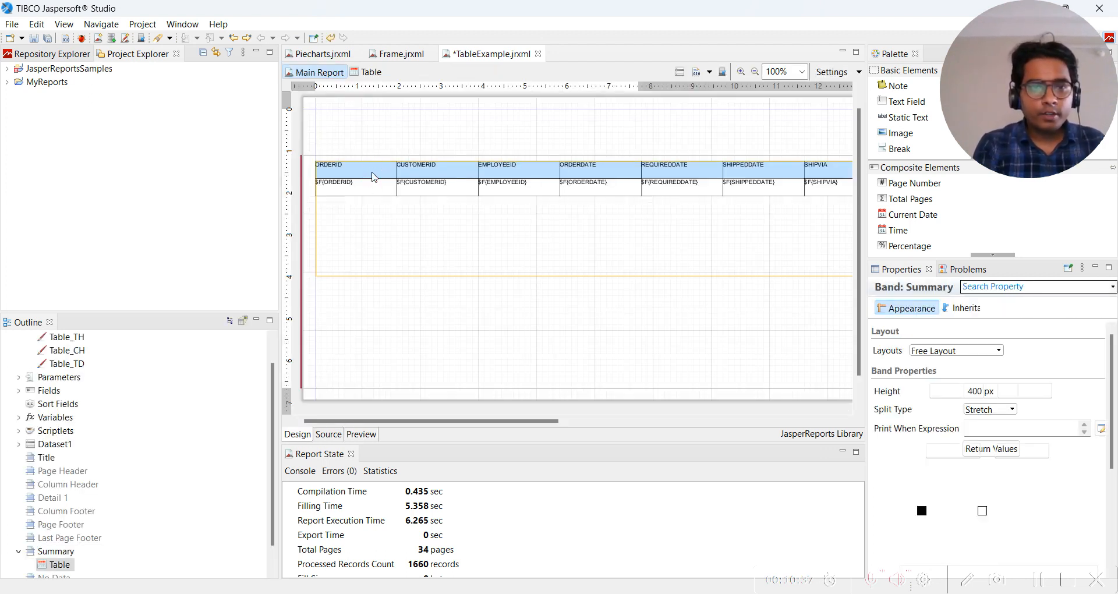
left_click(374, 177)
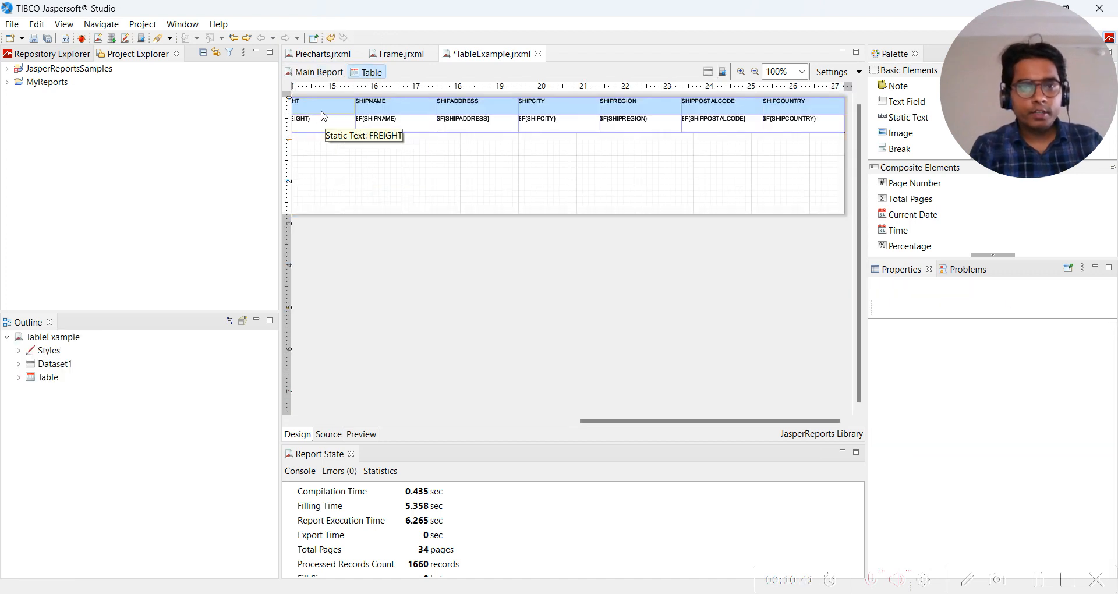
left_click(300, 119)
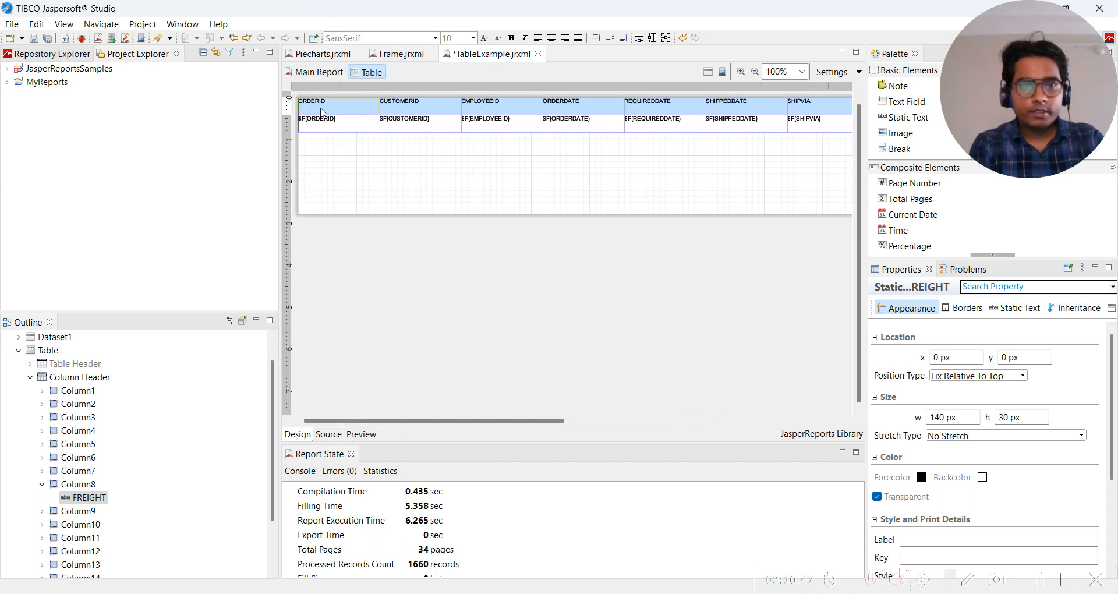
Select the column header labels ORDERID, CUSTOMERID and the following headers together.
left_click(324, 108)
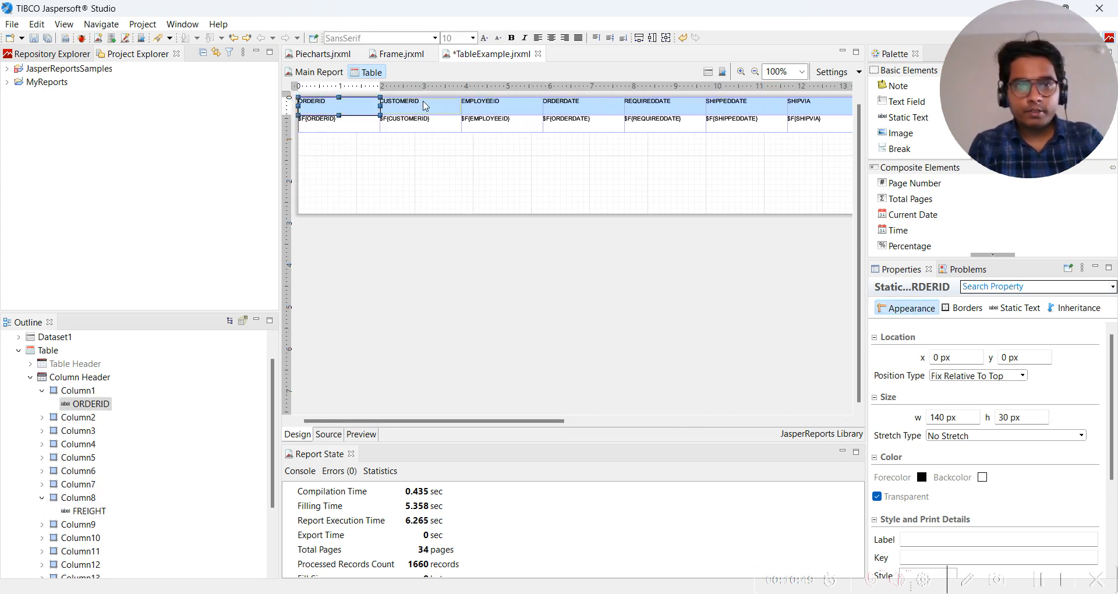
left_click(590, 106)
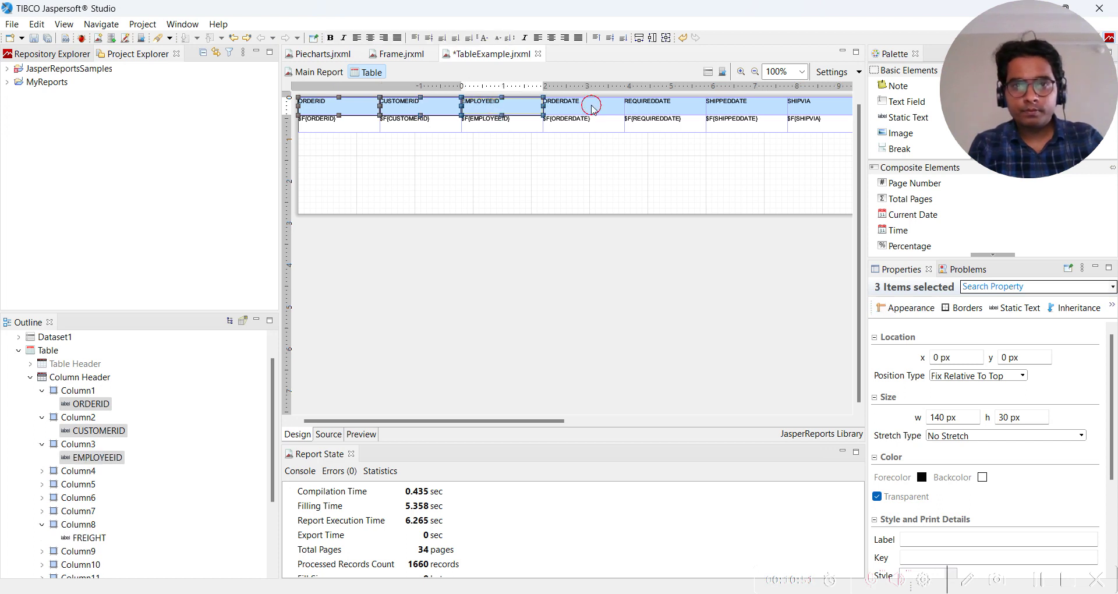
left_click(813, 109)
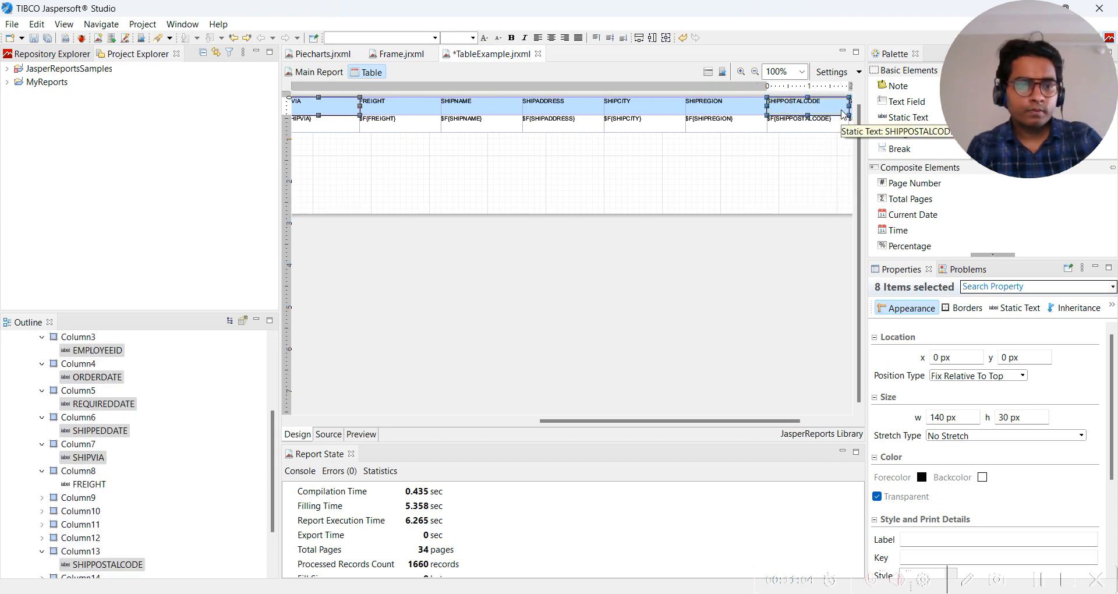
mouse_move(748, 118)
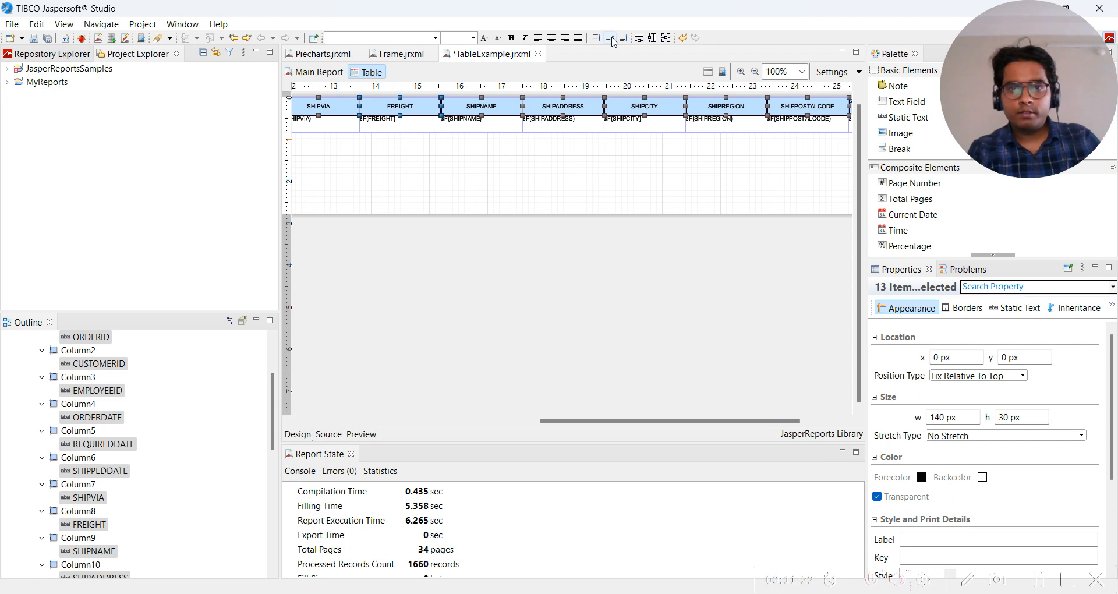
Make the selected headers opaque with a dark red background colour.
left_click(512, 37)
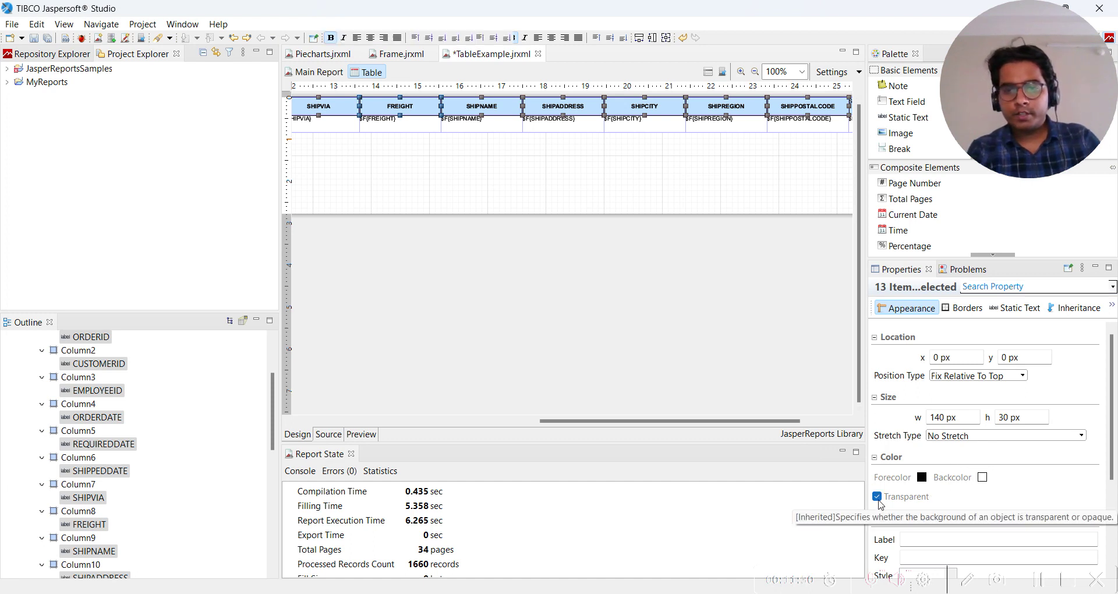
left_click(878, 497)
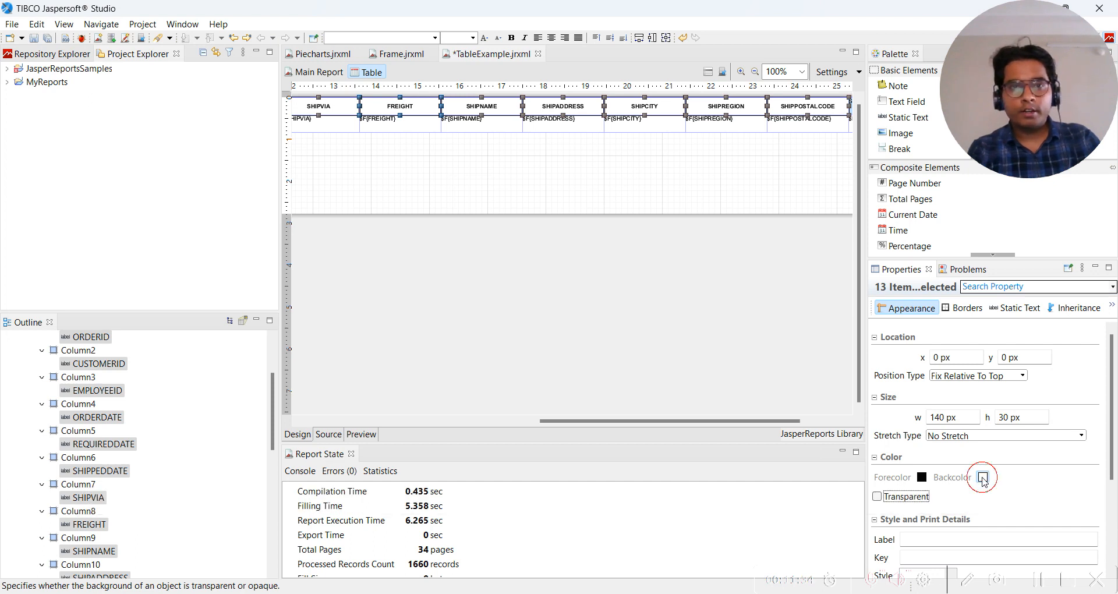
left_click(983, 478)
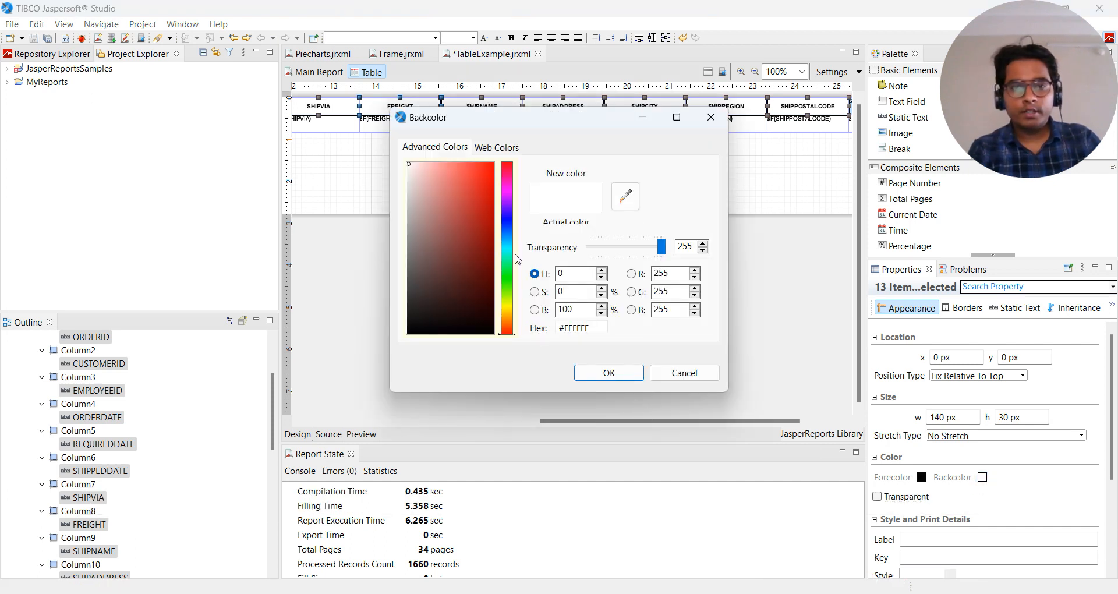
left_click(466, 243)
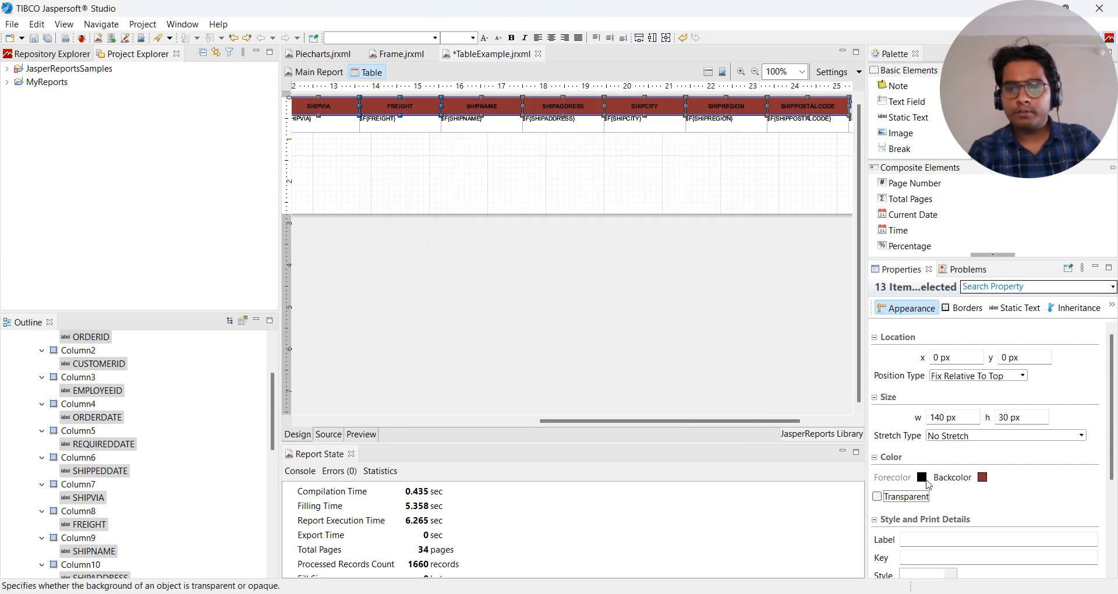
Set the header text colour to white using hex FFFFFF.
left_click(923, 478)
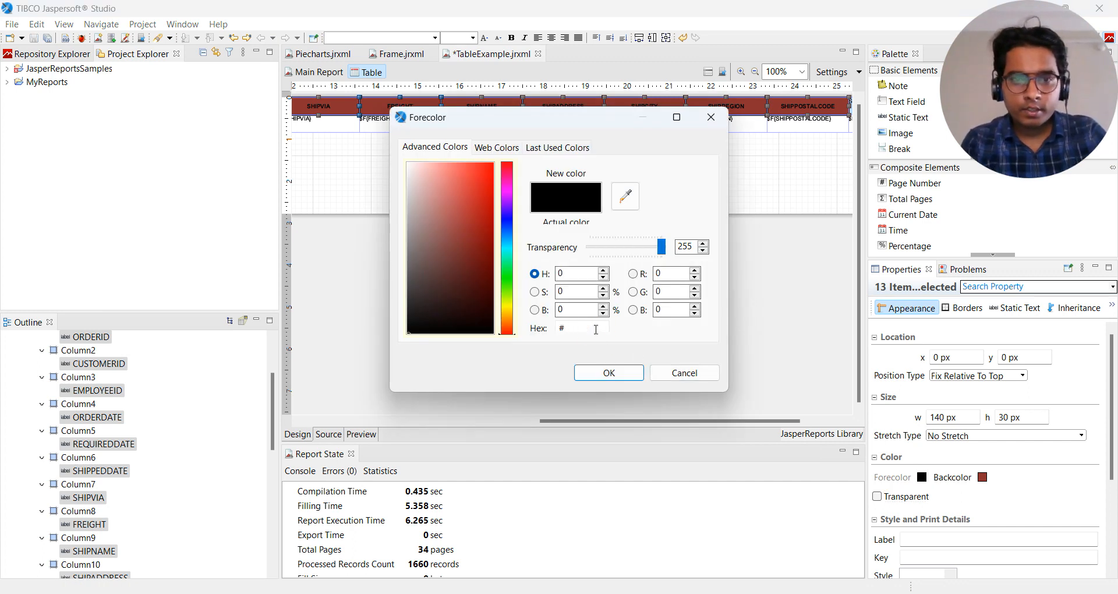
type("FFFFFF")
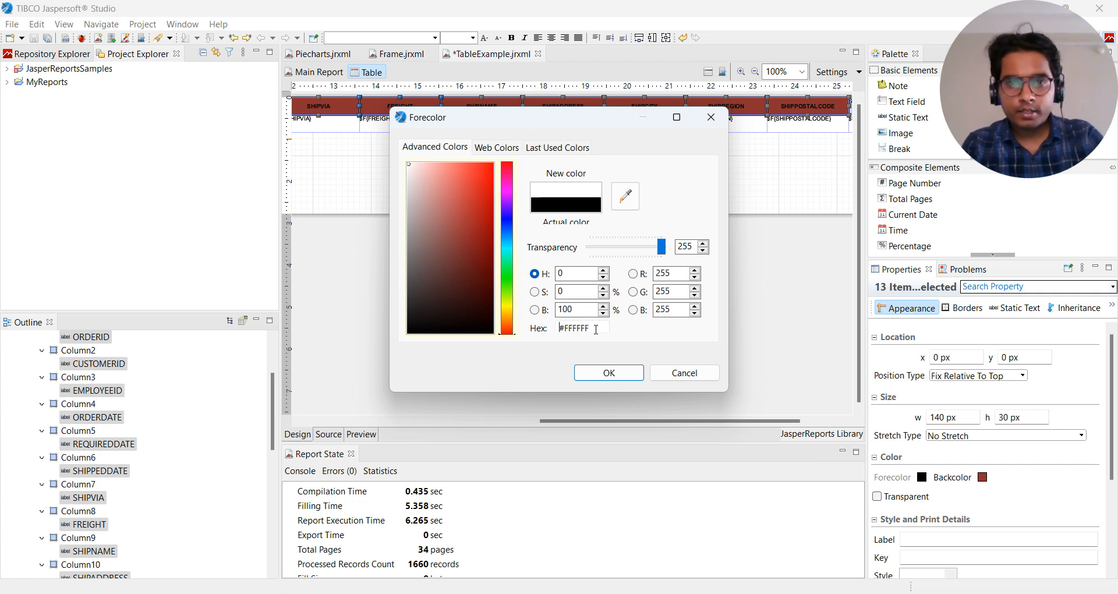
left_click(609, 372)
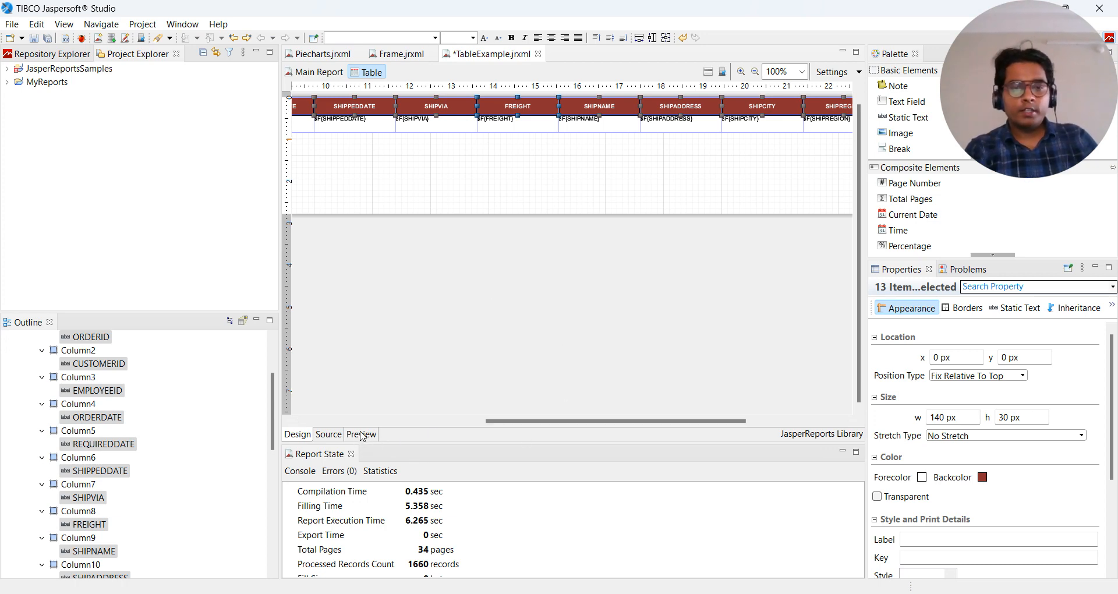
left_click(359, 433)
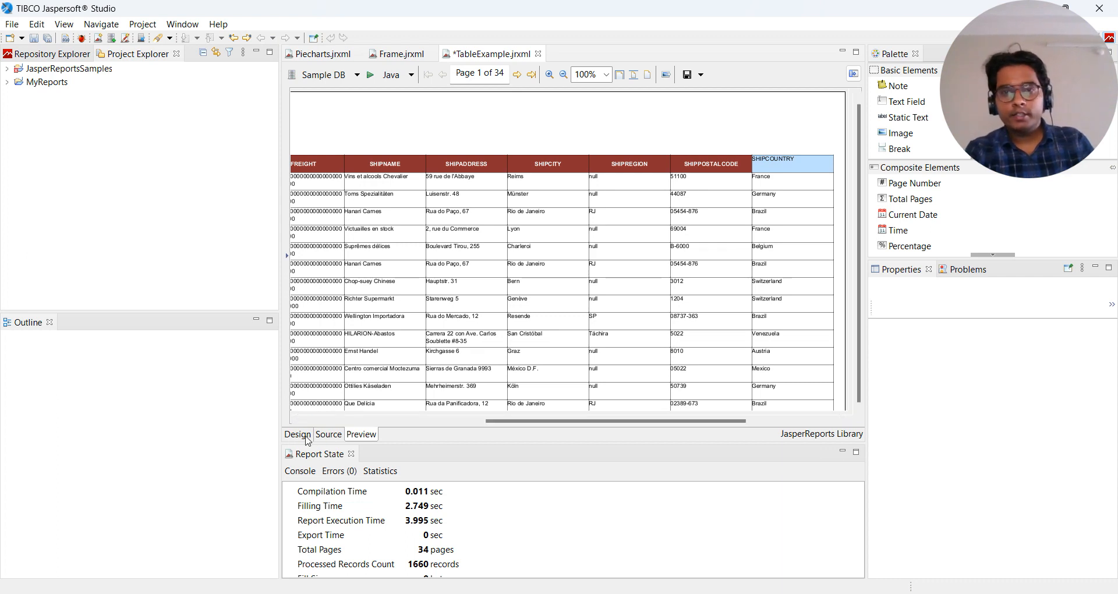
left_click(297, 434)
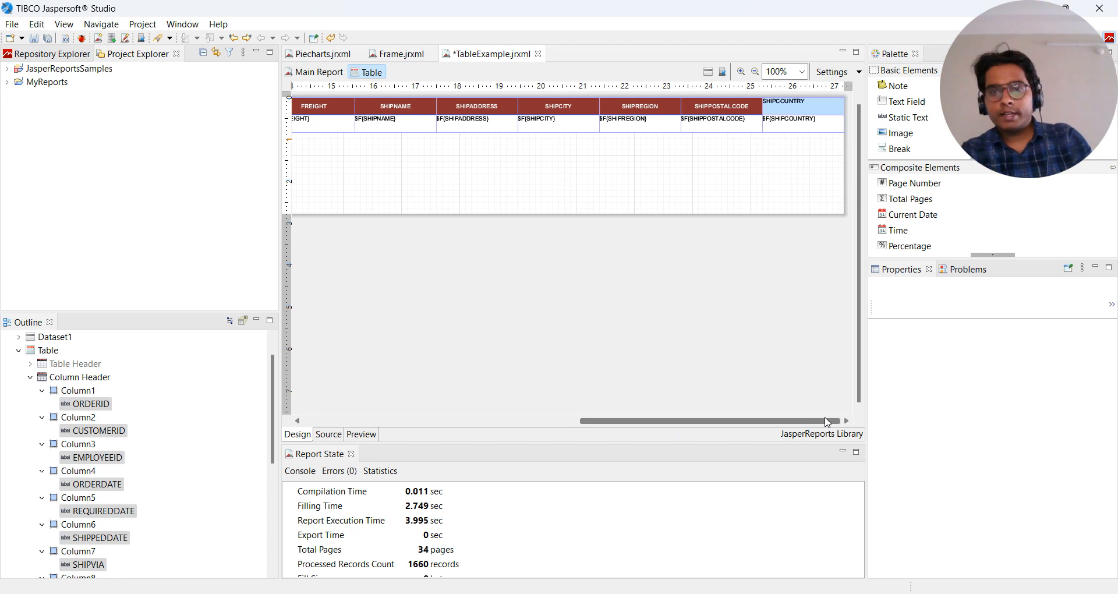
Select the SHIPCOUNTRY header and check the dark red colour code #8C3130 used elsewhere.
left_click(799, 106)
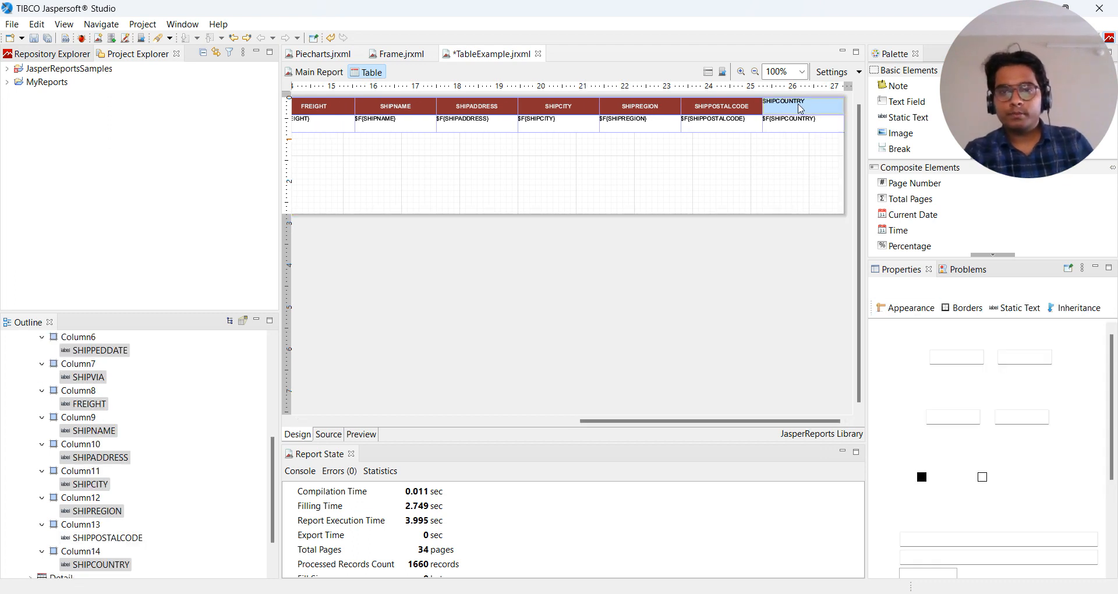
left_click(799, 105)
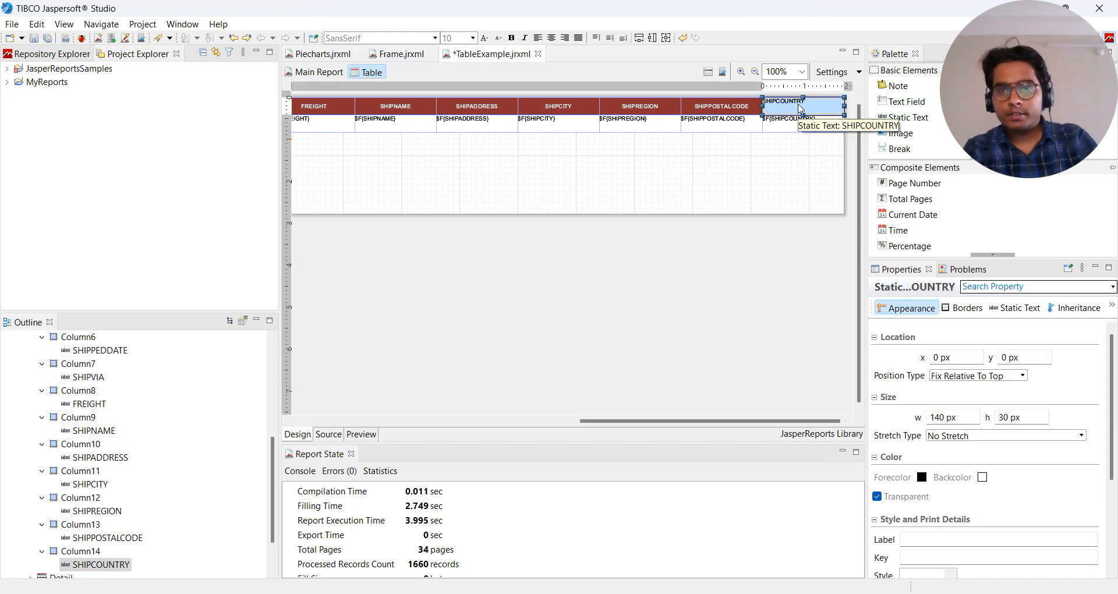
mouse_move(836, 150)
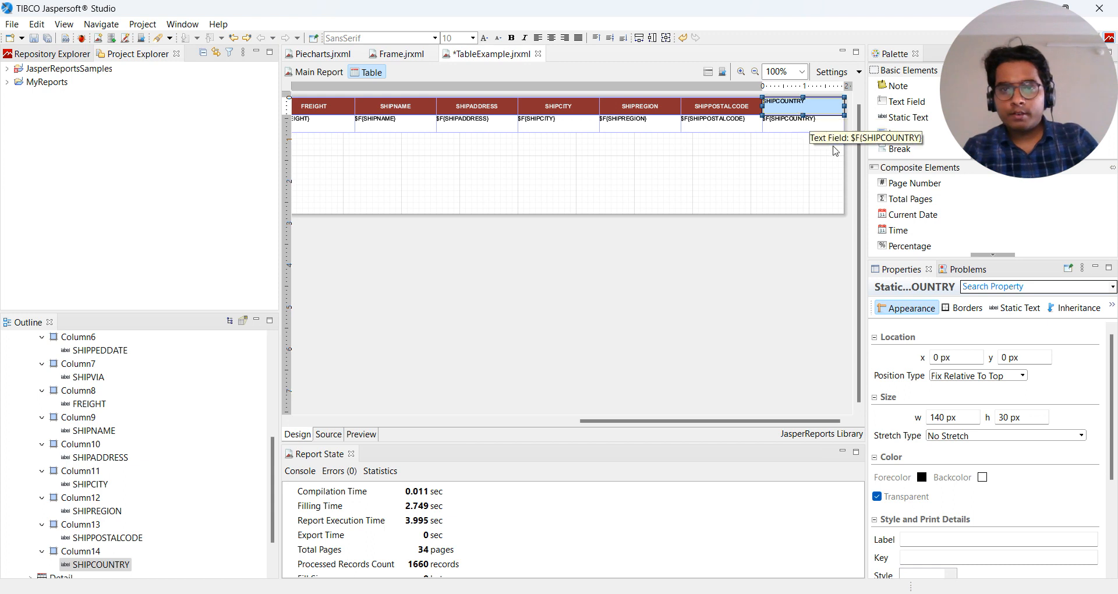
mouse_move(827, 434)
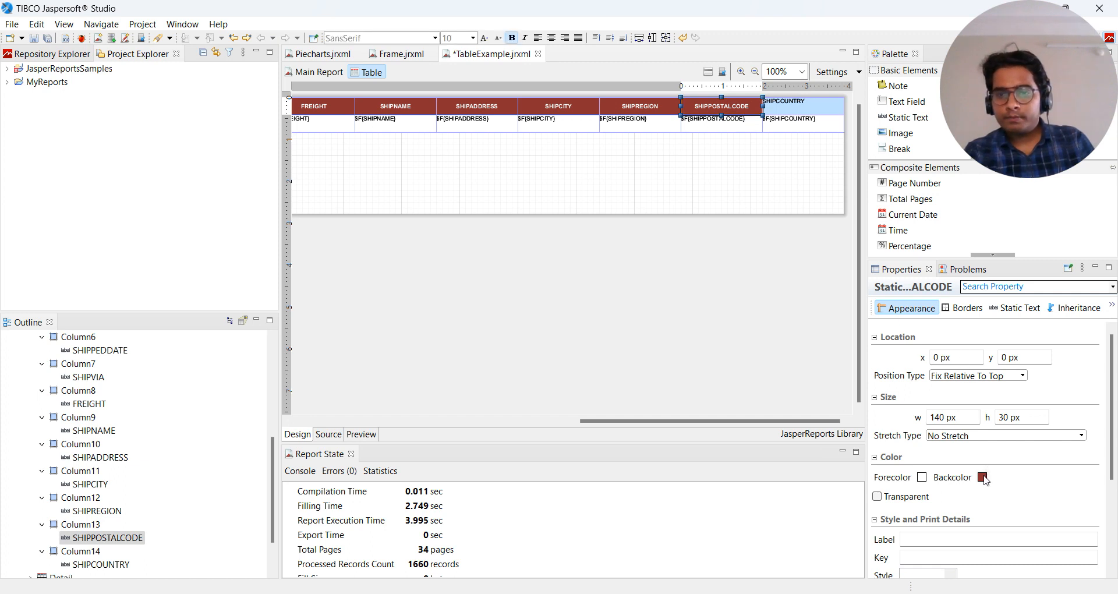
left_click(983, 477)
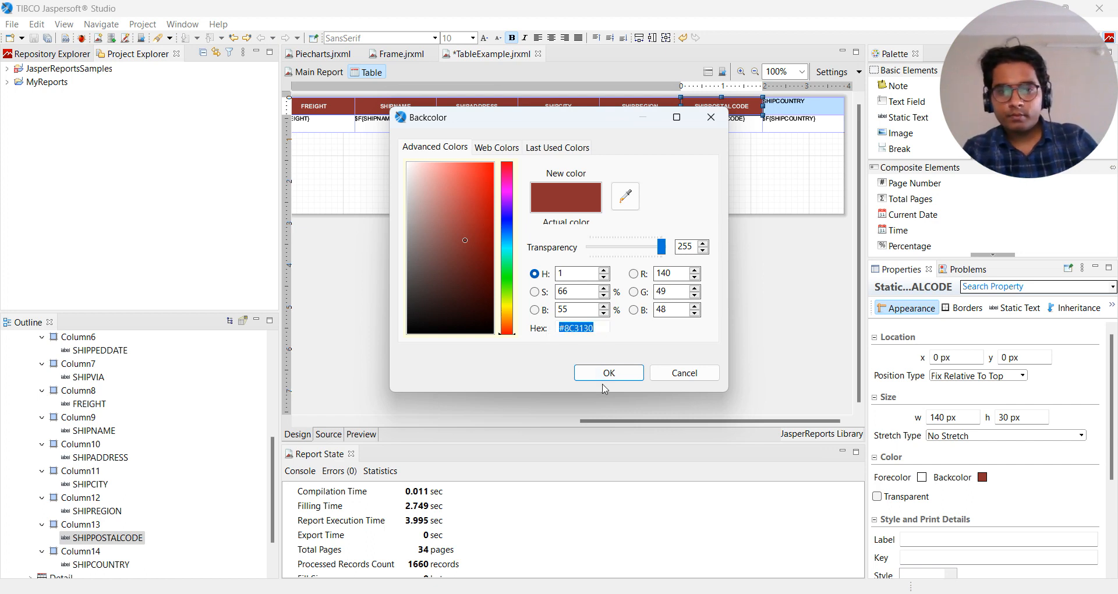
left_click(608, 373)
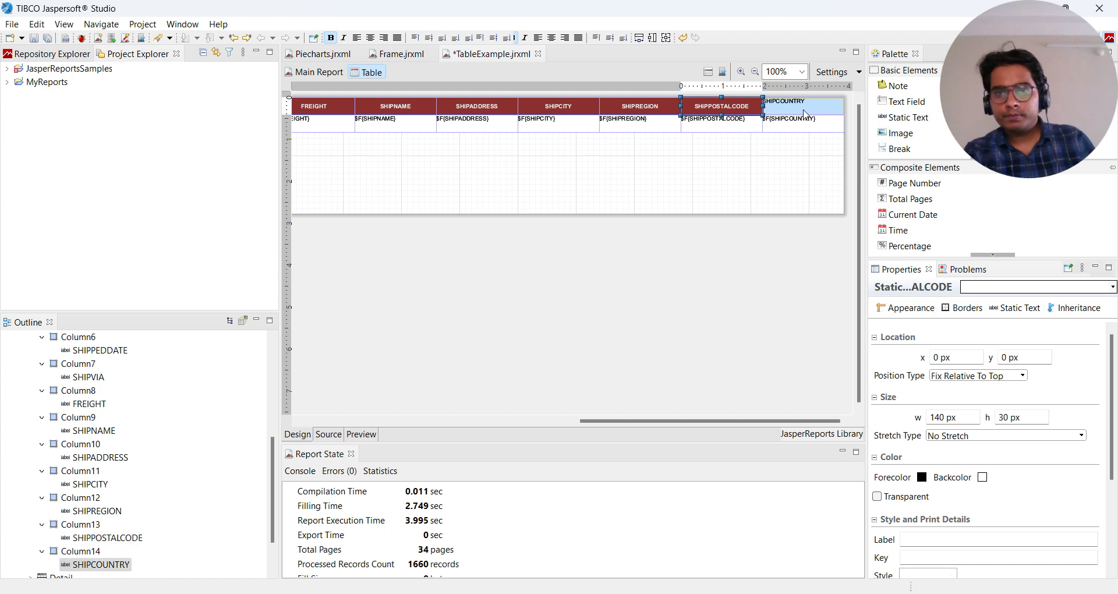
Make the SHIPCOUNTRY header opaque with the dark red background.
left_click(877, 496)
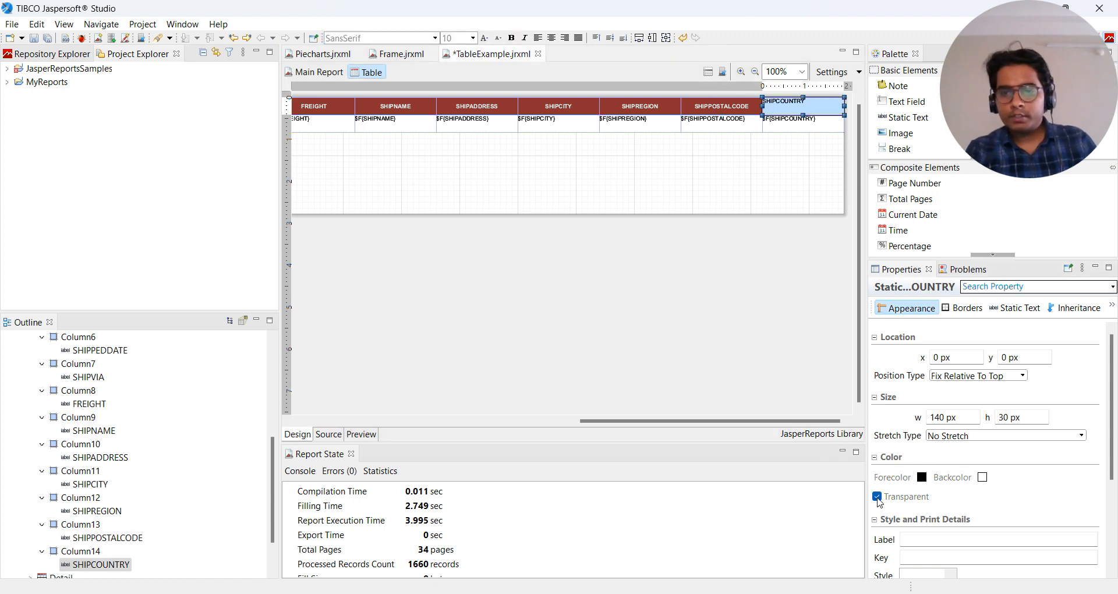
left_click(878, 496)
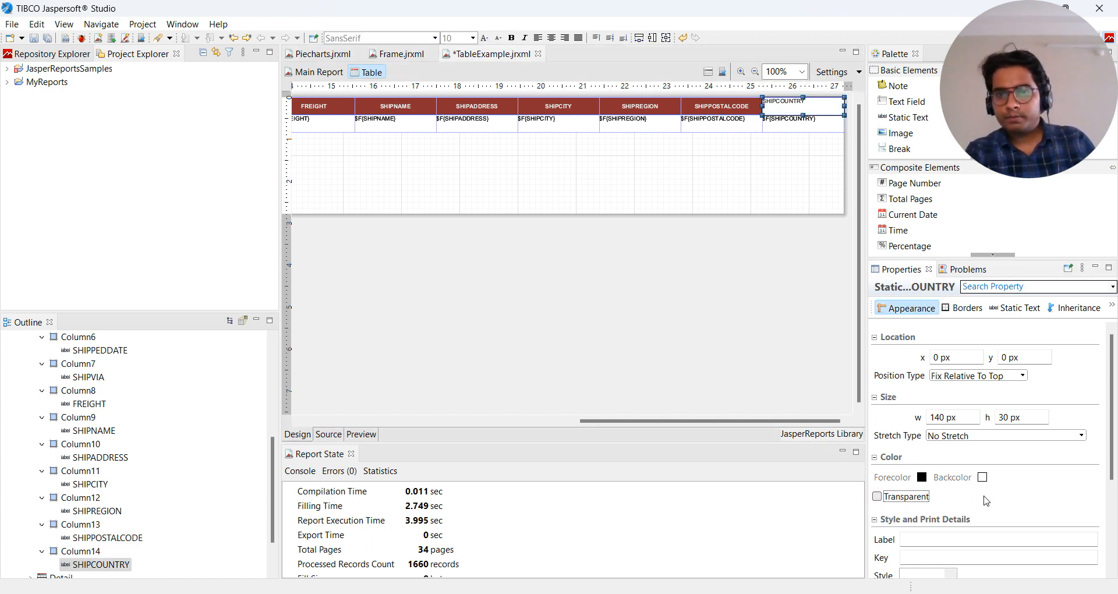
left_click(982, 478)
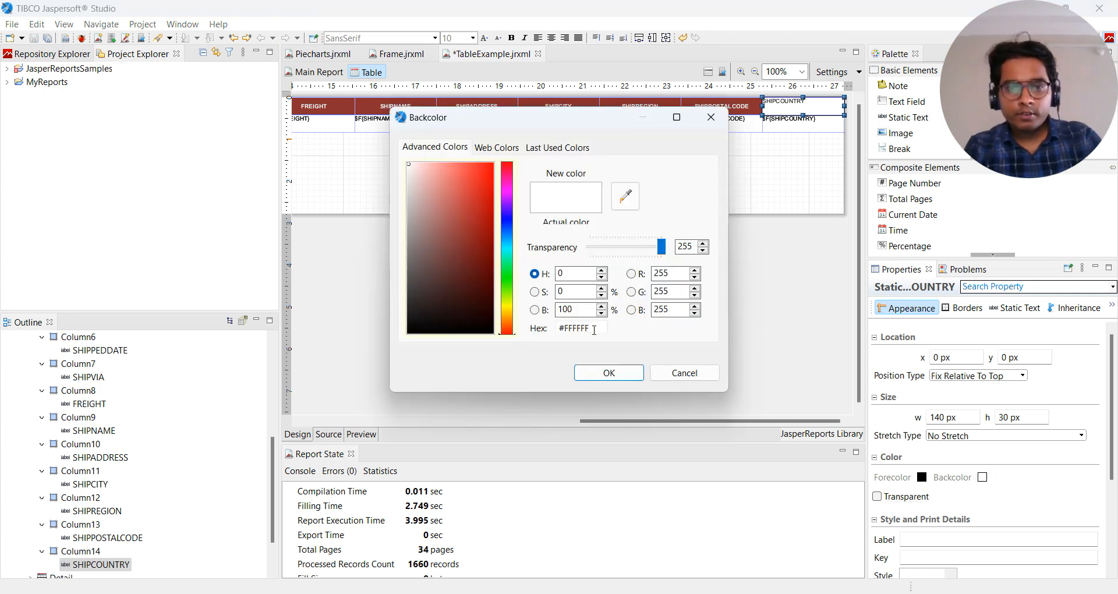
left_click(465, 240)
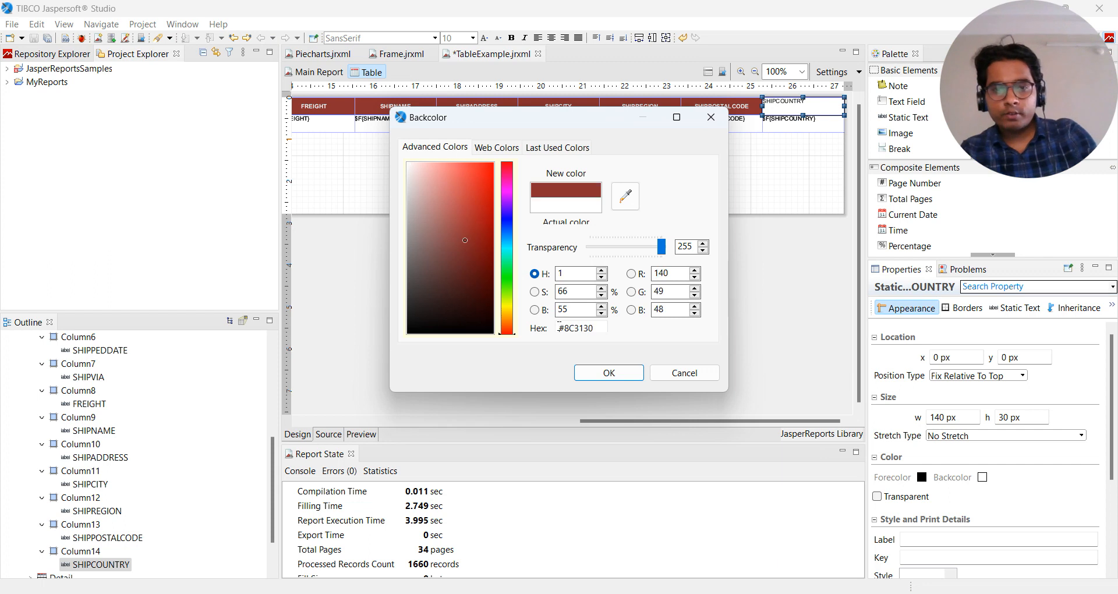
left_click(609, 373)
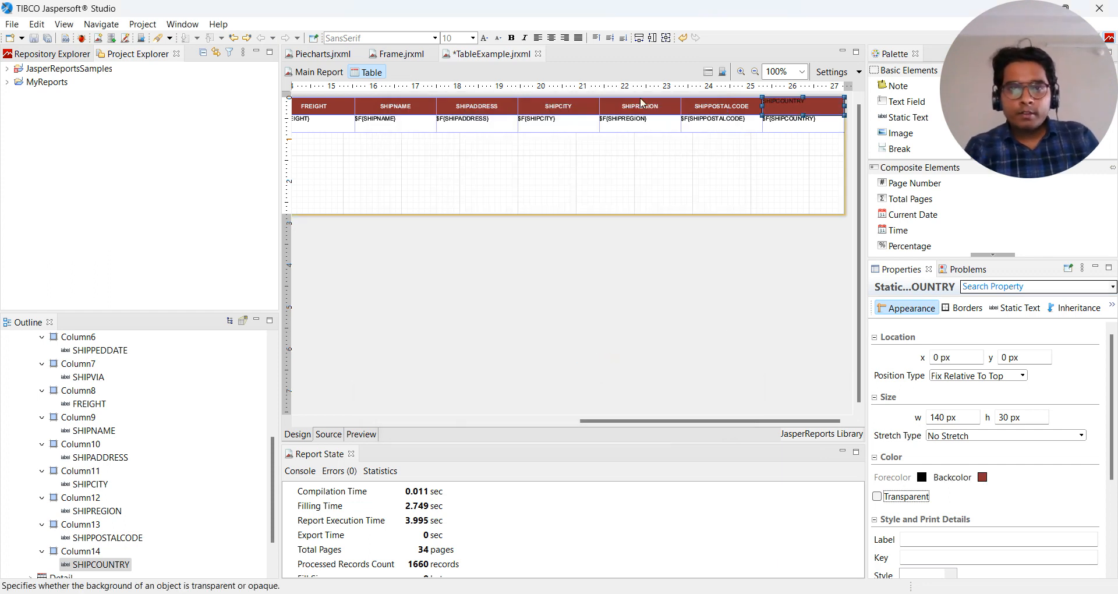
Set the SHIPCOUNTRY header text colour to white (hex FFFFFF).
left_click(611, 37)
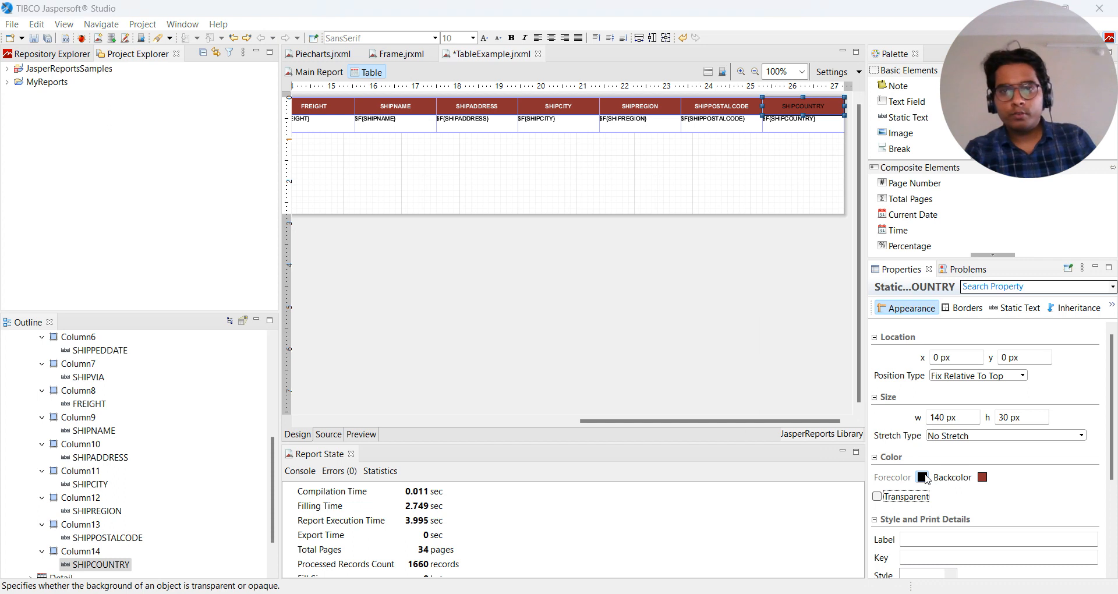
left_click(924, 478)
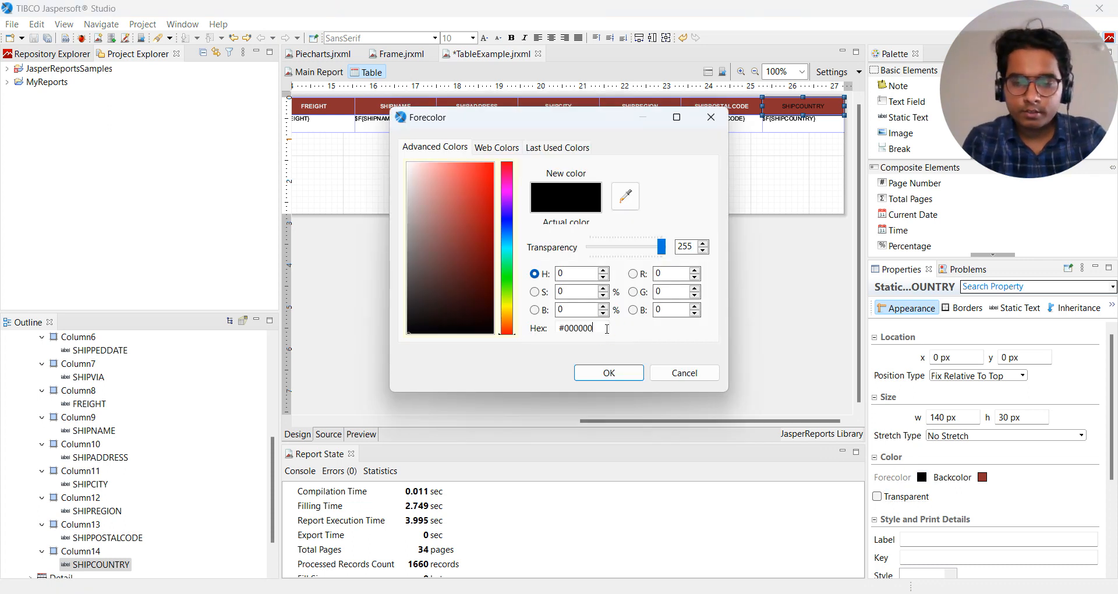
left_click(581, 327)
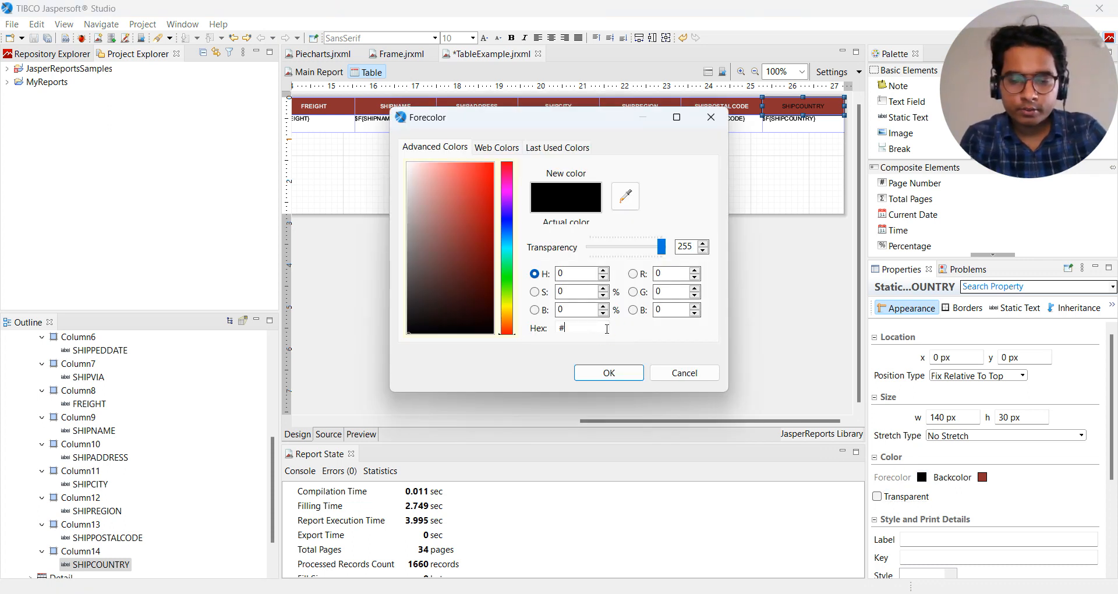
type("FFFFFF")
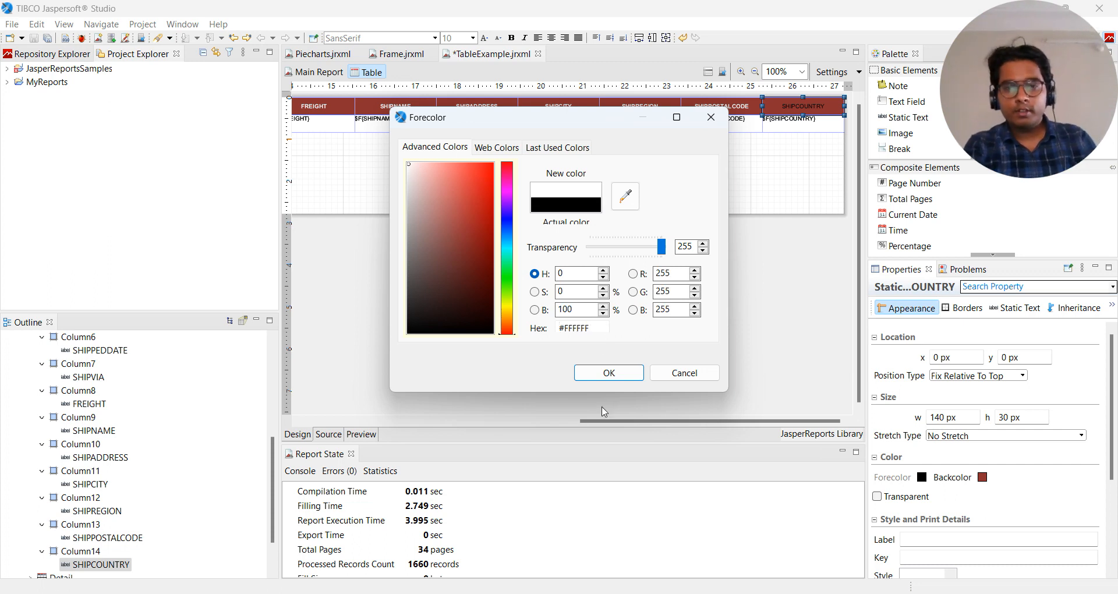
left_click(608, 373)
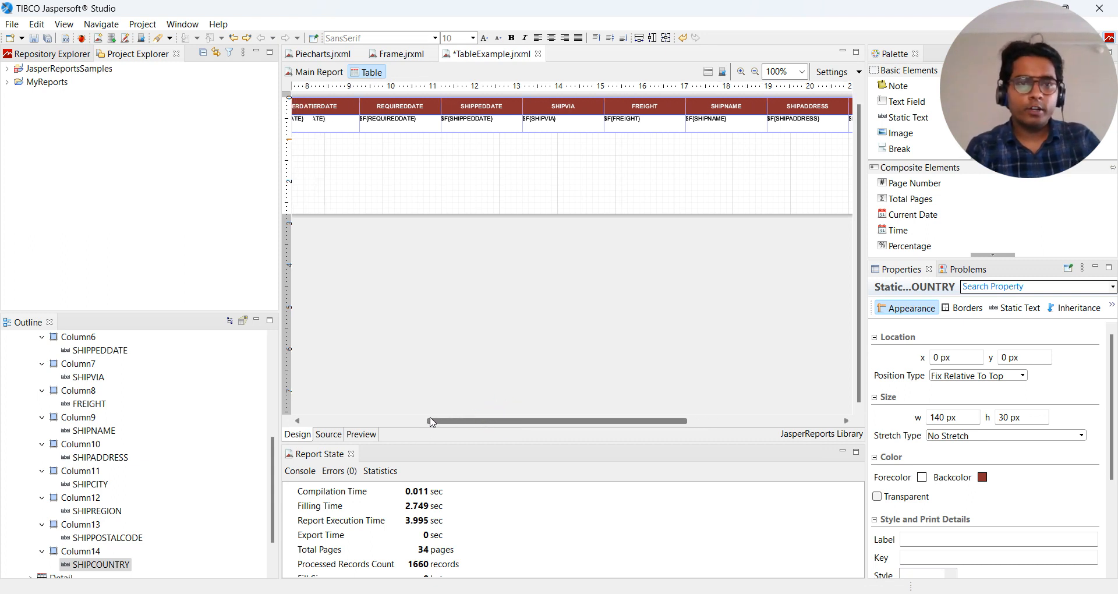
Select the detail value fields from ORDERID through SHIPREGION together.
left_click_drag(431, 421, 360, 420)
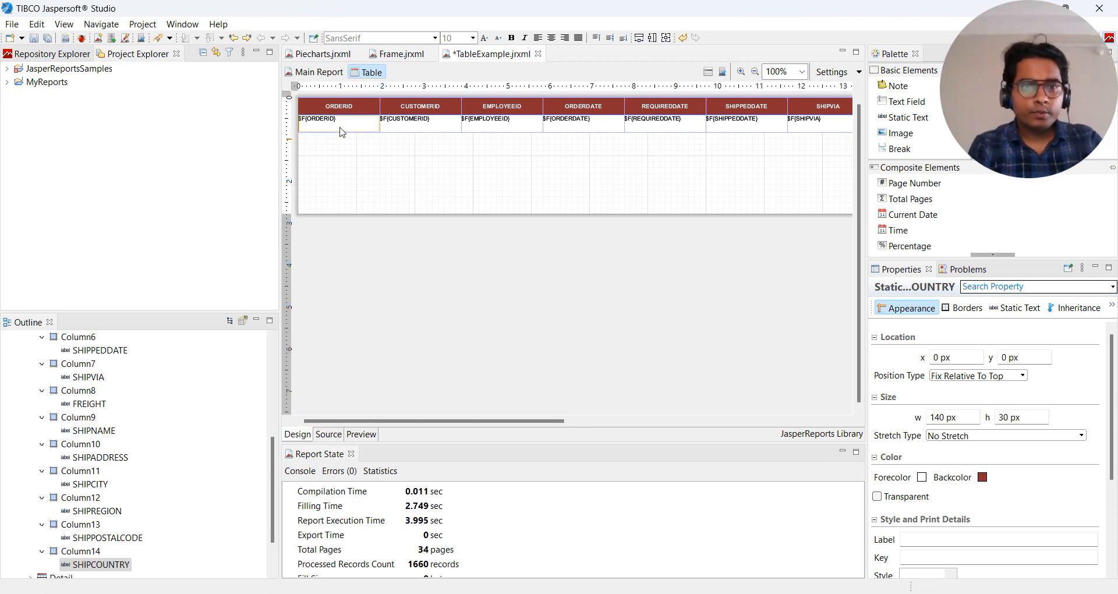
left_click(322, 118)
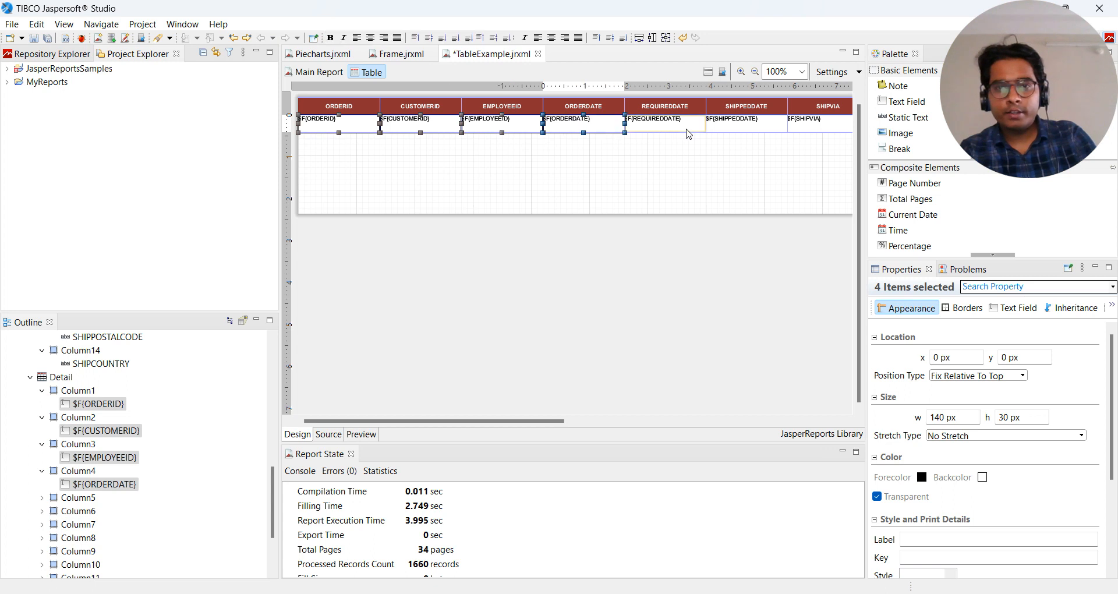
left_click(731, 119)
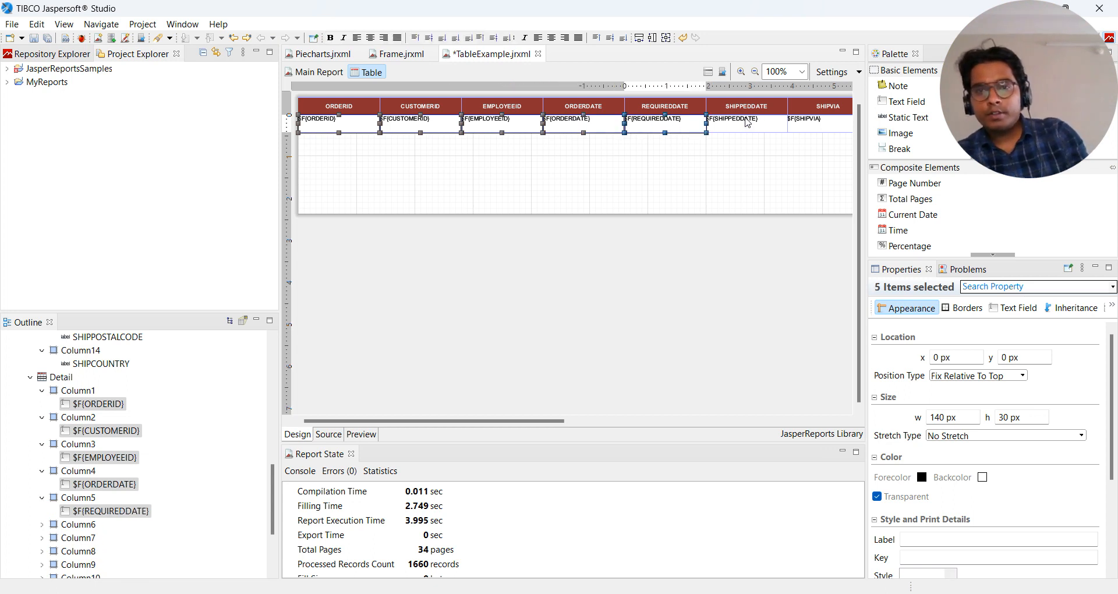
left_click(804, 119)
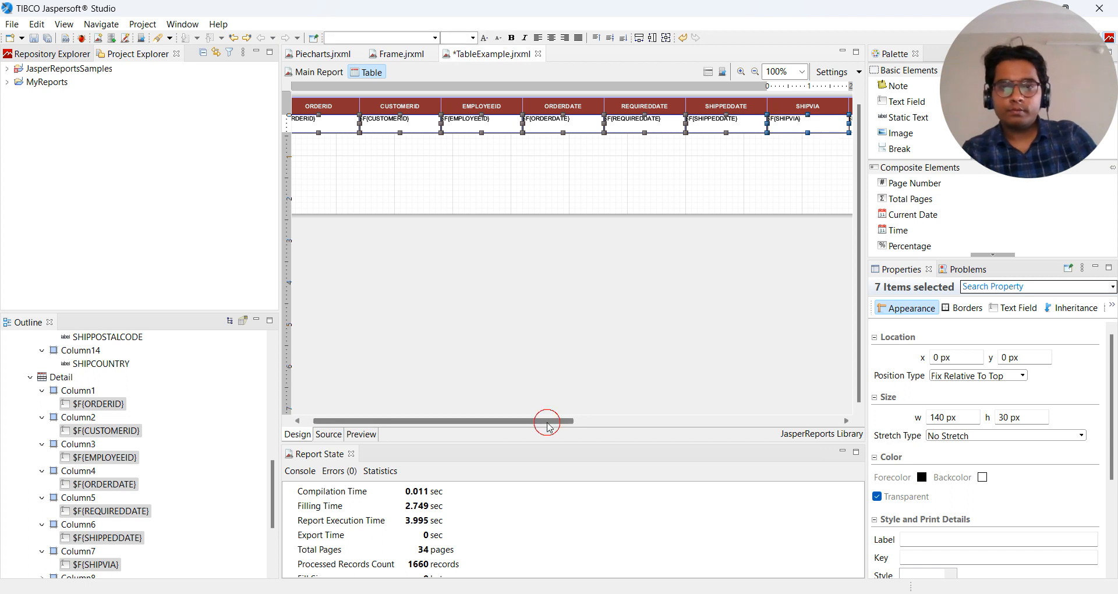
left_click_drag(548, 421, 709, 420)
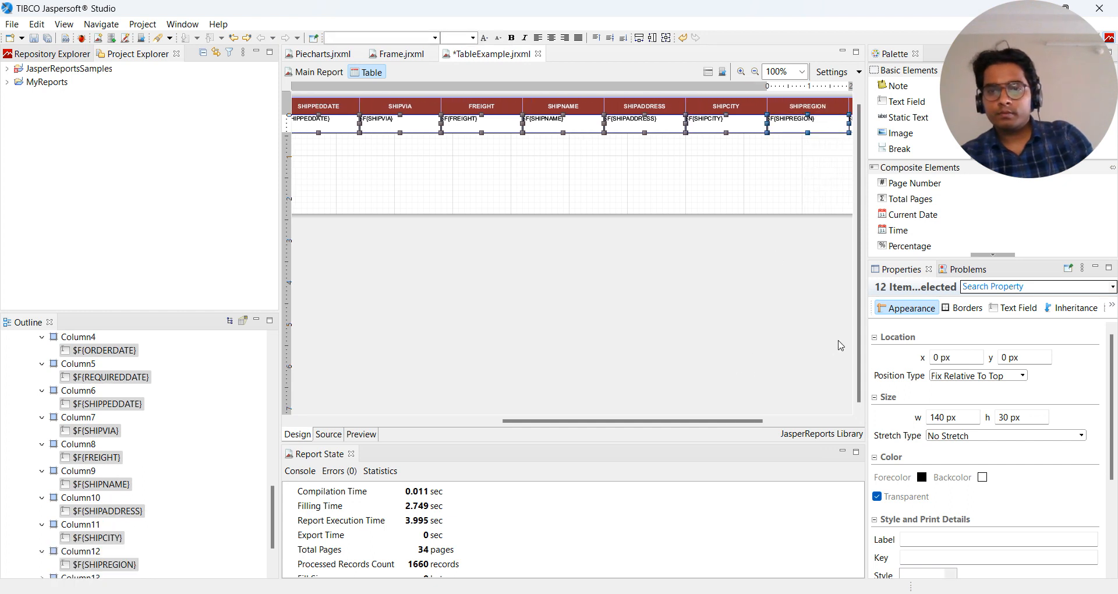
mouse_move(712, 226)
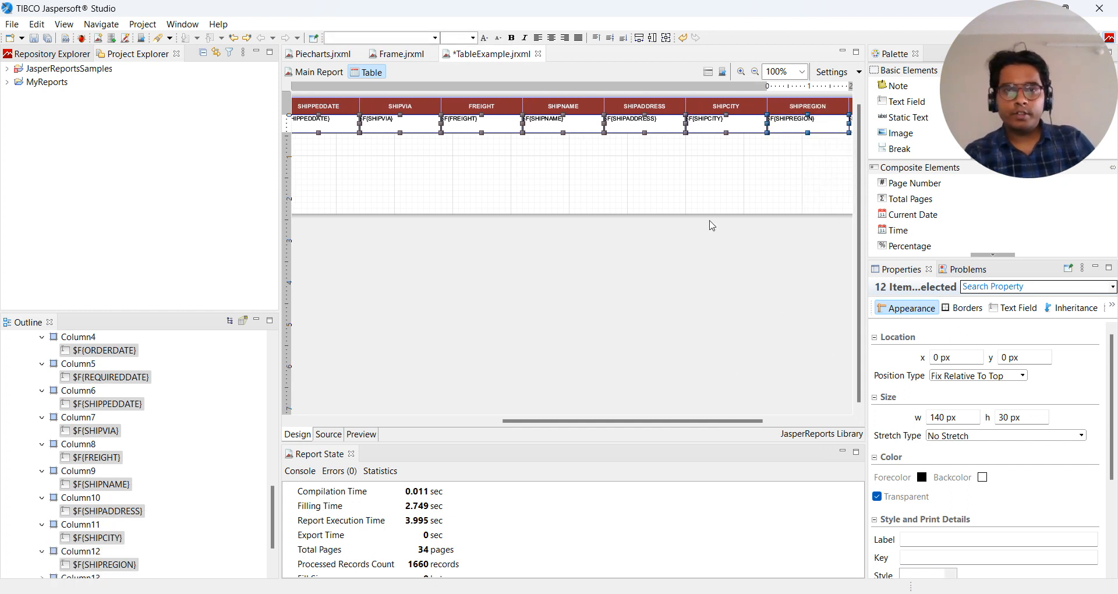
Center the selected values horizontally and vertically, then run the report preview.
left_click(552, 38)
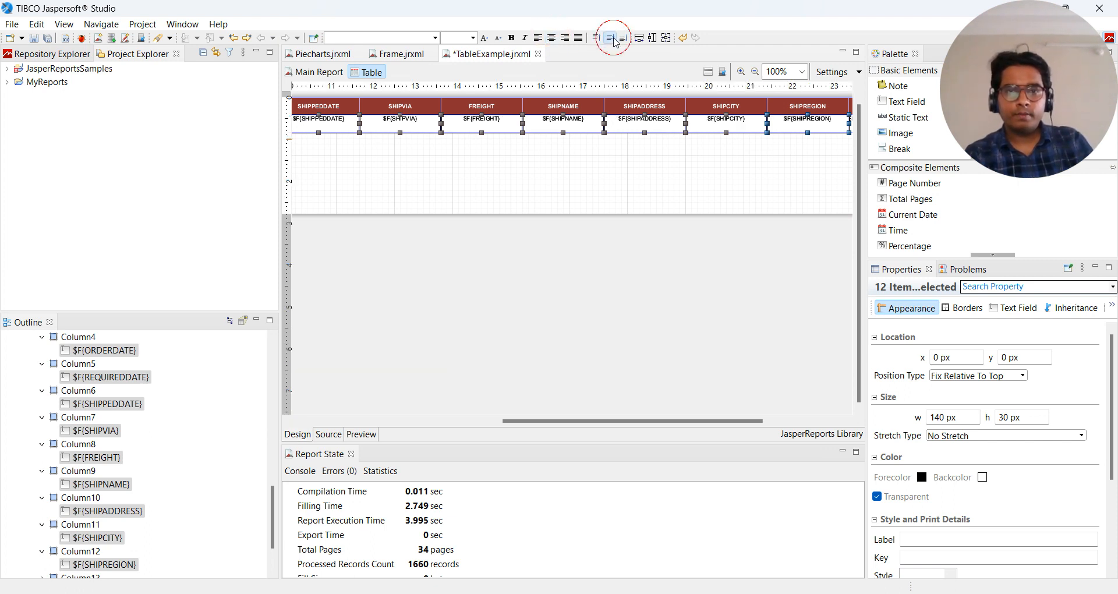
left_click(610, 37)
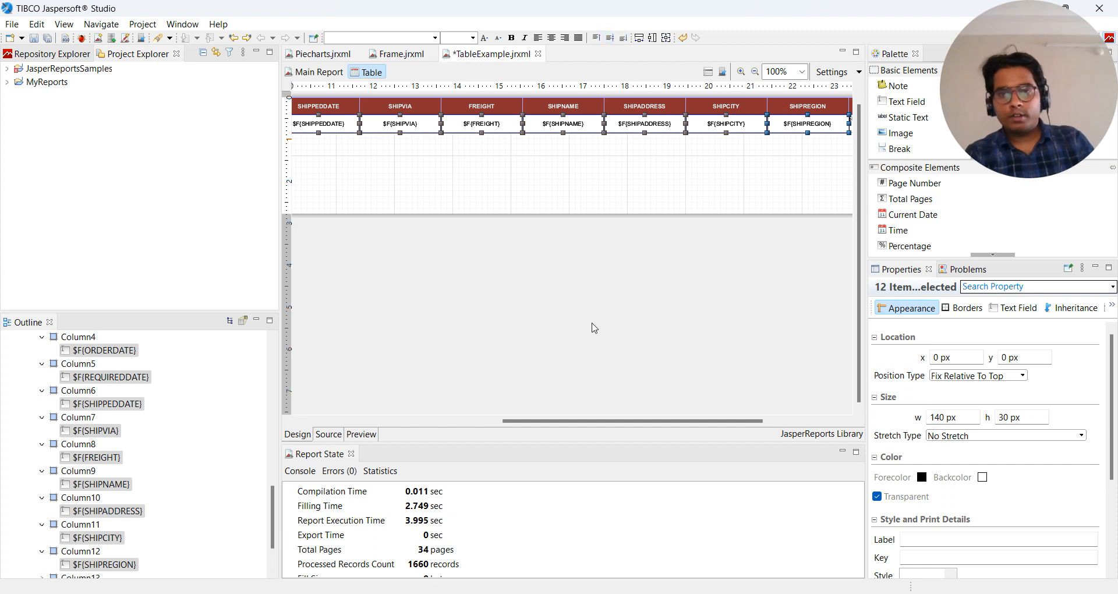
mouse_move(517, 289)
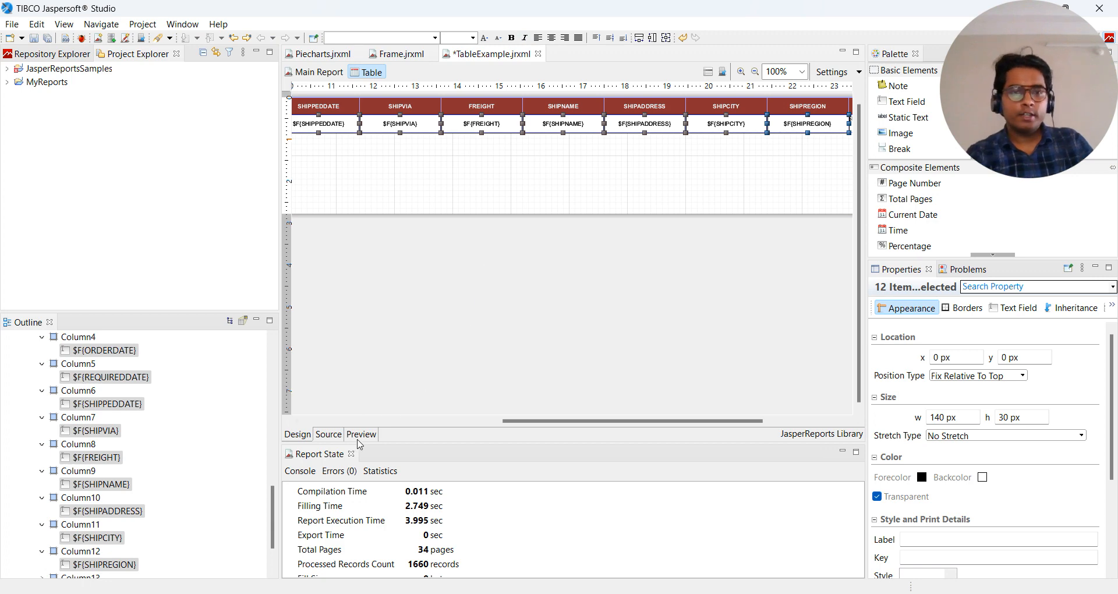
left_click(361, 433)
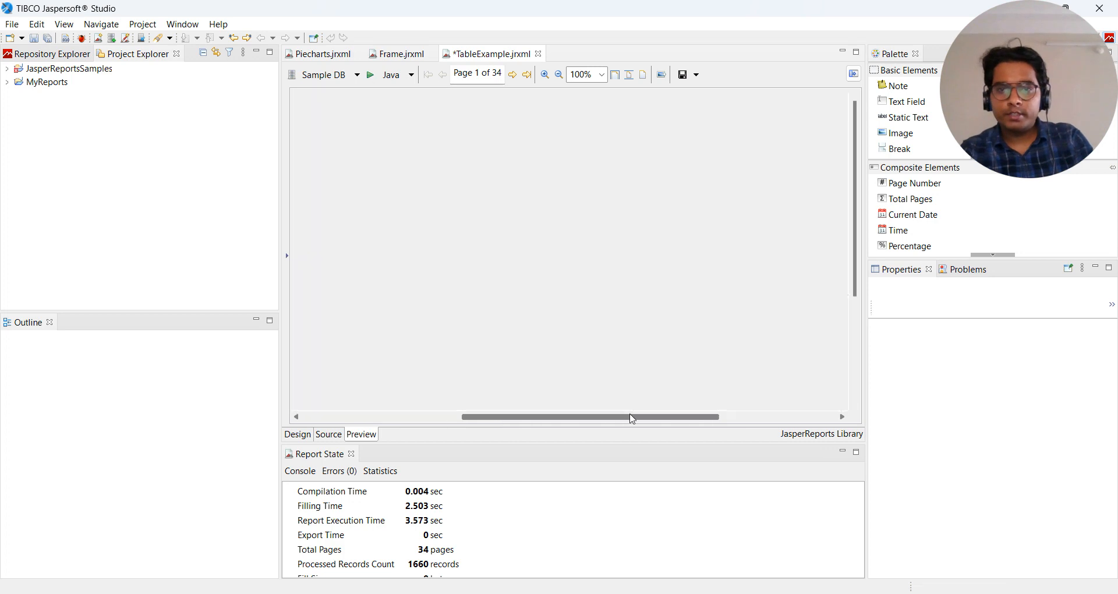
left_click_drag(630, 417, 727, 417)
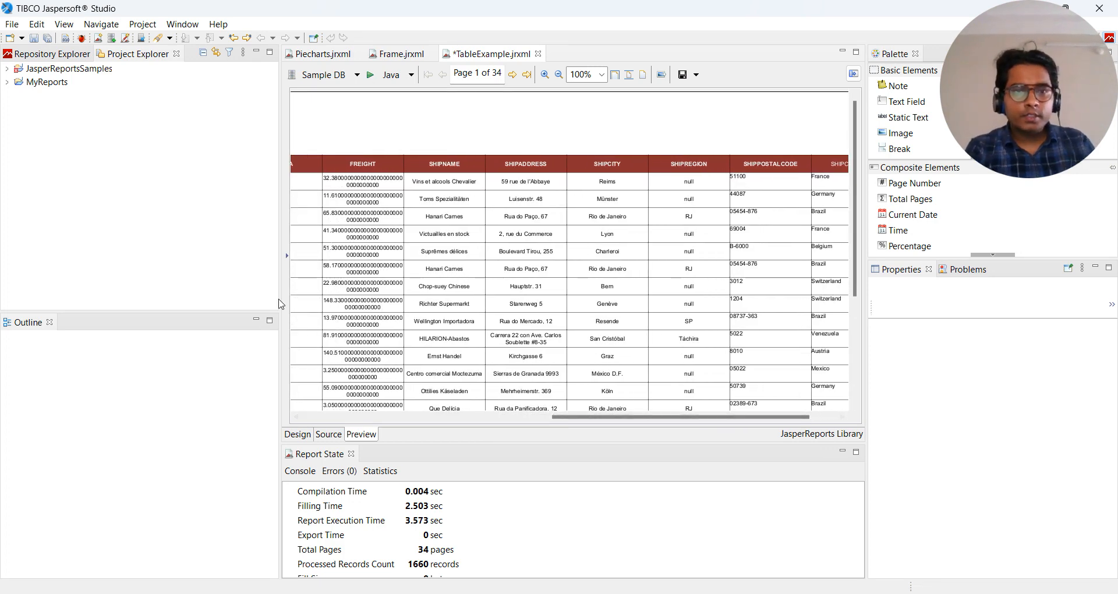
mouse_move(385, 199)
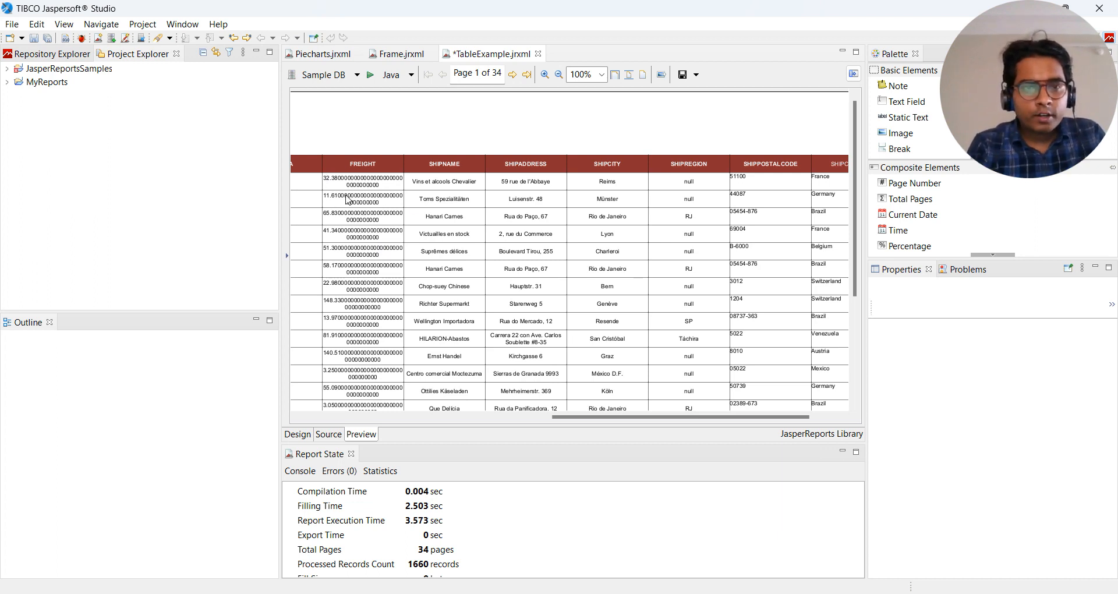
mouse_move(403, 186)
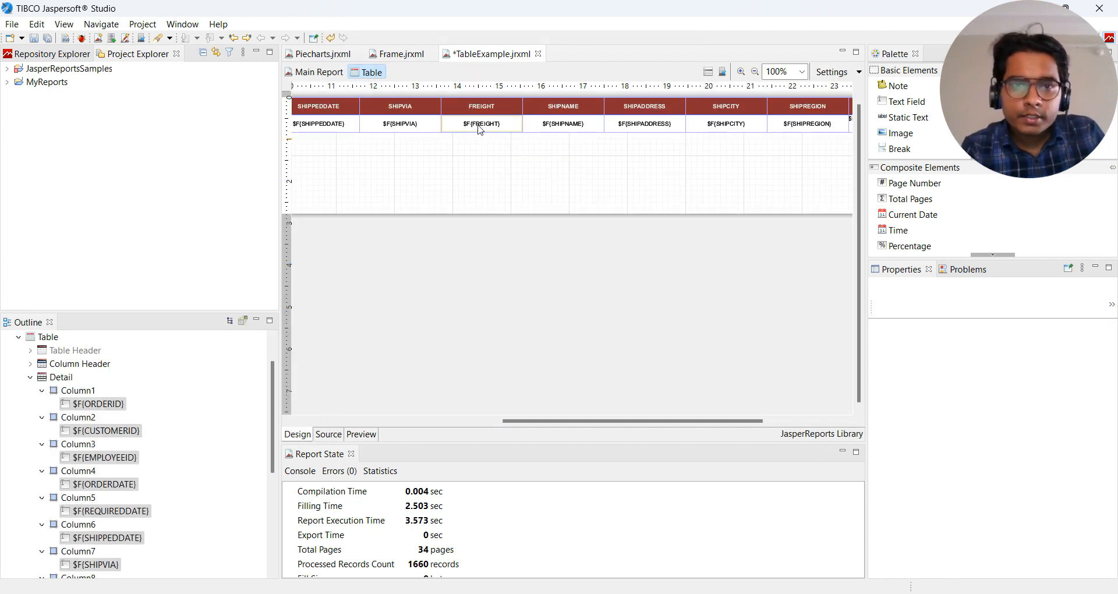
left_click(481, 123)
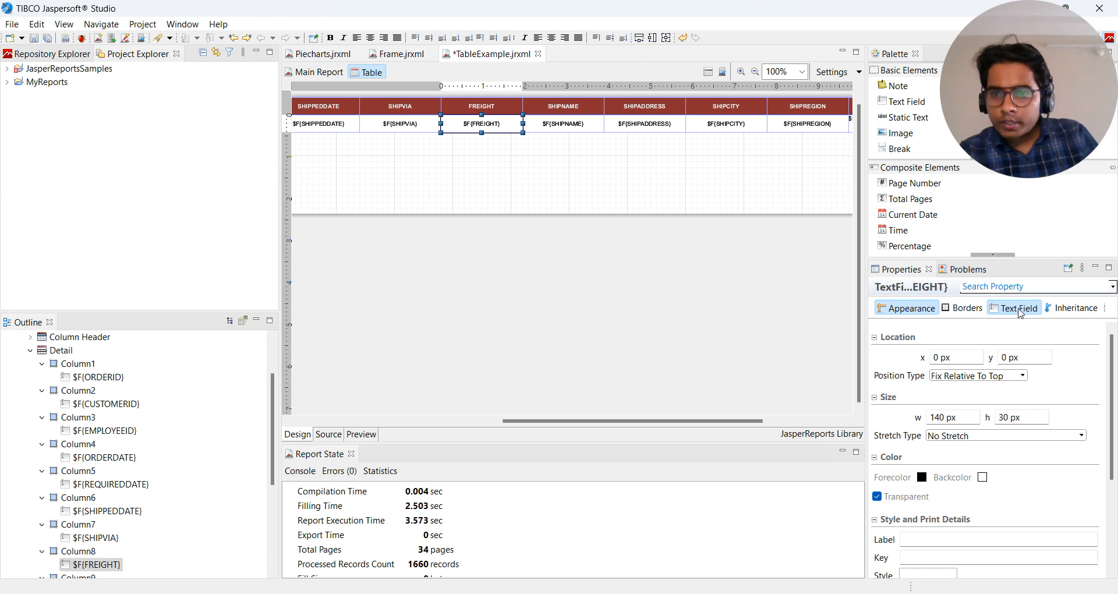
left_click(1019, 307)
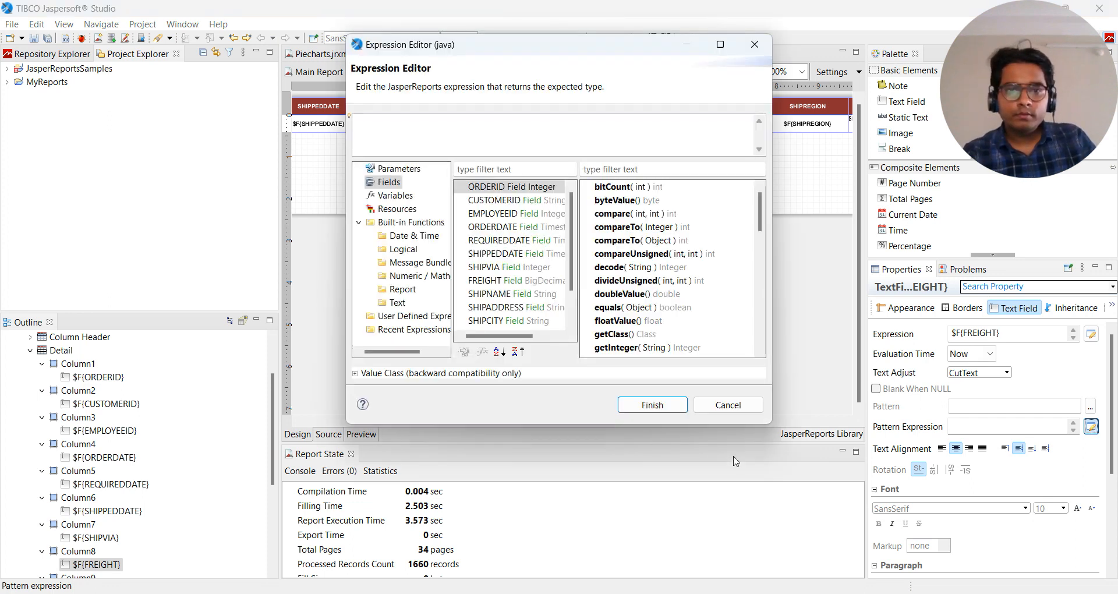
mouse_move(582, 416)
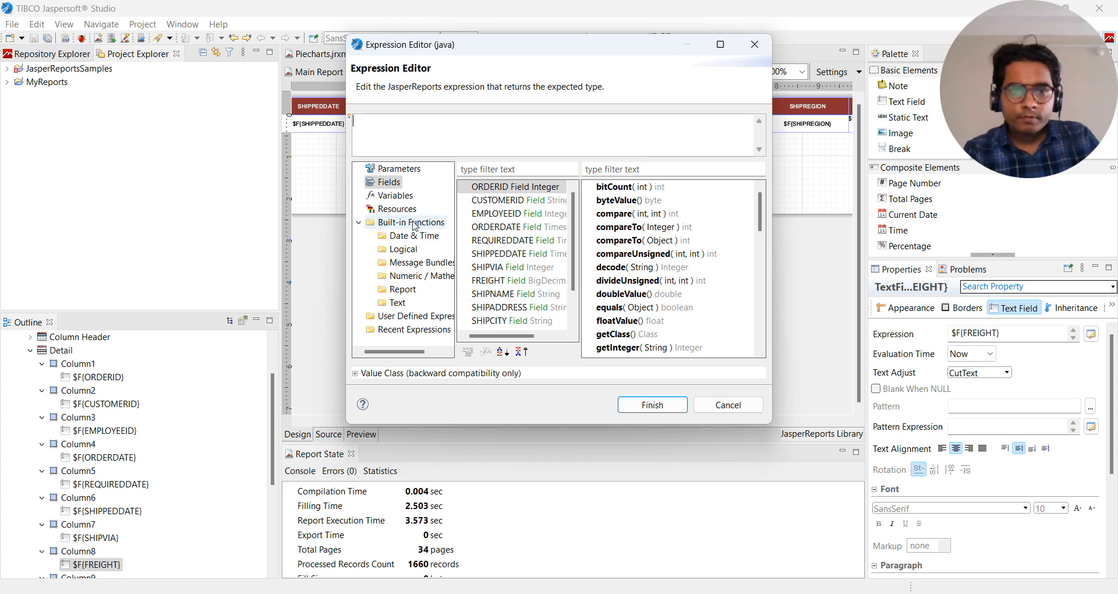
left_click(410, 222)
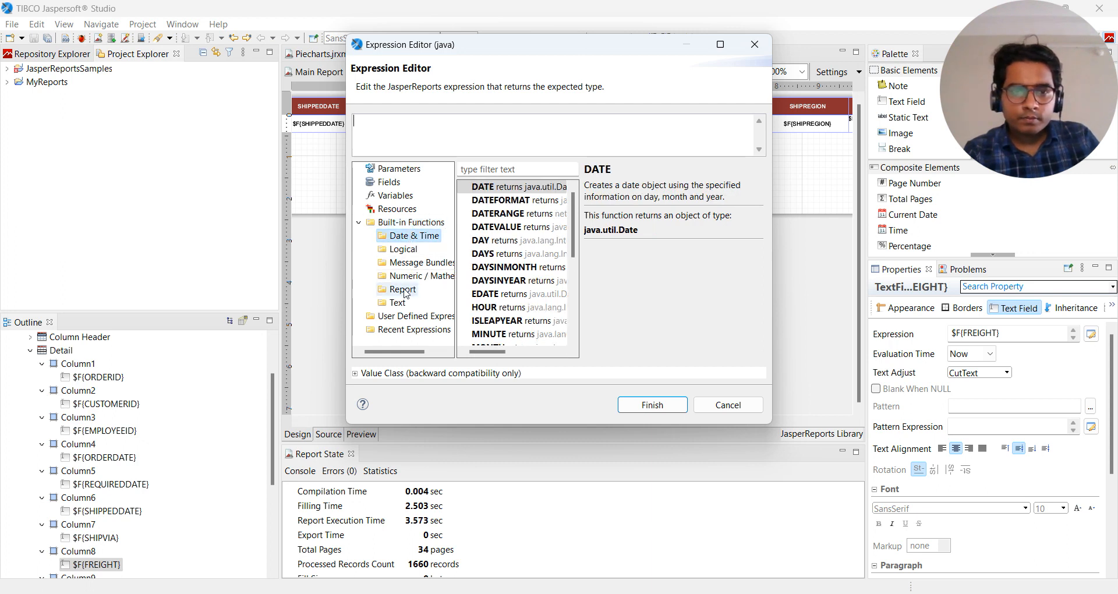
mouse_move(398, 305)
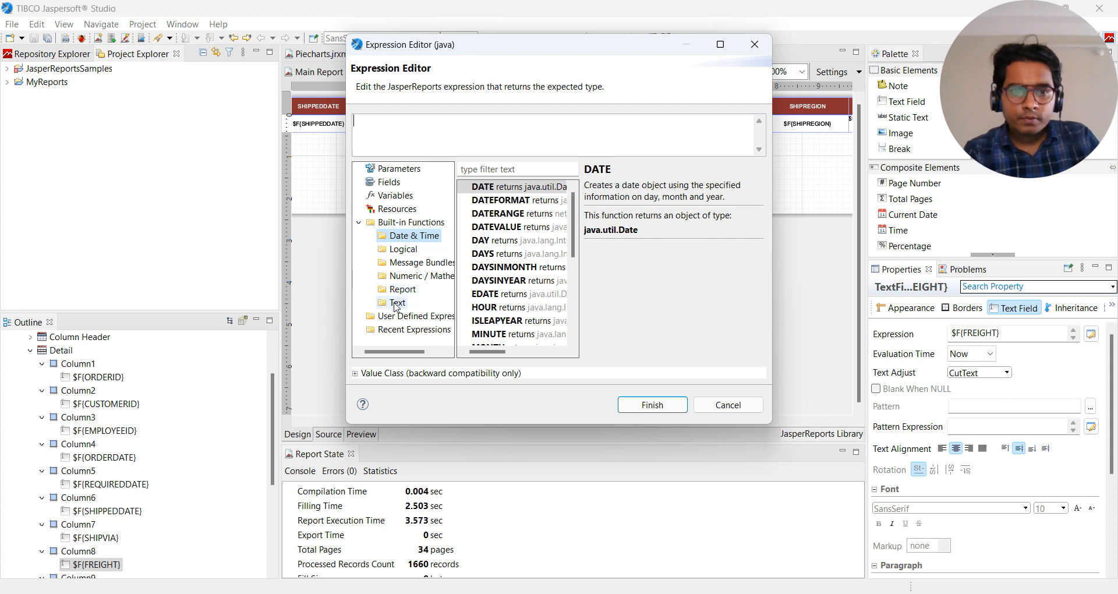
left_click(399, 303)
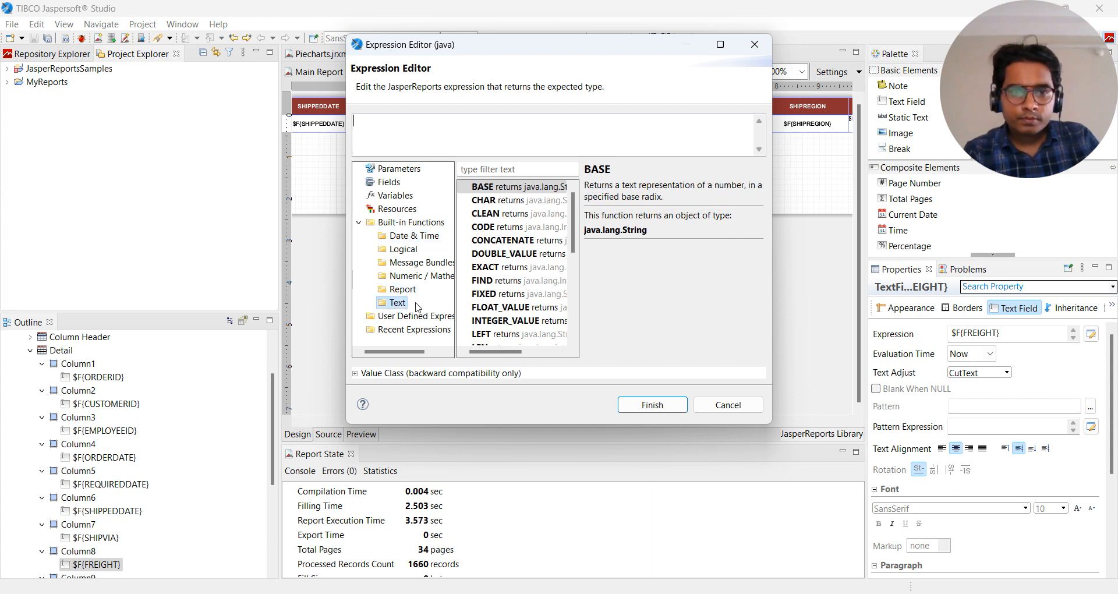
mouse_move(429, 326)
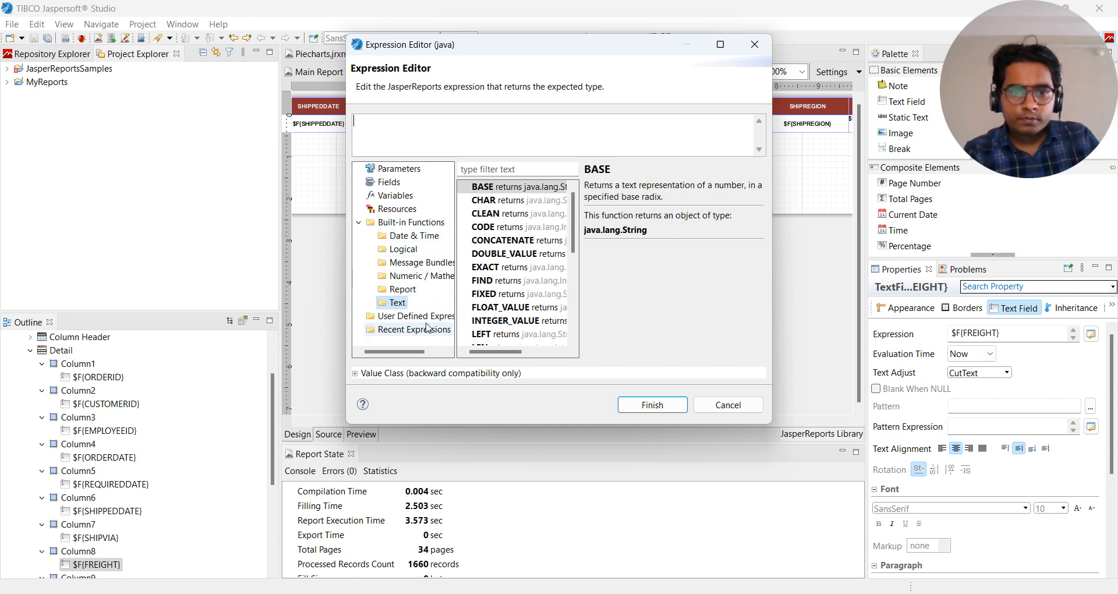
left_click(421, 316)
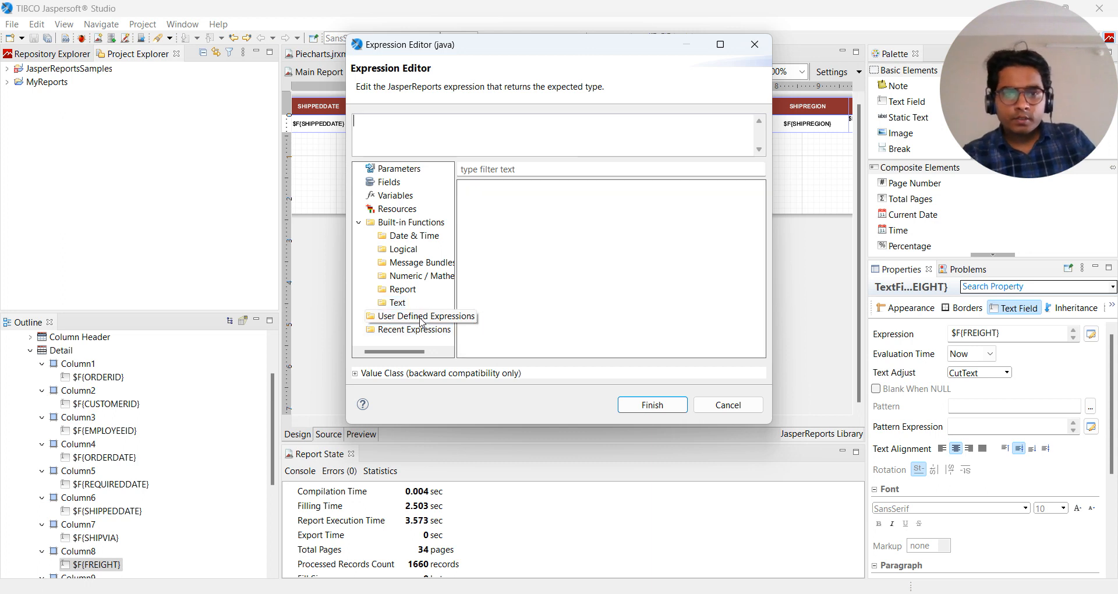
left_click(403, 289)
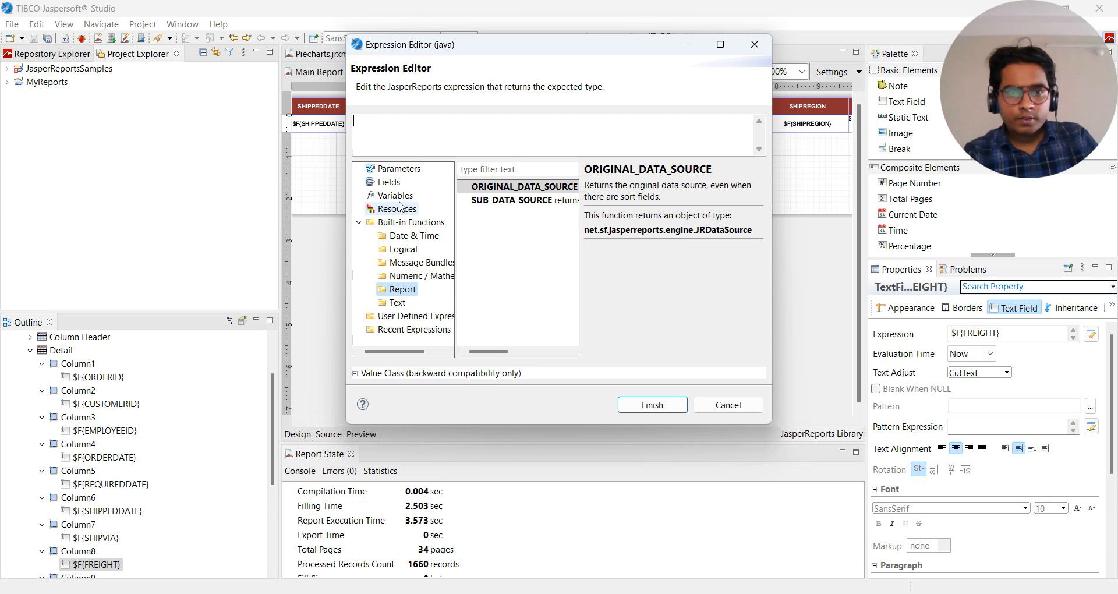
left_click(395, 196)
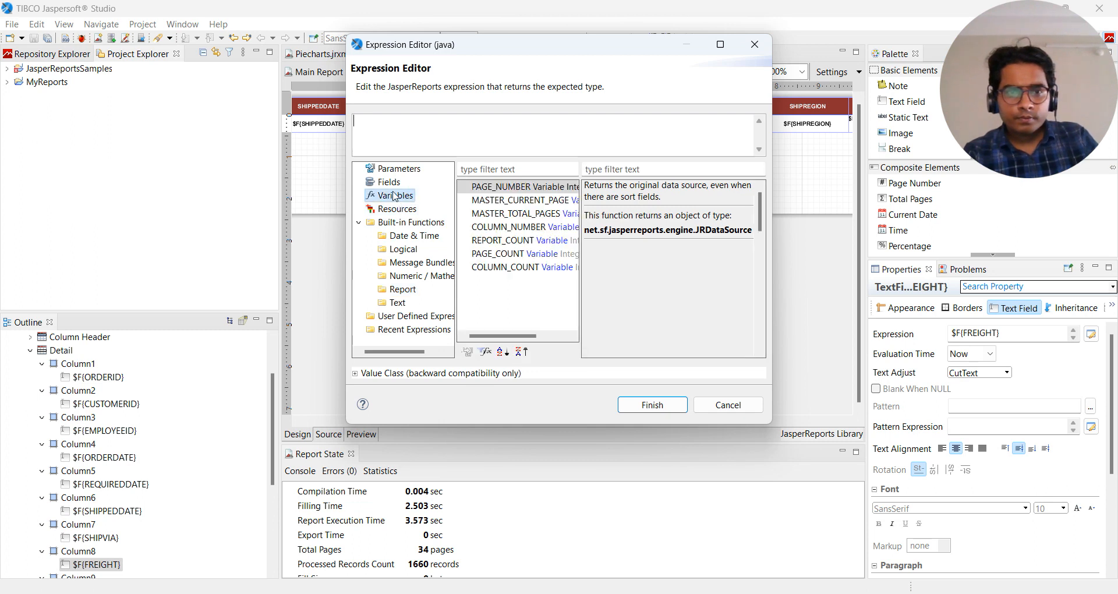
left_click(388, 182)
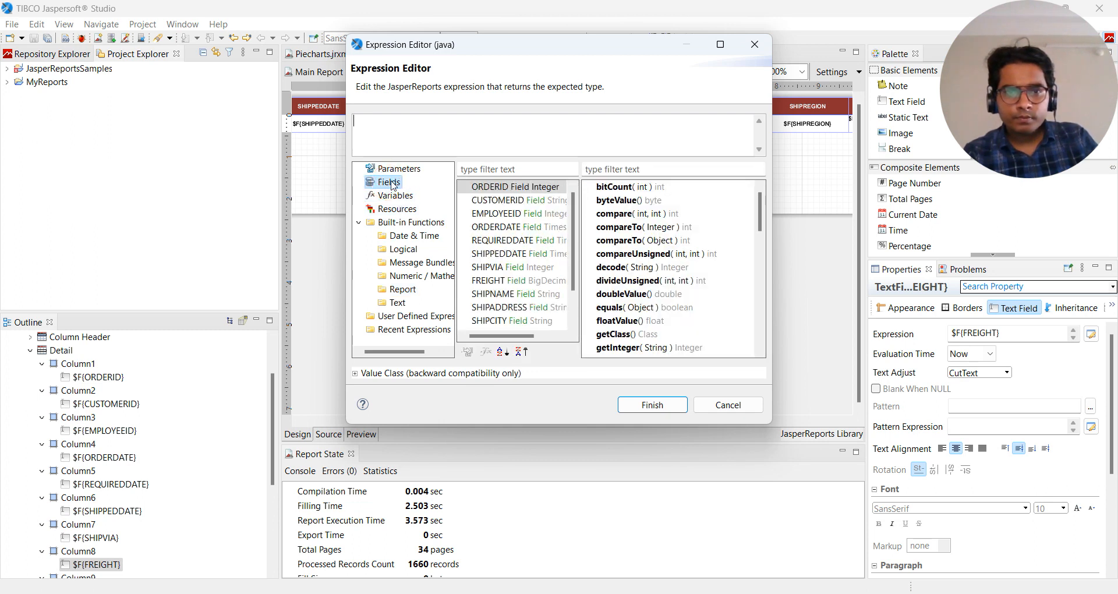
mouse_move(755, 44)
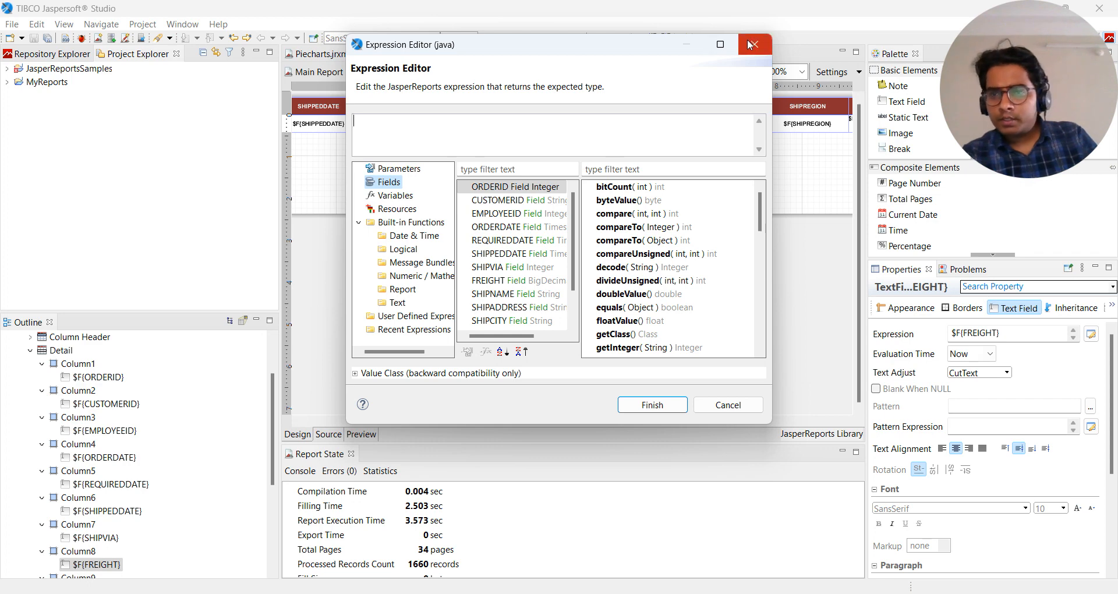
left_click(755, 44)
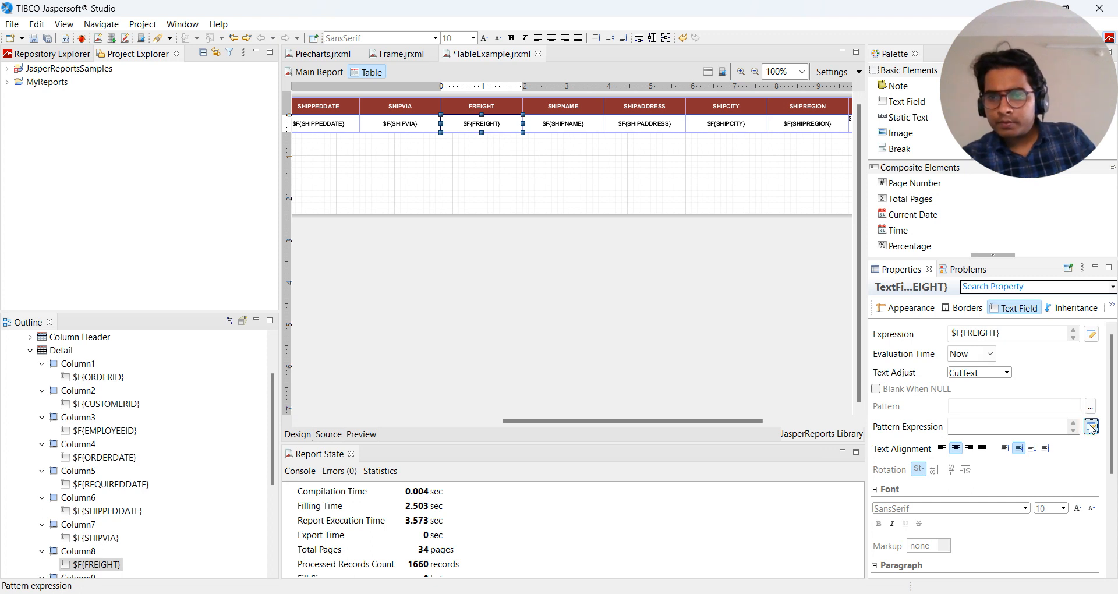
Choose a Number pattern for FREIGHT with the trailing-minus negative style.
left_click(1090, 426)
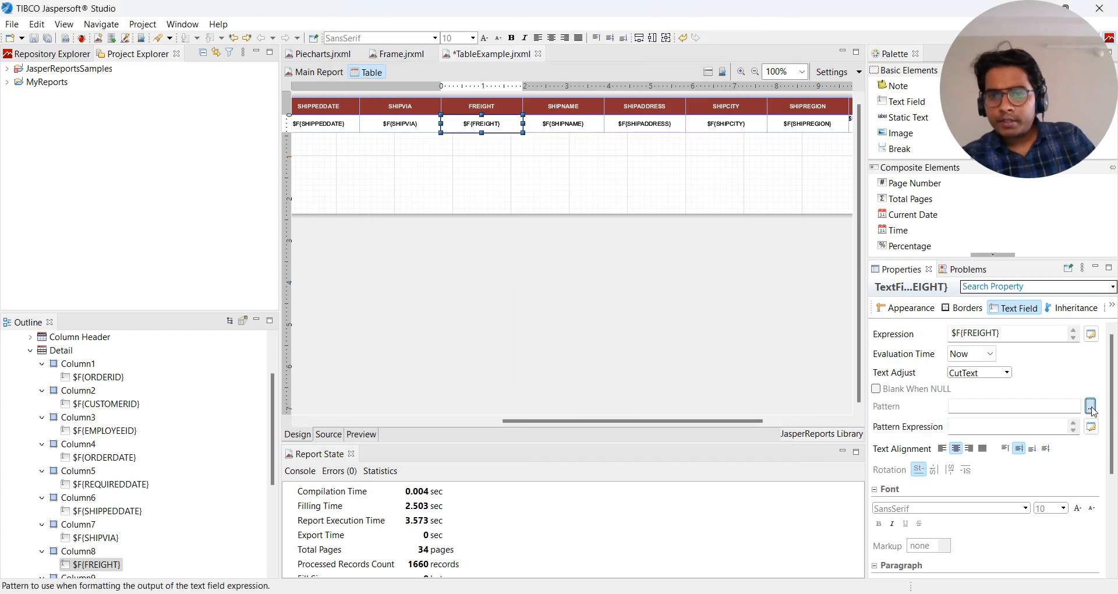
left_click(1090, 405)
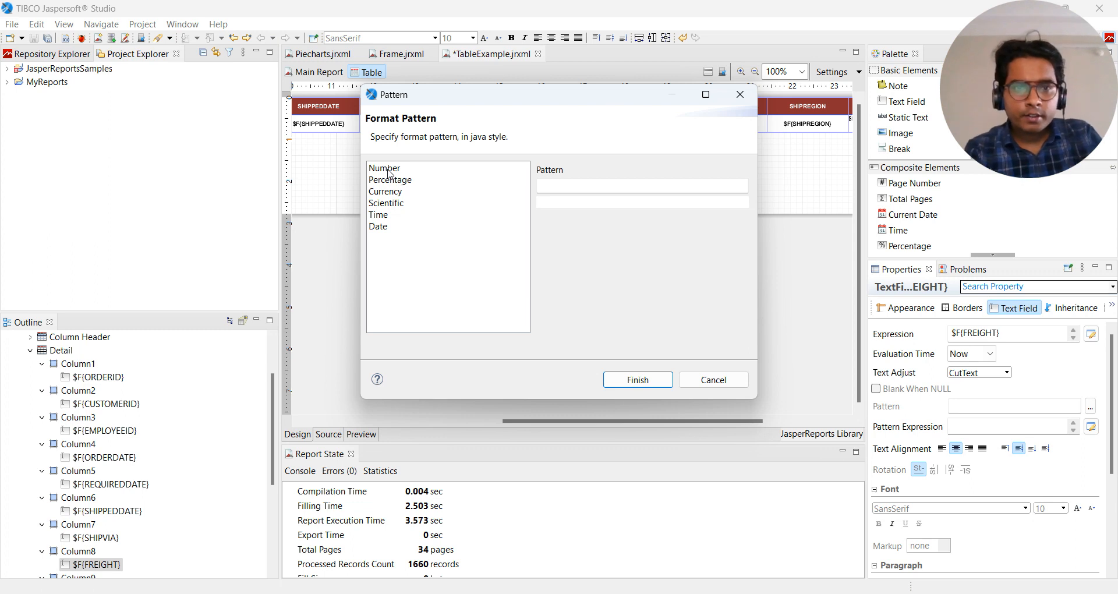
left_click(384, 167)
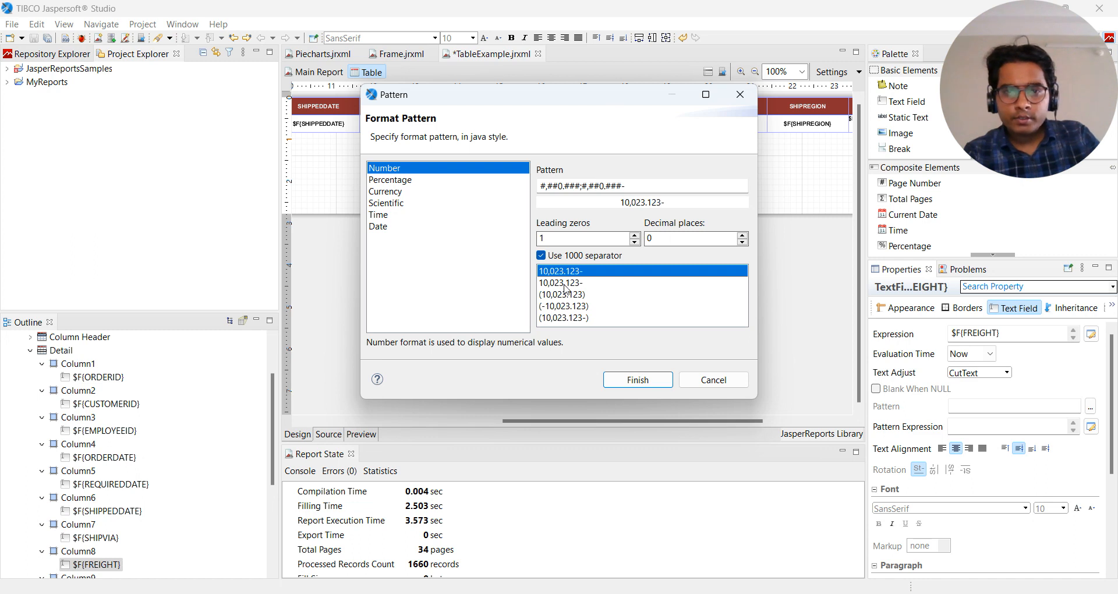
left_click(559, 282)
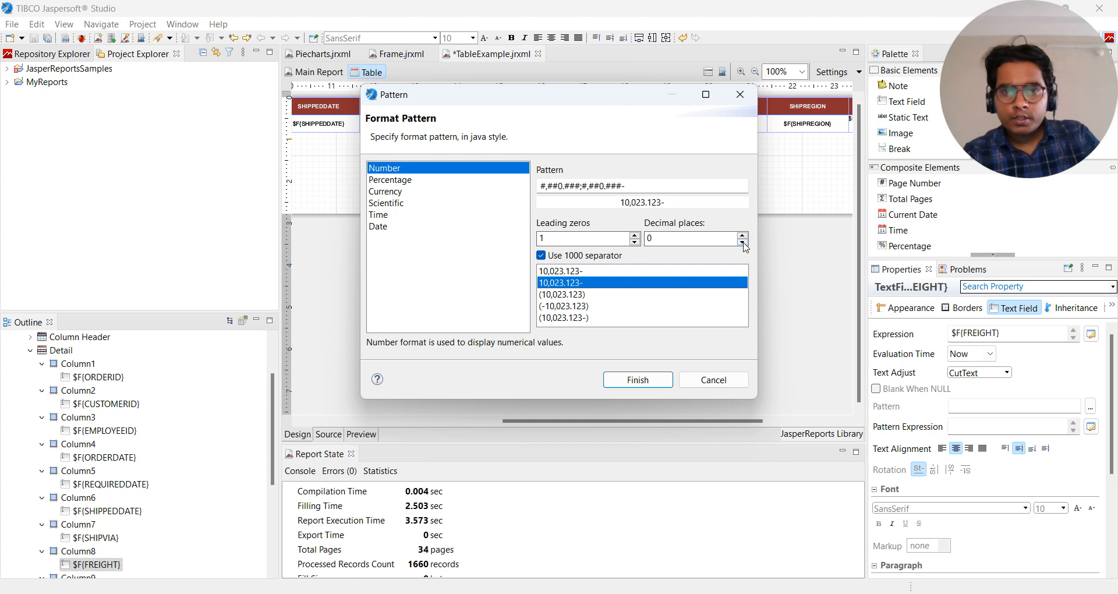
Set the pattern to two decimal places and apply it to the FREIGHT field.
left_click(690, 238)
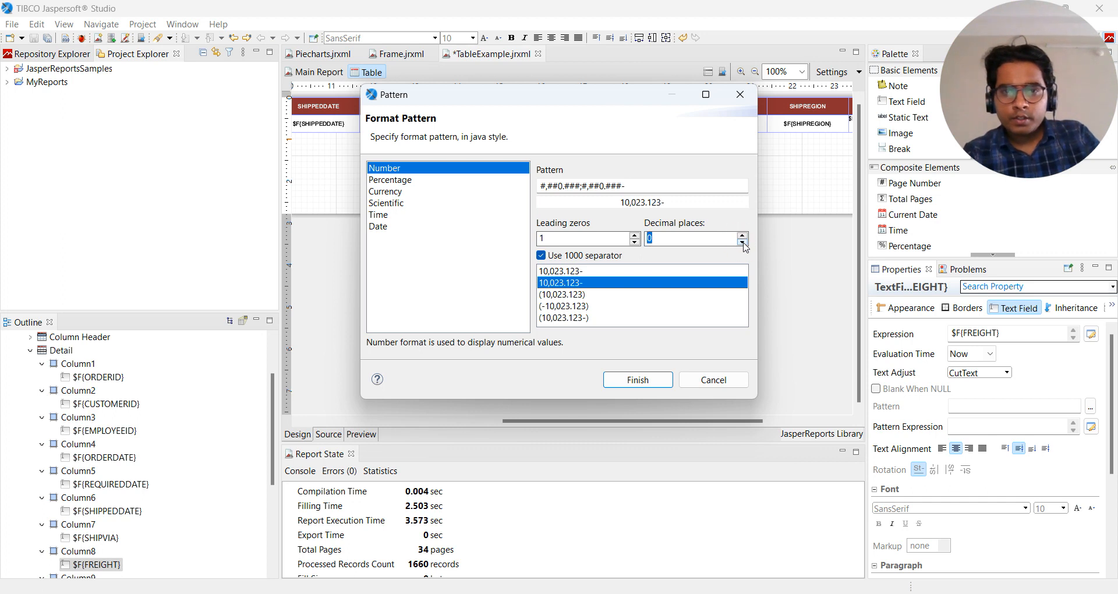
left_click(742, 236)
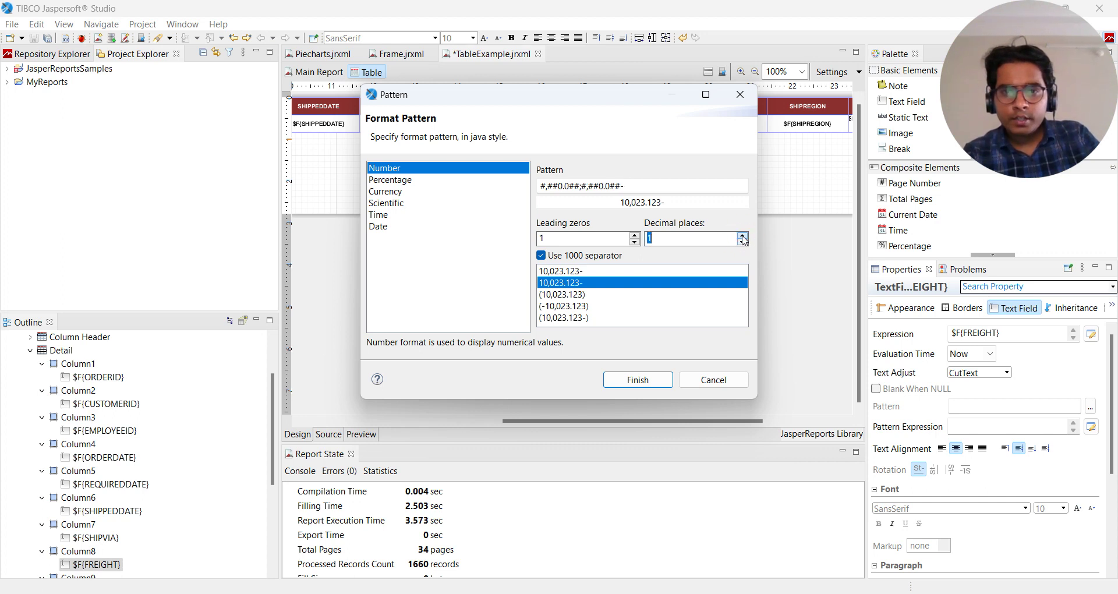
left_click(744, 234)
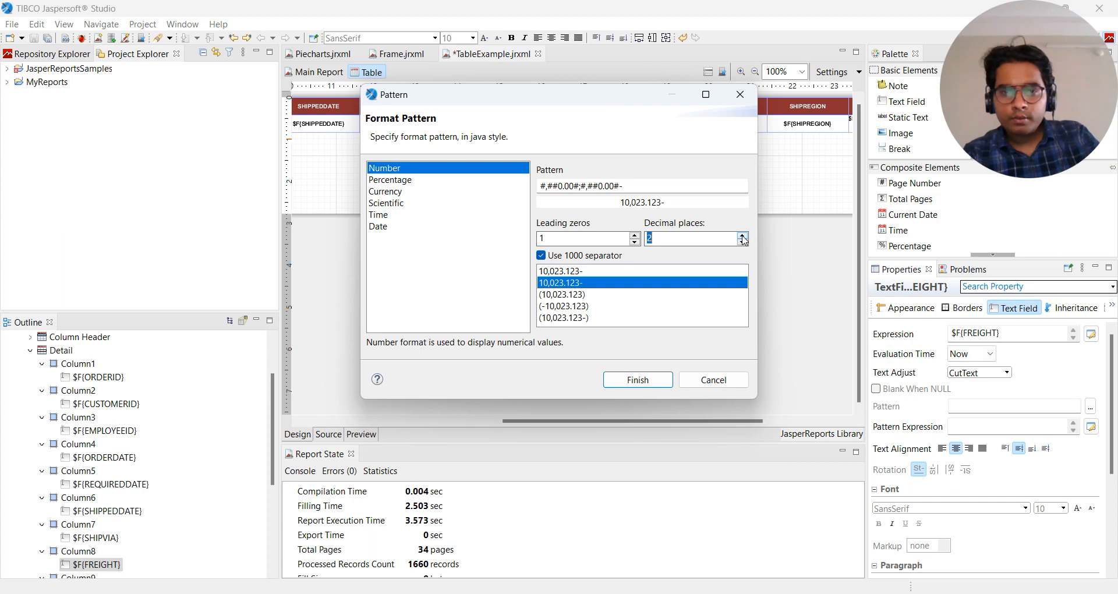
left_click(638, 380)
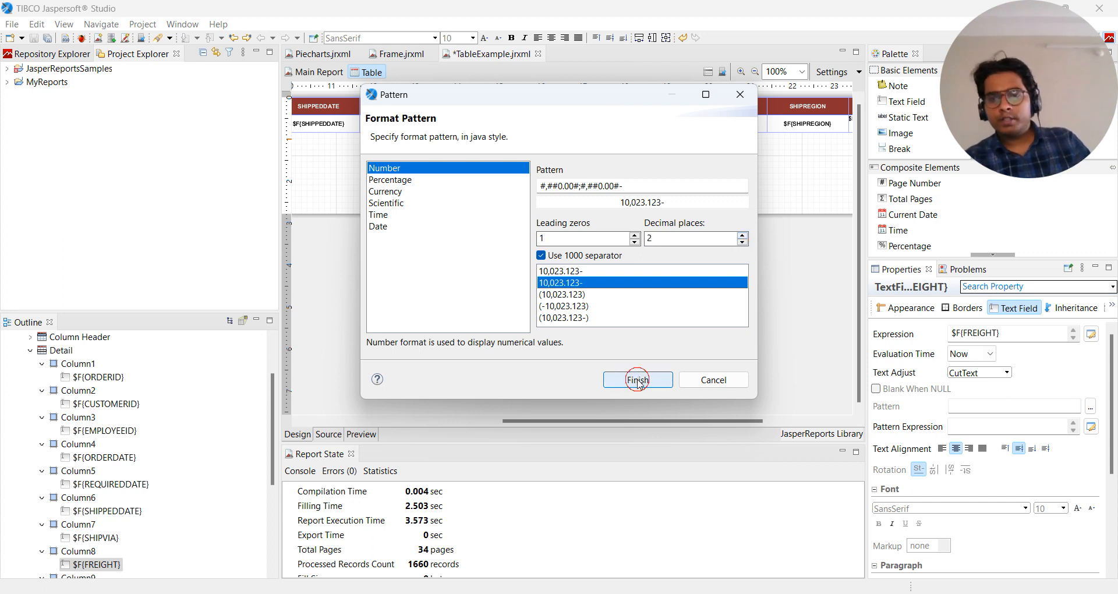
left_click(638, 379)
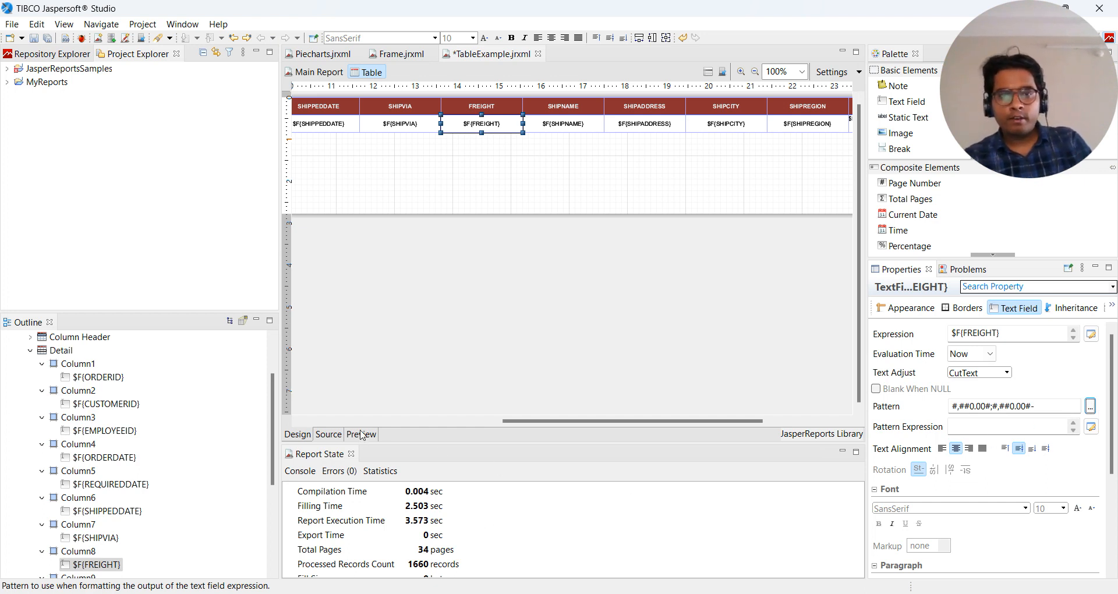
left_click(361, 435)
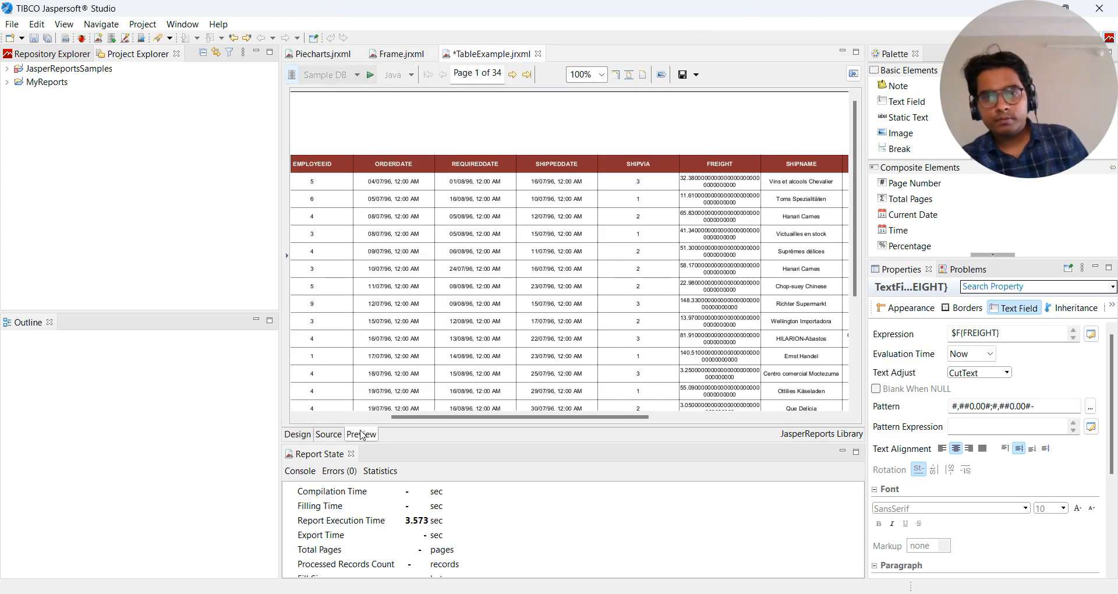
left_click(362, 435)
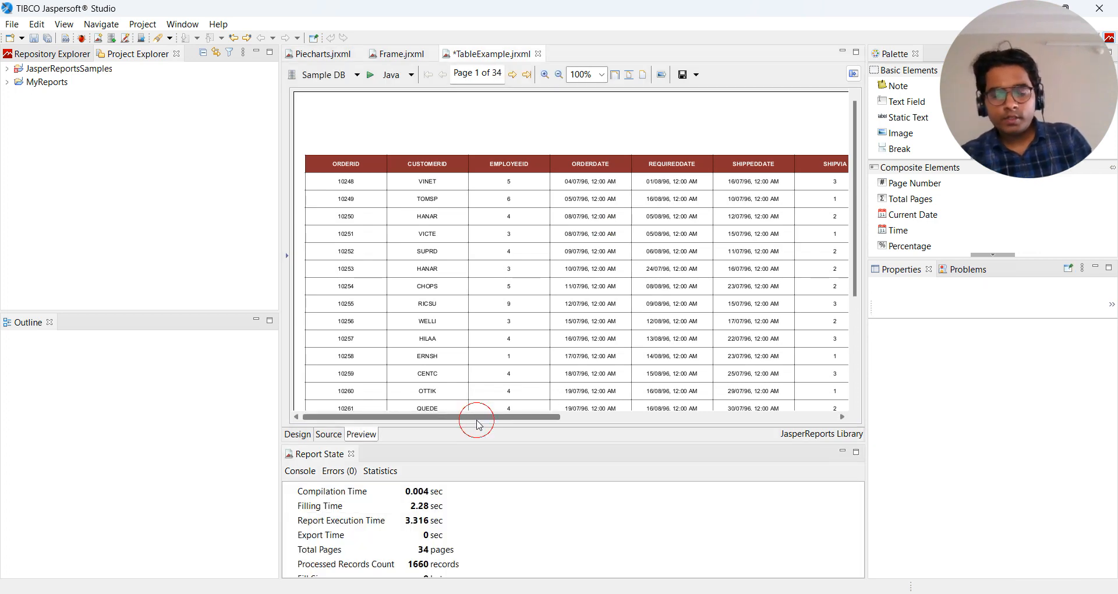
left_click_drag(477, 417, 582, 417)
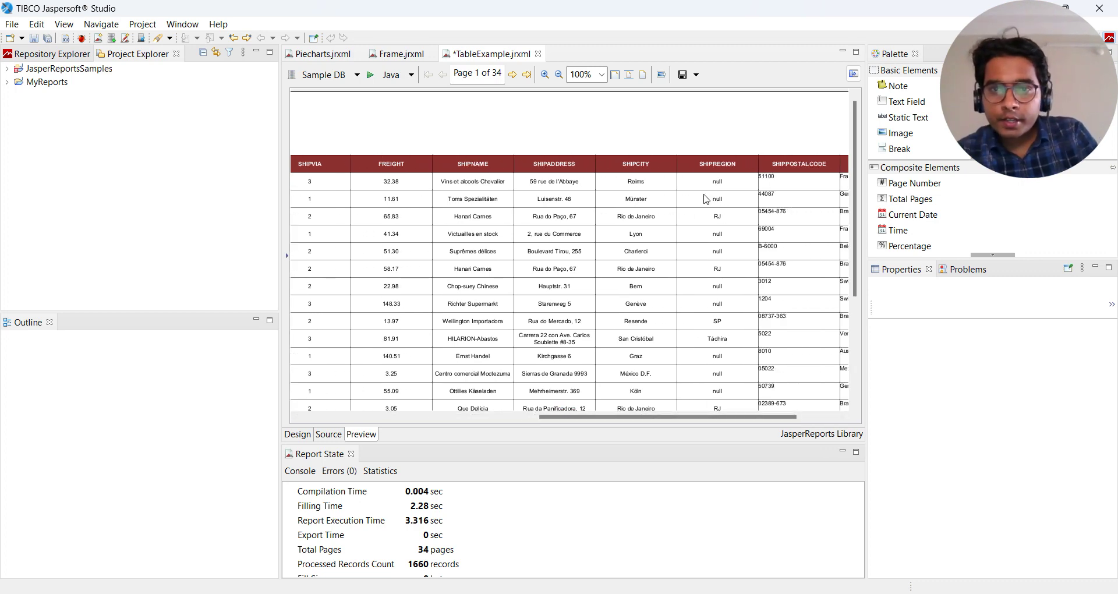
mouse_move(708, 177)
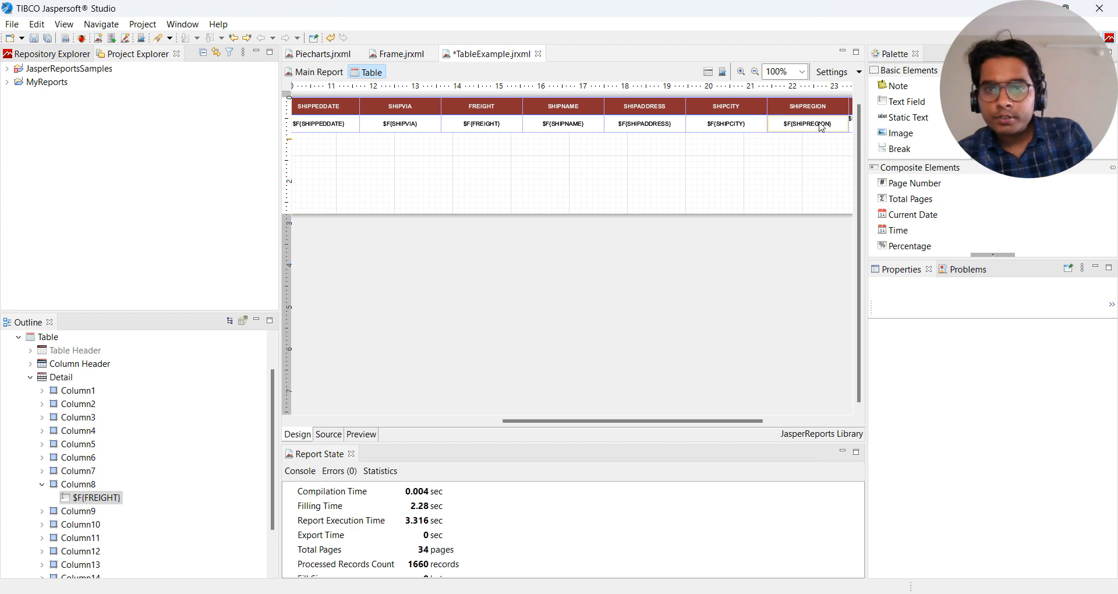
Turn on Blank When NULL for the $F{SHIPREGION} text field.
left_click(808, 123)
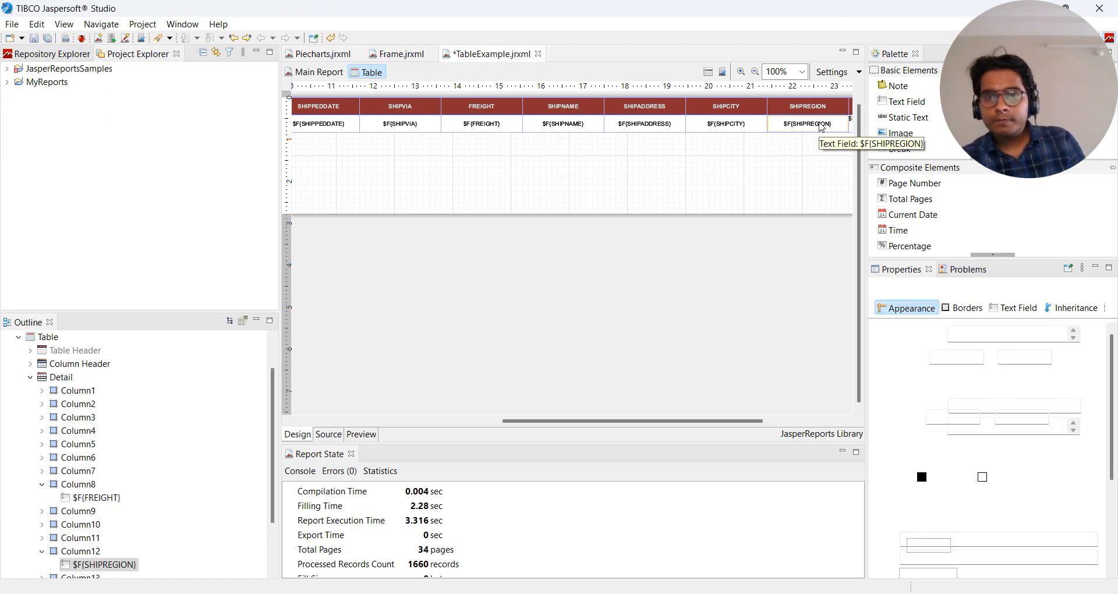
left_click(808, 124)
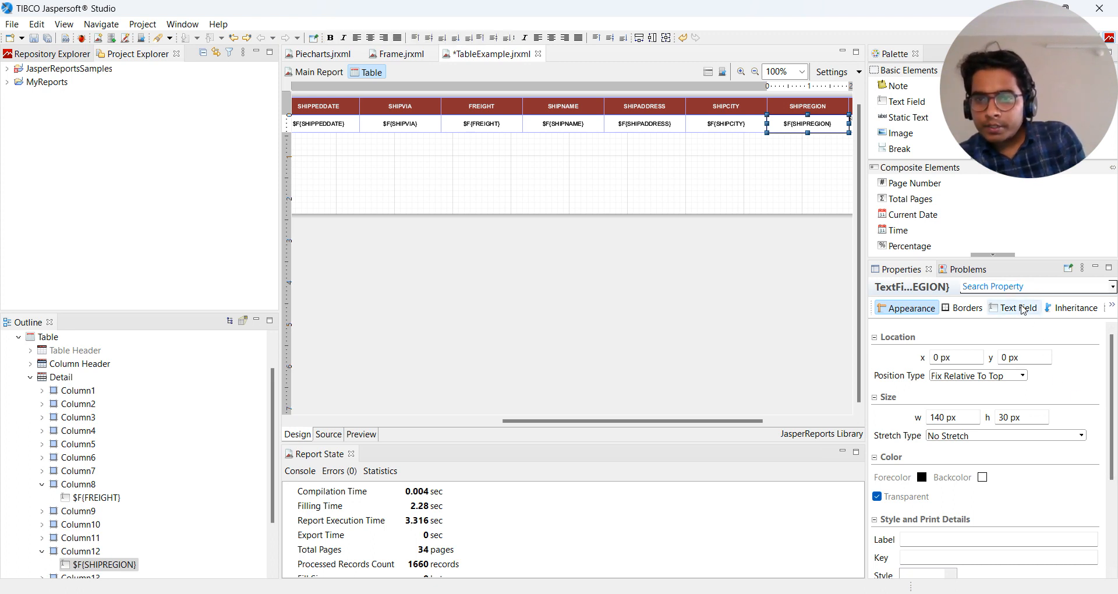
left_click(1014, 308)
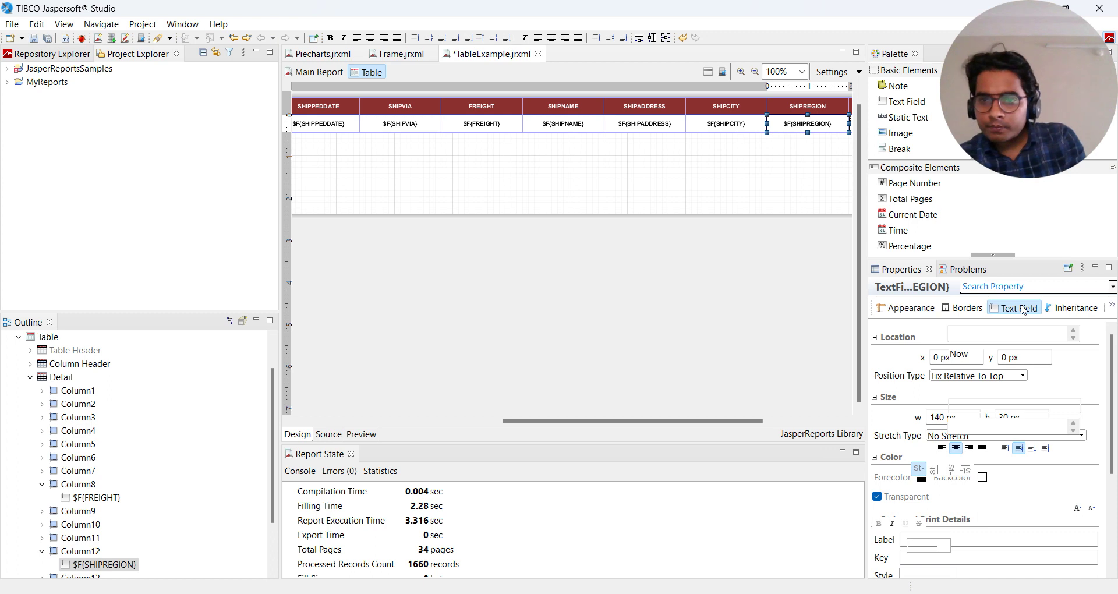
left_click(1021, 308)
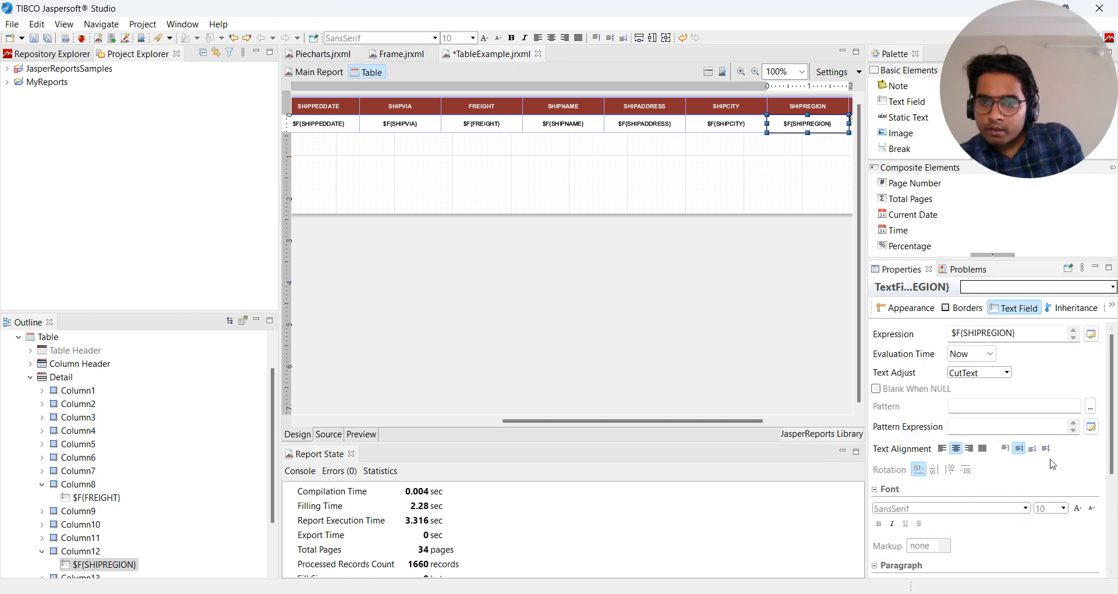
mouse_move(883, 389)
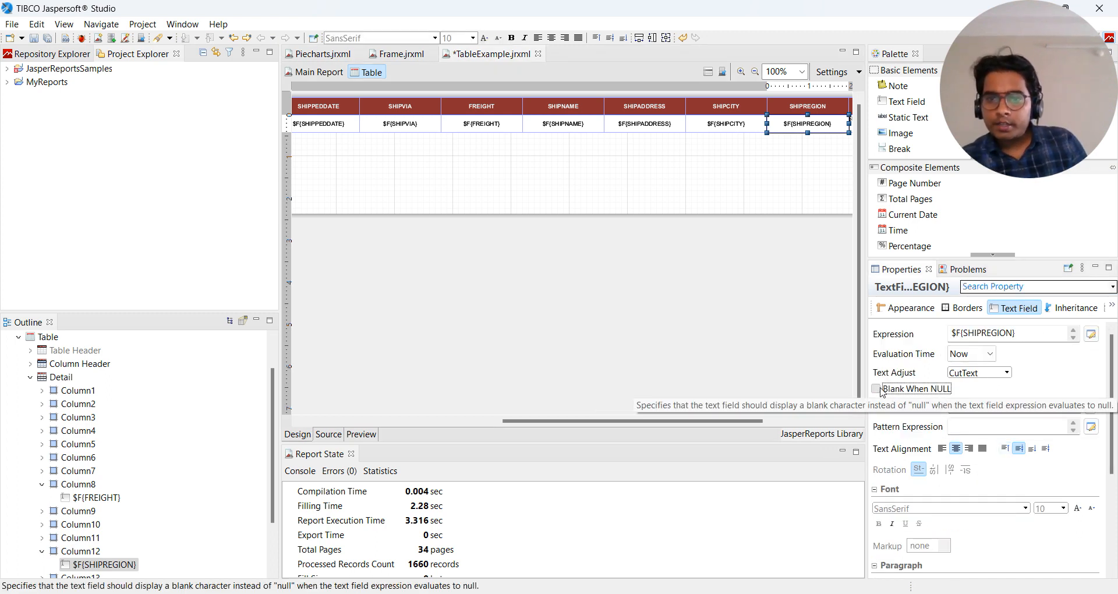
left_click(876, 389)
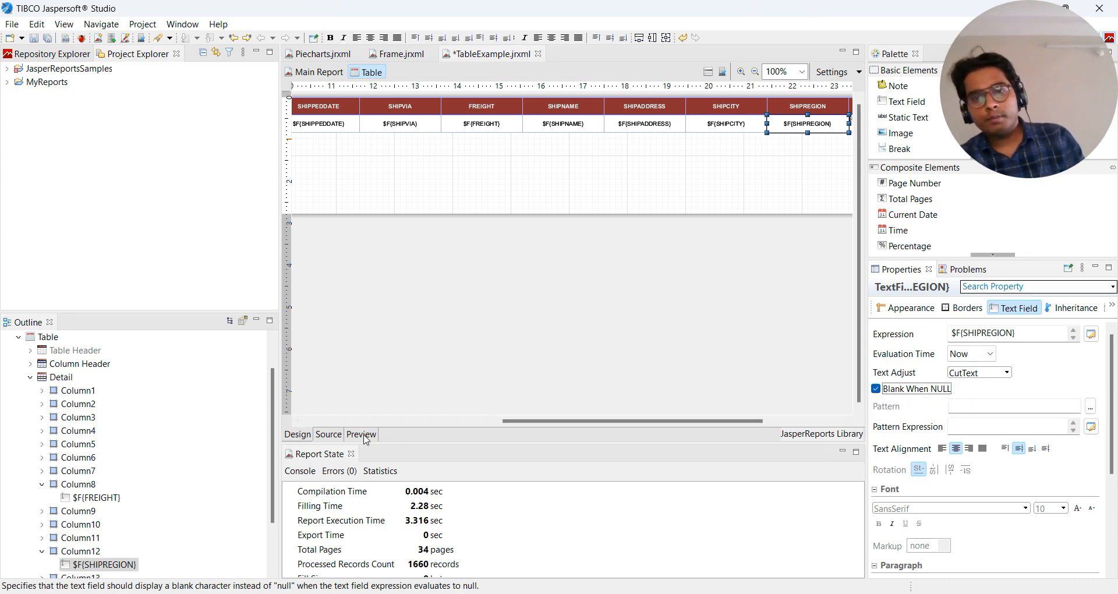
Run the preview showing blank SHIPREGION cells and two-decimal FREIGHT values.
left_click(361, 435)
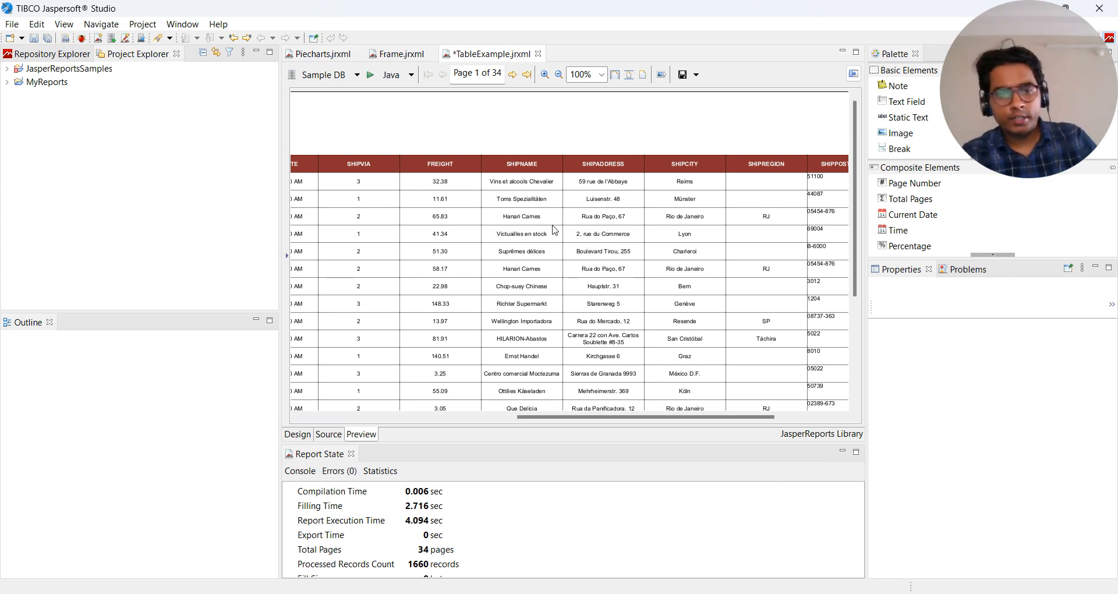
mouse_move(646, 86)
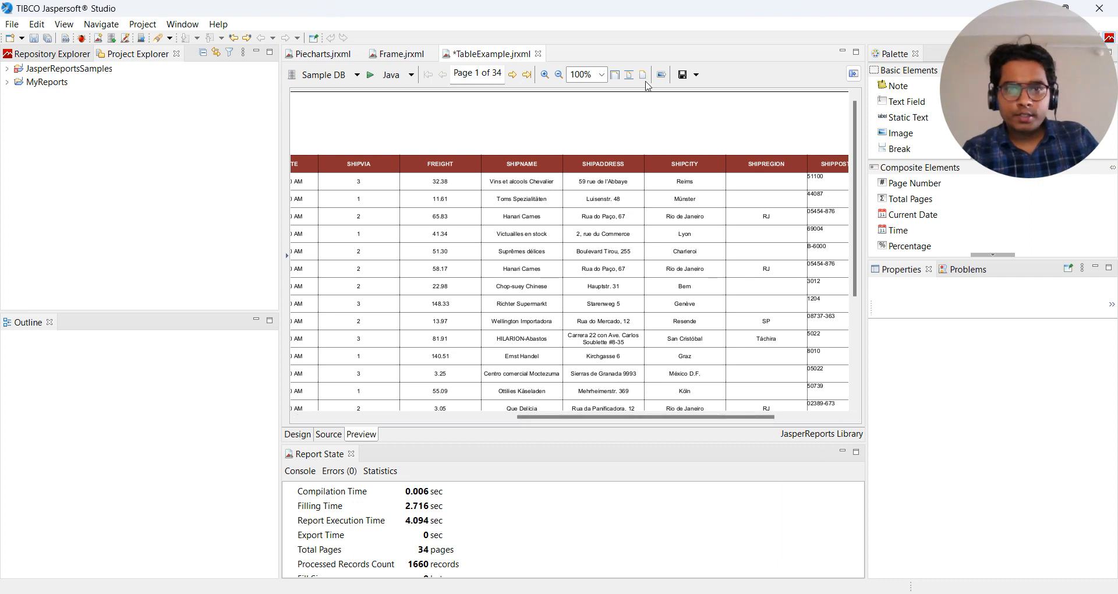
Export the report as a PDF file named TableExample.
left_click(698, 74)
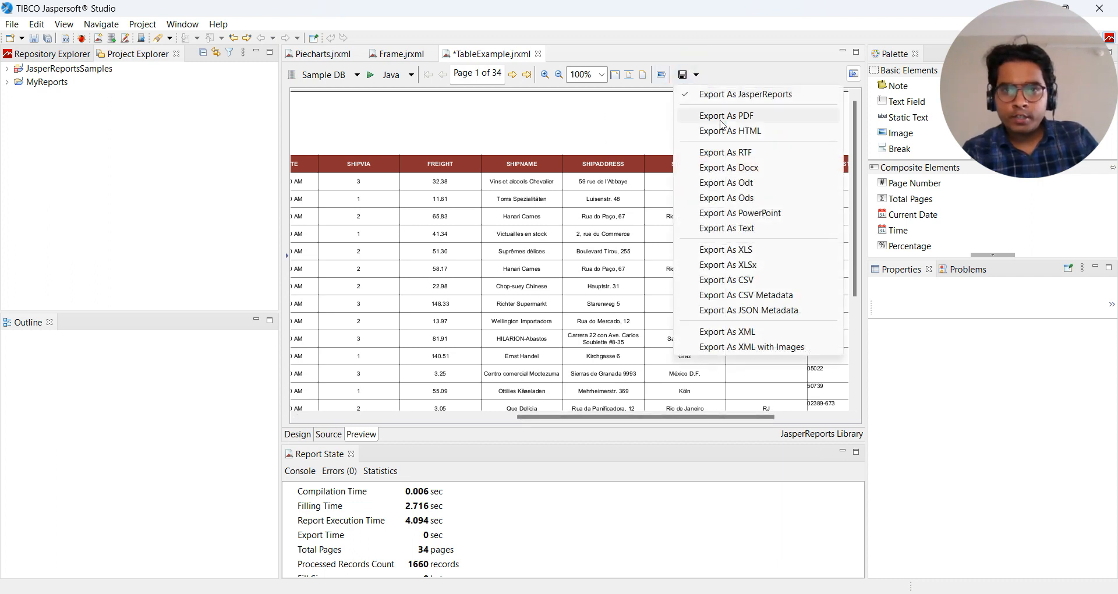
left_click(727, 116)
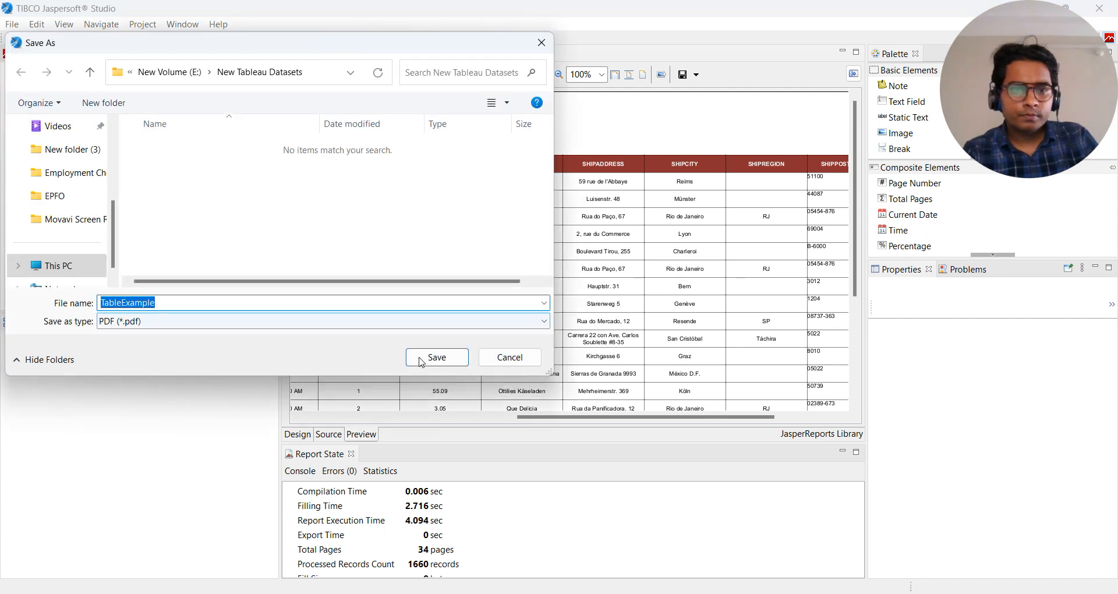
left_click(438, 356)
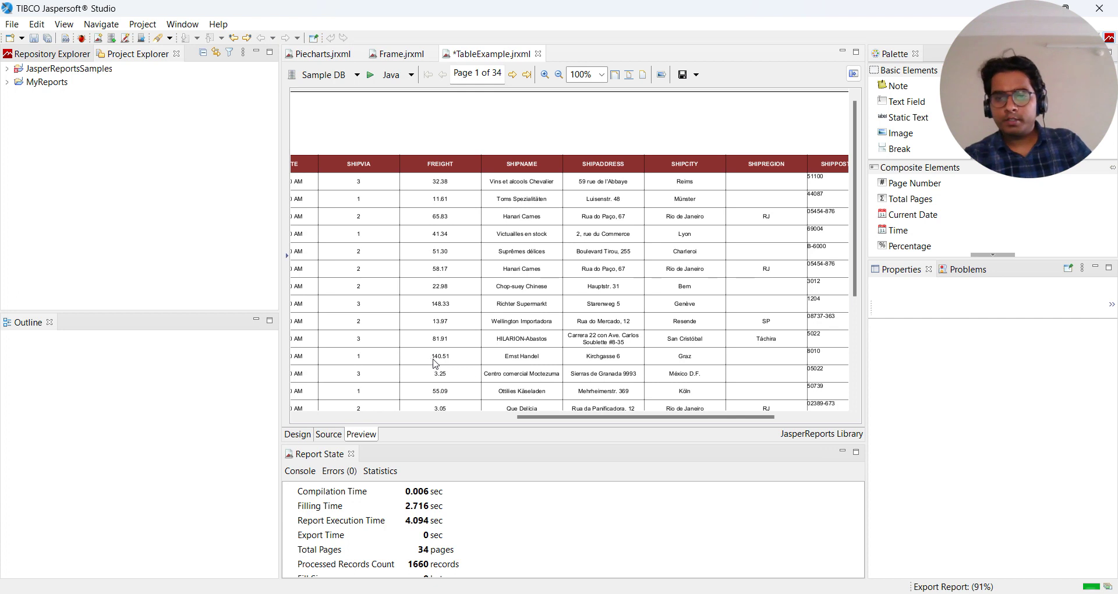
mouse_move(836, 575)
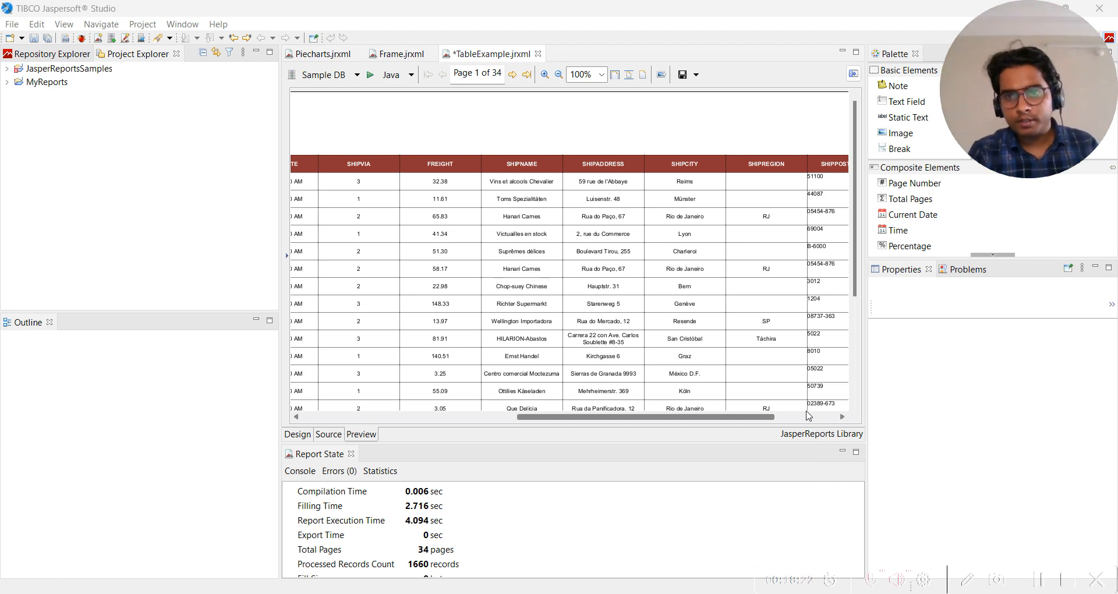
mouse_move(959, 461)
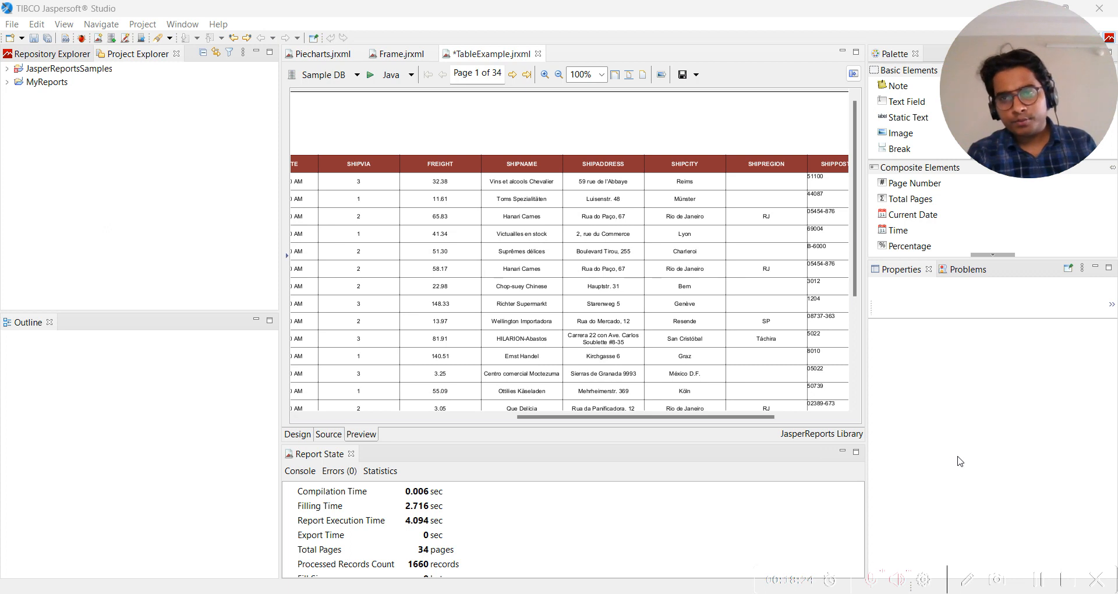